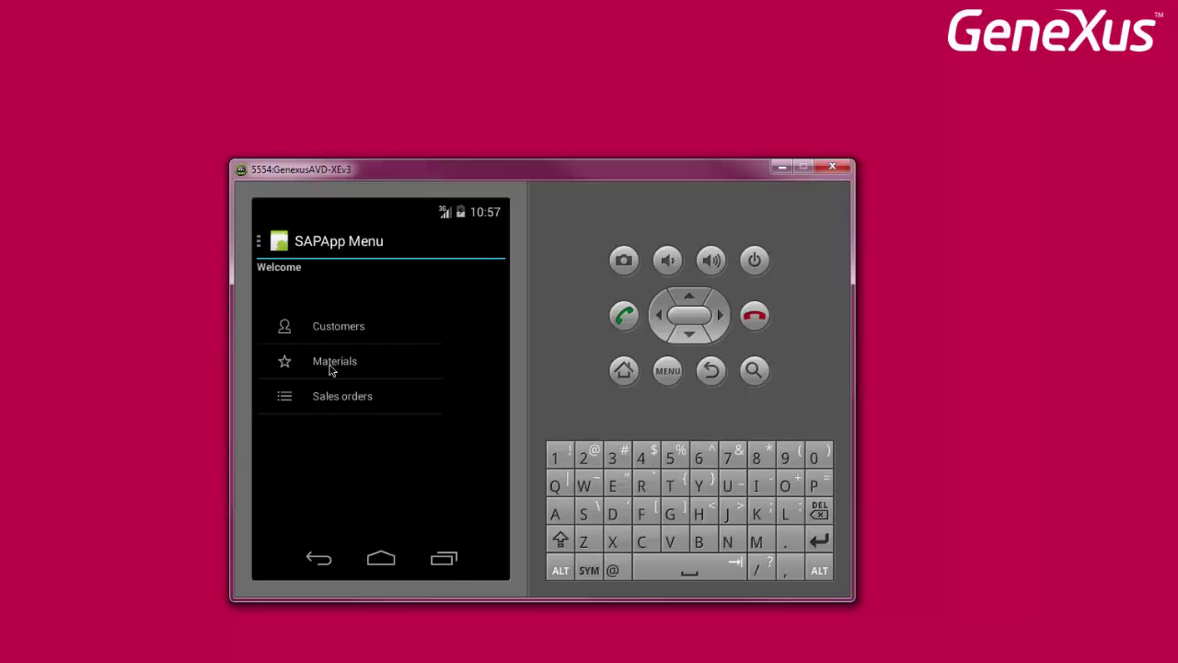
mouse_move(341, 399)
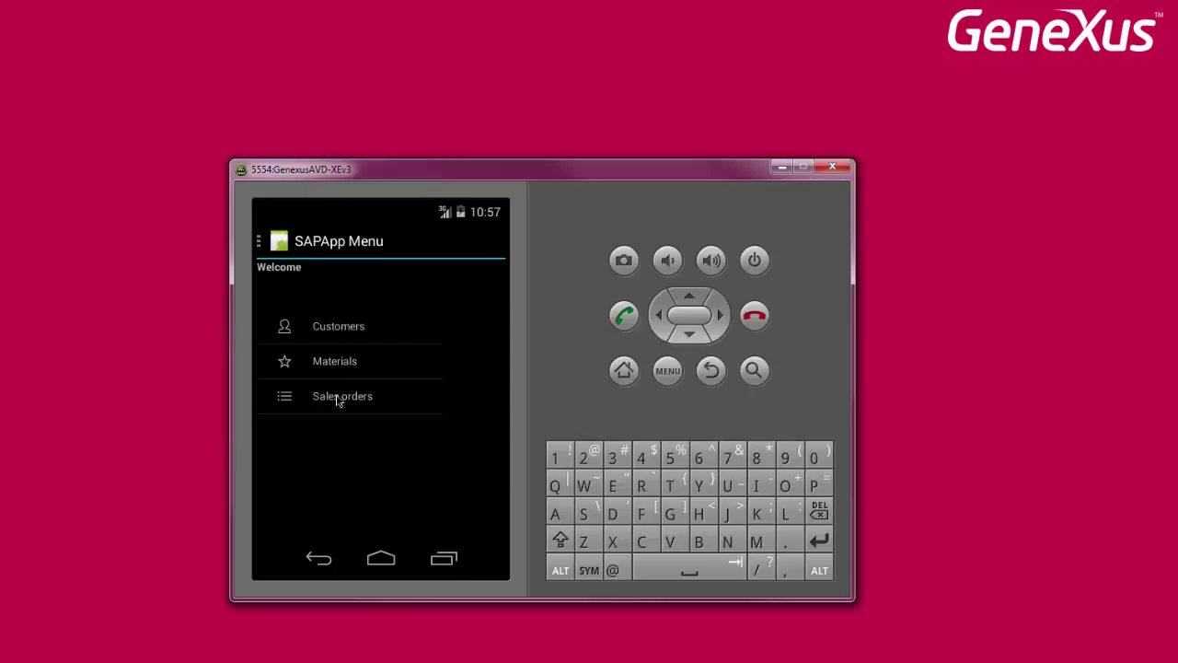
left_click(342, 396)
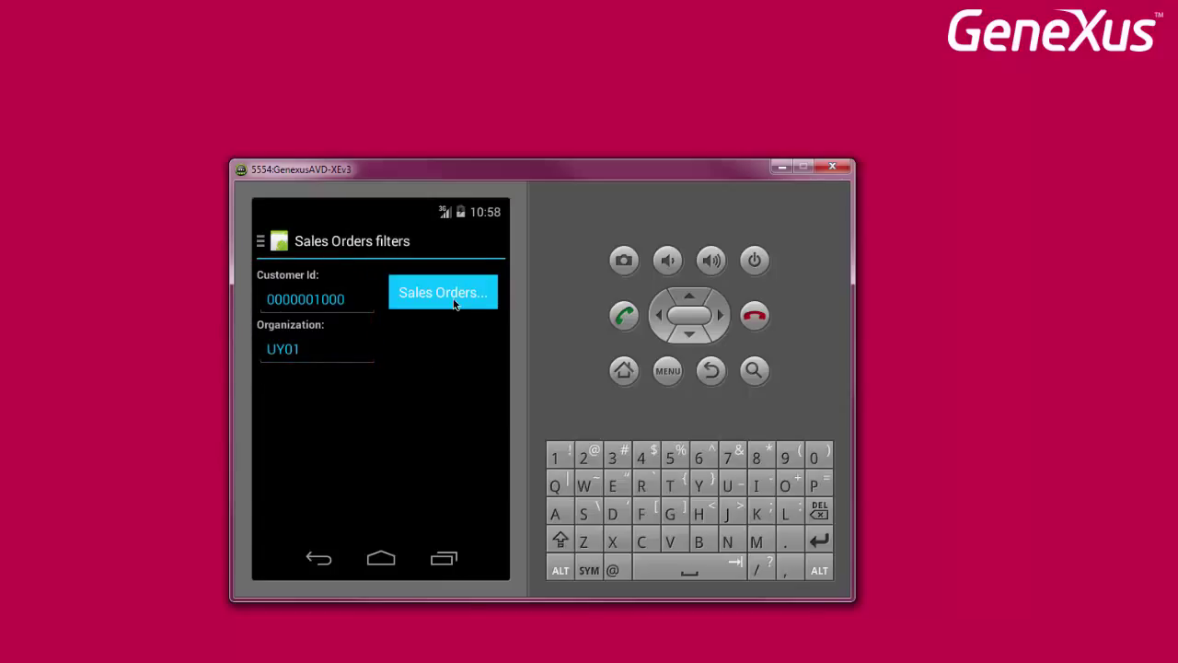
left_click(443, 292)
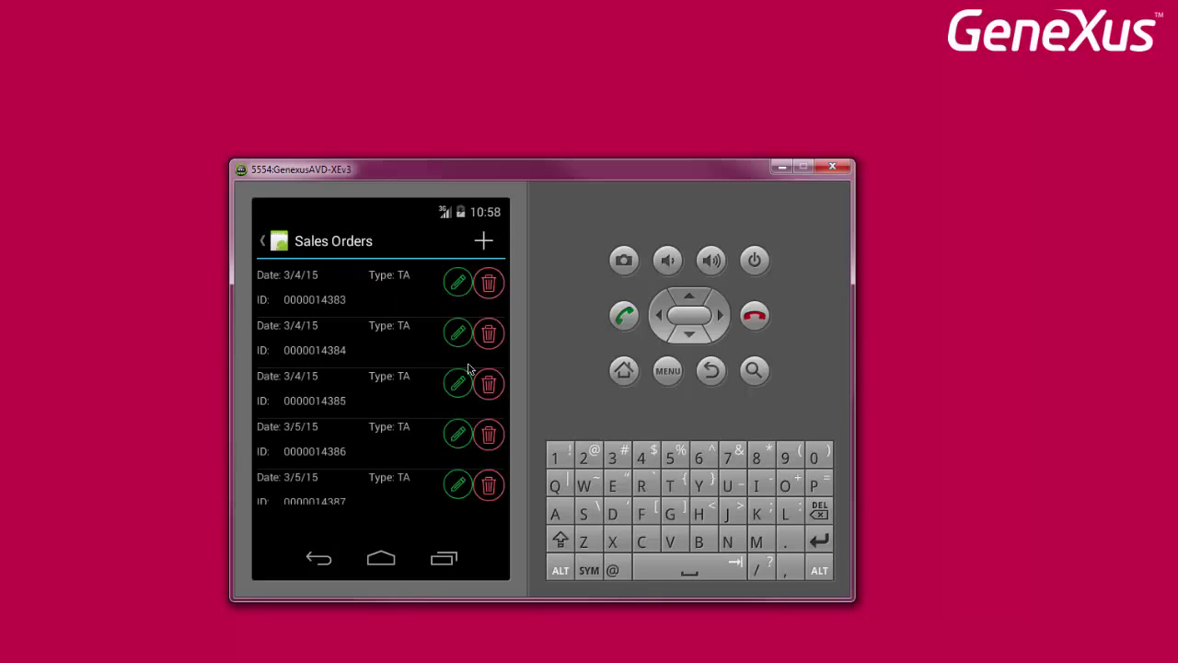
mouse_move(305, 444)
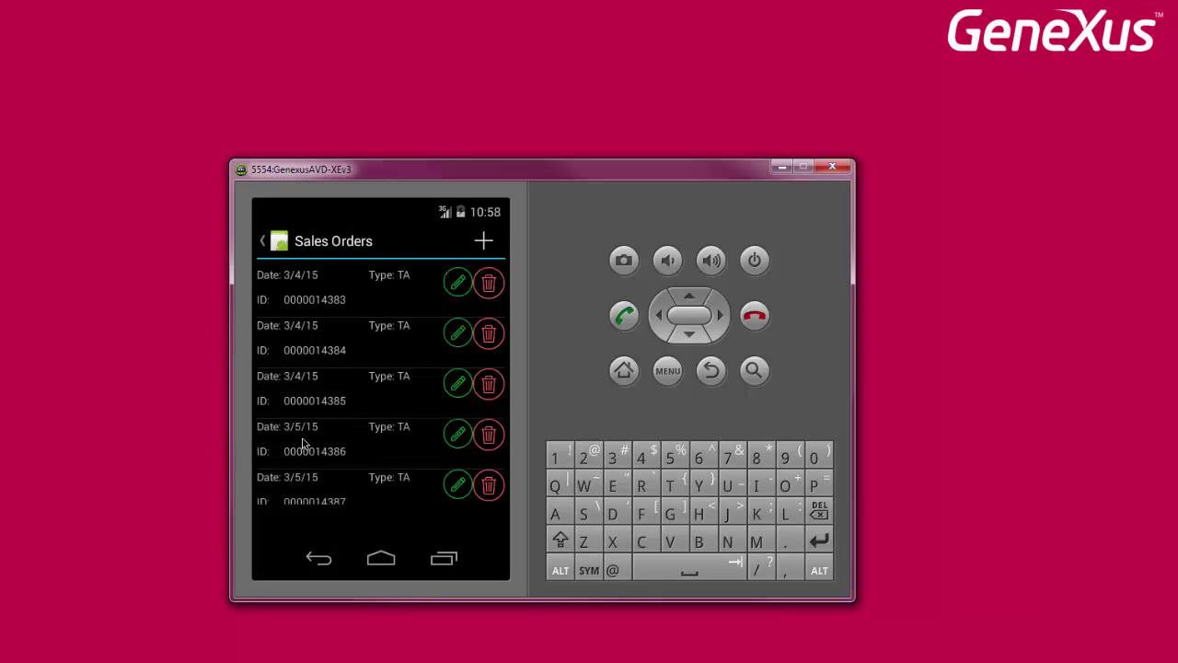
left_click(313, 438)
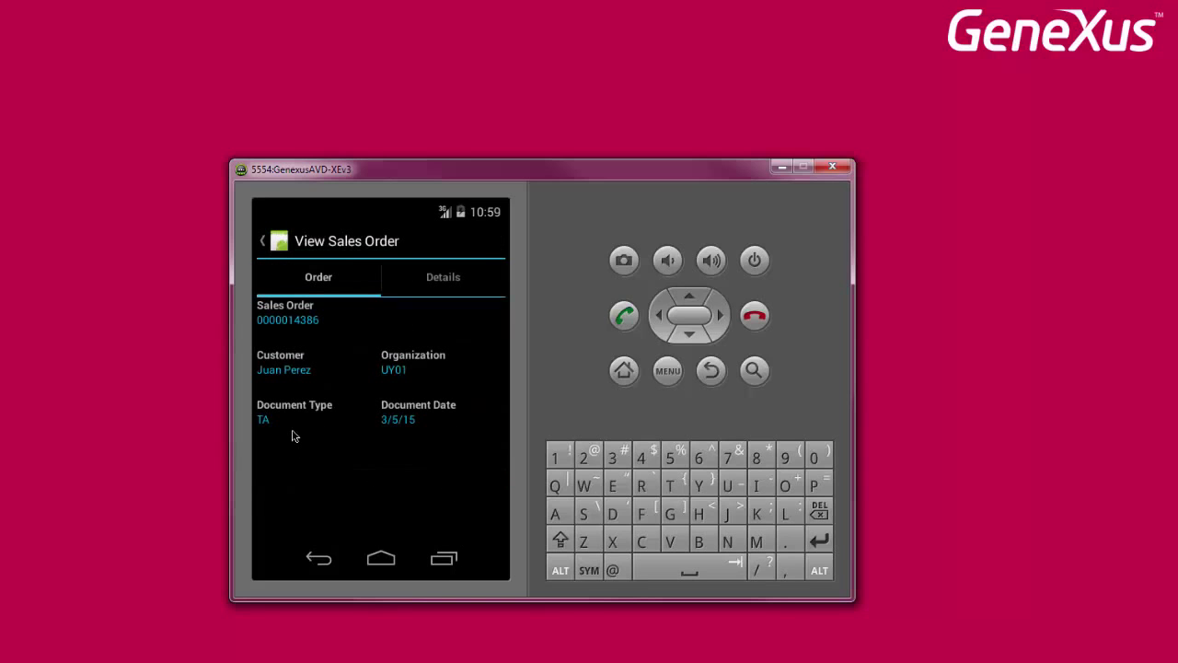
mouse_move(362, 434)
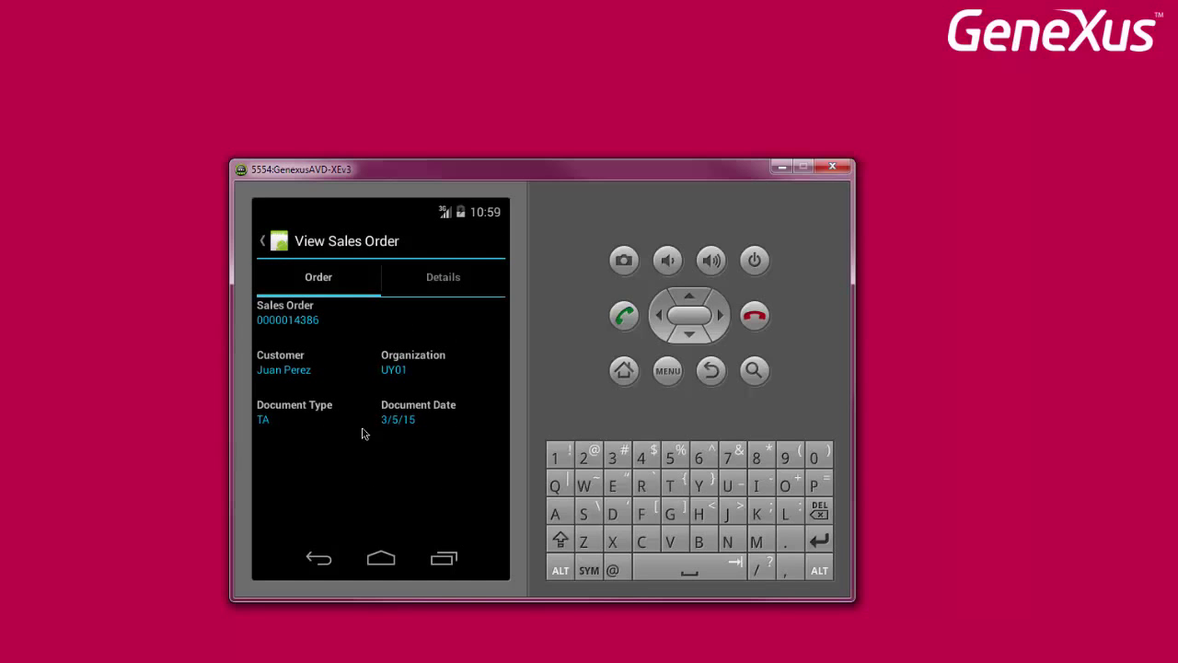
mouse_move(447, 309)
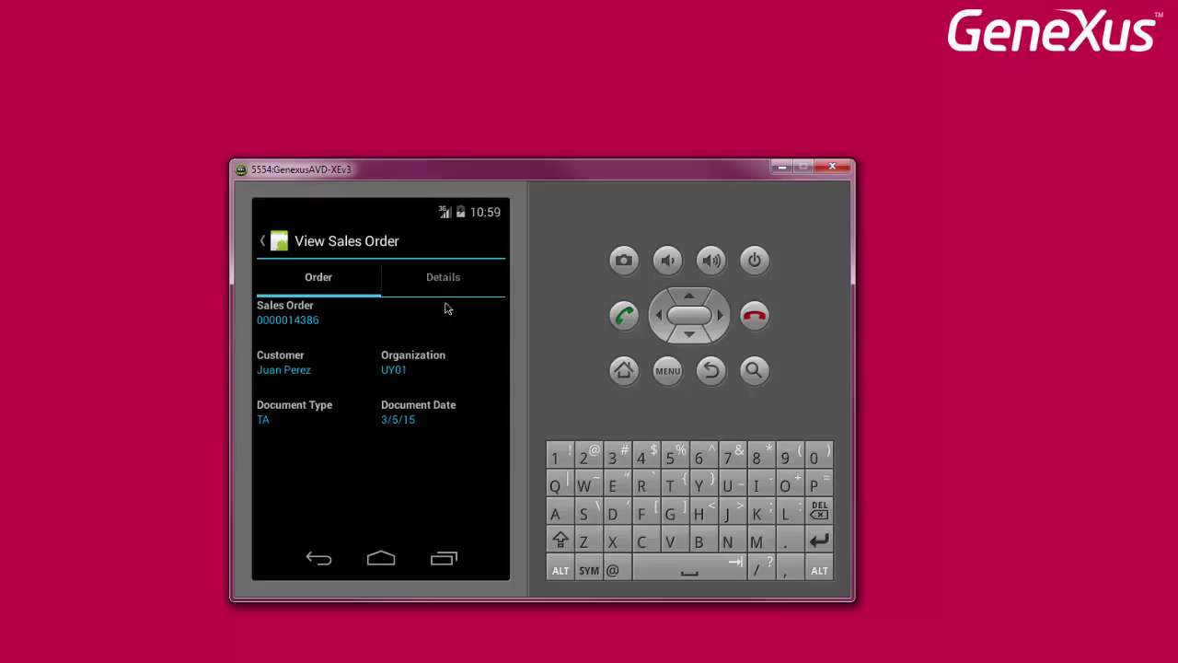
left_click(443, 277)
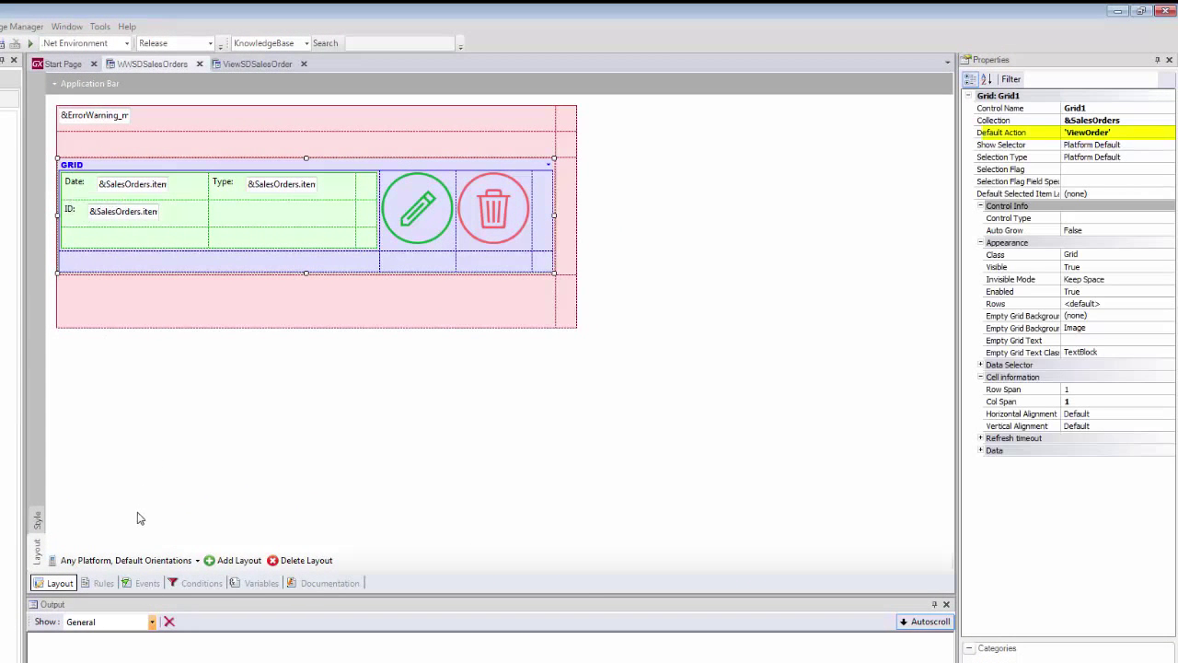
Step: Open the ViewSDSalesOrder panel design and show its Details tab with the order-lines grid
left_click(146, 583)
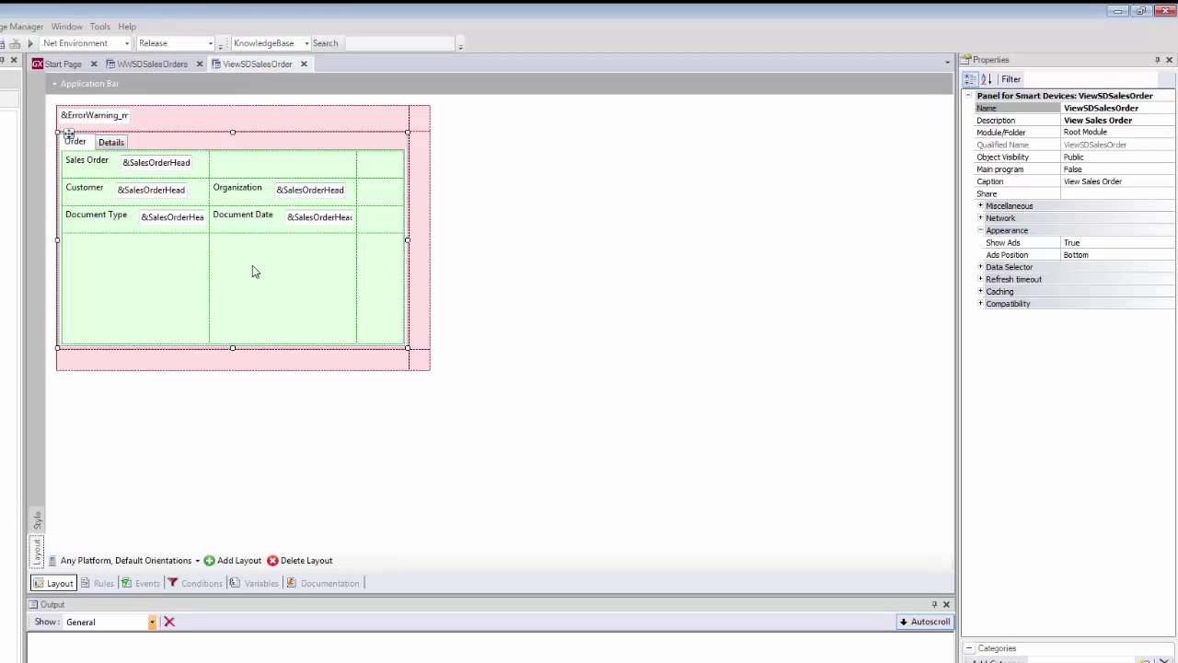
left_click(111, 142)
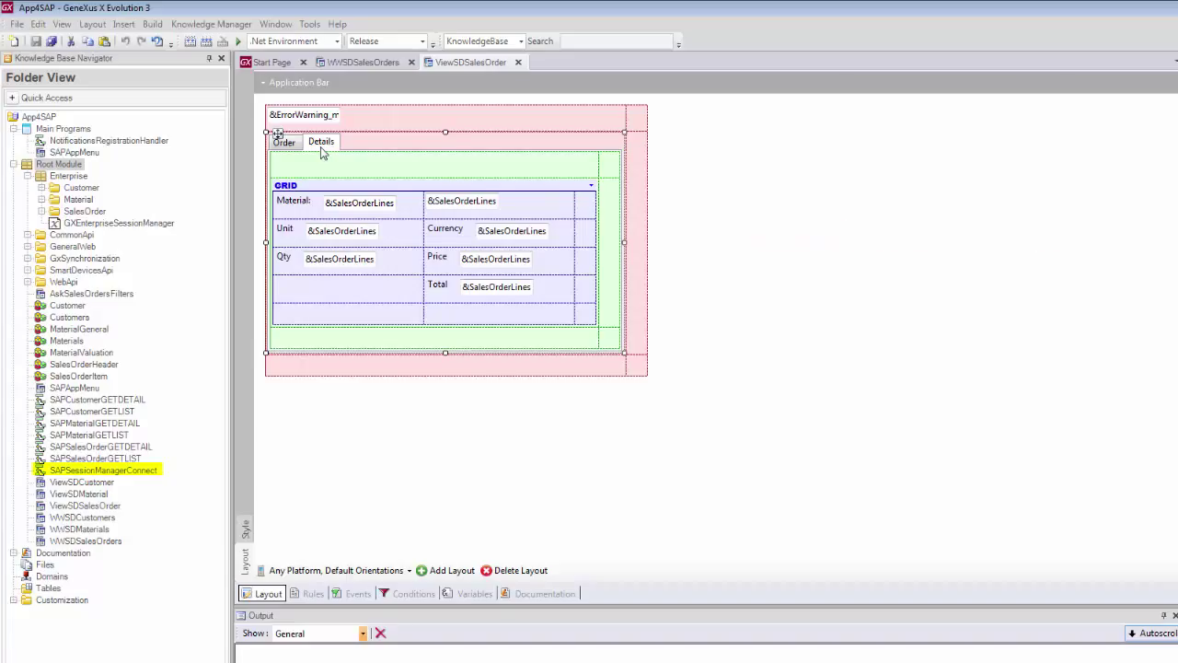
left_click(104, 469)
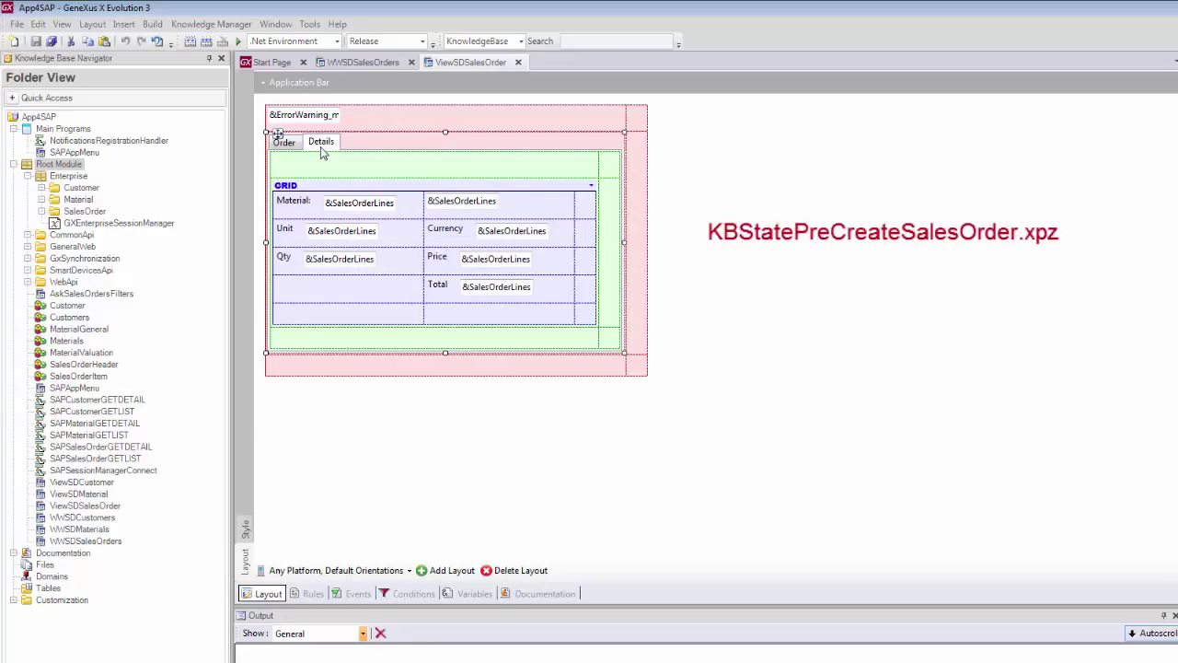
left_click(103, 470)
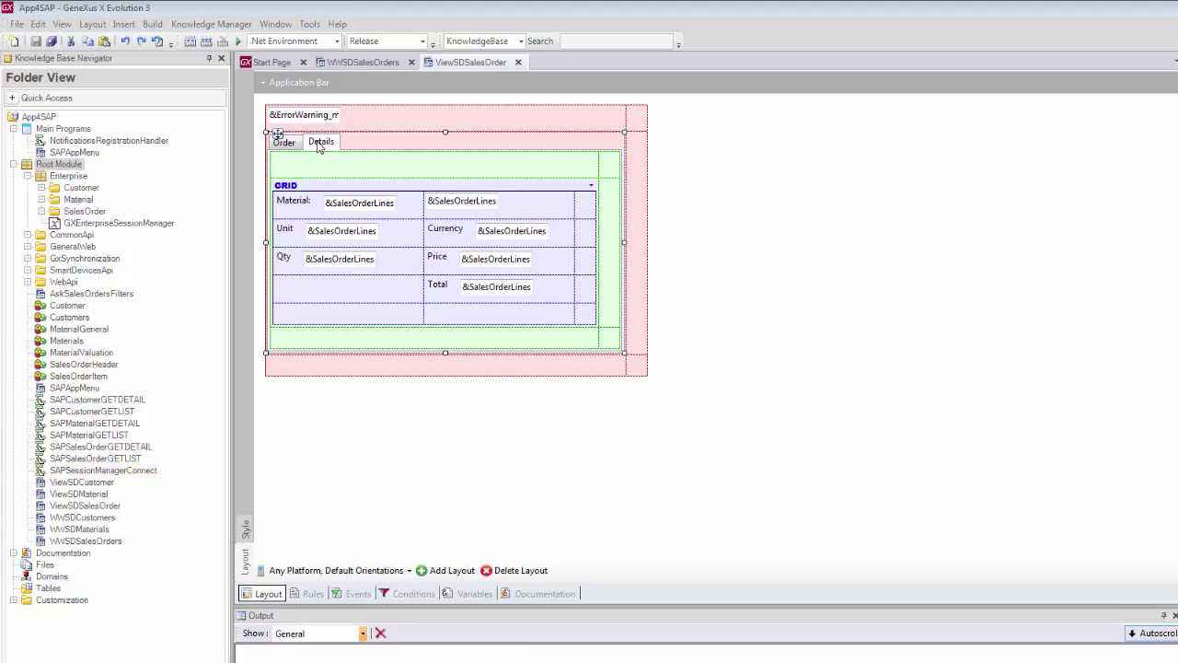
mouse_move(74, 388)
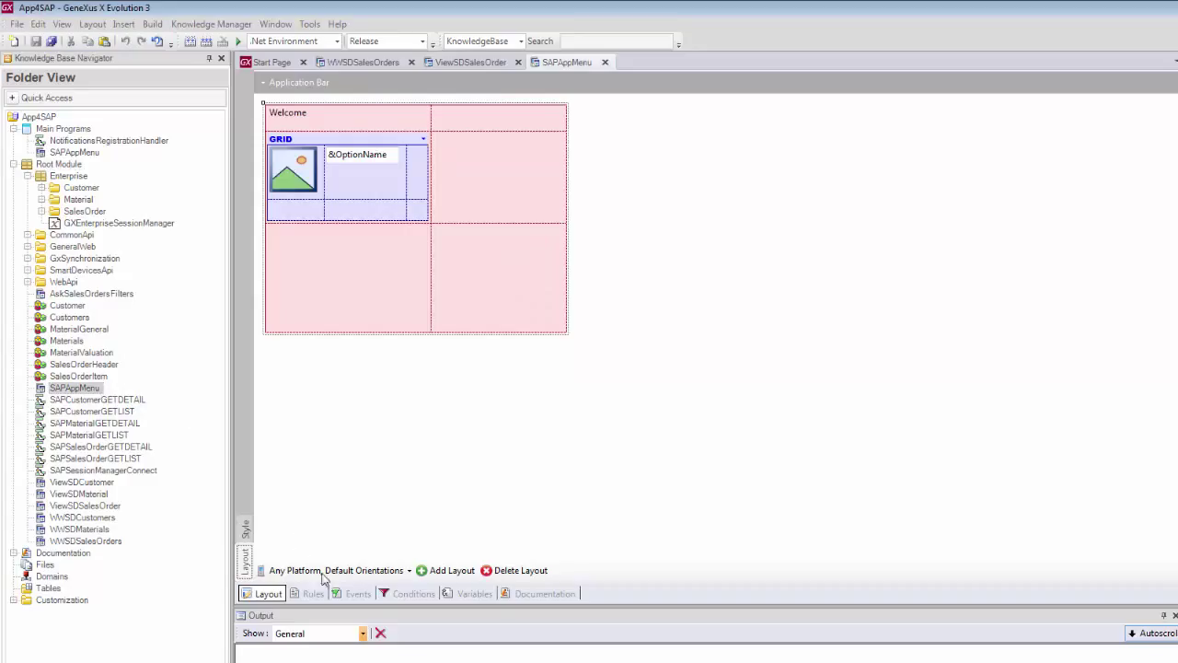
Step: Inspect SAPAppMenu and AskSalesOrdersFilters code, then go to the Sales Orders button's event
left_click(358, 593)
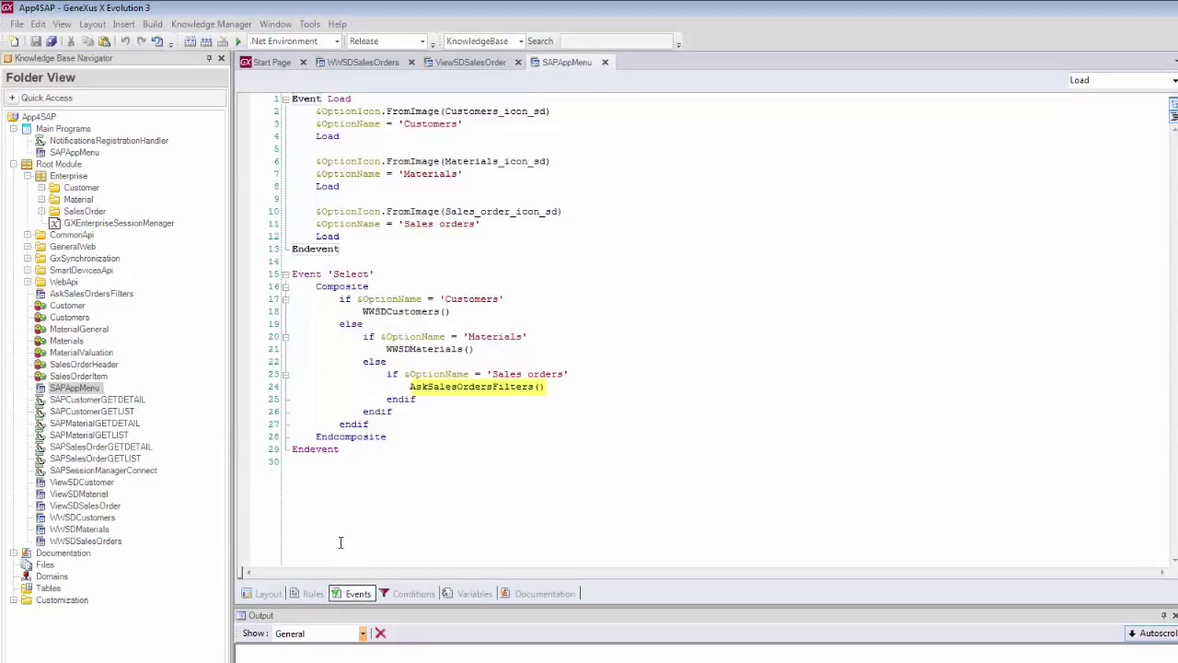
mouse_move(90, 293)
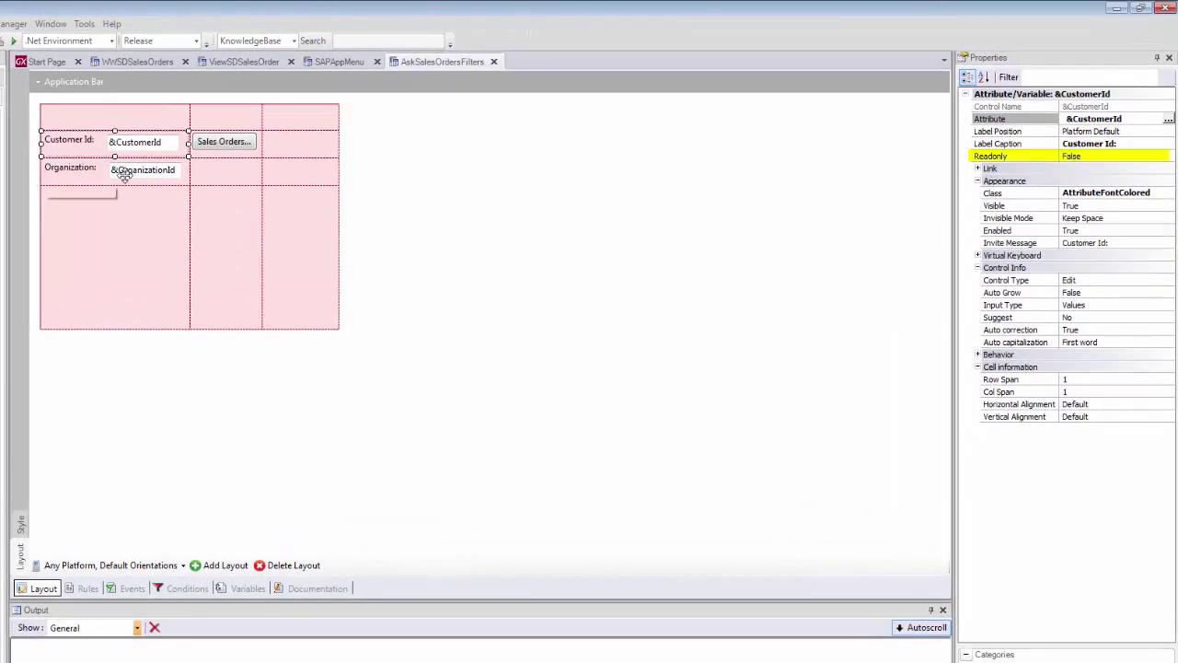
left_click(143, 170)
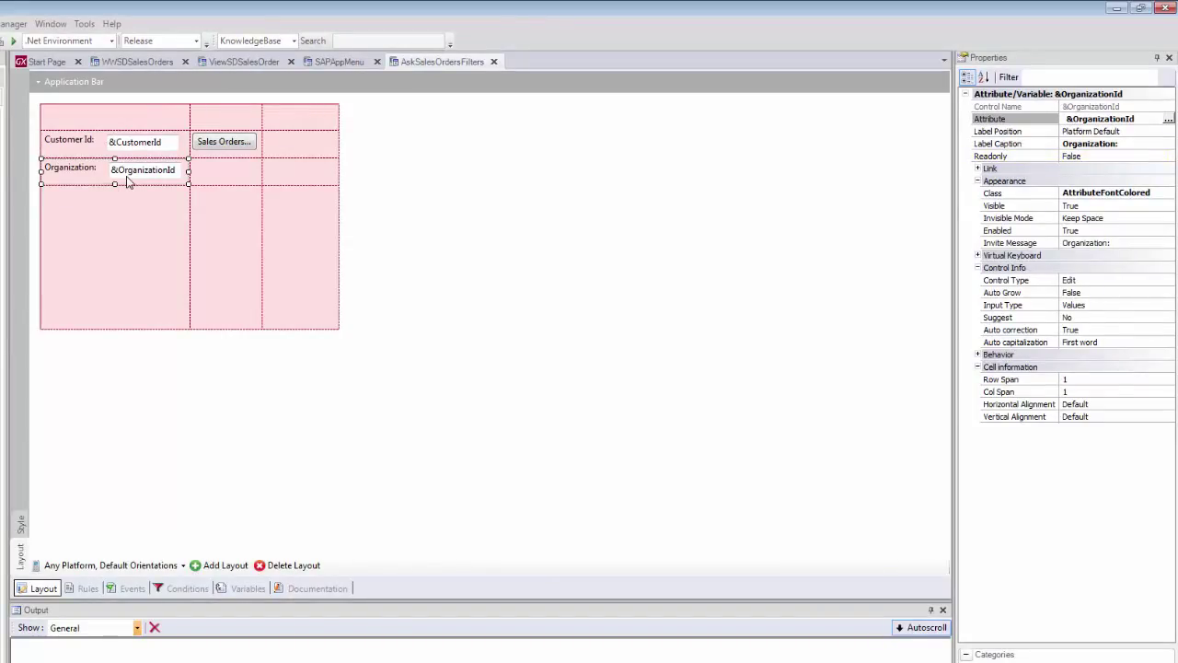
left_click(132, 588)
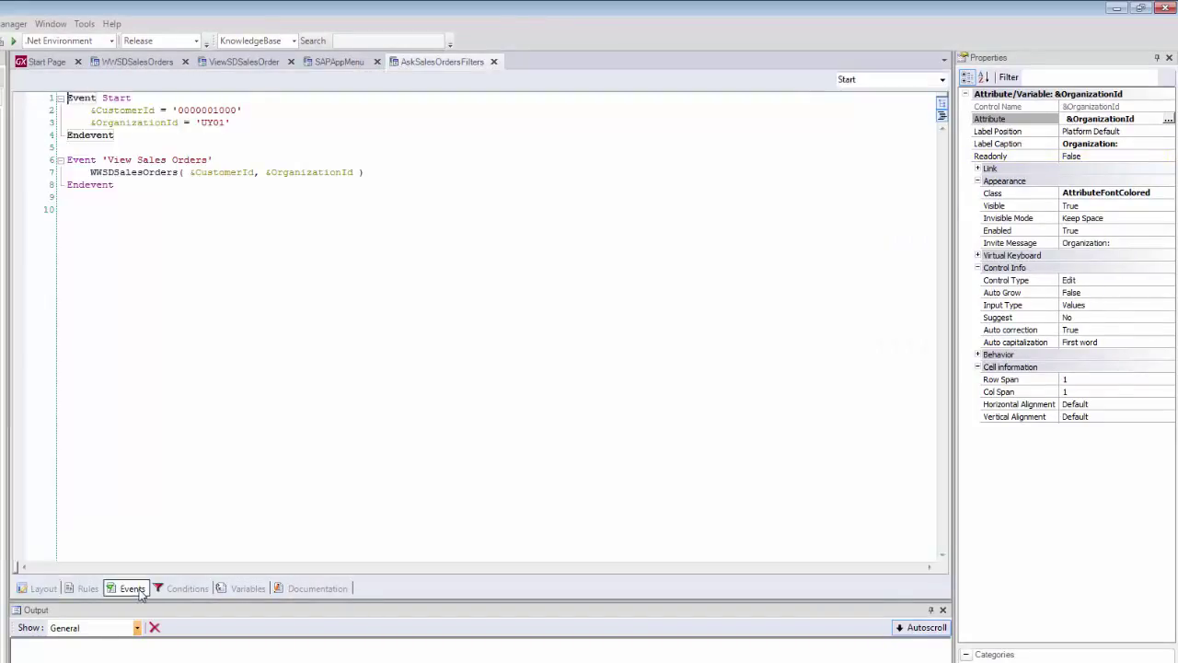
left_click(44, 589)
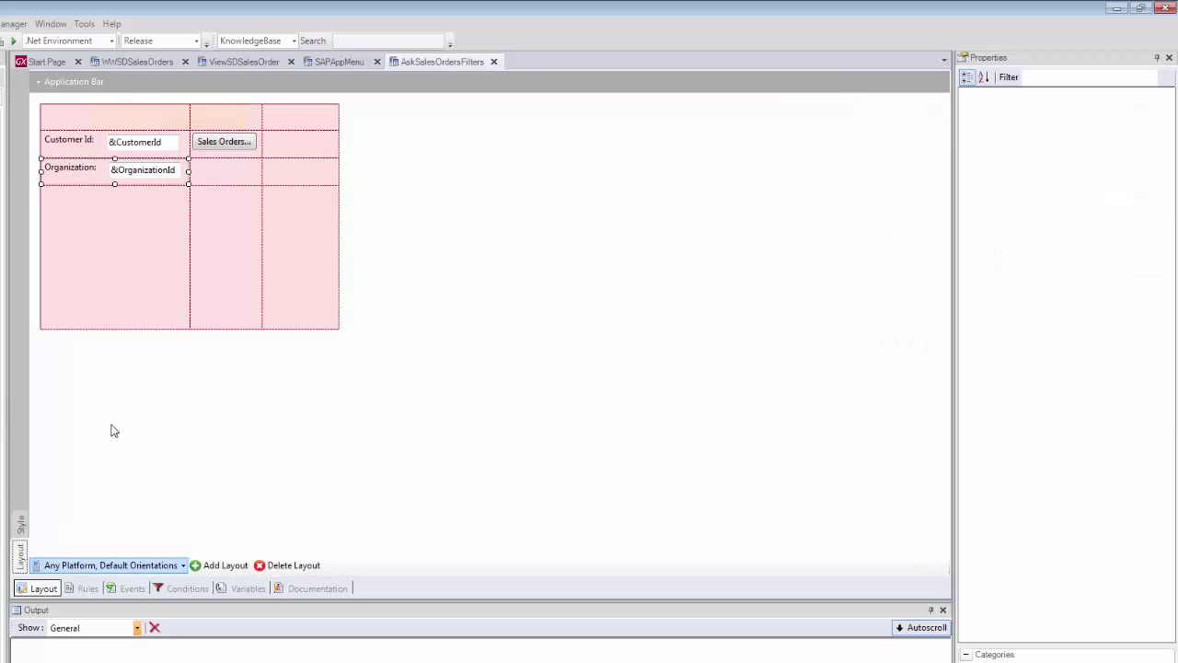
right_click(224, 141)
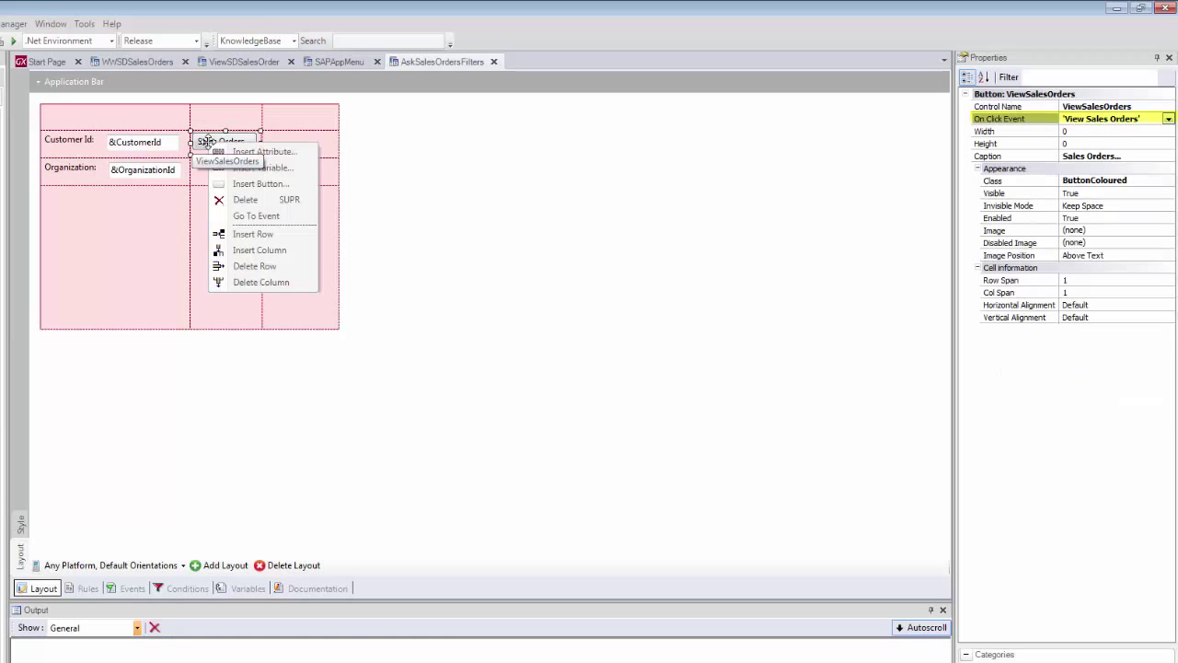
left_click(255, 215)
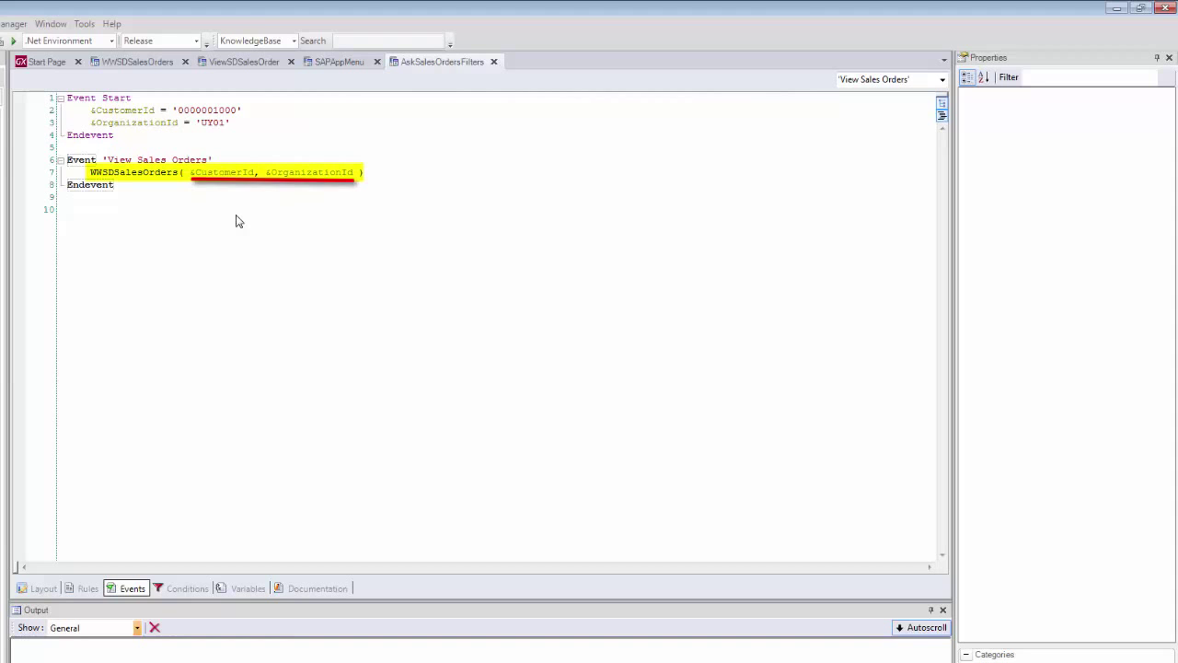
Step: Review WWSDSalesOrders events and rules, then open SAPSalesOrderGETLIST and the sapSalesOrder structure
left_click(136, 62)
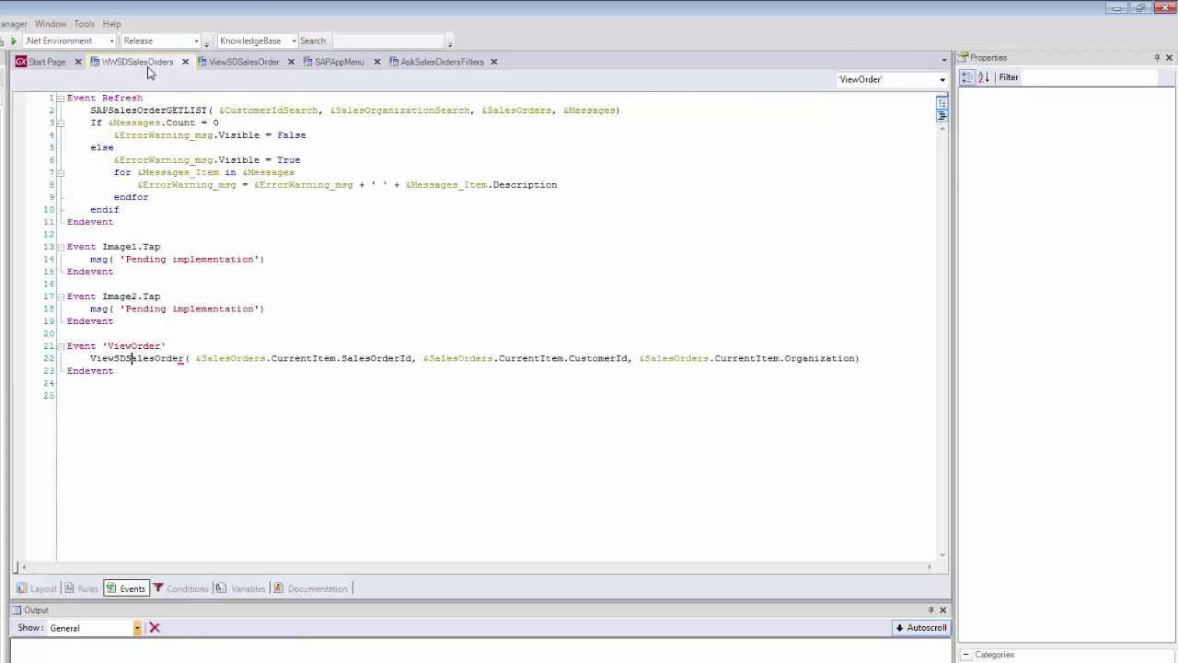
left_click(88, 588)
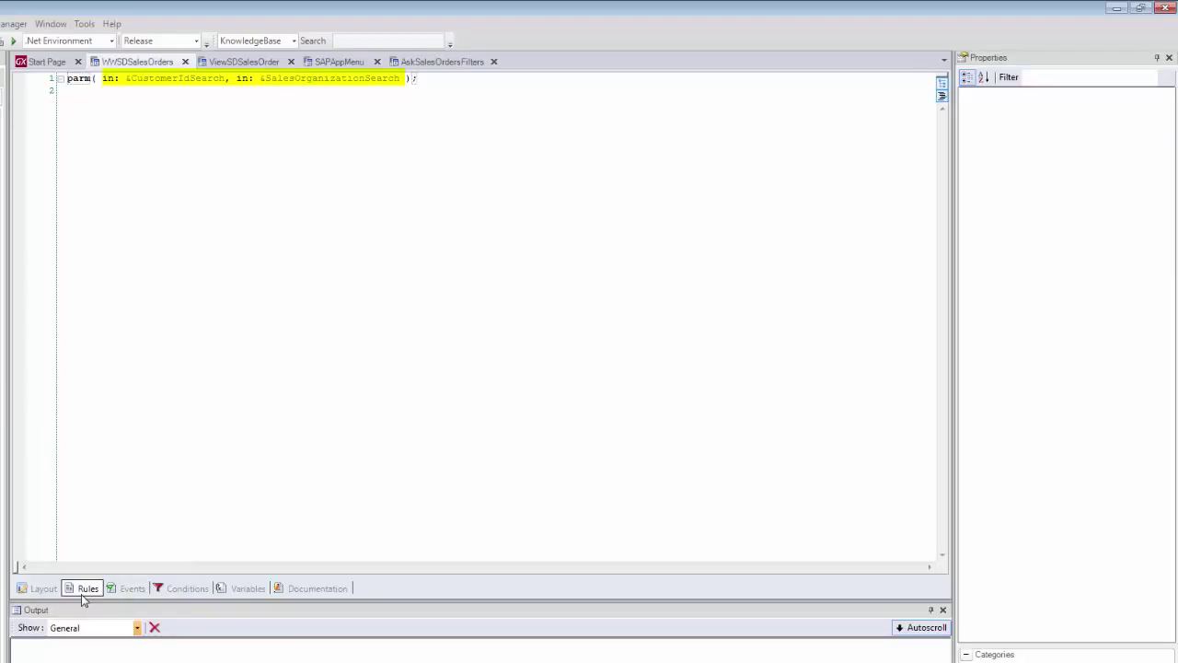
mouse_move(129, 598)
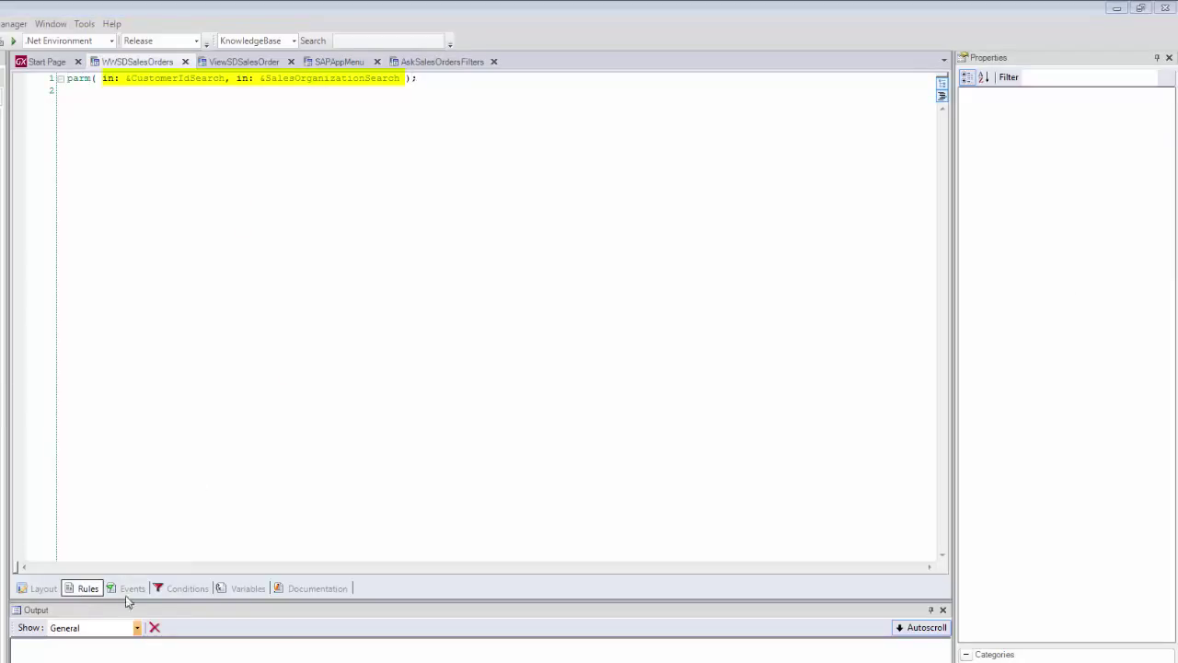
left_click(132, 588)
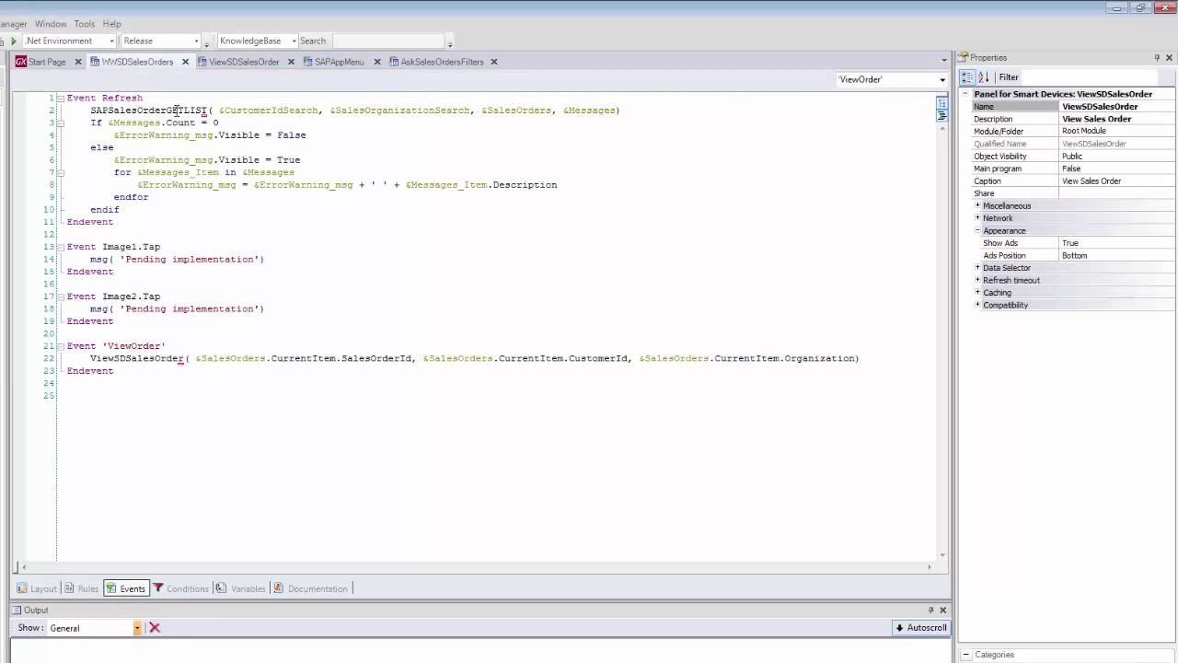
double_click(169, 109)
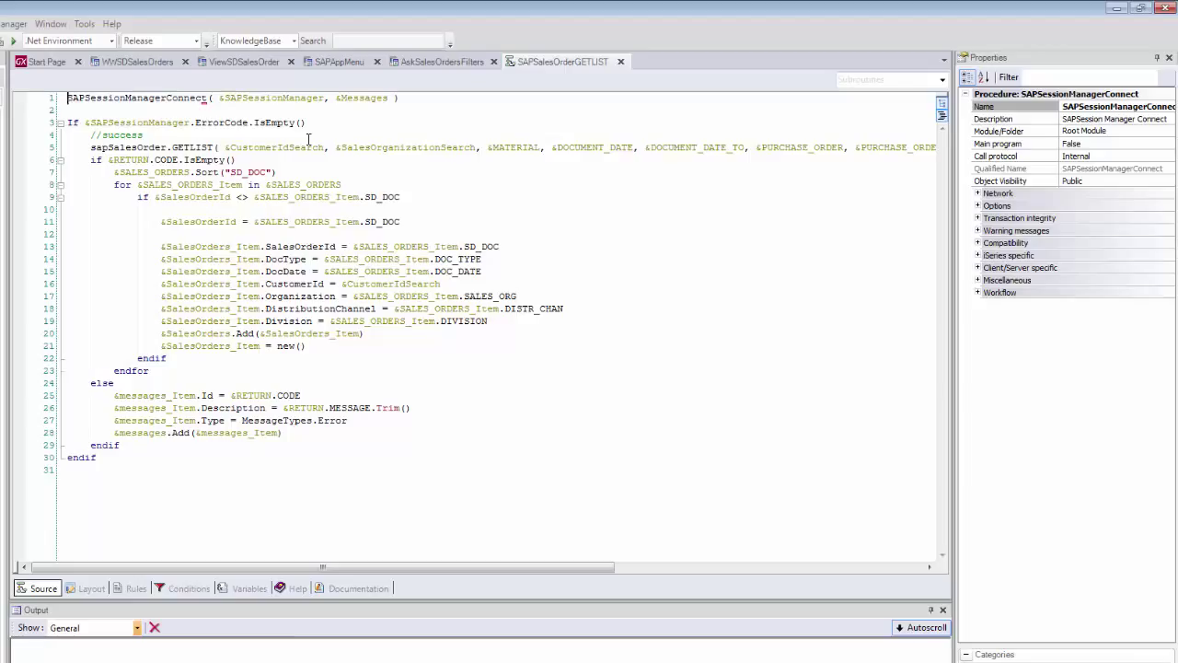
double_click(150, 147)
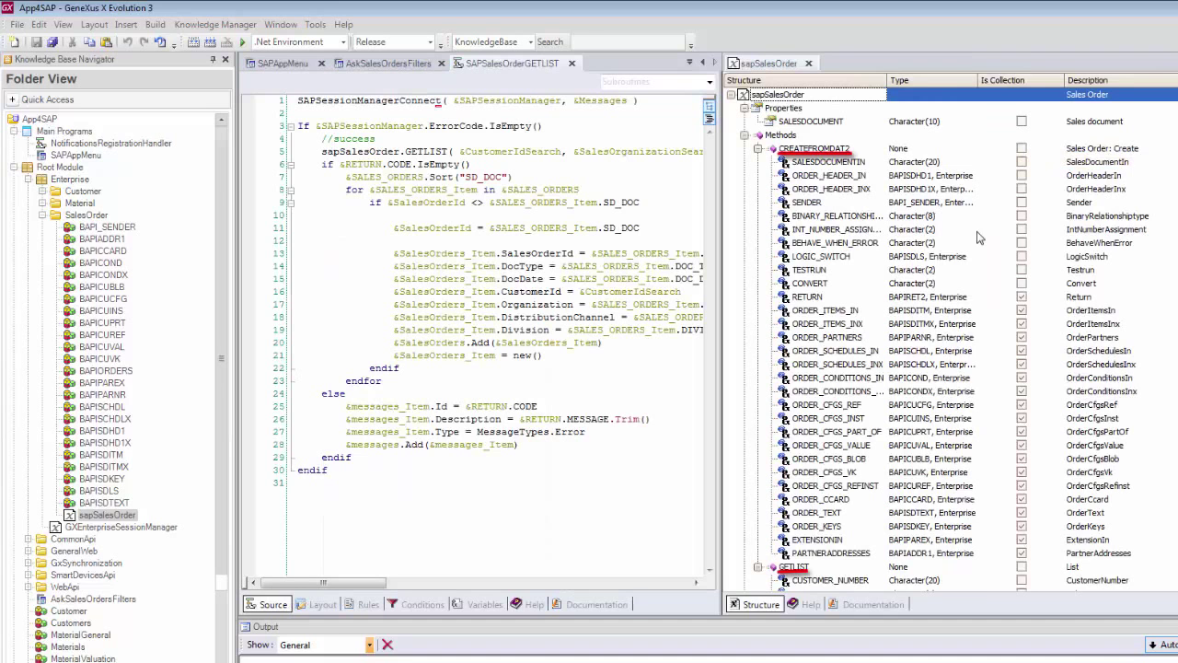
Step: Collapse CREATEFROMDAT2, close SAPSalesOrderGETLIST, and view the ViewSDSalesOrder events
left_click(813, 148)
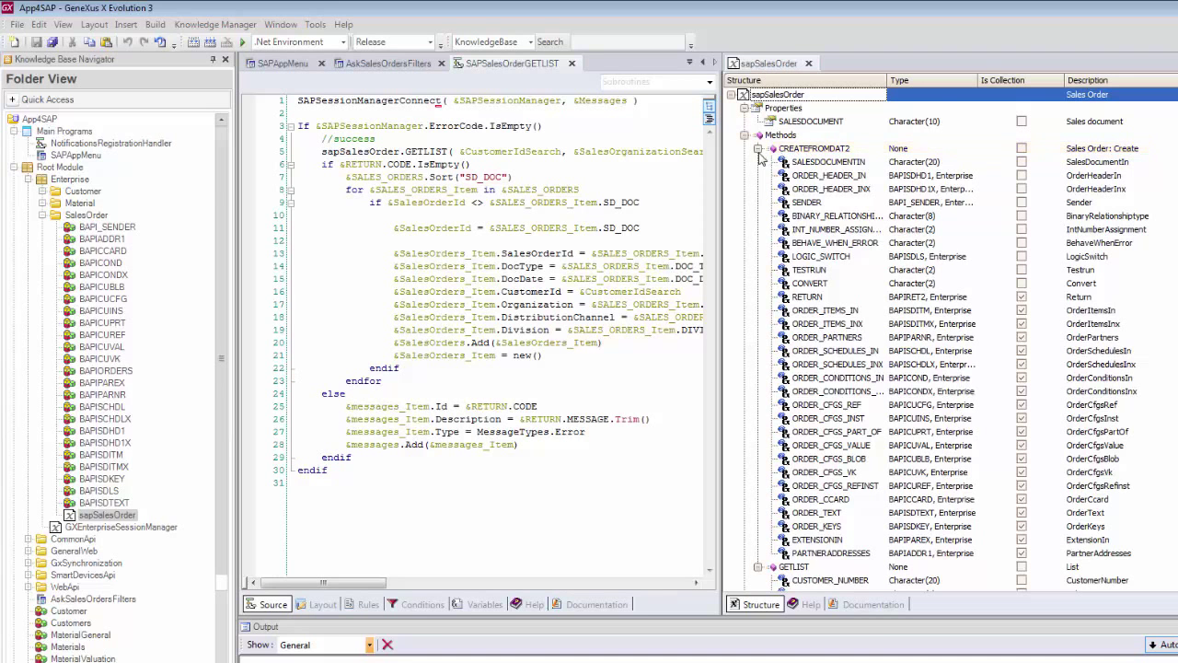
left_click(759, 149)
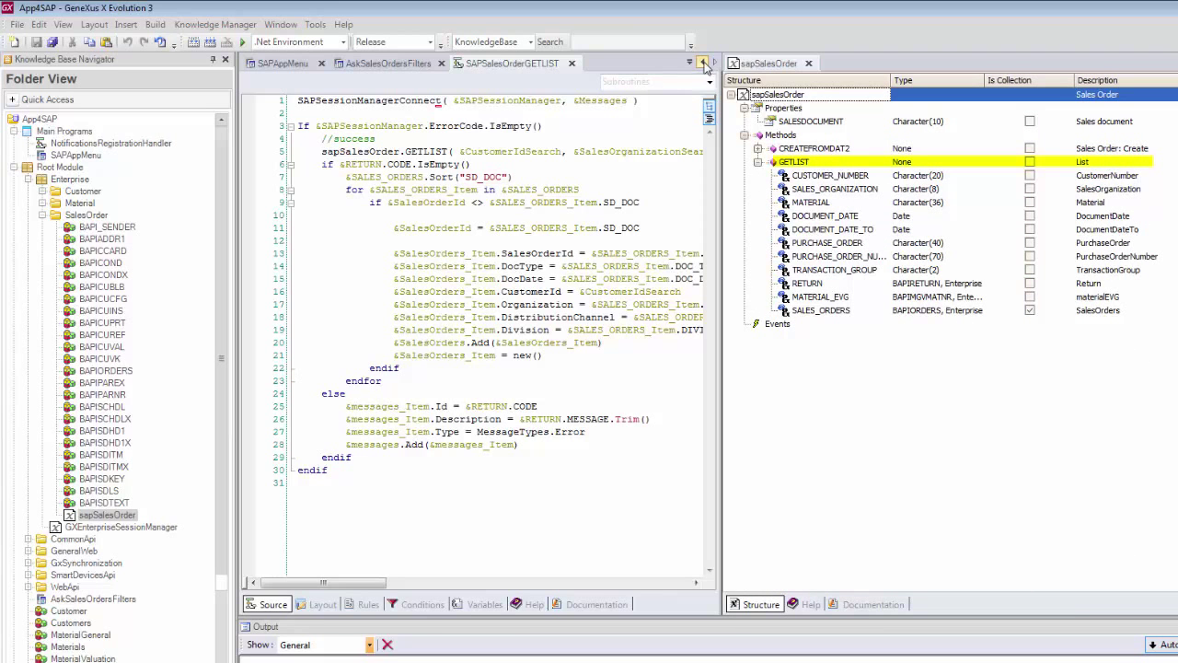
left_click(294, 63)
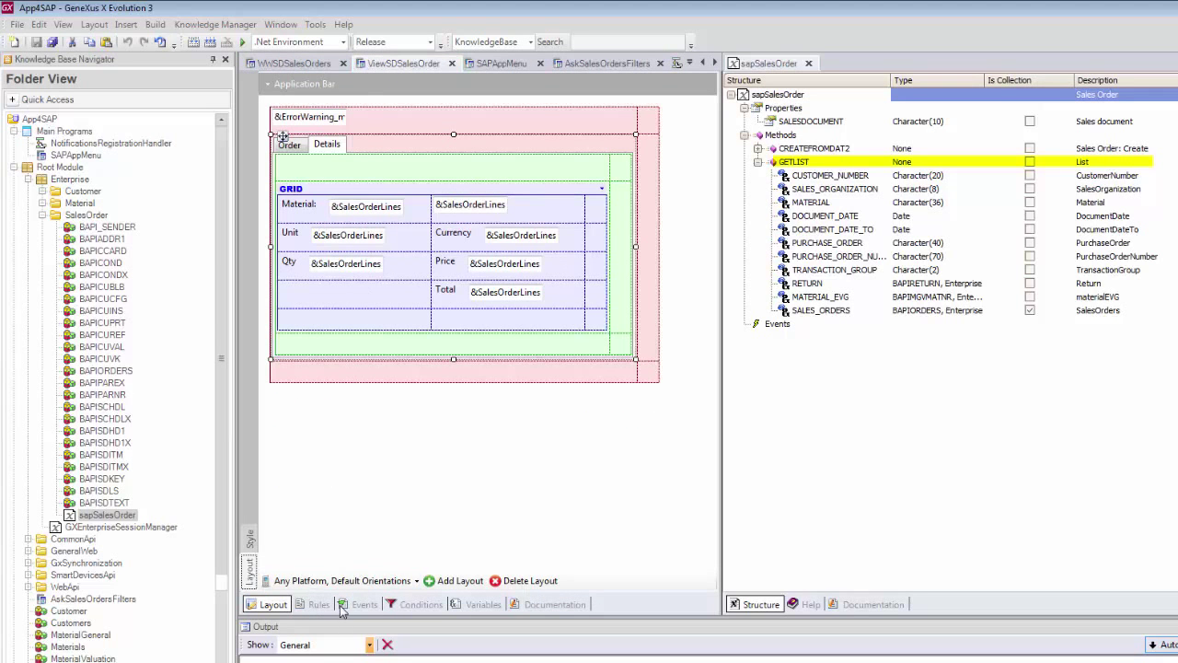
left_click(364, 604)
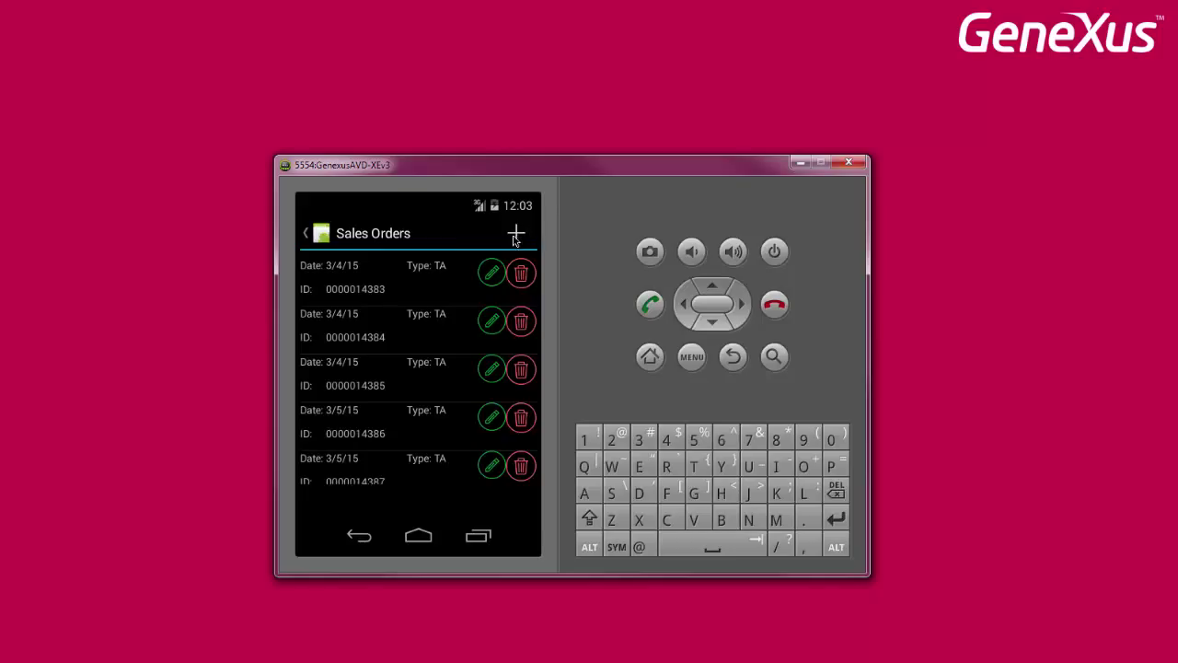
Step: Create a sales order dated today with 3 units of material M1000, and save it
left_click(516, 233)
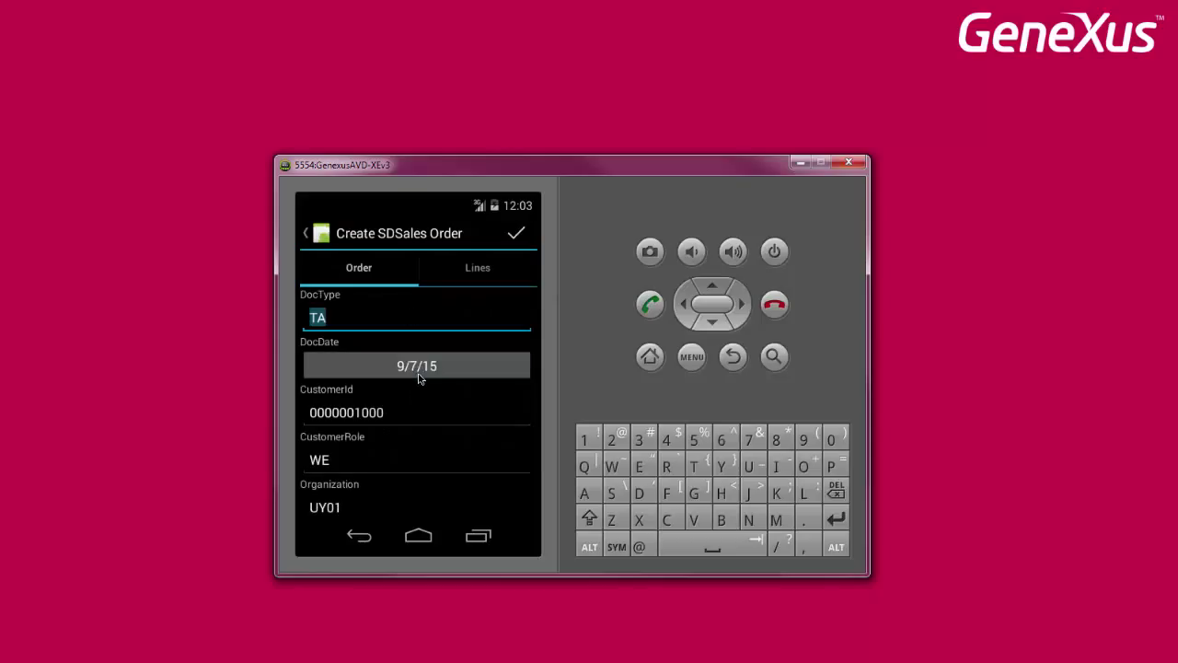
left_click(416, 365)
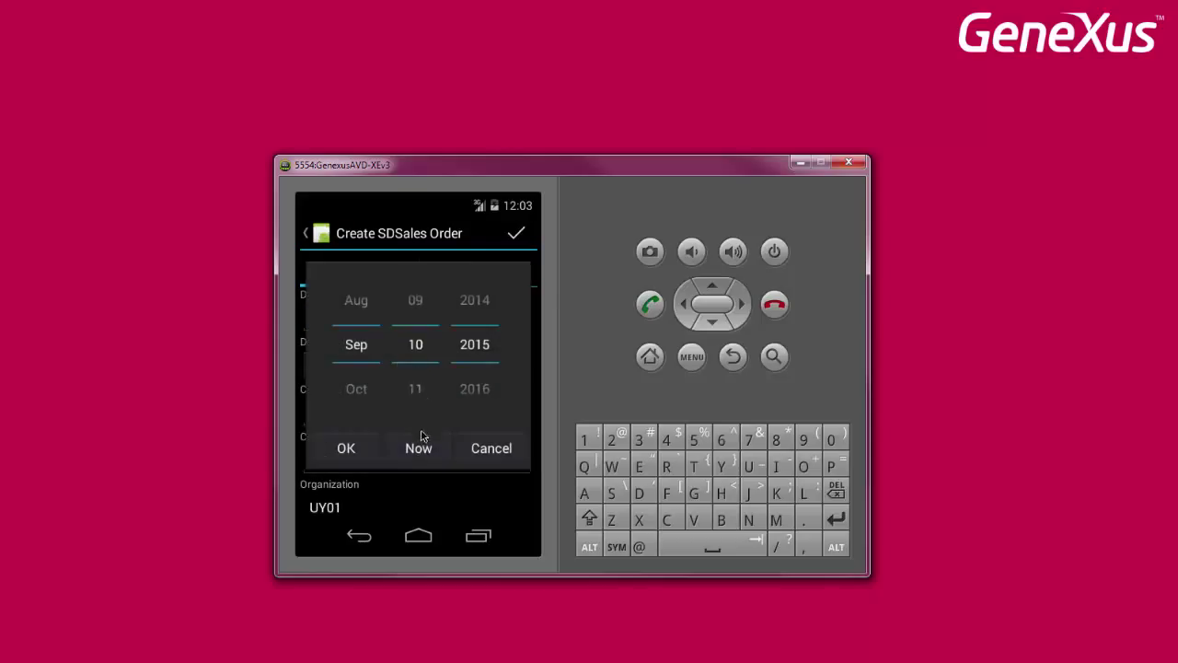
left_click(345, 447)
type("M")
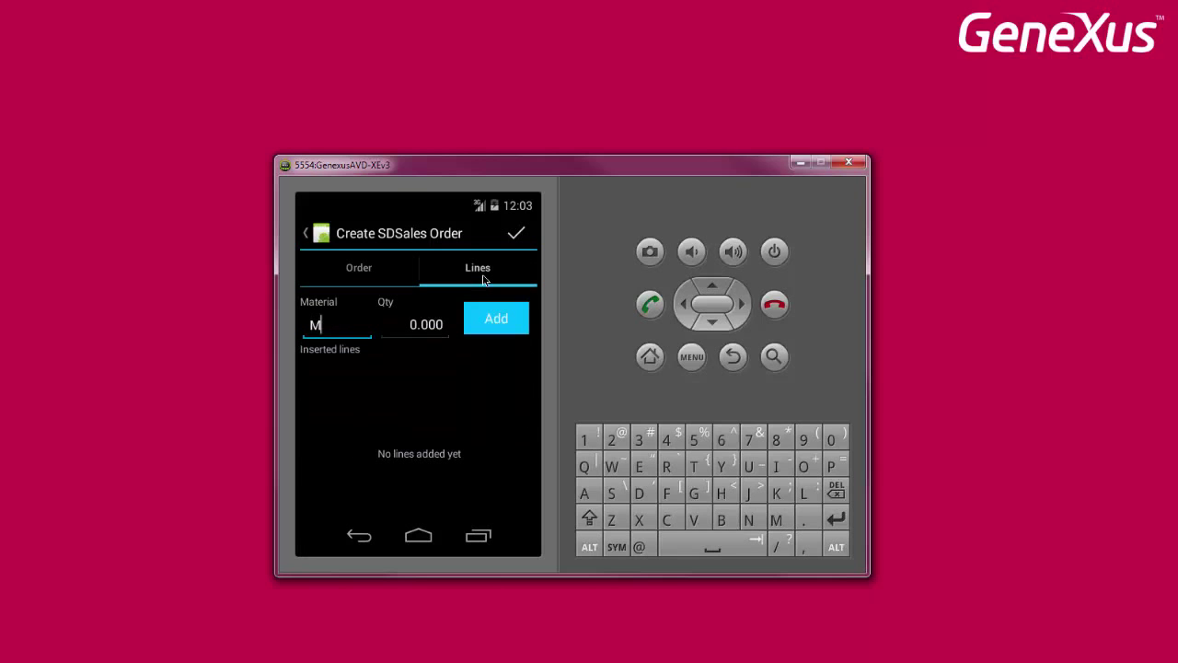
type("1000")
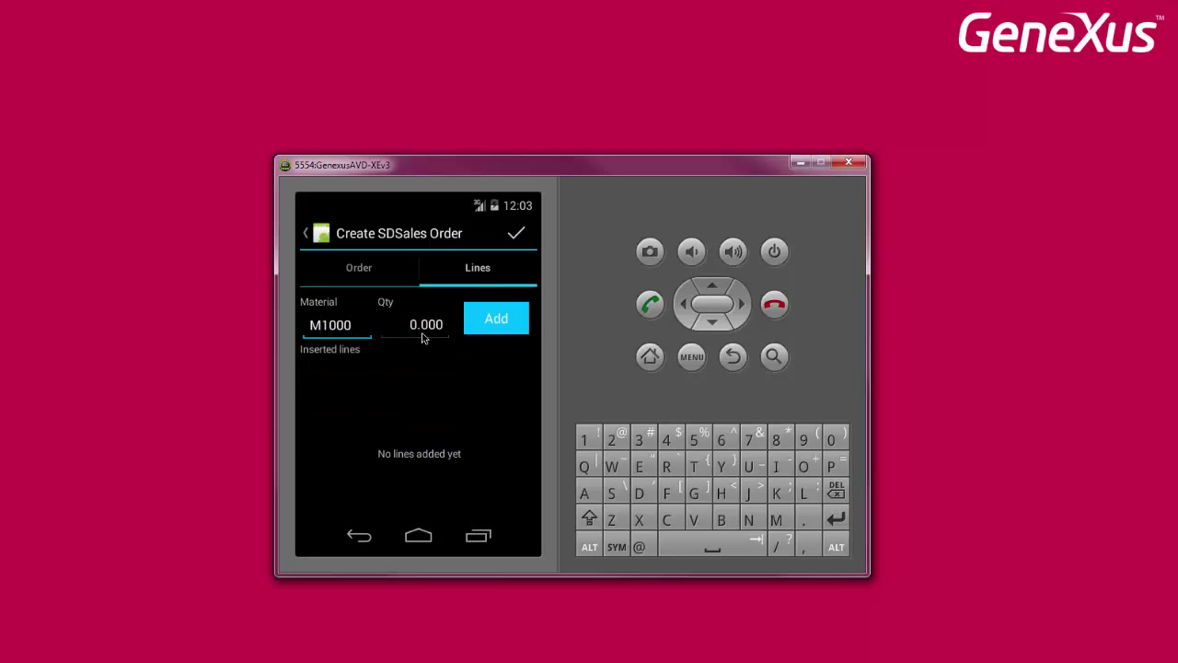
left_click(495, 318)
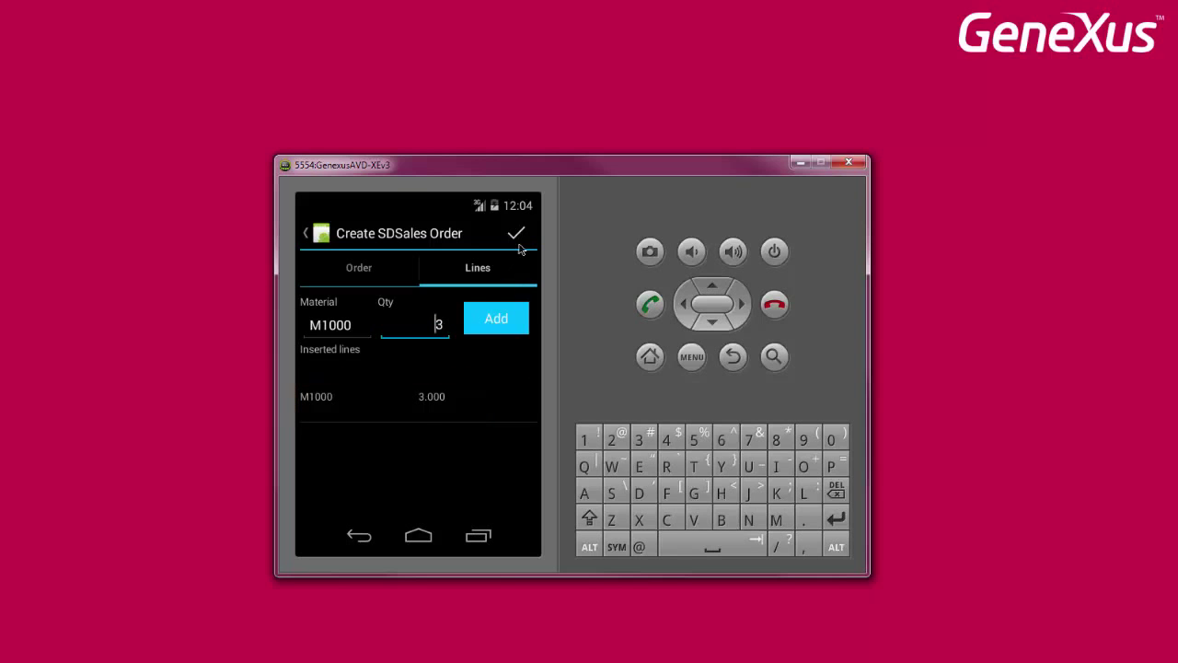
left_click(517, 232)
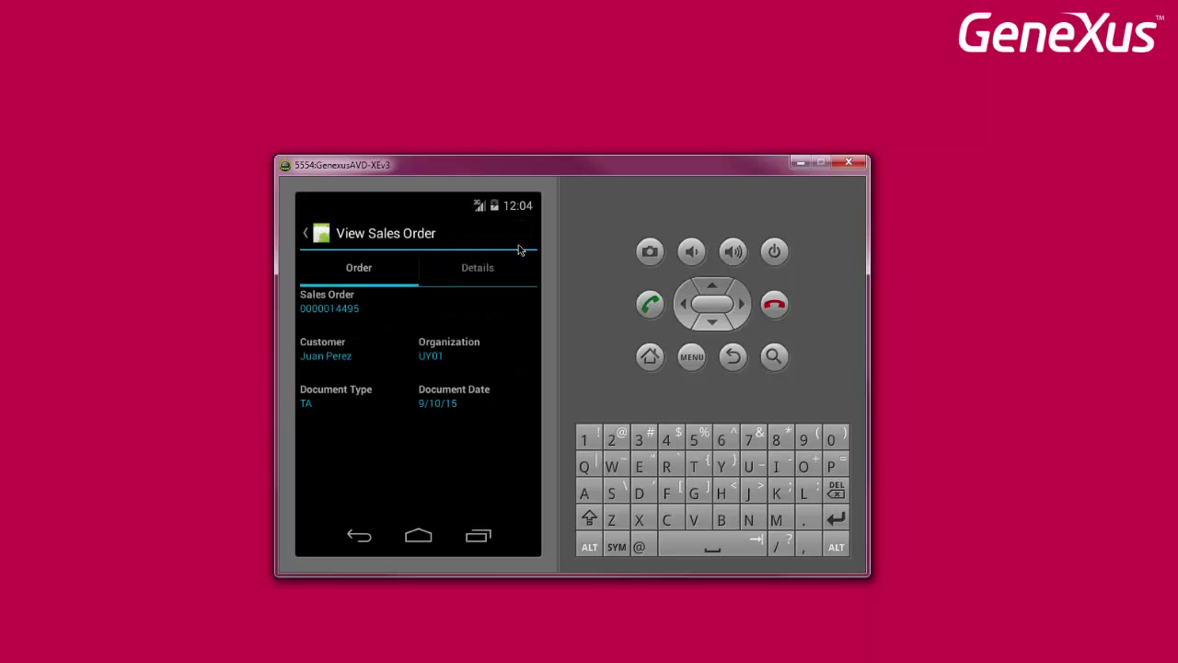
mouse_move(474, 412)
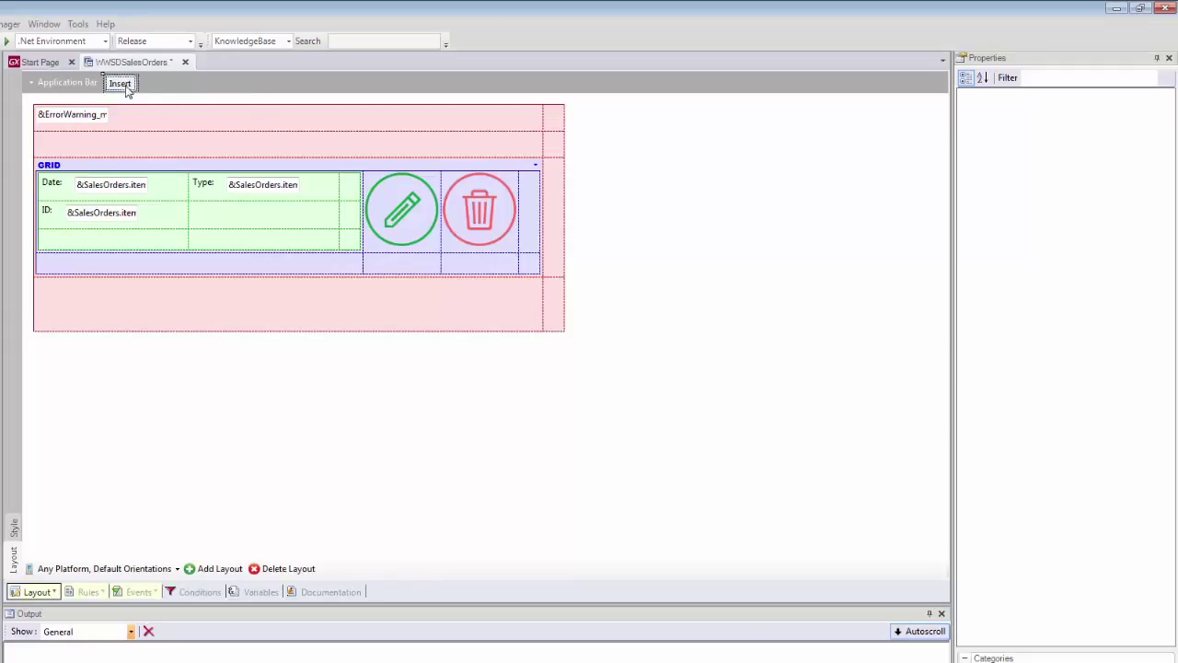
Step: Select the Insert action in the WWSDSalesOrders application bar
left_click(139, 590)
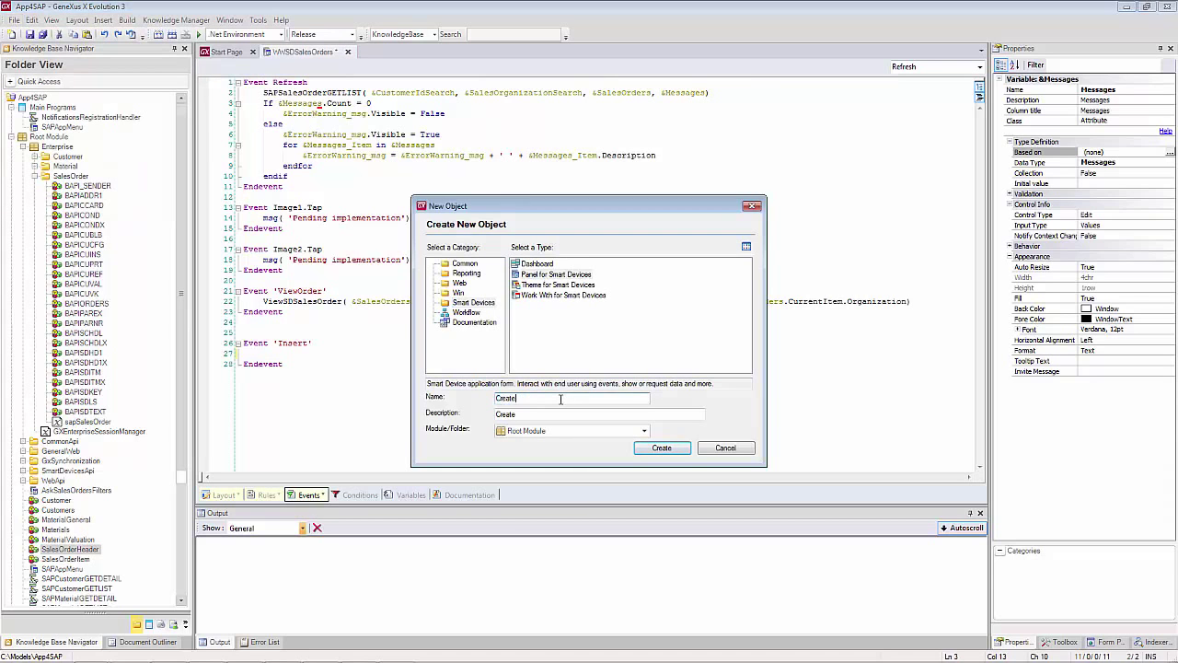
Step: Create the CreateSDSalesOrder Smart Devices panel from the New Object dialog
left_click(661, 448)
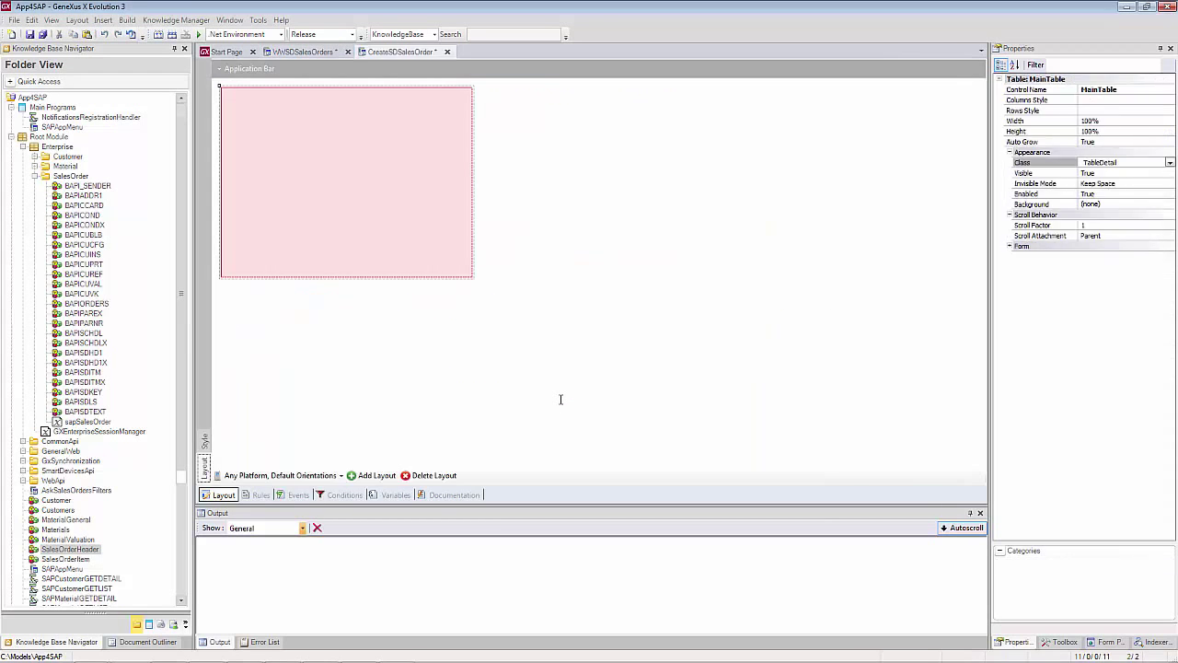
mouse_move(562, 403)
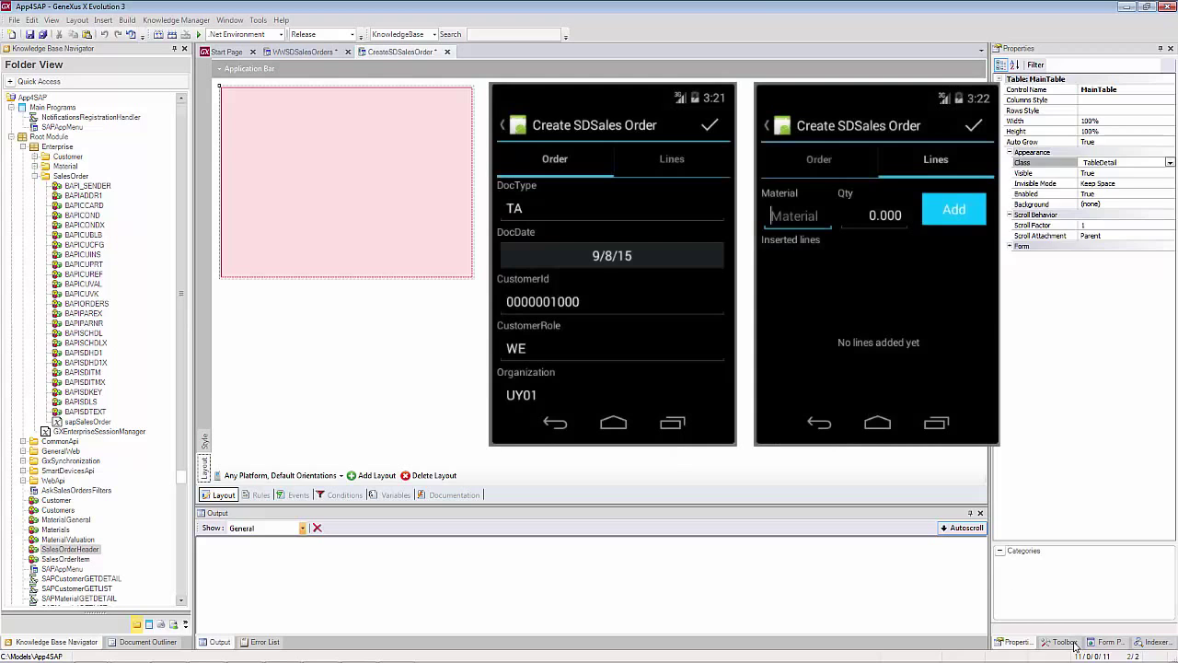
Step: Add a tab control with Order and Lines pages, removing the third tab page
left_click(1059, 642)
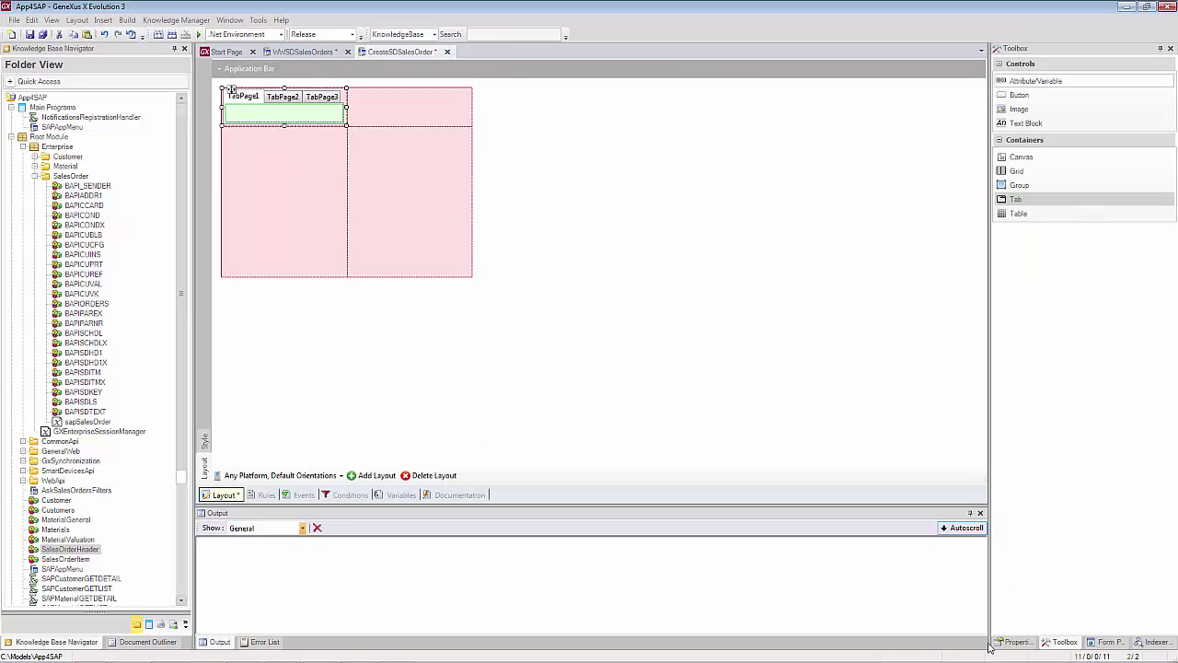
left_click(1014, 641)
type("Order")
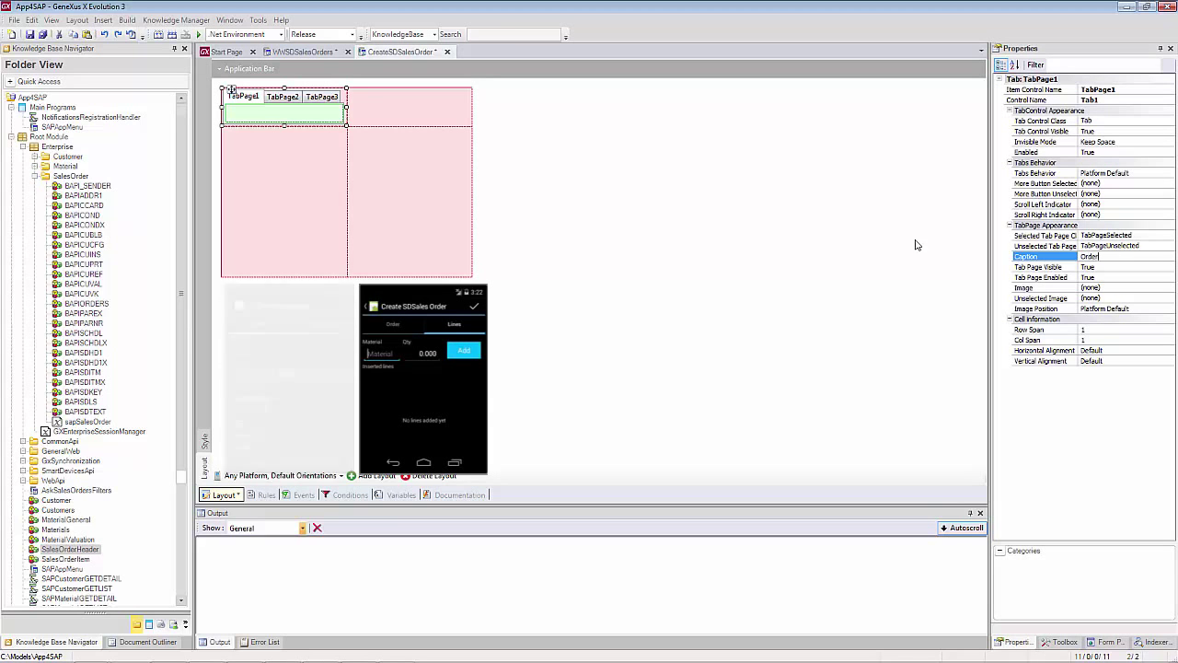
left_click(274, 96)
type("Lines")
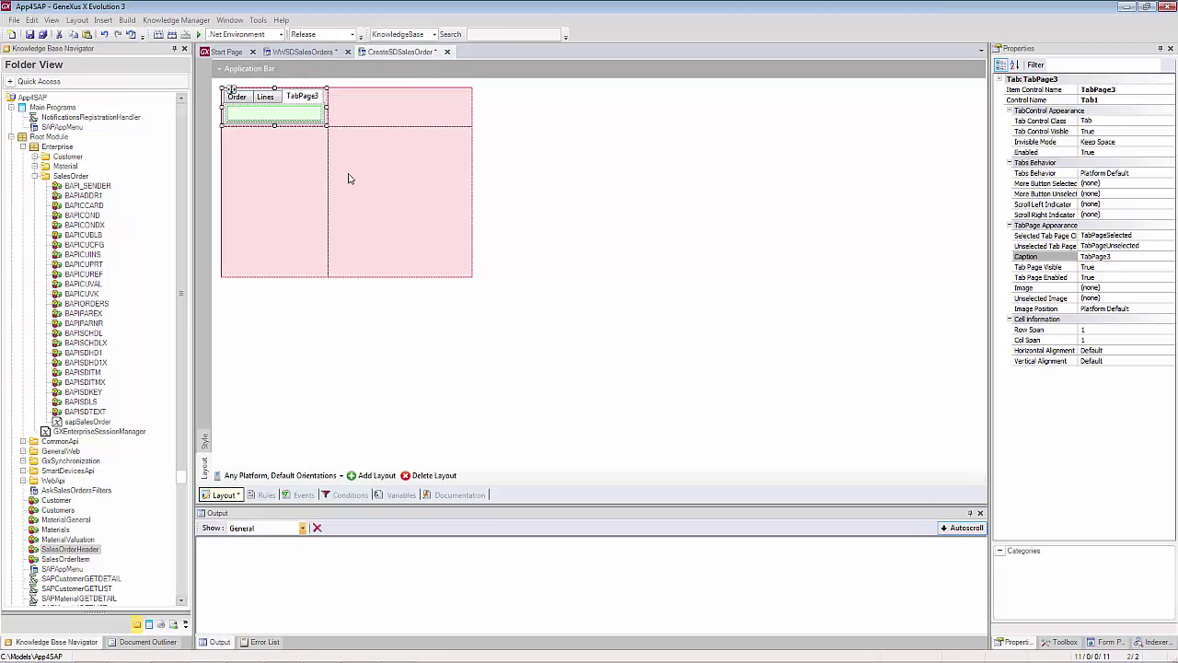
left_click(237, 95)
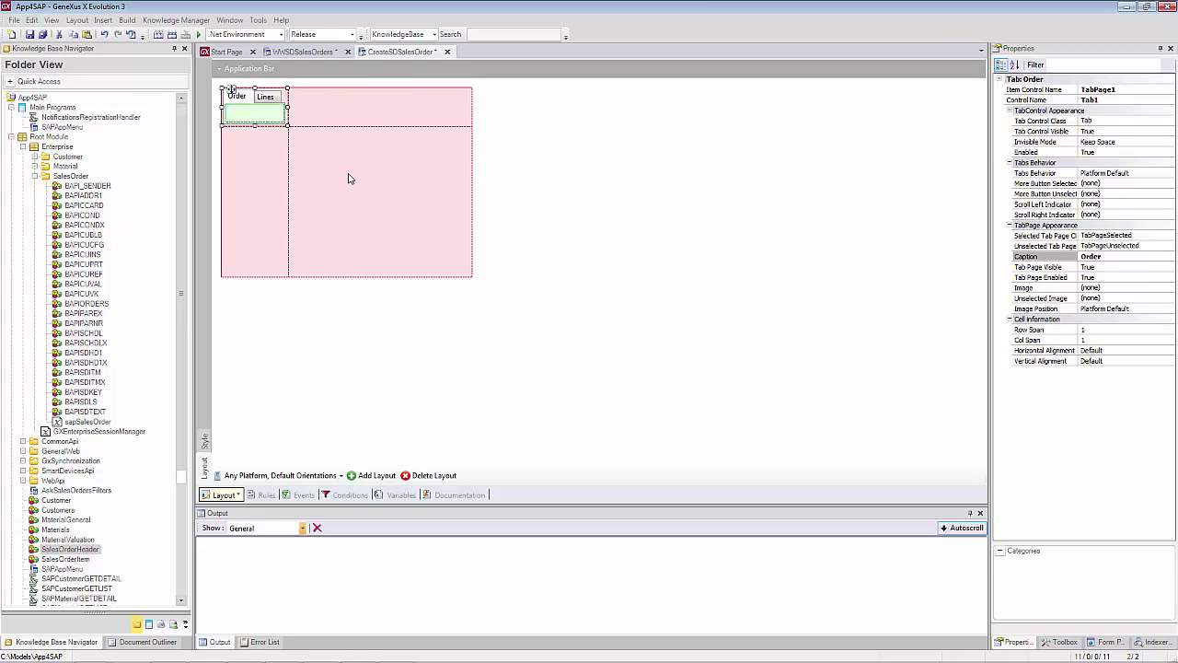
Step: Review ViewSDSalesOrder's tab control and Details page, then bring up SalesOrderItem document options
left_click(266, 96)
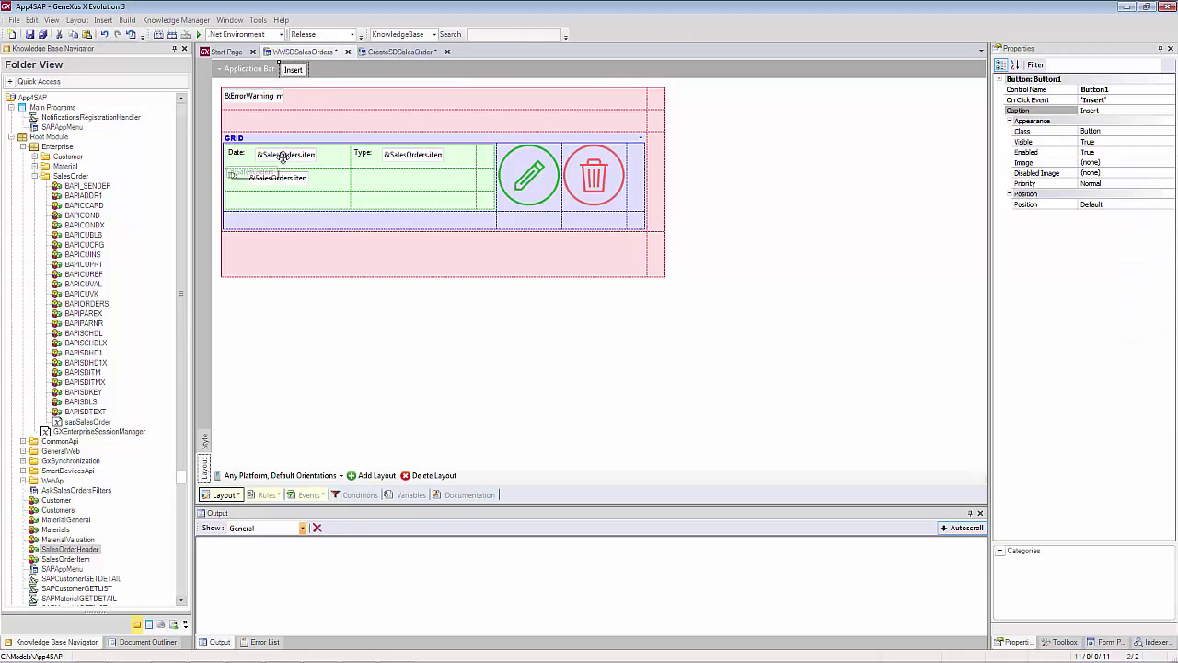
left_click(287, 154)
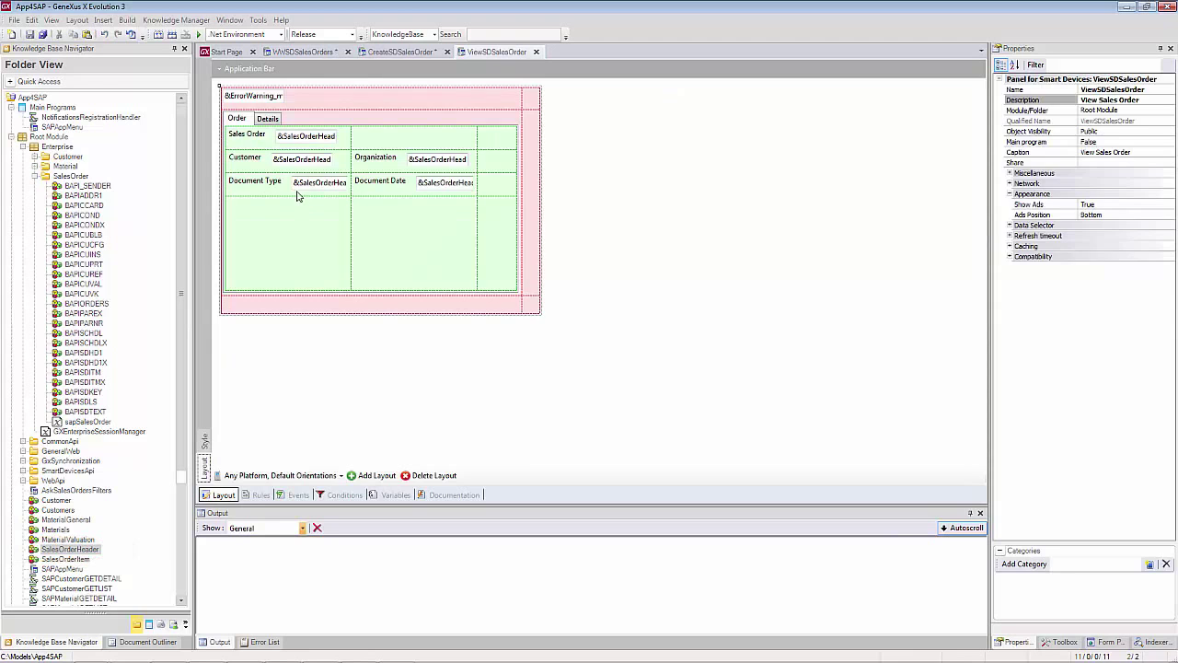
left_click(307, 135)
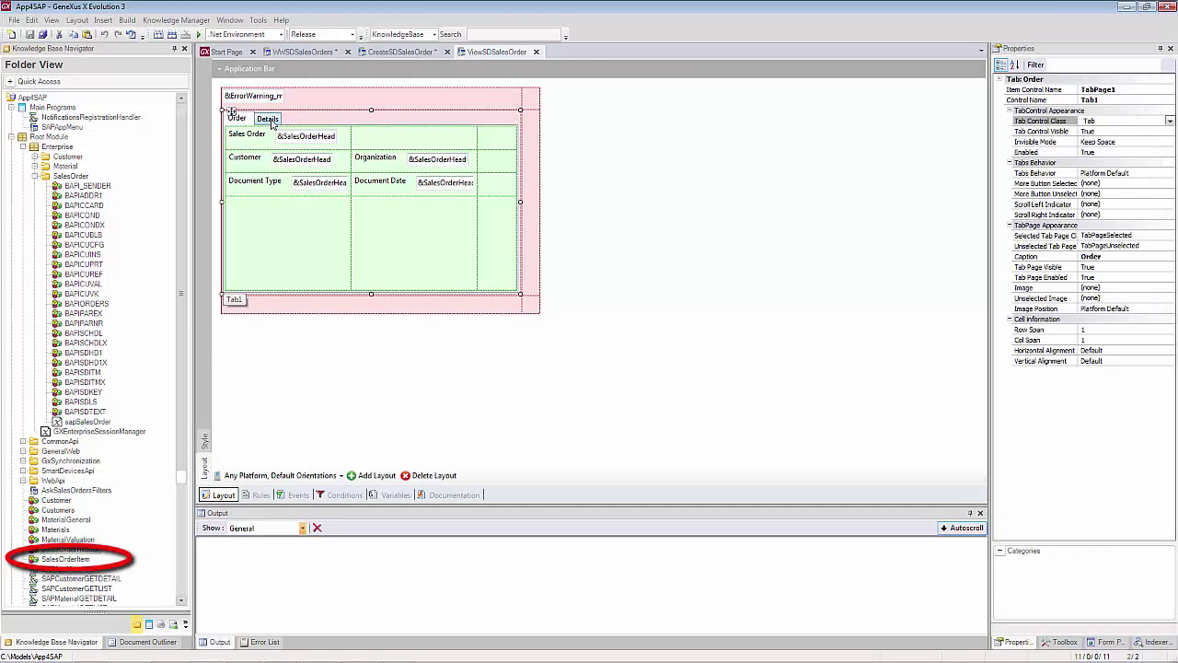
left_click(267, 118)
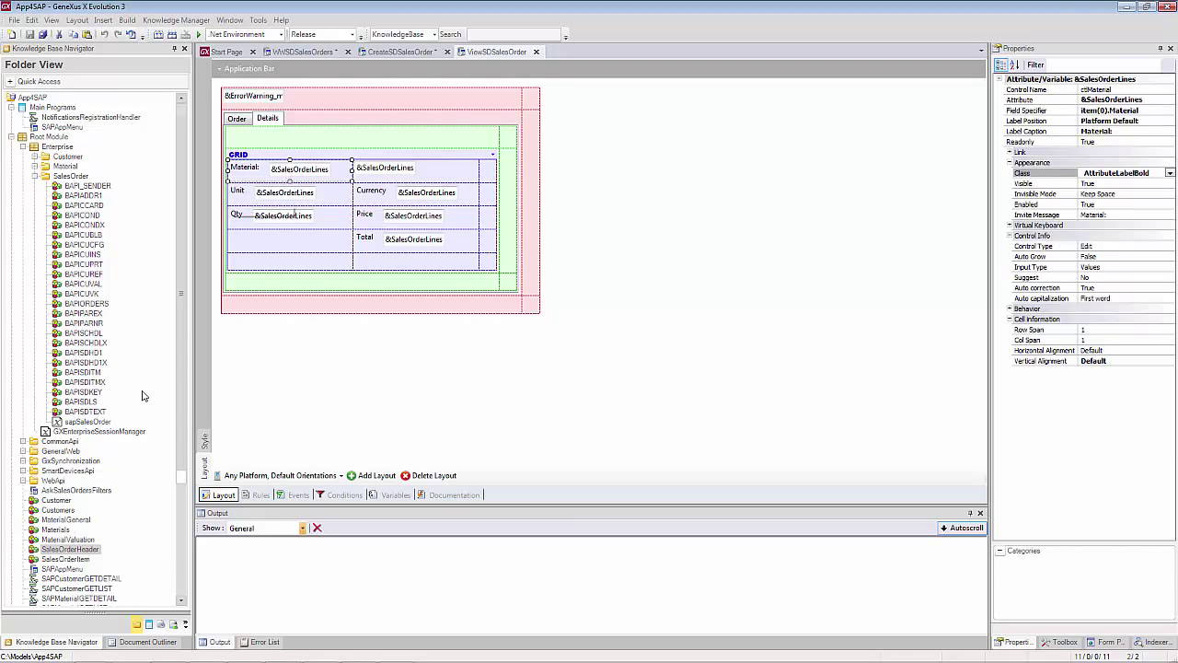
right_click(663, 51)
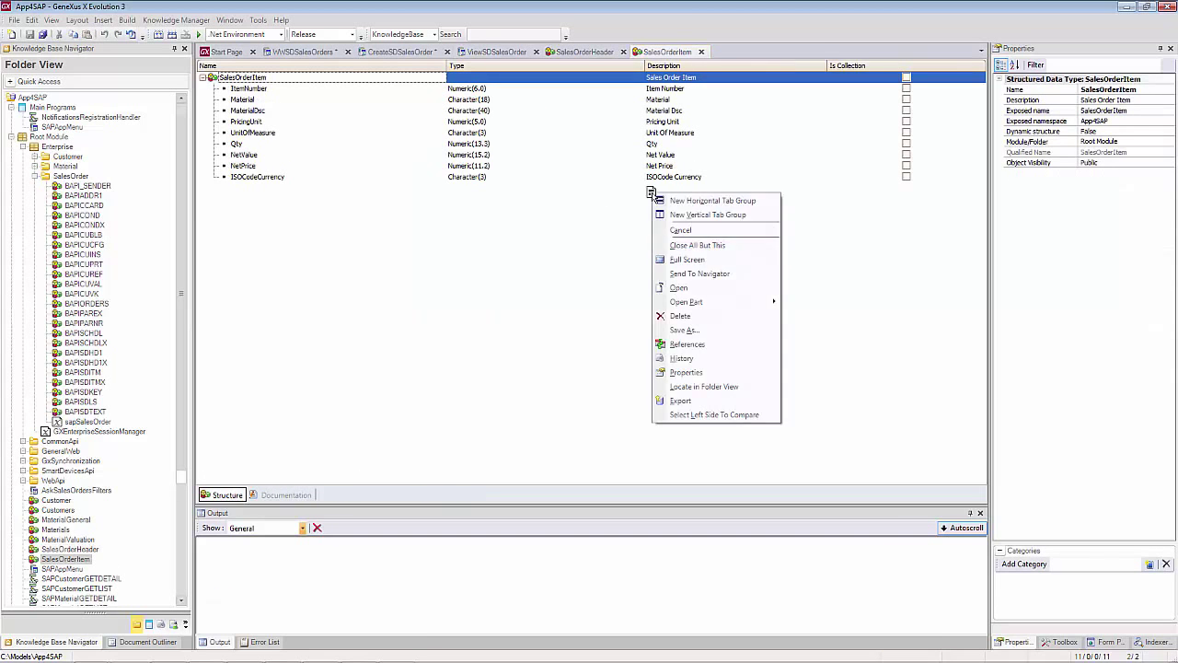
Step: Show SalesOrderItem in a horizontal tab group and insert SalesOrderHeader members into the Order tab
left_click(712, 200)
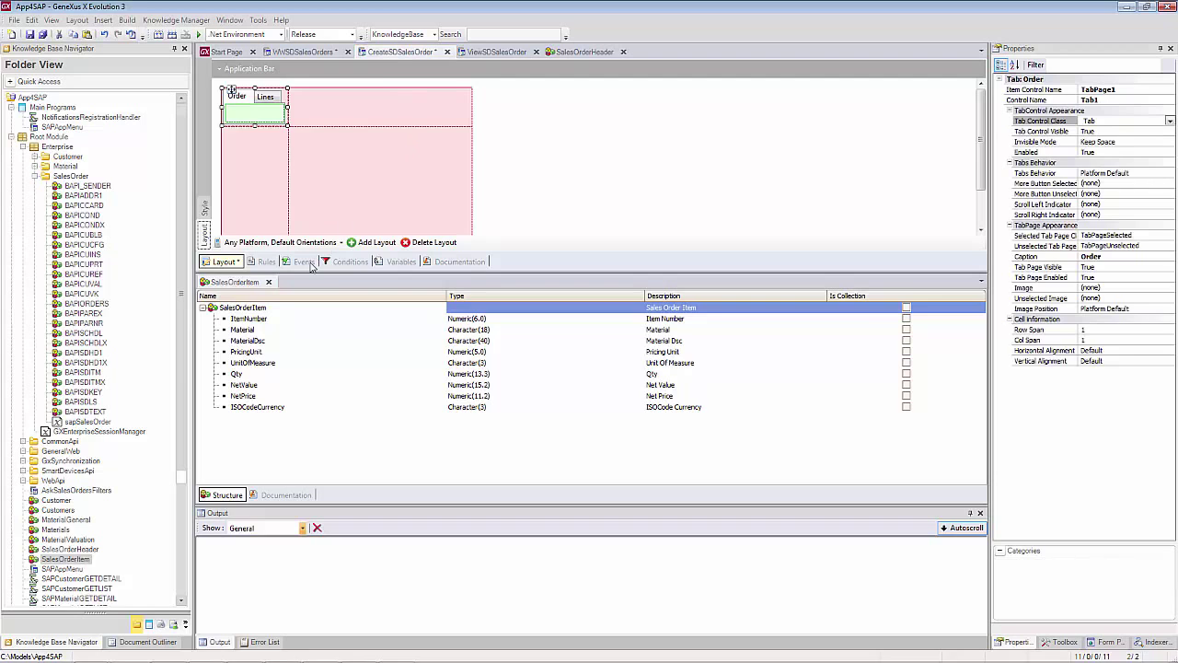
left_click(401, 262)
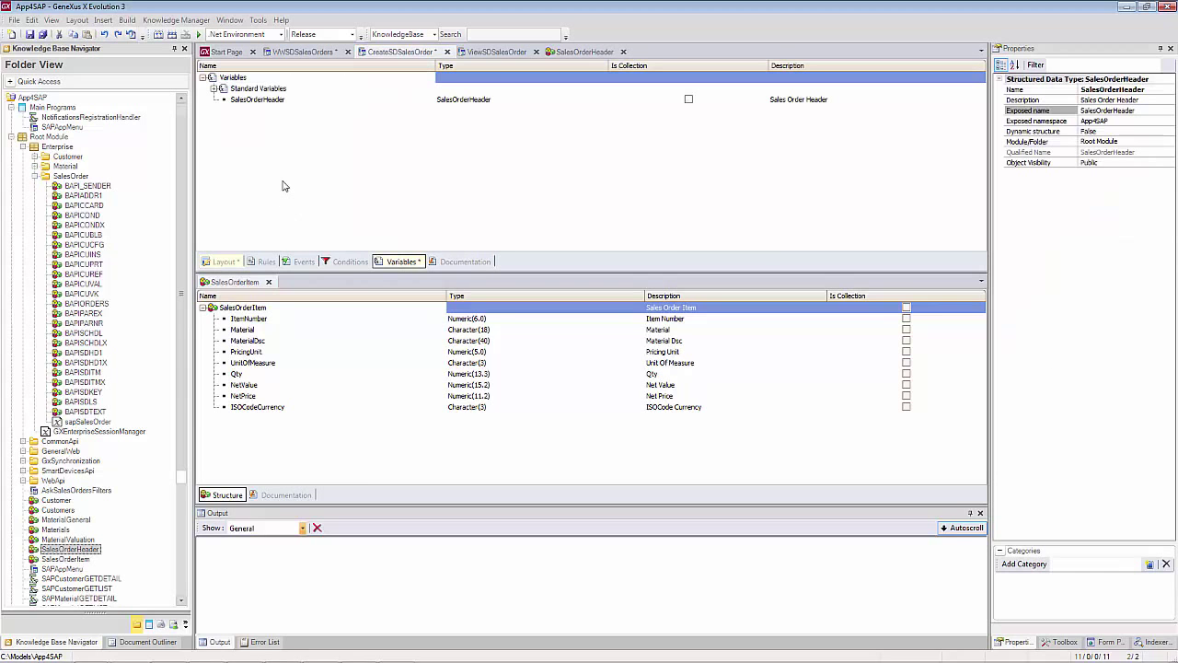
left_click(222, 261)
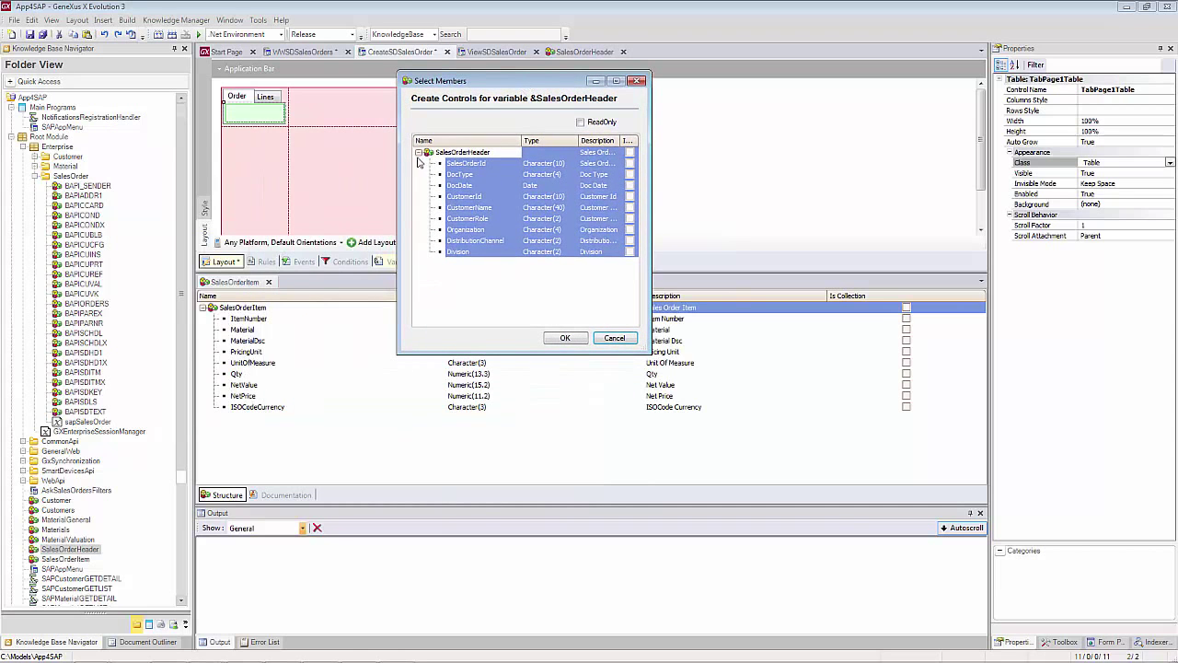
left_click(565, 338)
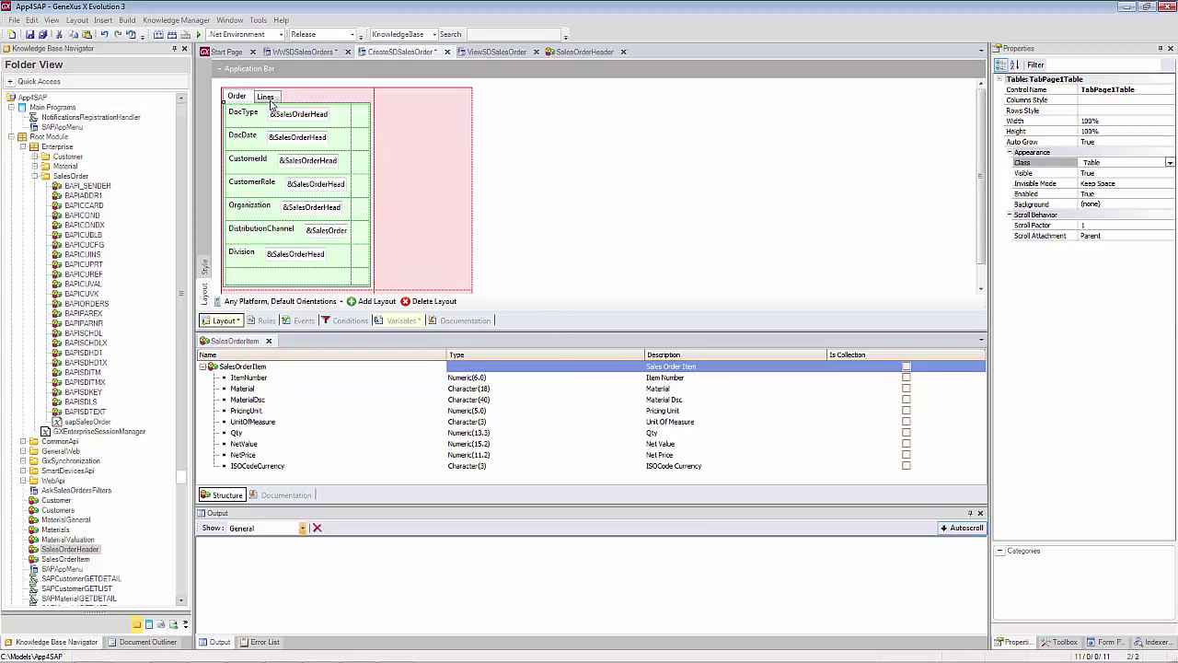
Step: Insert new variables &Material Character(18) and &Qty Numeric(13.3) into the Lines table
right_click(276, 106)
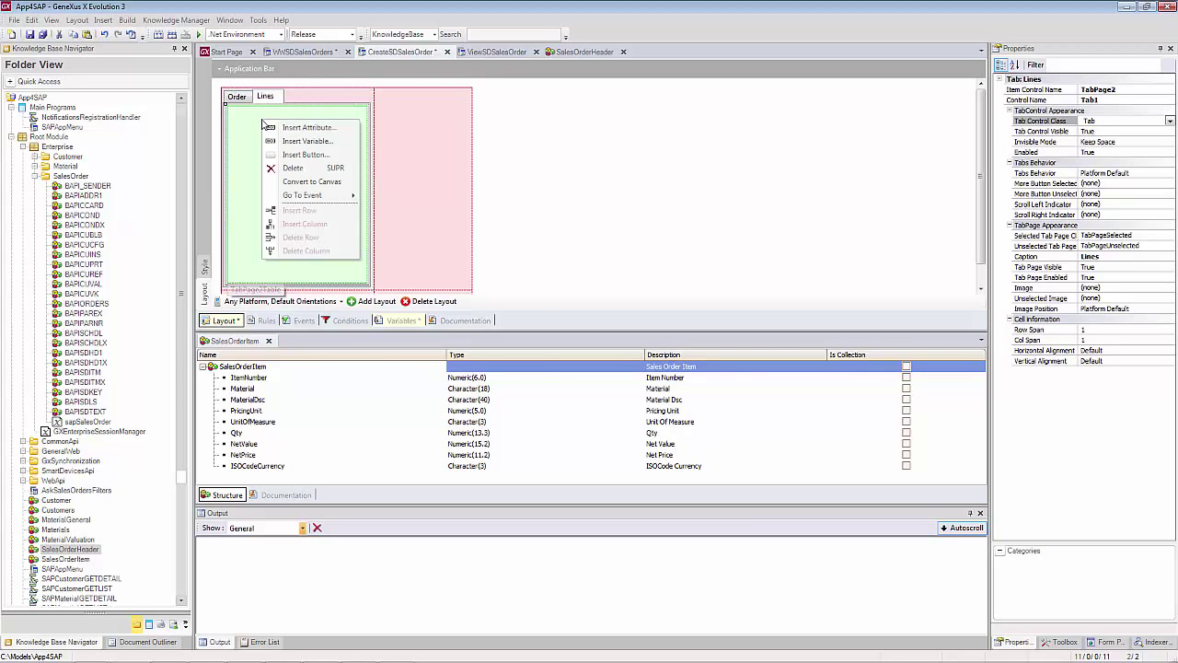
left_click(309, 140)
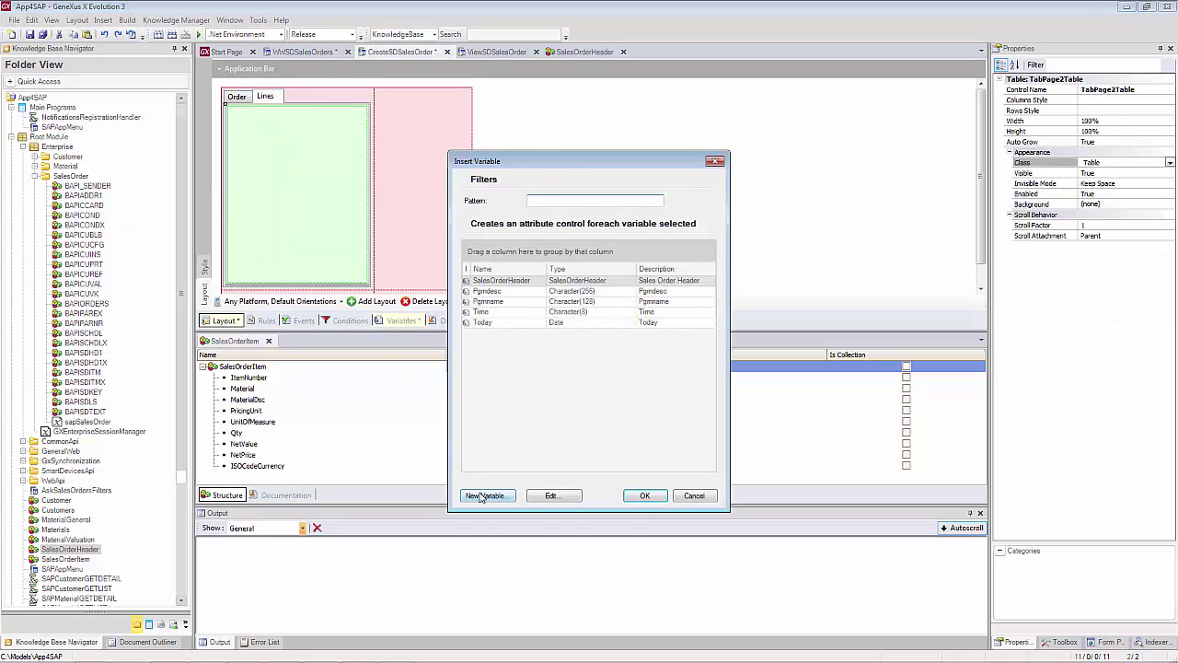
left_click(485, 496)
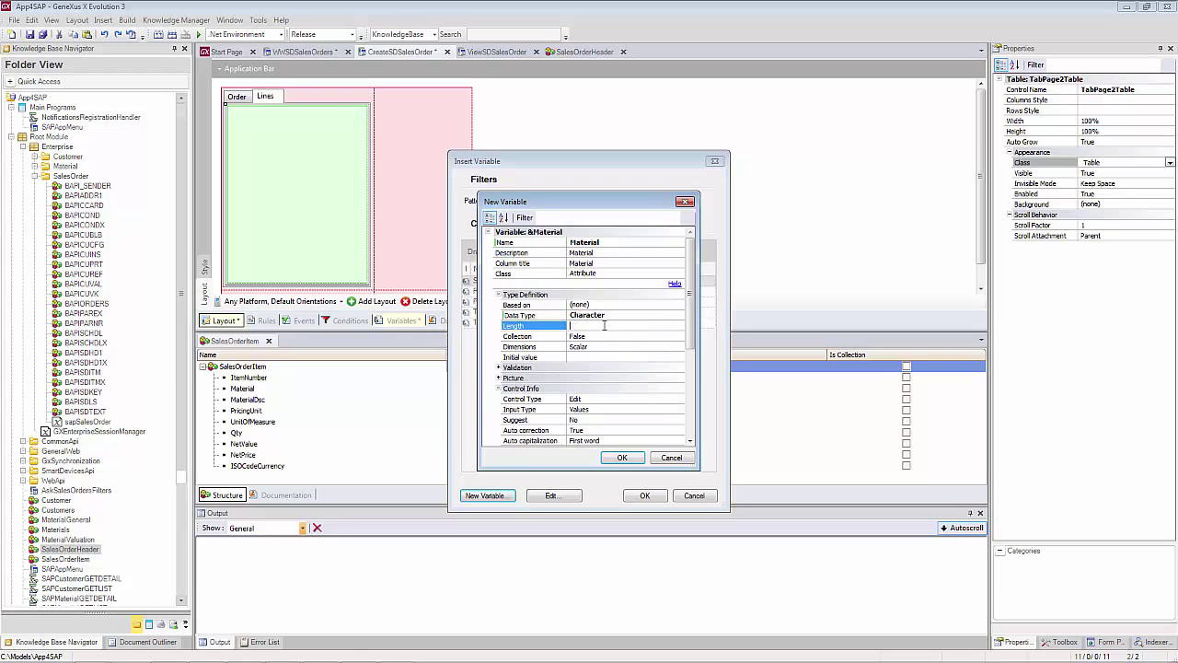
type("18")
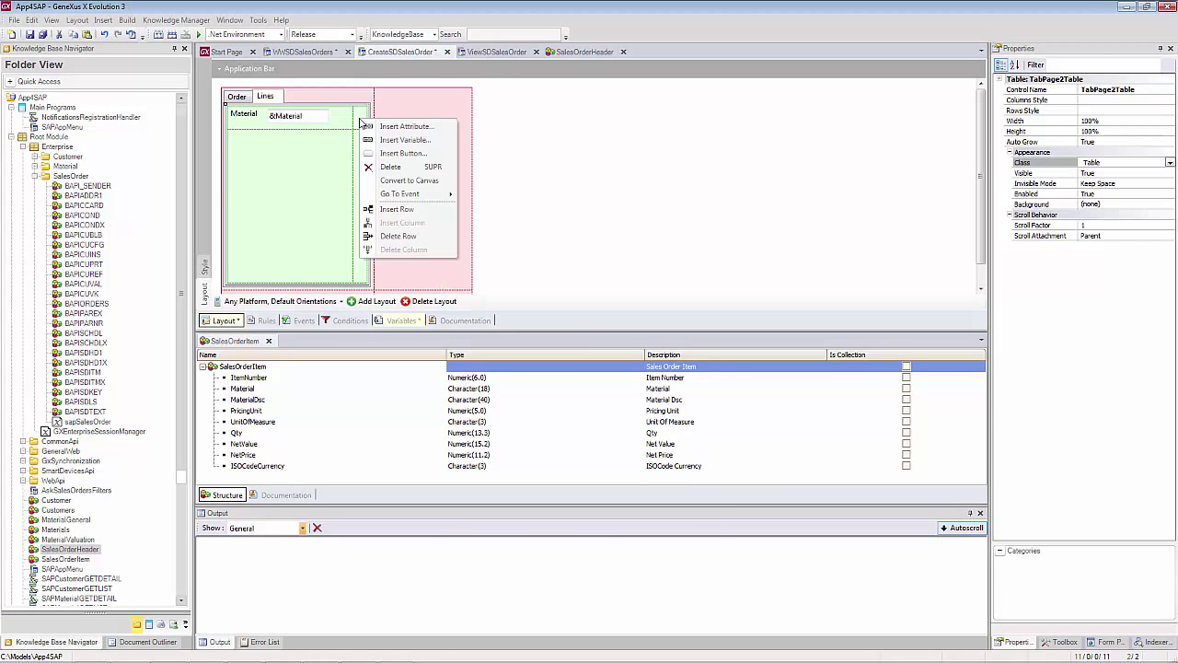
left_click(405, 139)
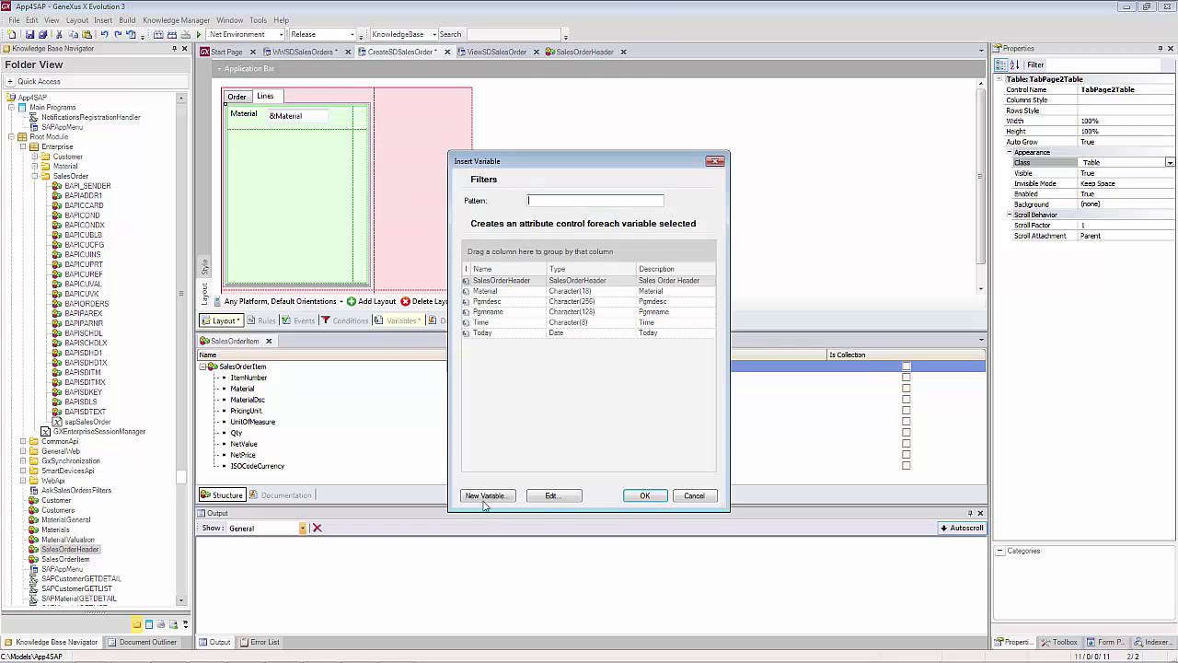
left_click(486, 495)
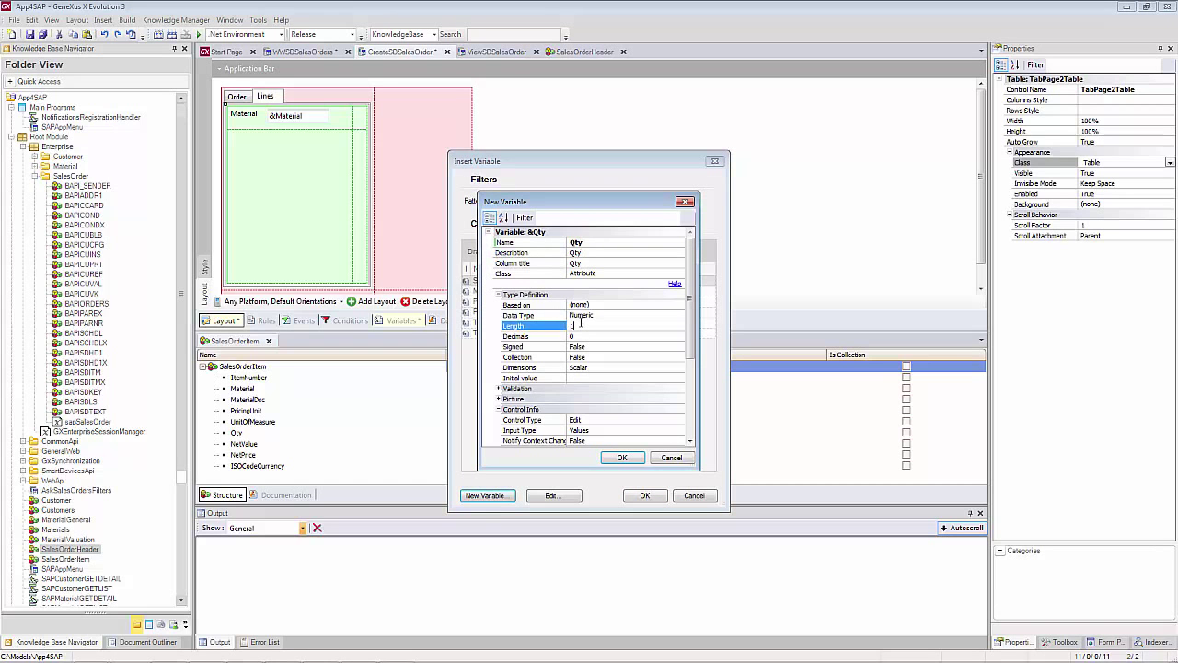
type("13")
left_click(626, 335)
type("3")
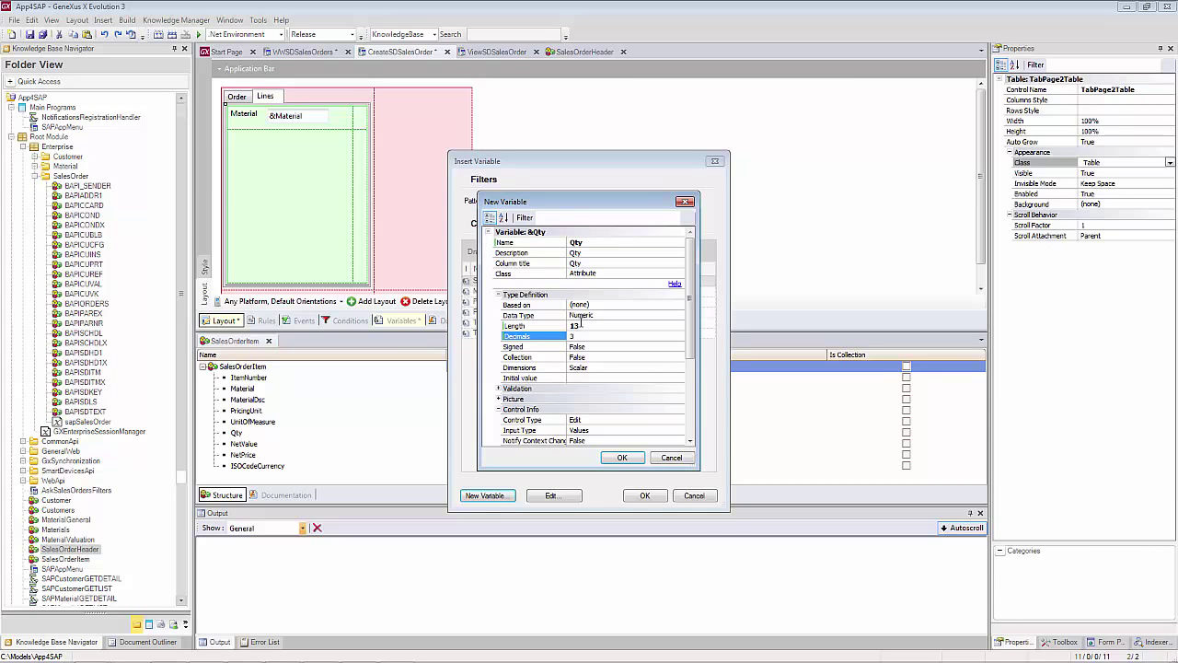
left_click(622, 457)
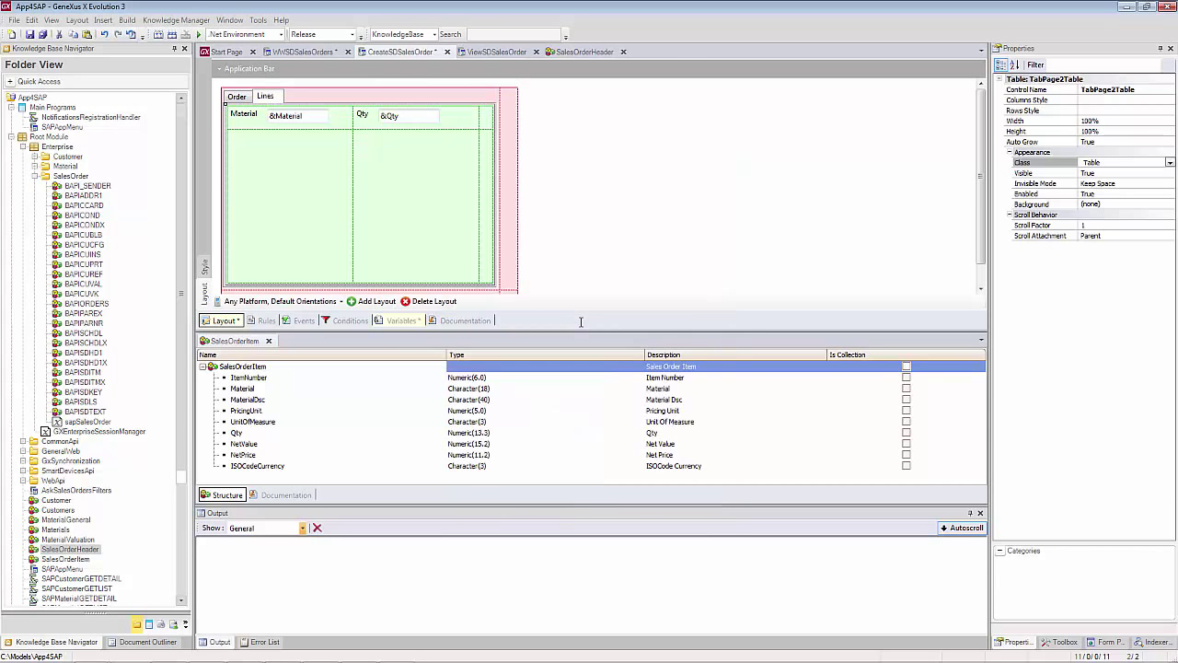
Step: Add the SalesOrderItems collection variable and insert it as a Material/Qty grid on Lines
left_click(400, 321)
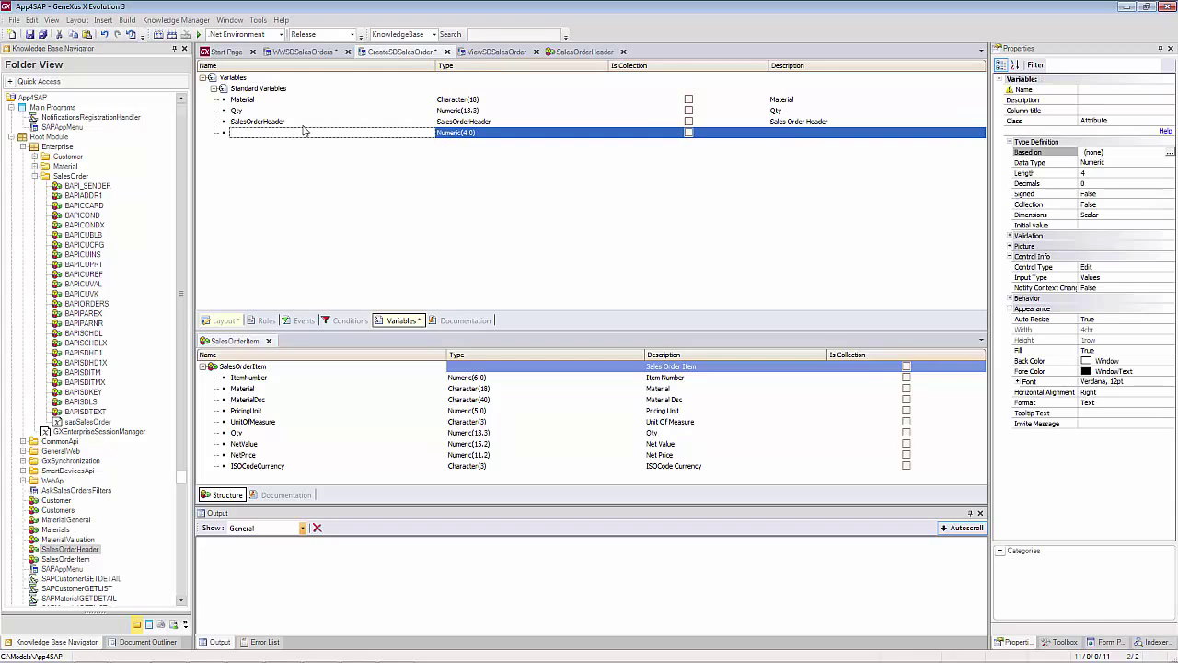
type("SalesOrderItems")
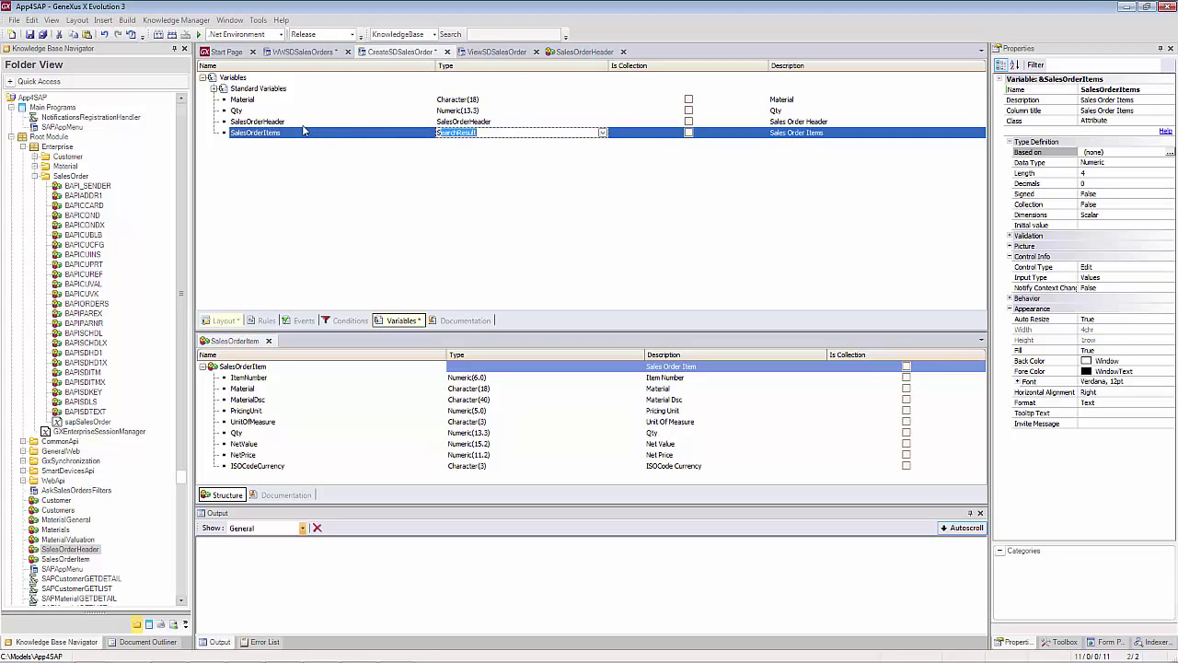
type("SalesOrderHeader")
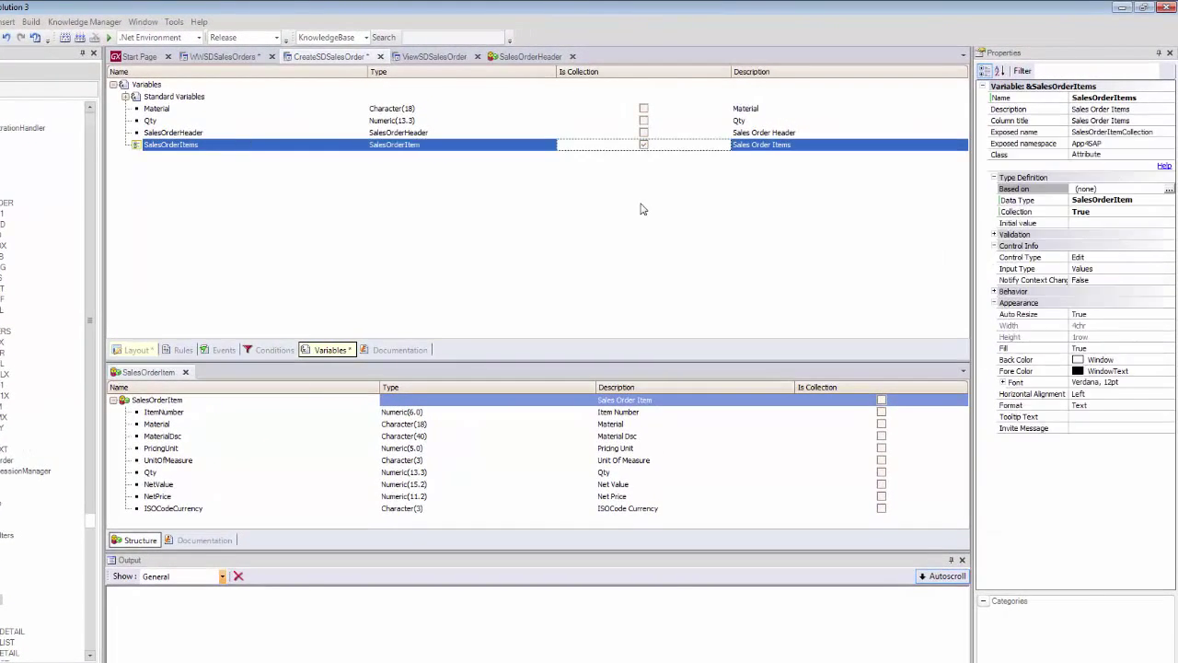
left_click(137, 350)
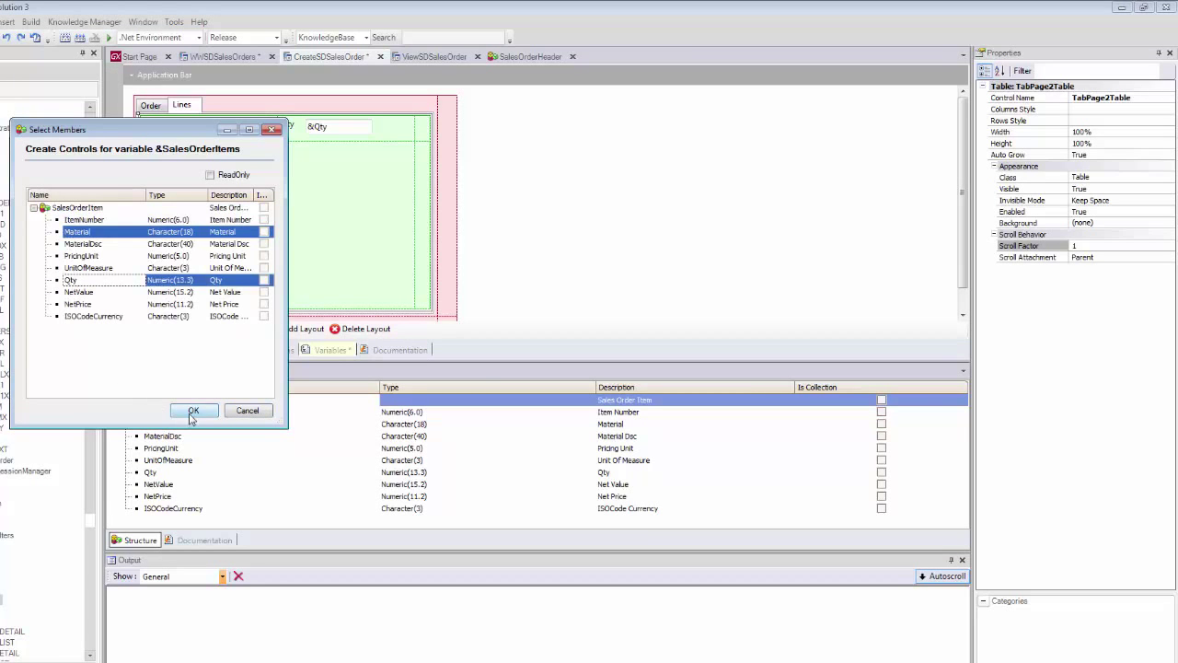
left_click(194, 410)
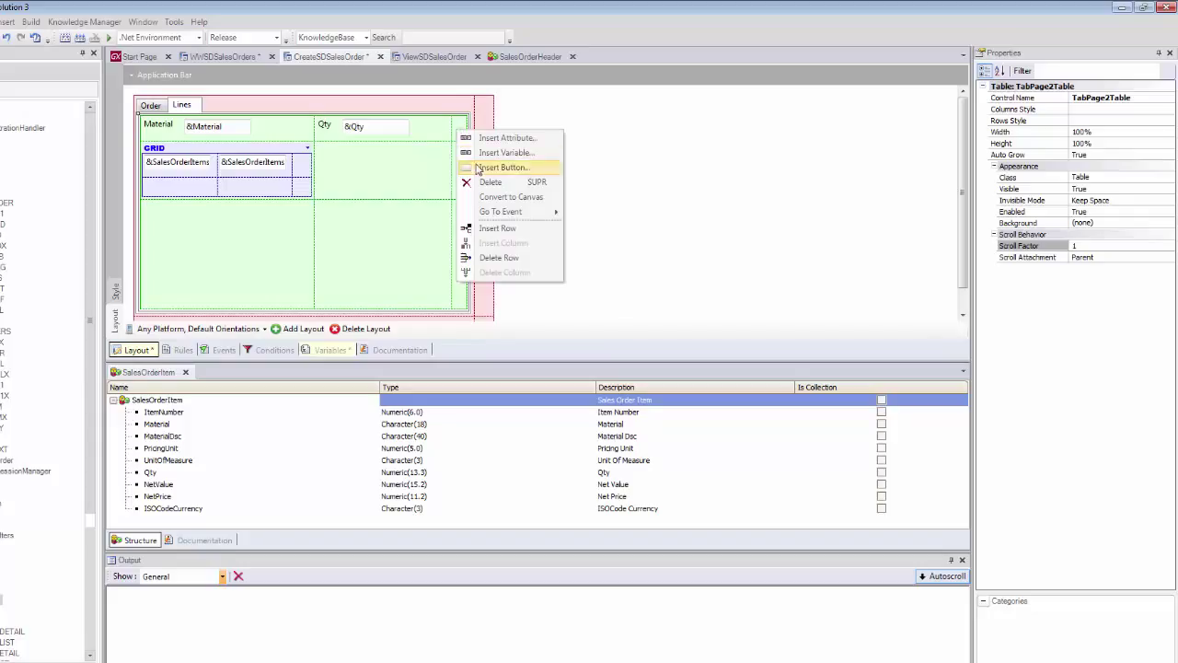
Step: Insert a button on the Lines page bound to a new 'Add' event
left_click(502, 167)
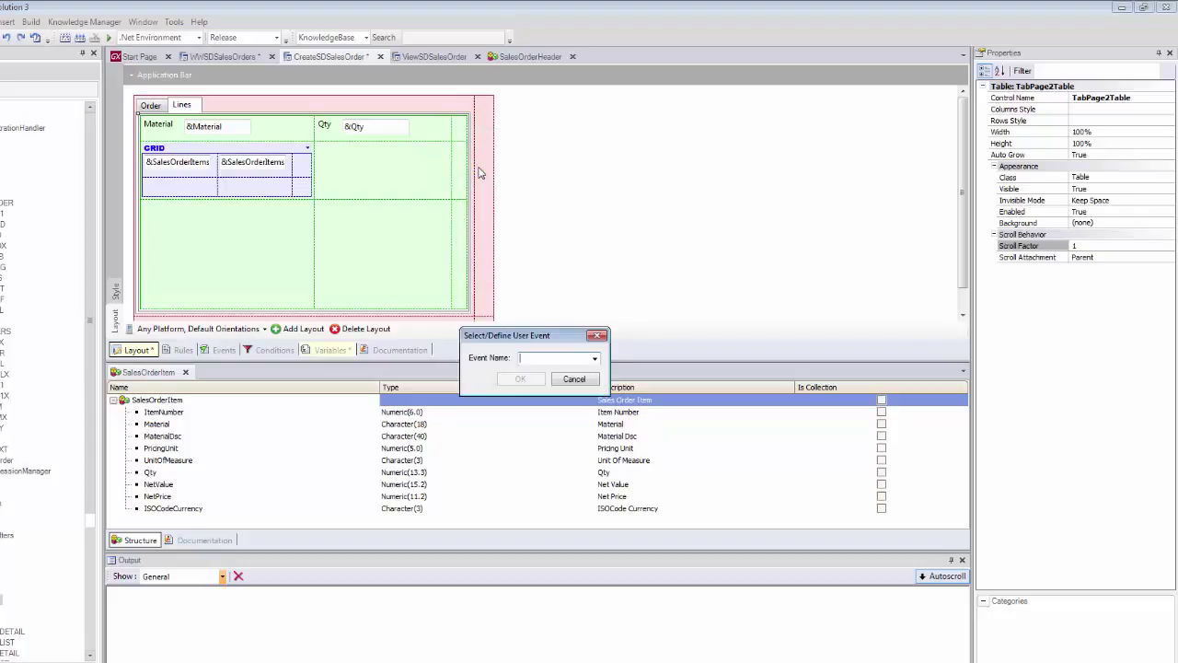
type("Add")
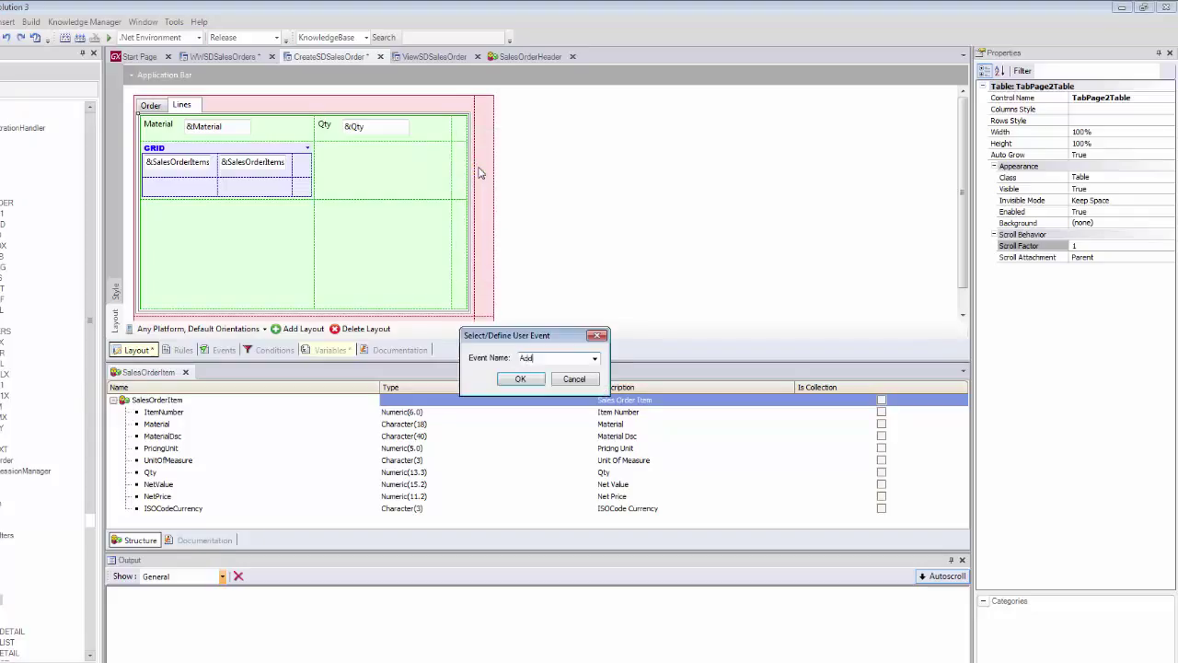
left_click(520, 378)
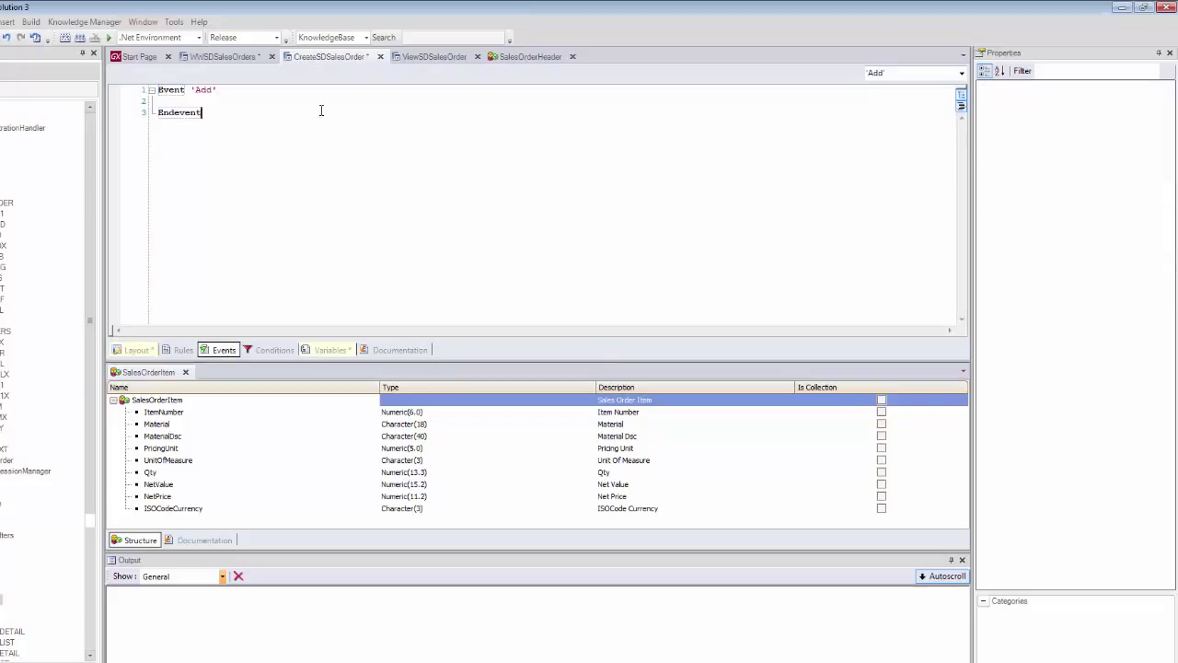
Step: In Event 'Add', begin the call AddLine( &Material, &Qty, &
type("AddLine")
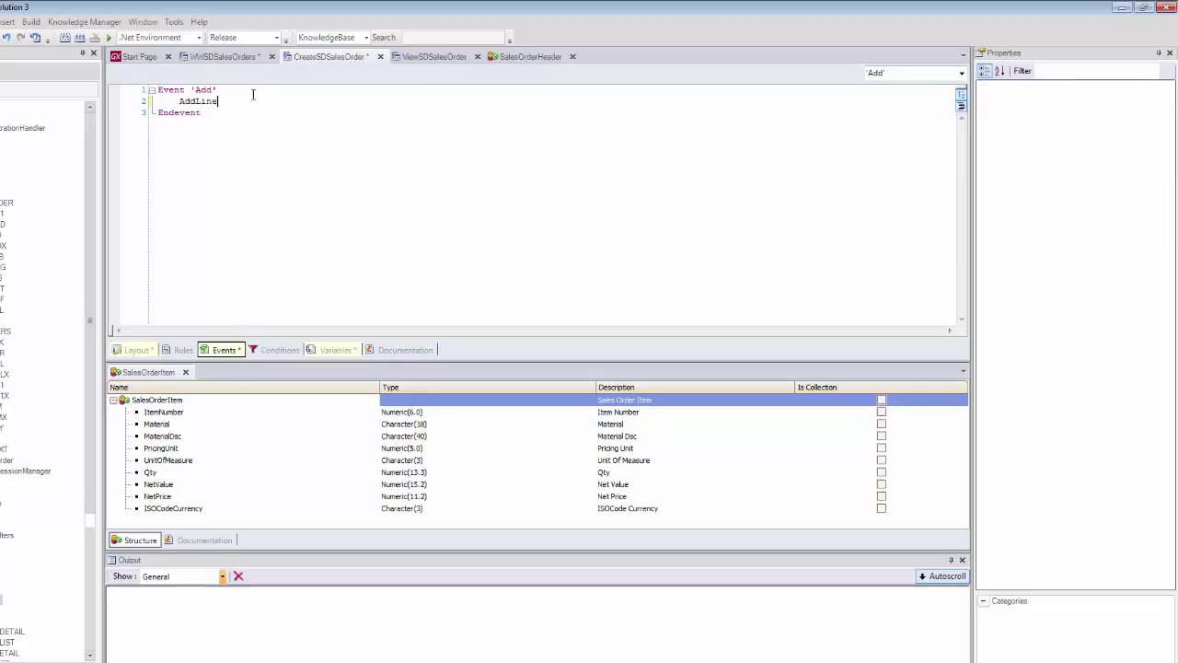
type("(")
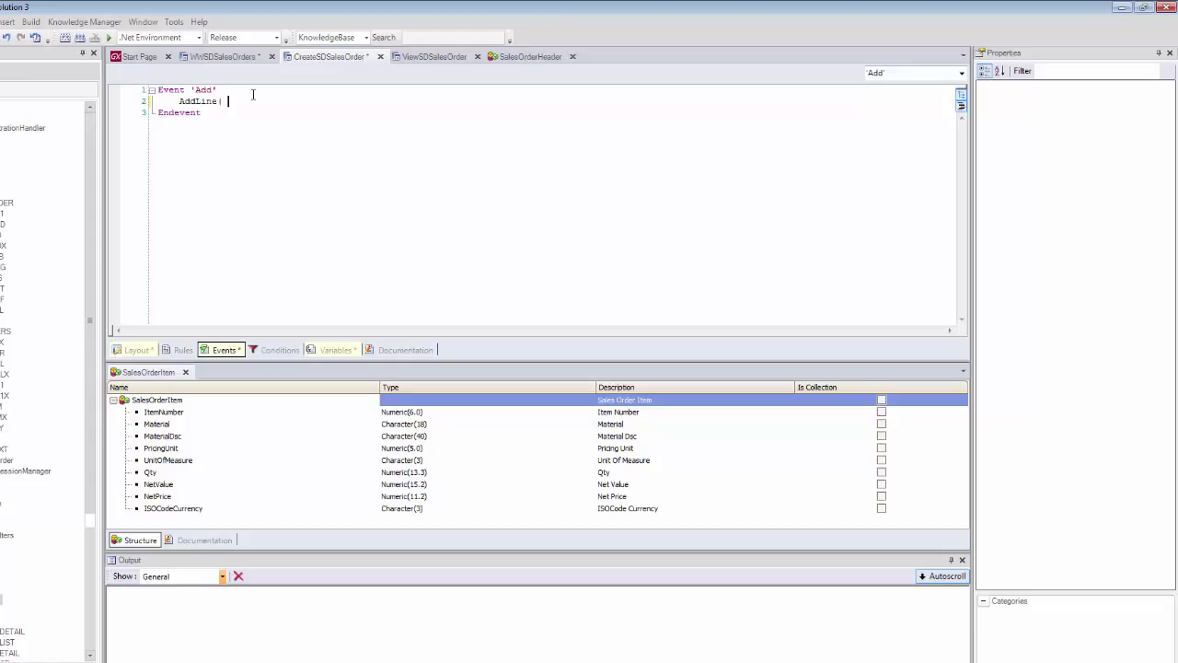
type("&Material,")
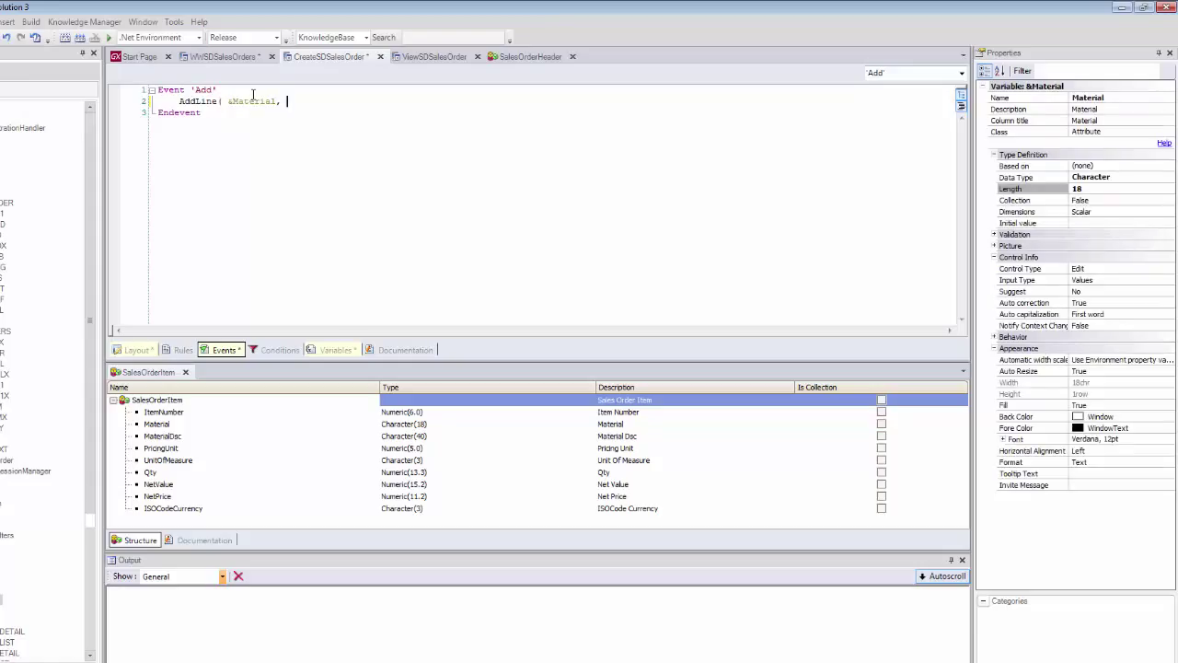
type("&Qty,")
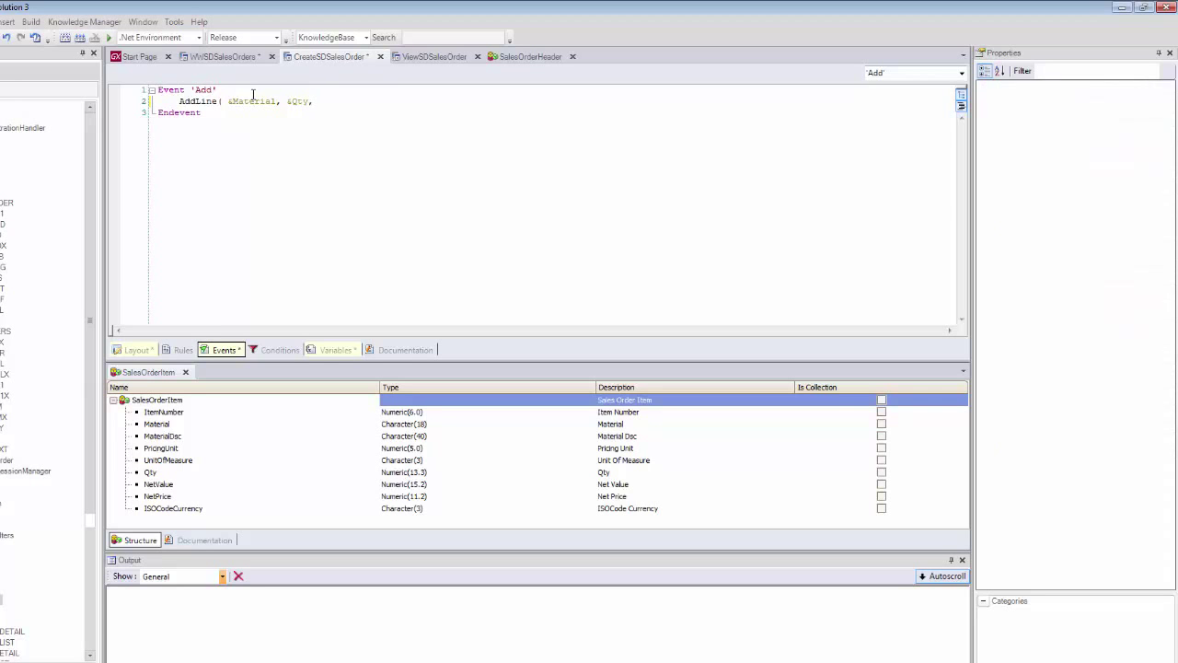
type("&")
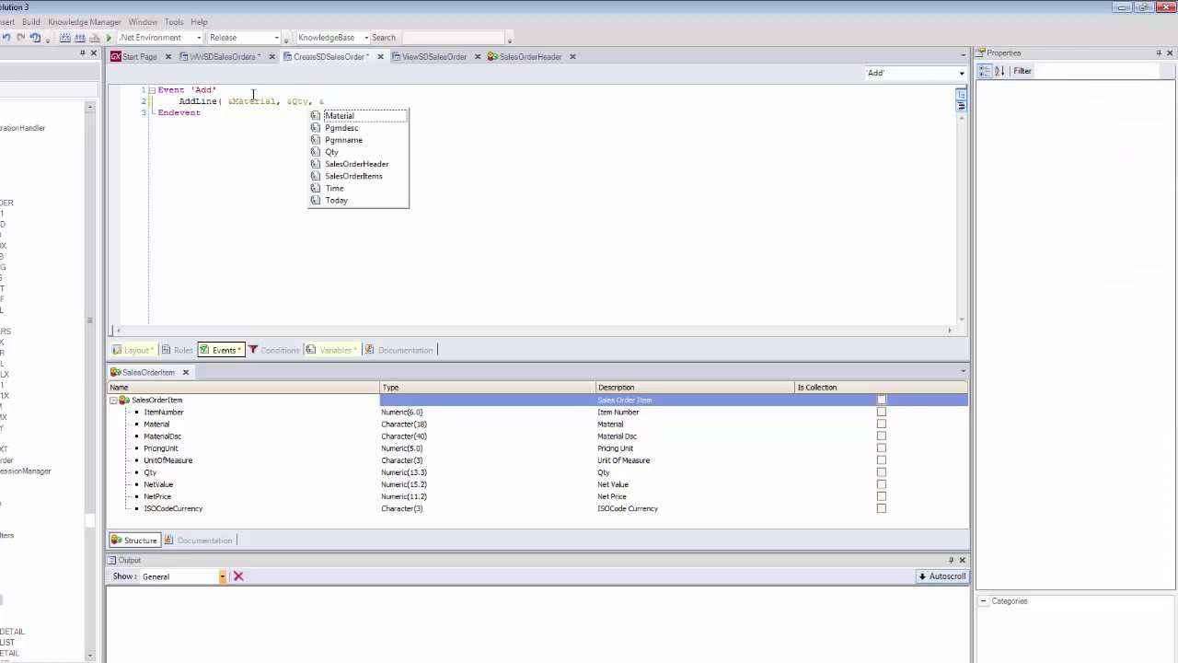
mouse_move(354, 176)
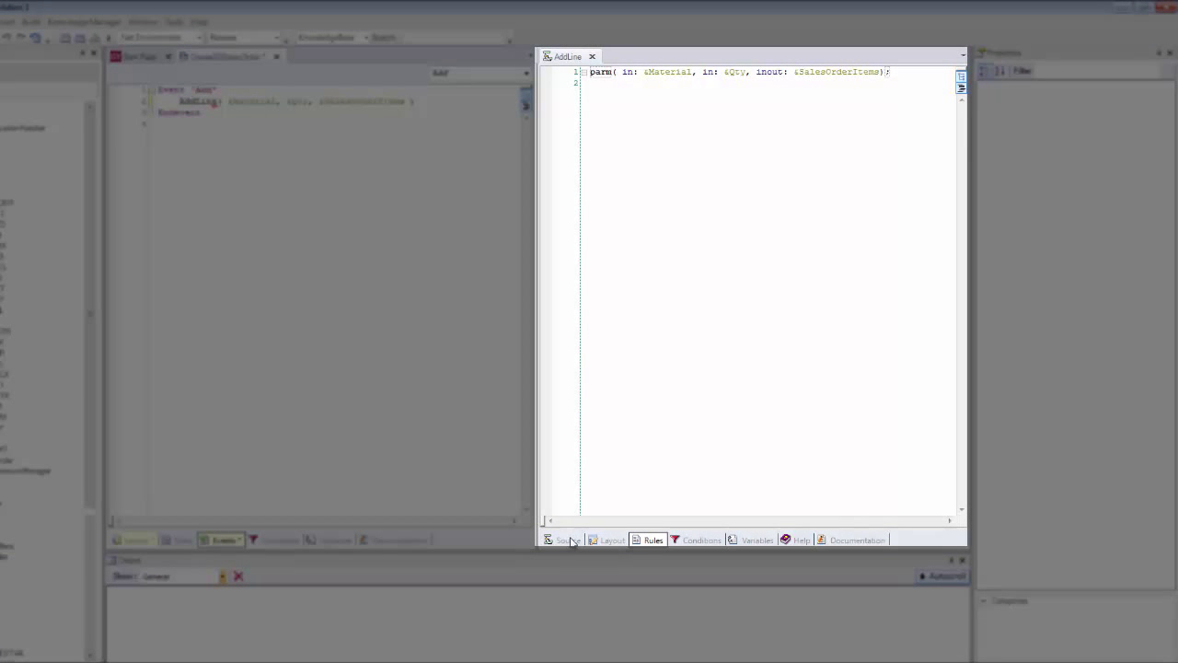
Step: Review the AddLine procedure source beside the Add event and check the events dropdown
left_click(568, 540)
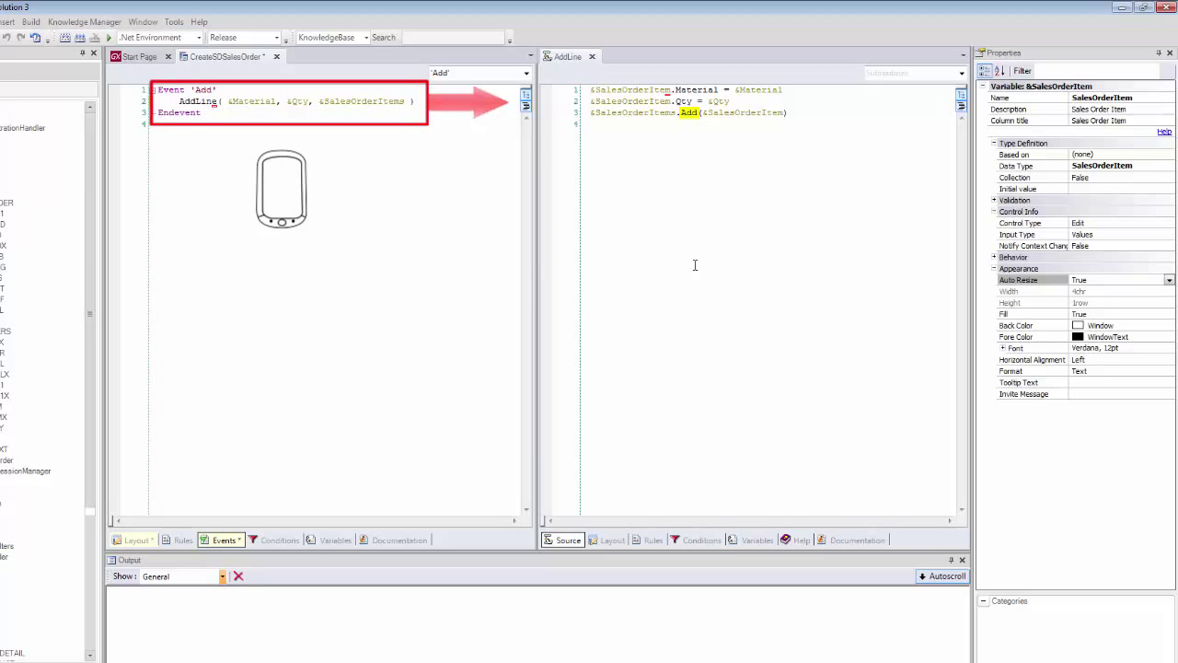
left_click(525, 74)
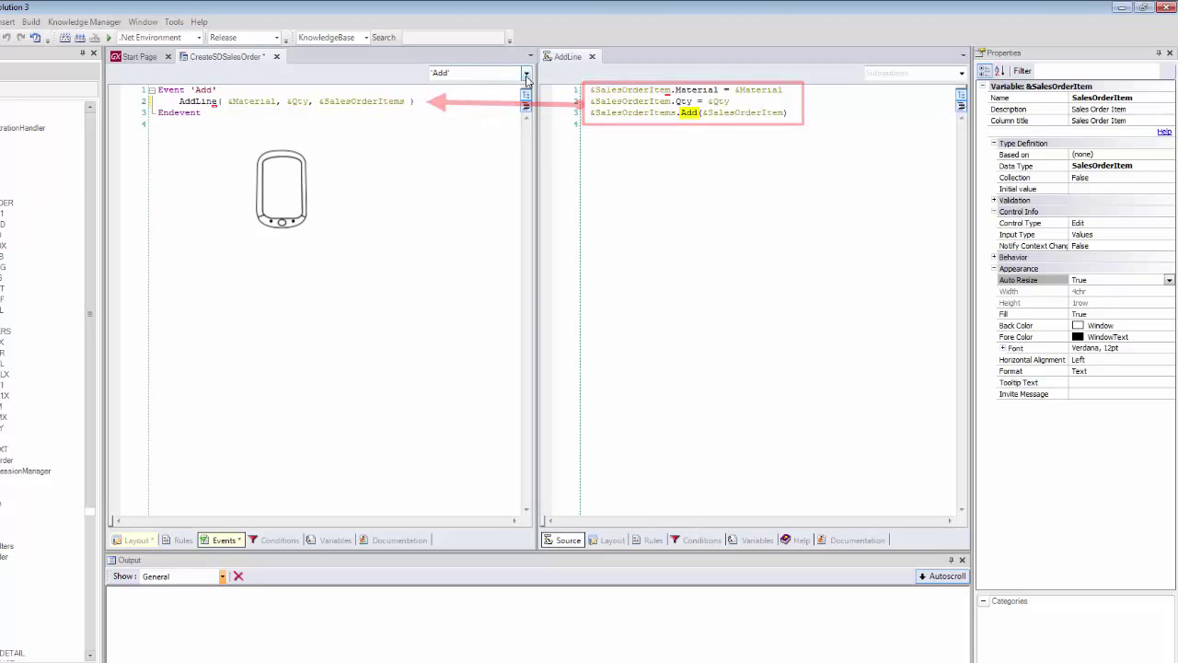
left_click(525, 73)
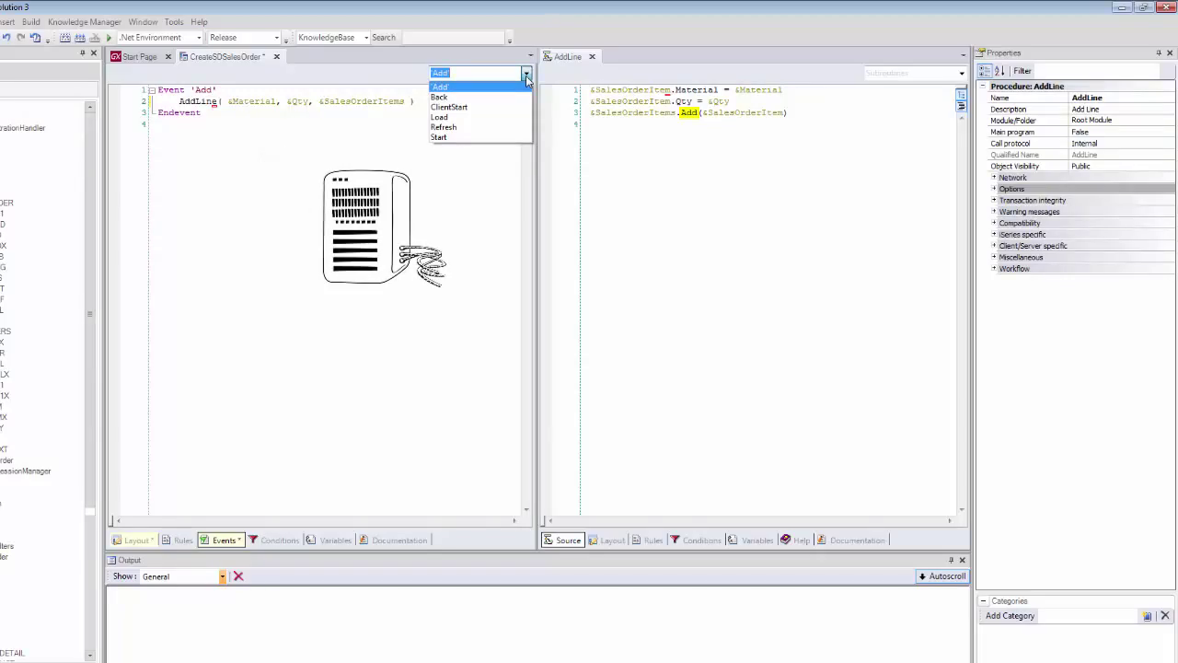
mouse_move(444, 127)
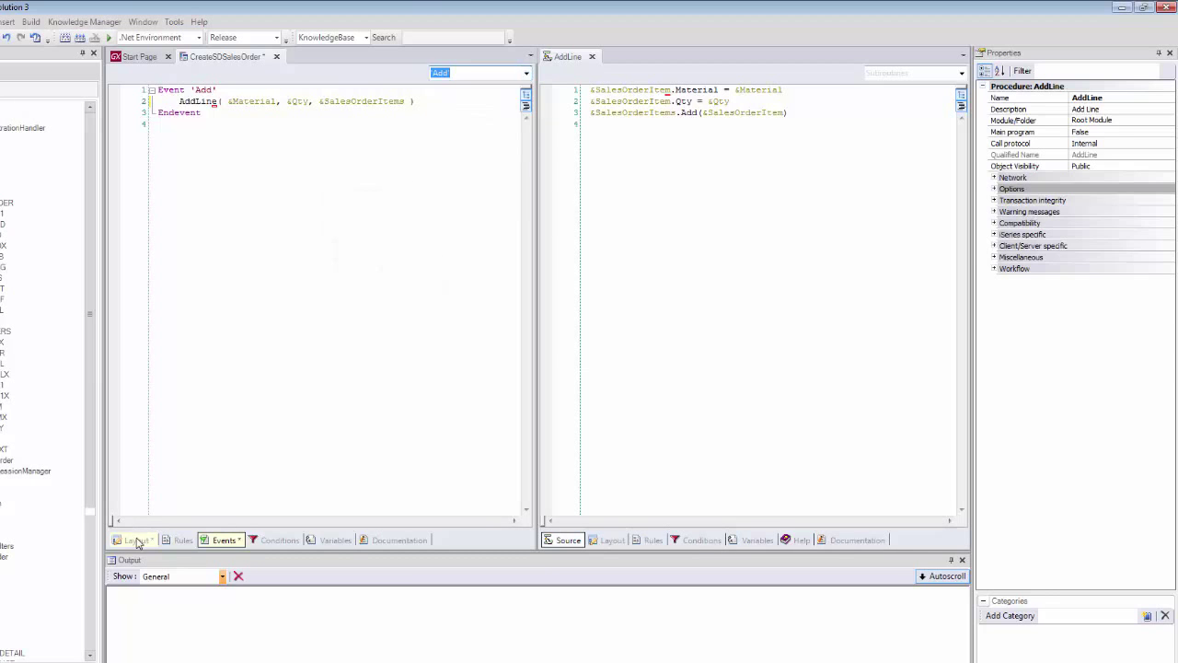
Step: Return to the CreateSDSalesOrder layout and inspect the Lines tab page properties
left_click(136, 539)
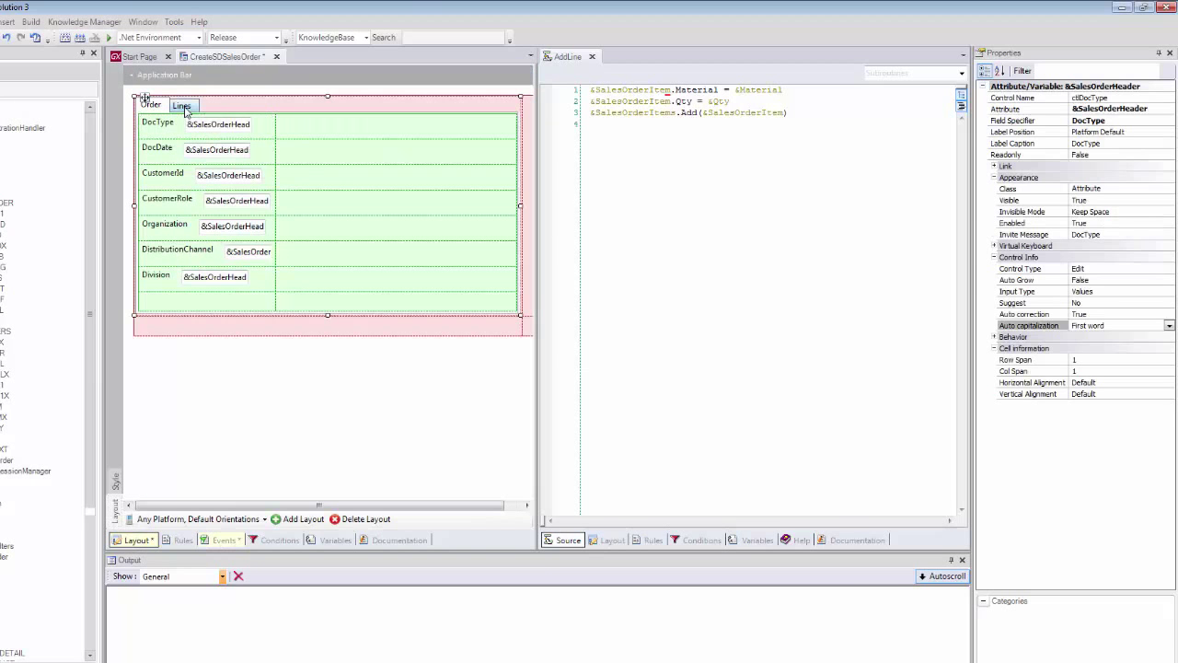
left_click(181, 105)
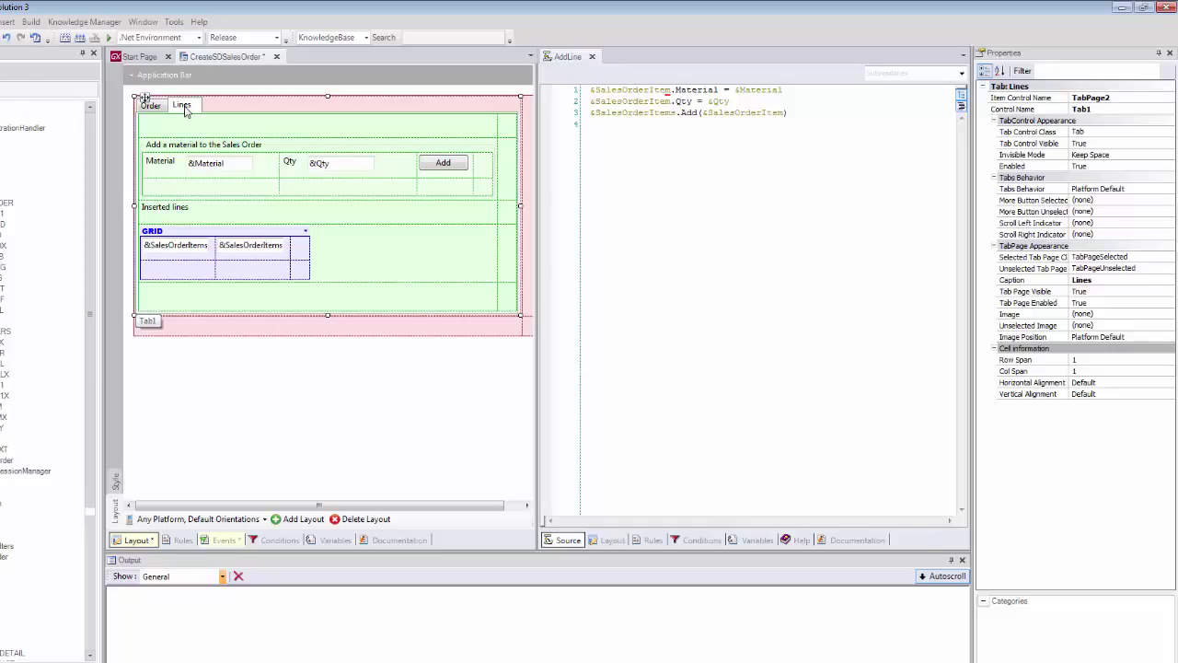
left_click(147, 321)
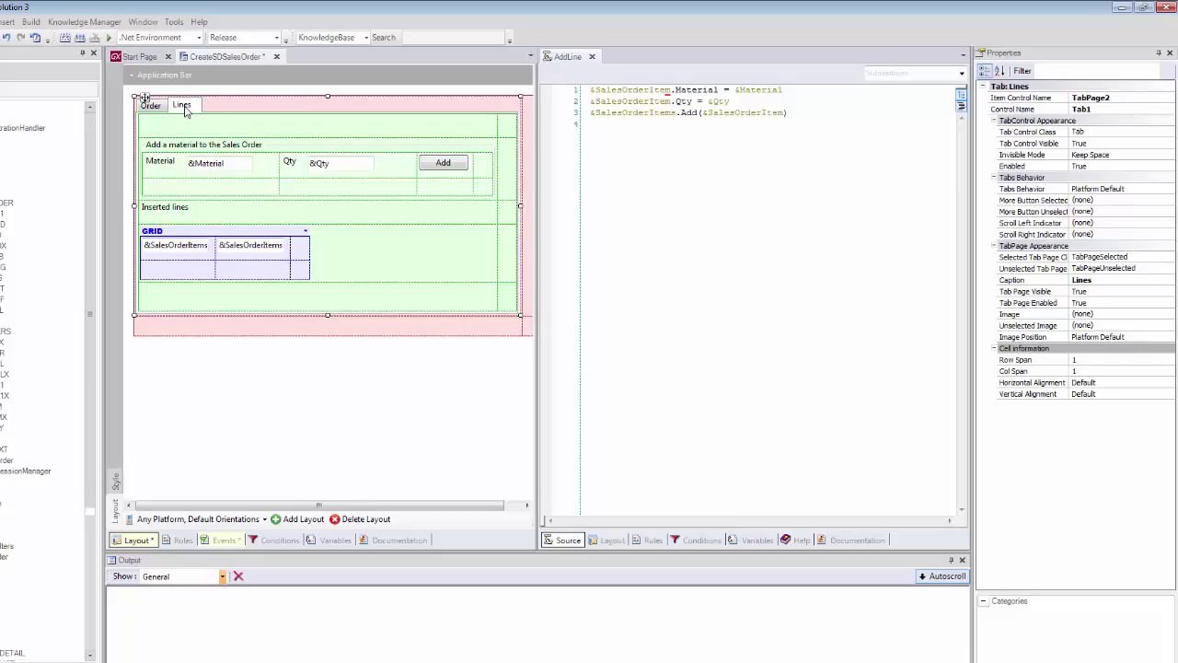
mouse_move(224, 83)
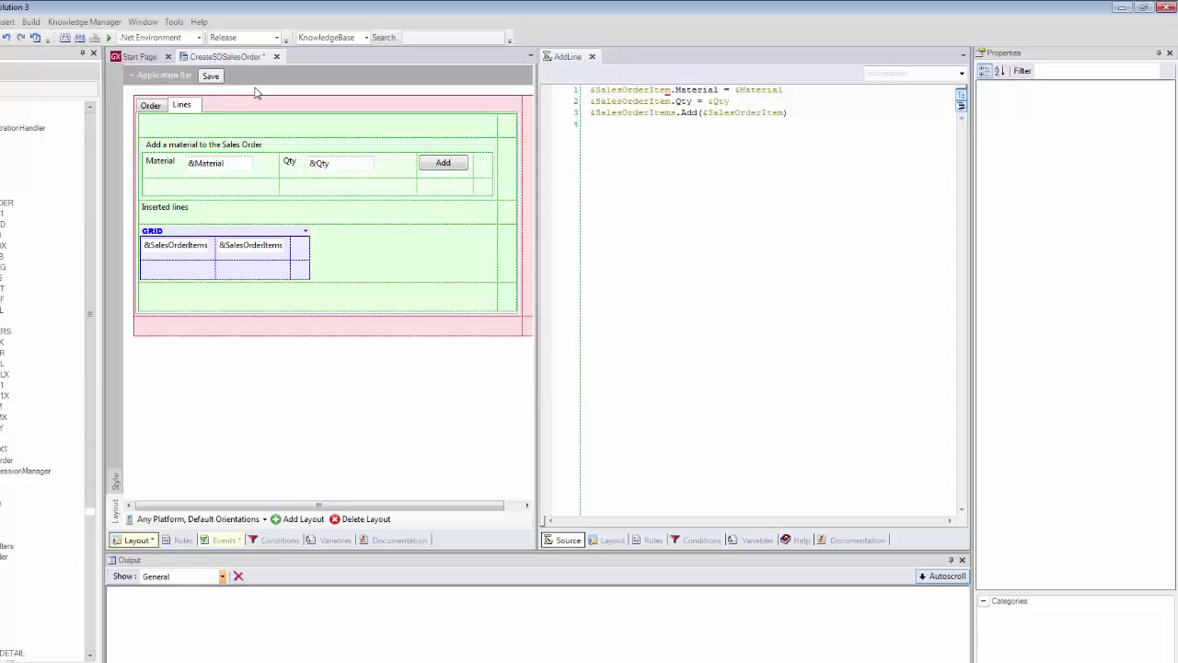
Step: Jump from the Save button to its 'Save' event code
right_click(210, 76)
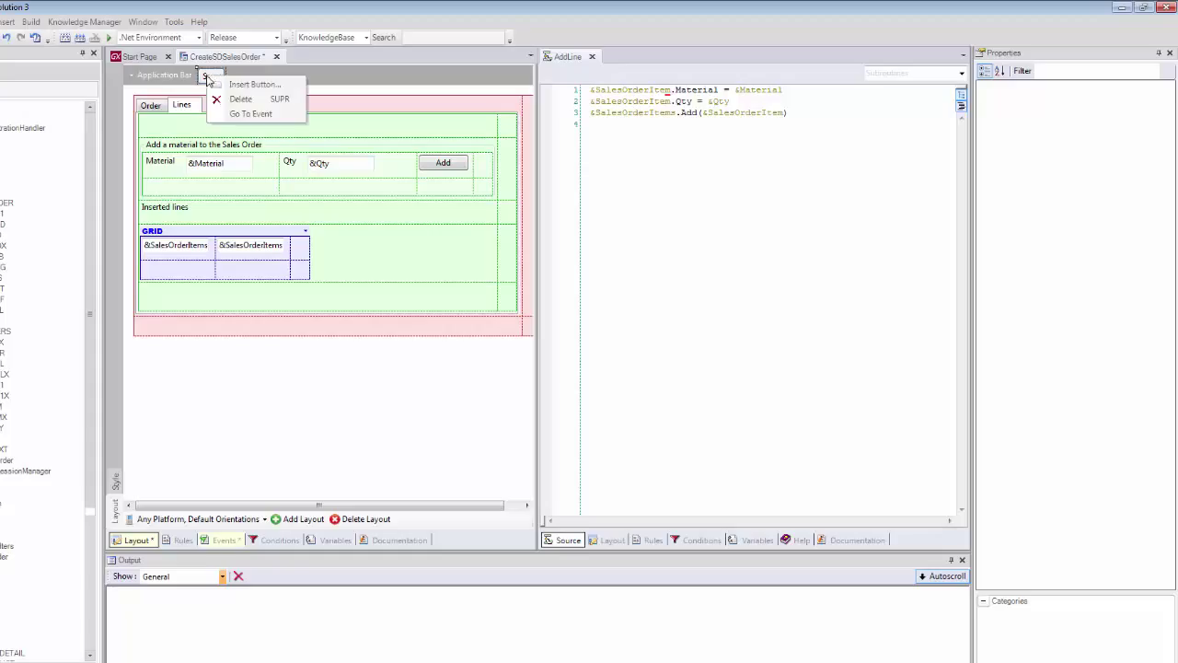
left_click(250, 113)
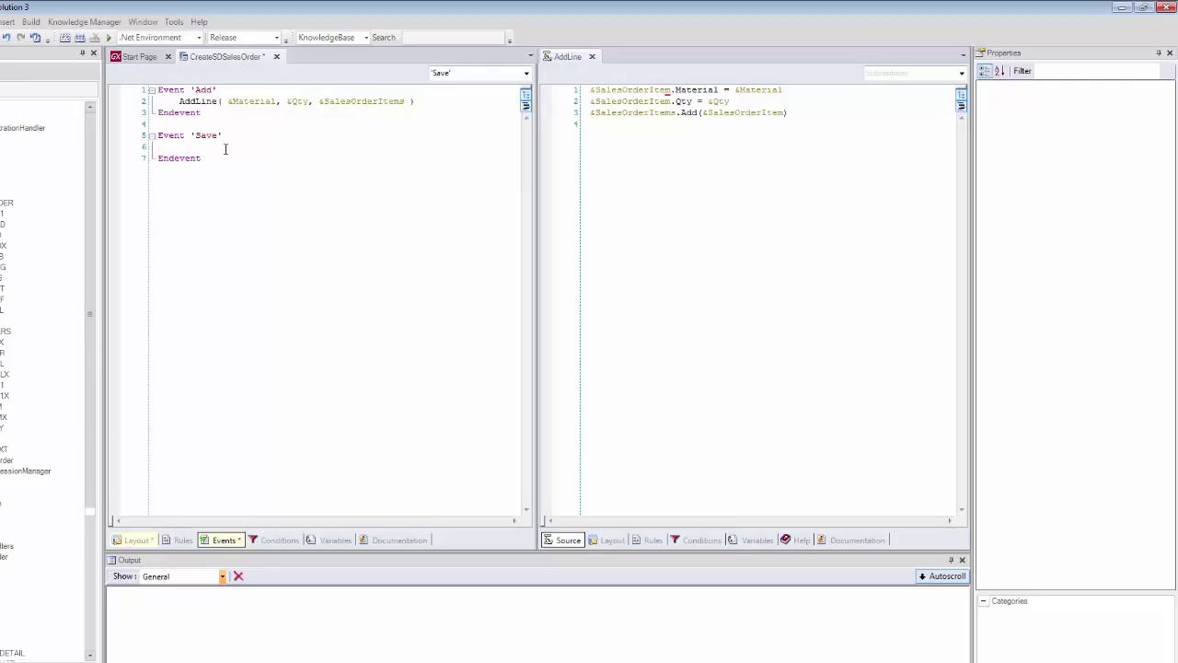
left_click(159, 146)
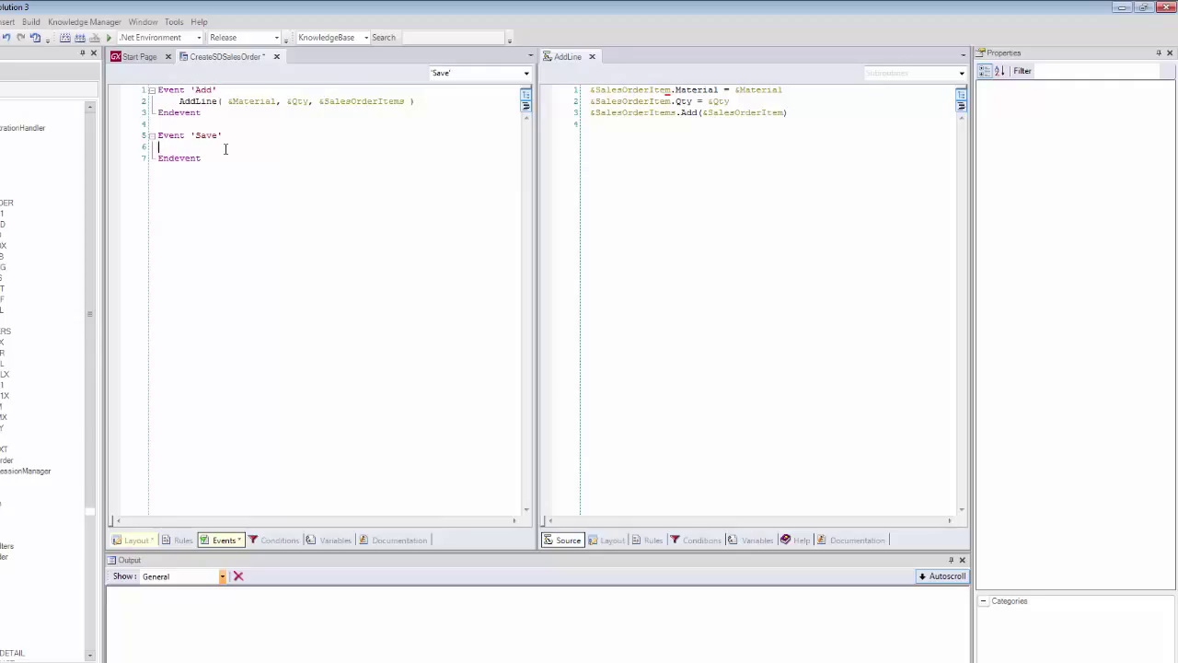
Step: Type SAPSalesOrderCREATE( &SalesOrderHeader in the Save event and reopen the sapSalesOrder structure
type("SAPSales")
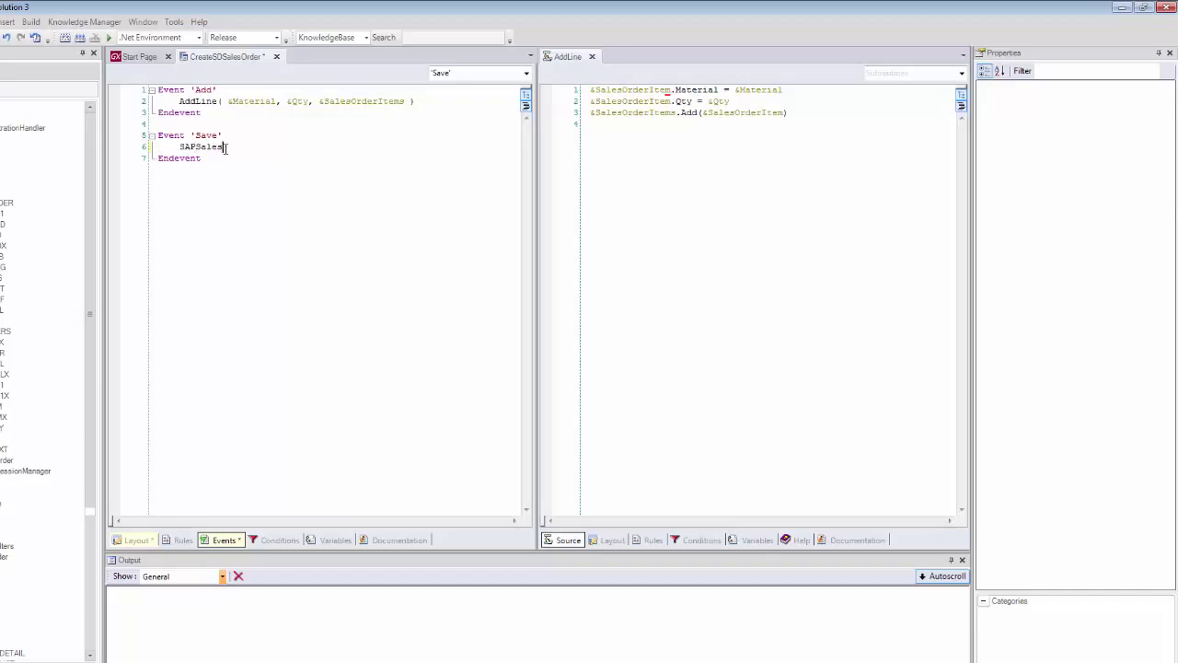
type("OrderC")
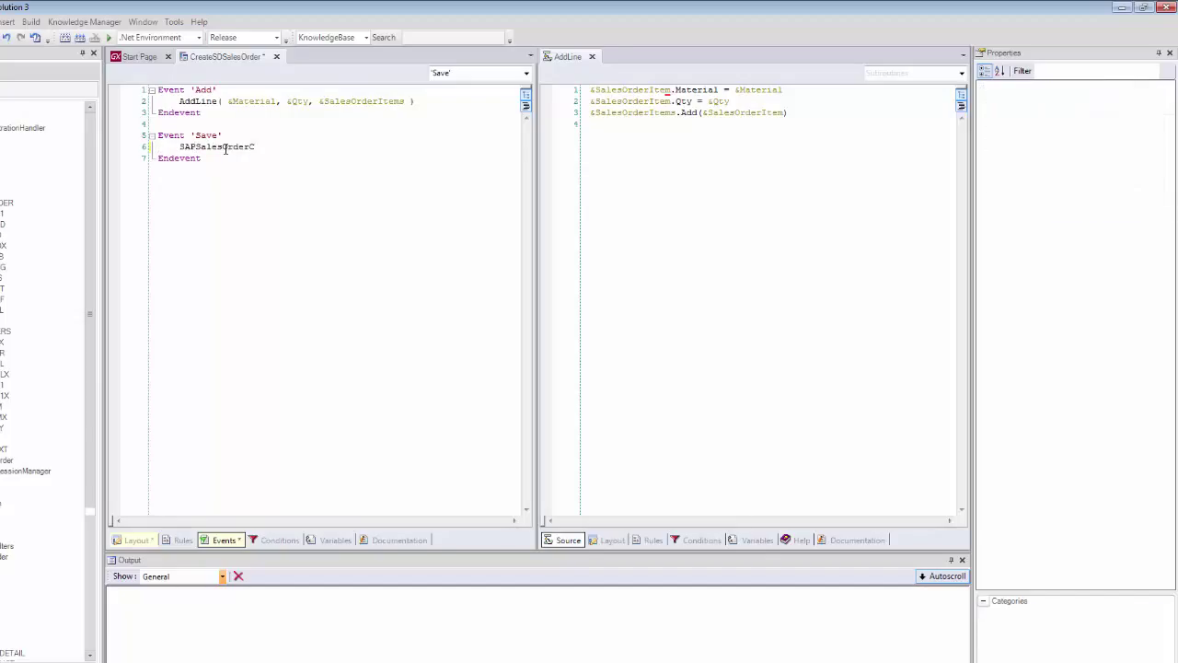
type("REATE")
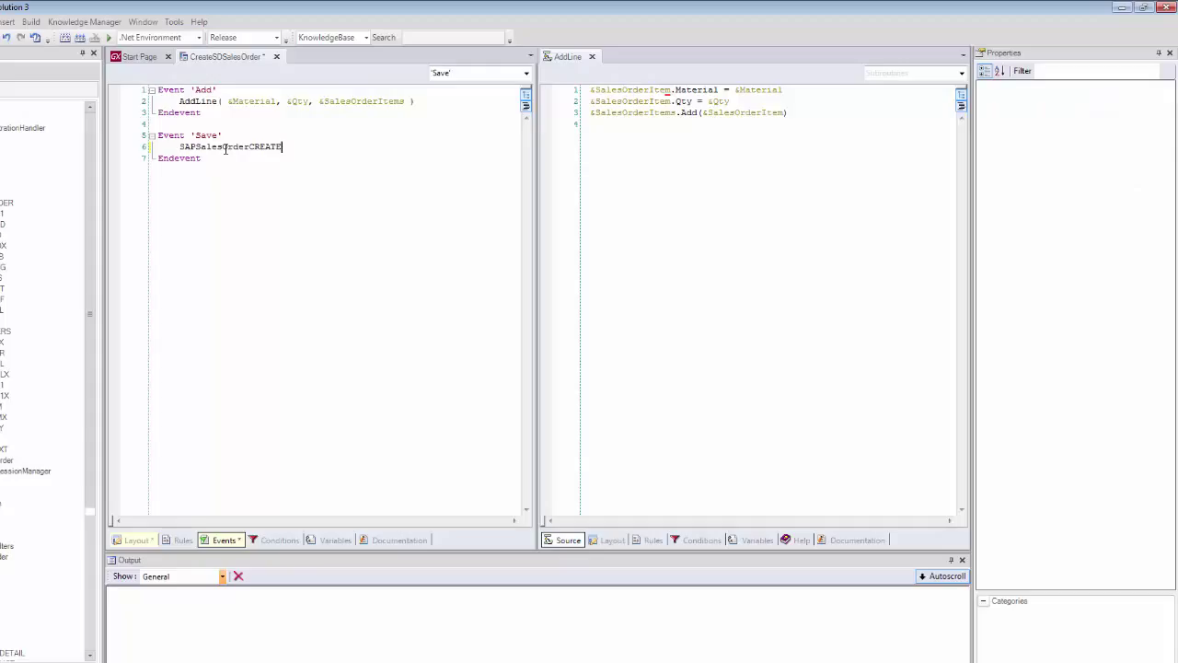
type("(")
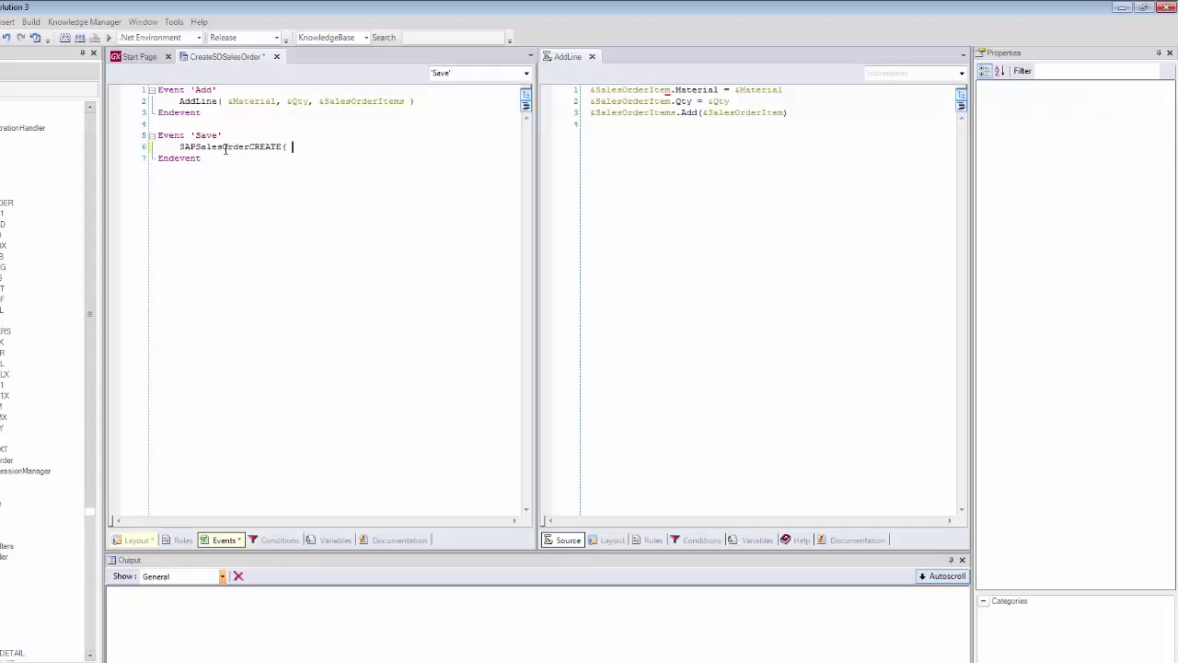
type("&")
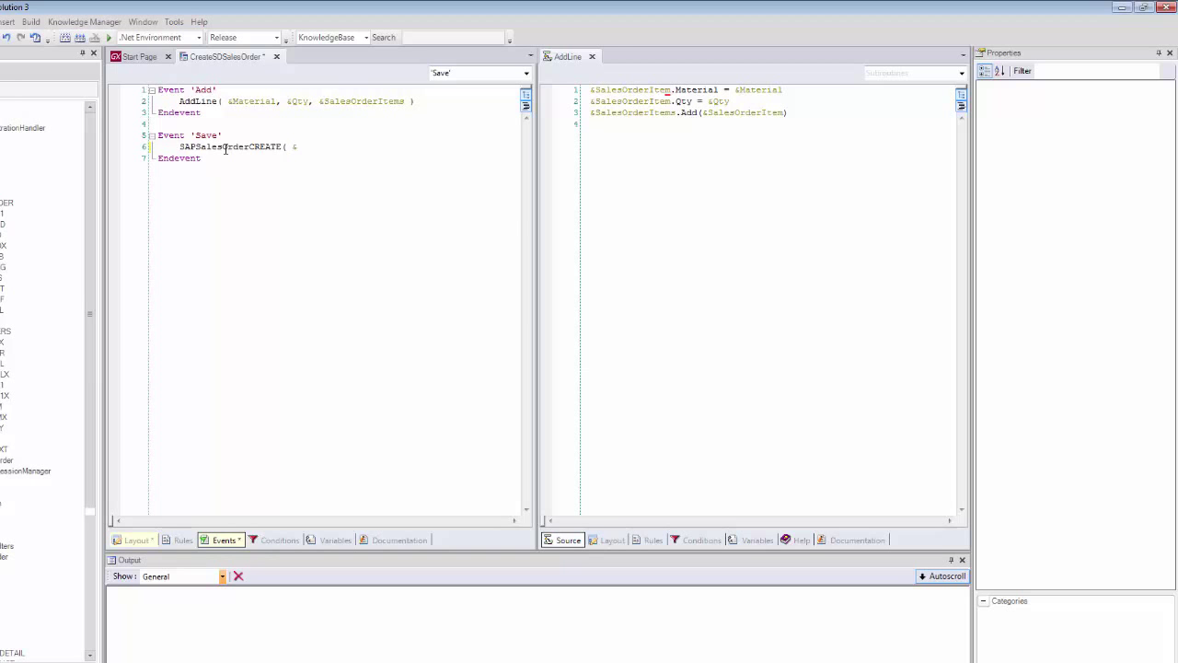
type("&SalesOrderHeader, &SalesOrderItems,")
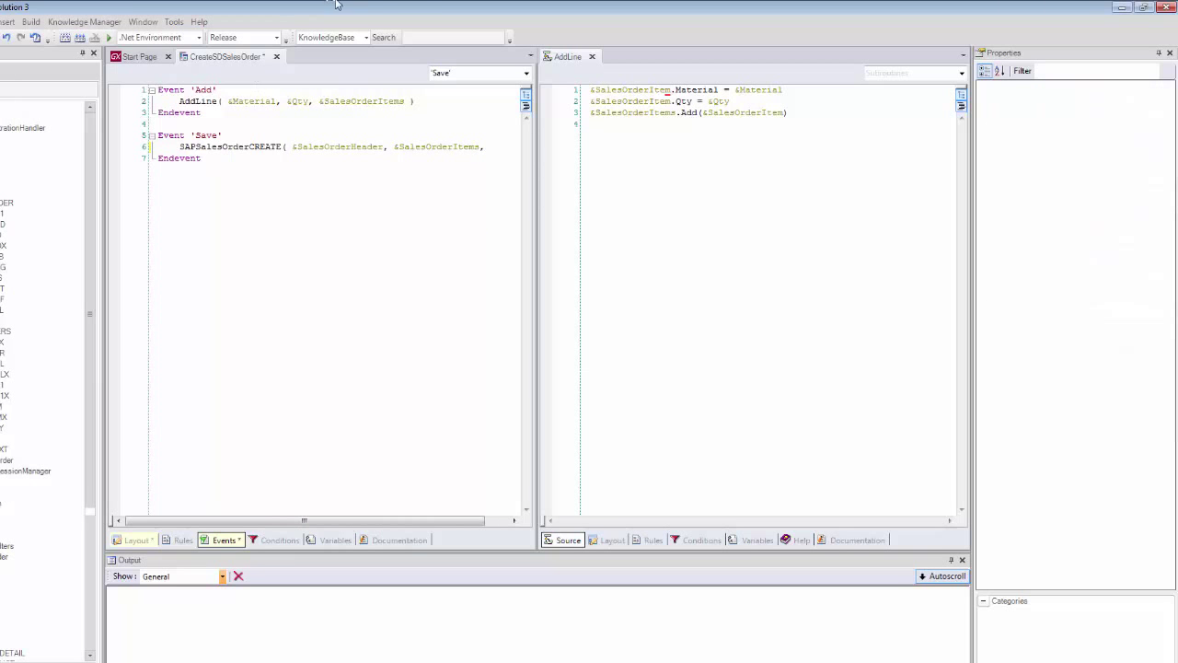
left_click(593, 56)
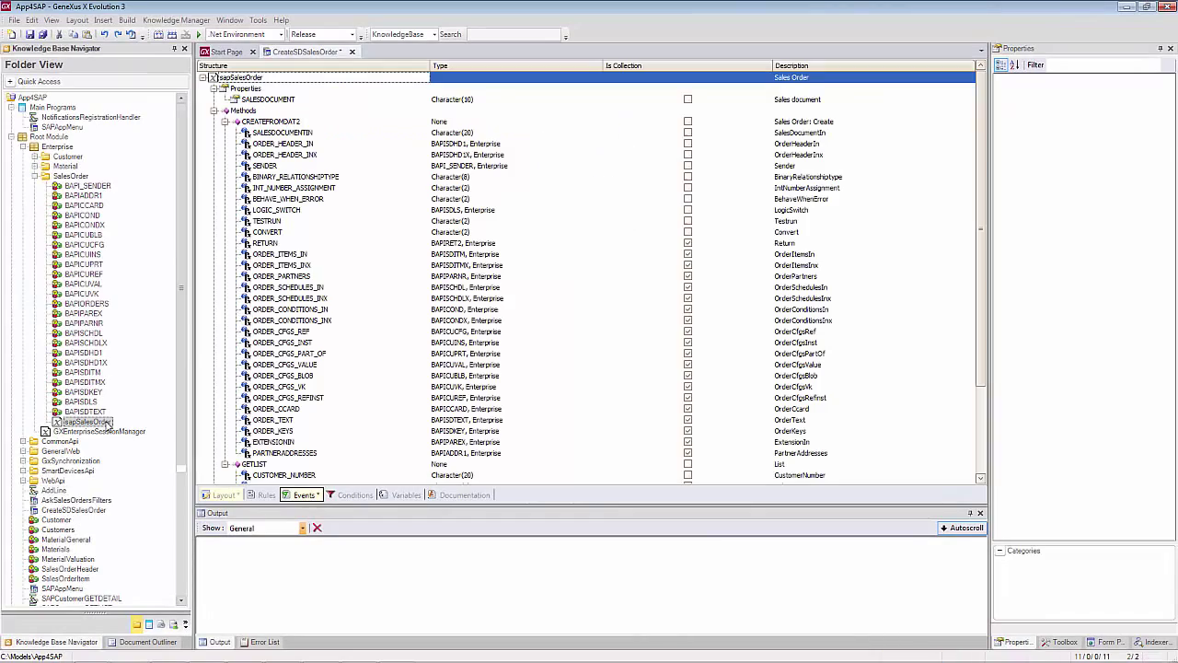
Step: Finish the call with &SALESDOCUMENT and &Messages, then close the sapSalesOrder tab
right_click(394, 51)
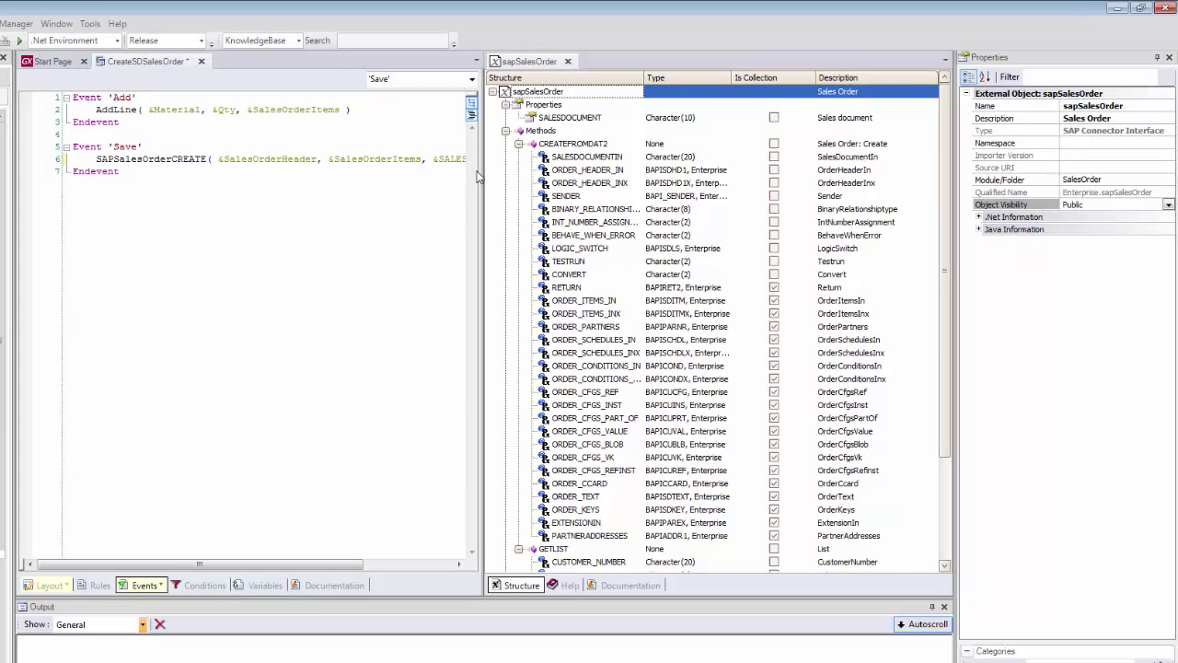
right_click(470, 159)
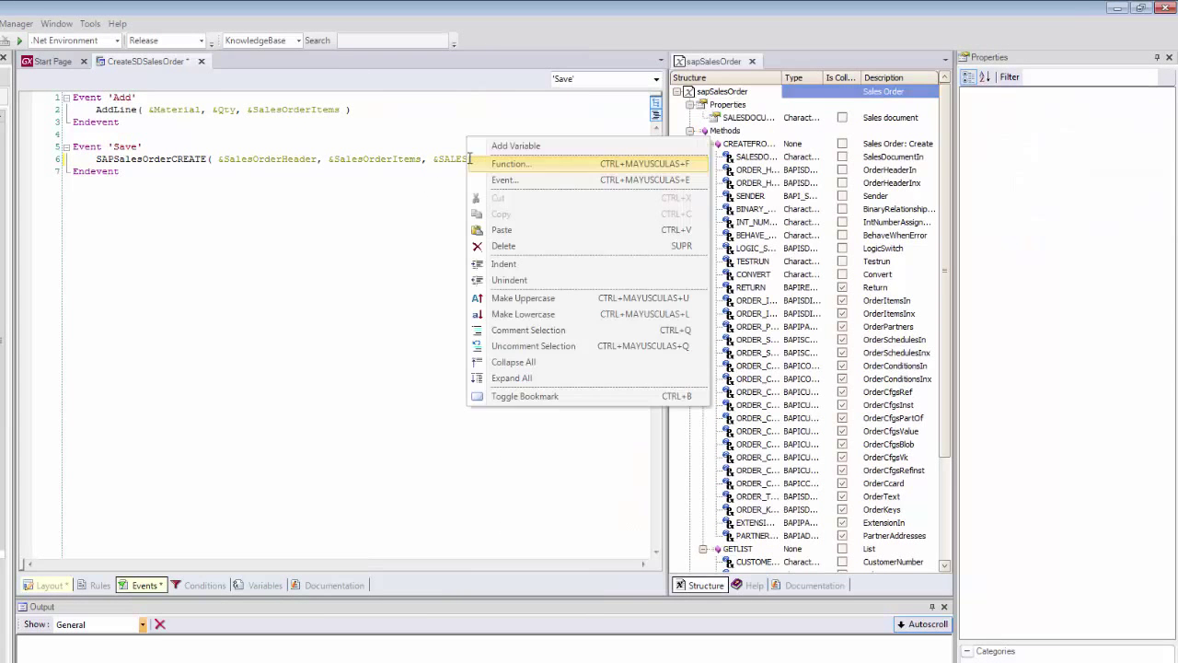
left_click(515, 145)
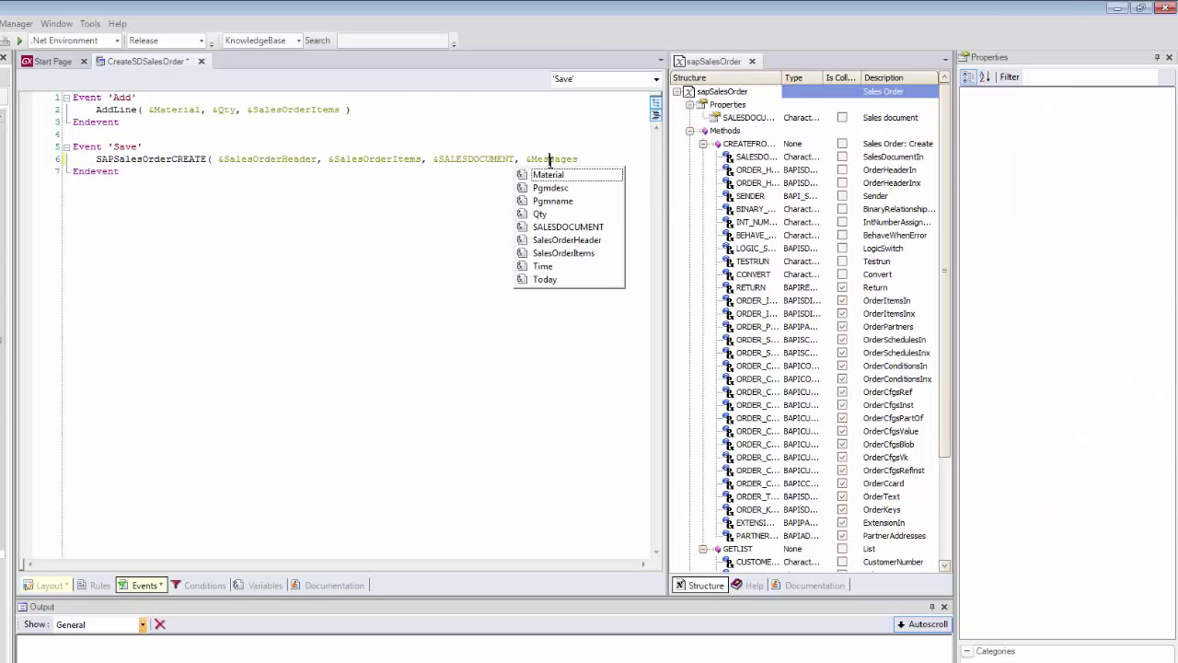
left_click(552, 158)
type(" )")
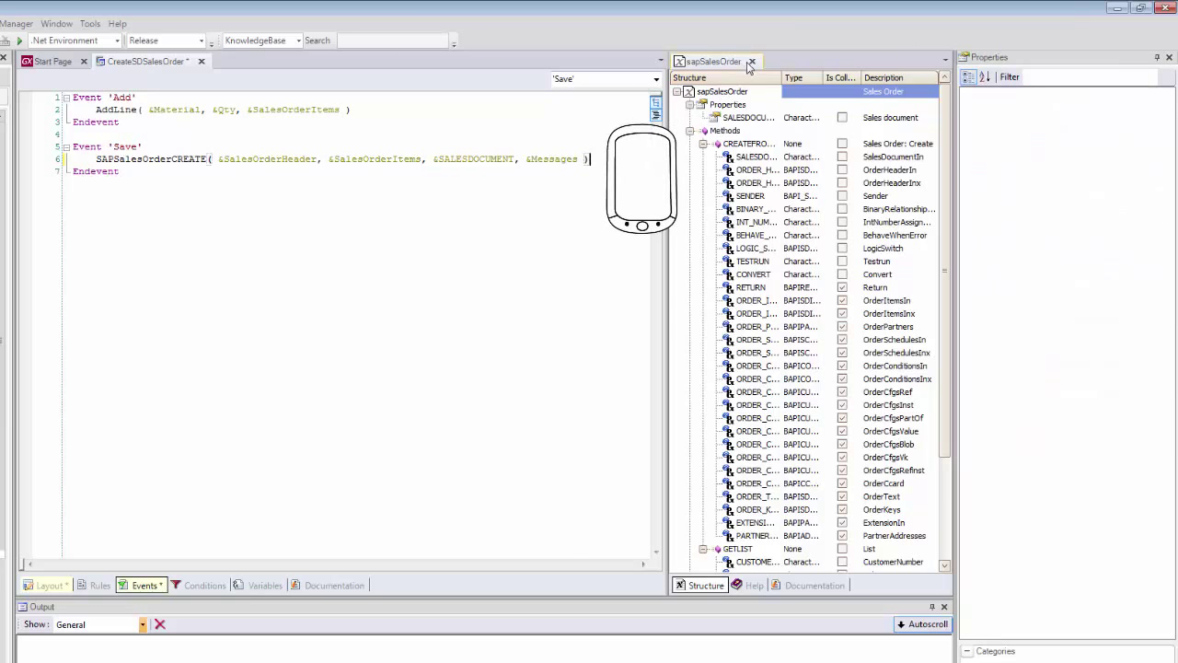
left_click(752, 61)
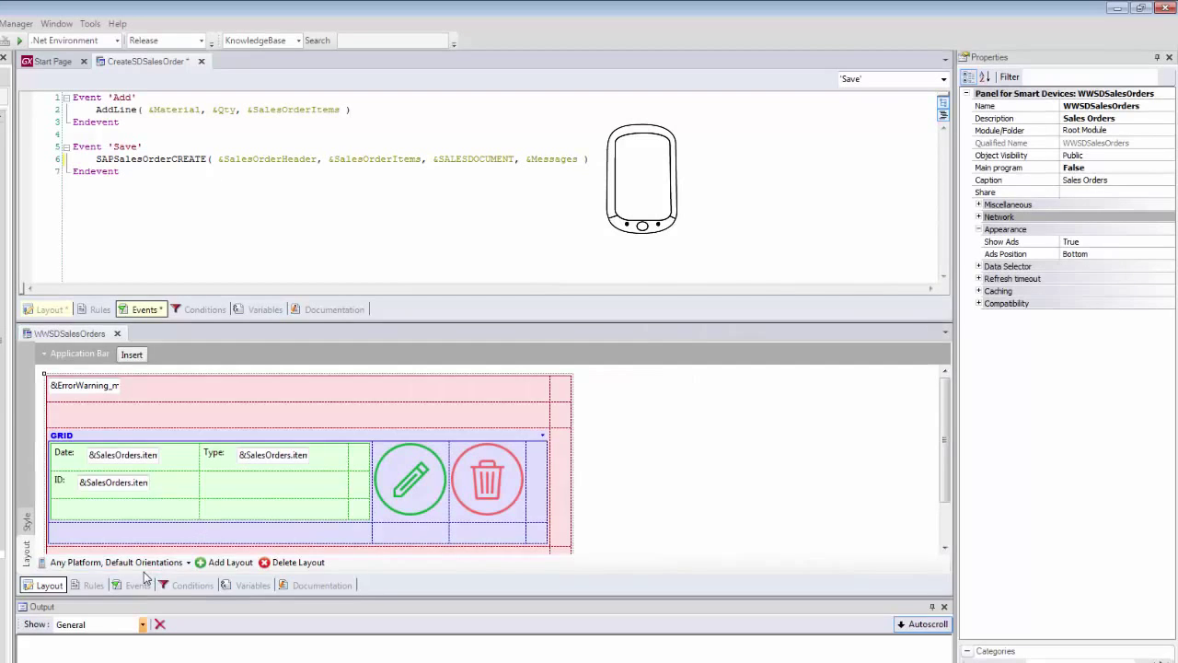
left_click(137, 585)
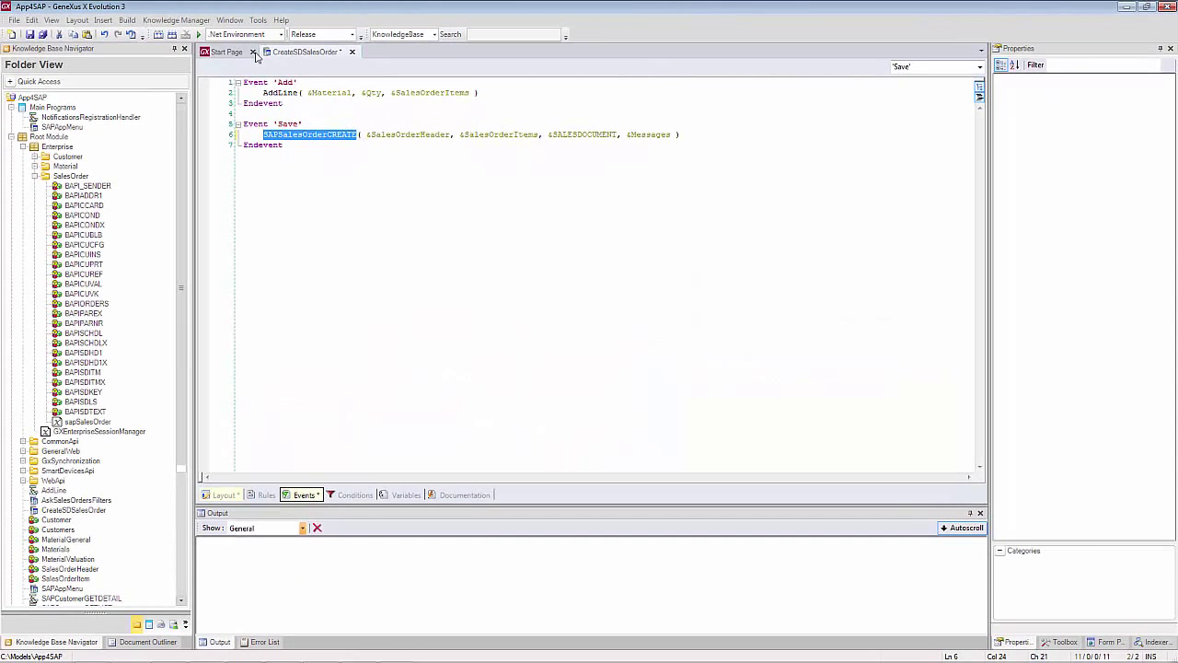
Step: Create the SAPSalesOrderCREATE procedure and edit the SalesOrderItems variable in its Variables tab
left_click(14, 19)
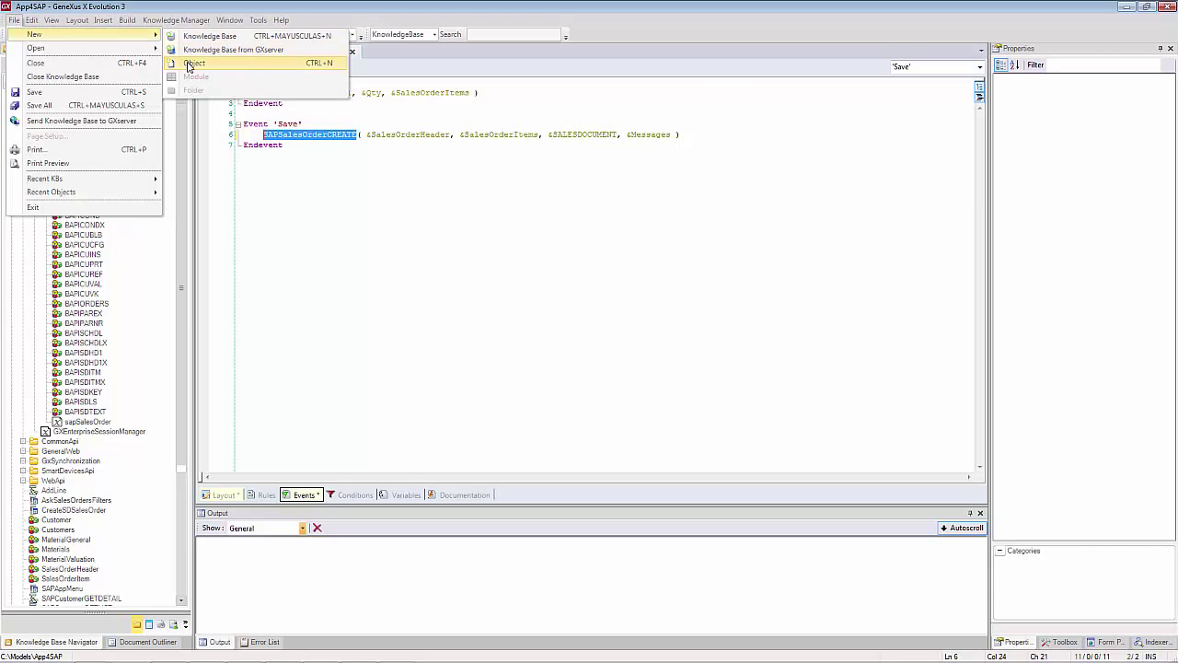
left_click(194, 62)
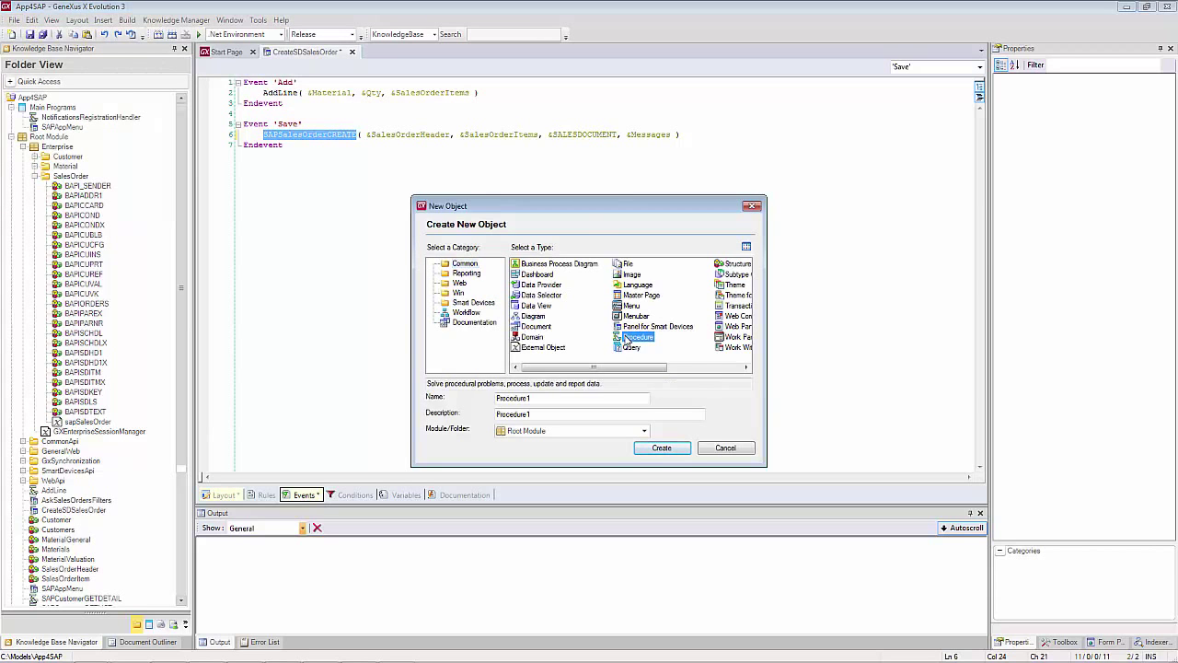
left_click(661, 447)
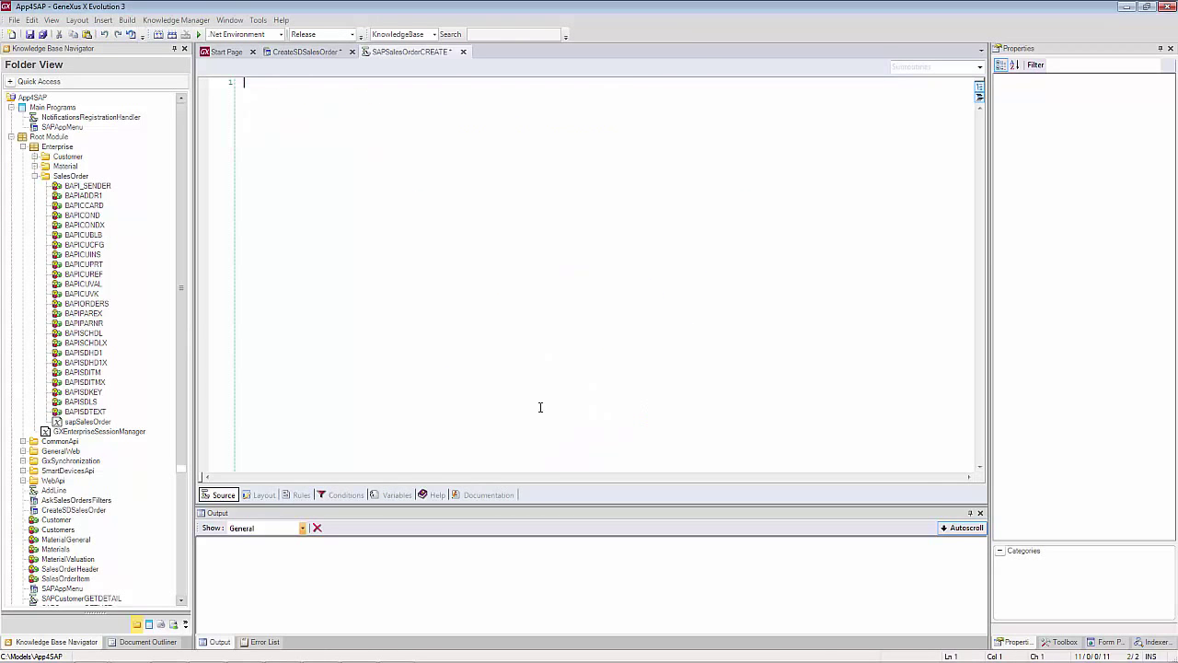
left_click(397, 495)
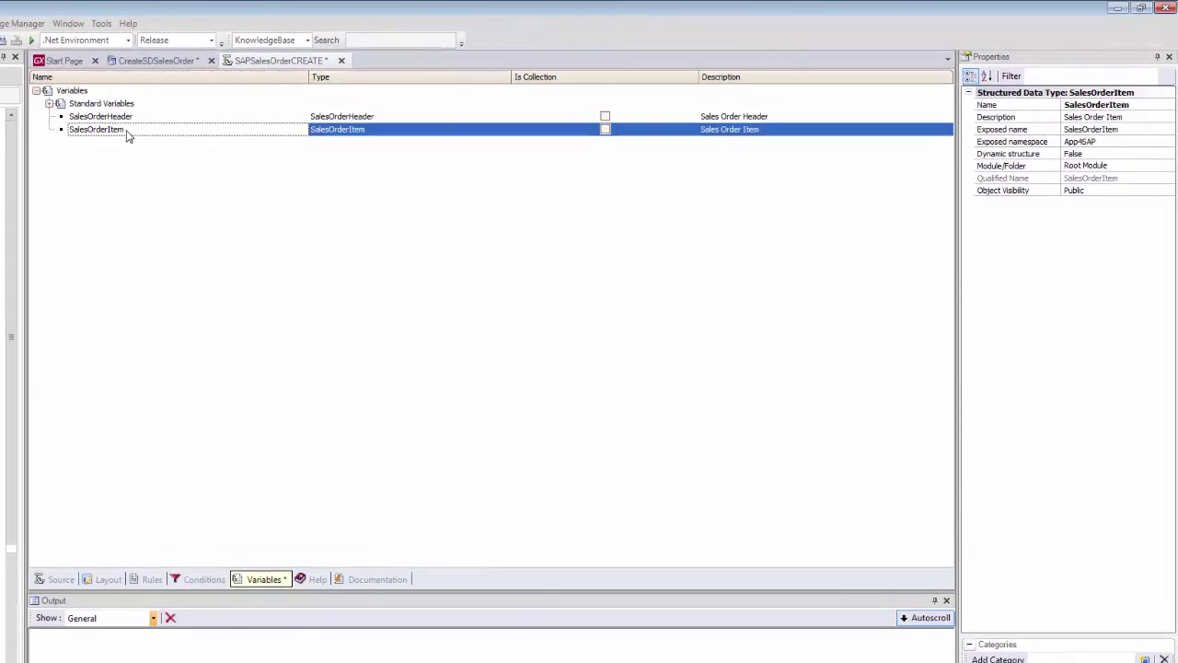
left_click(599, 130)
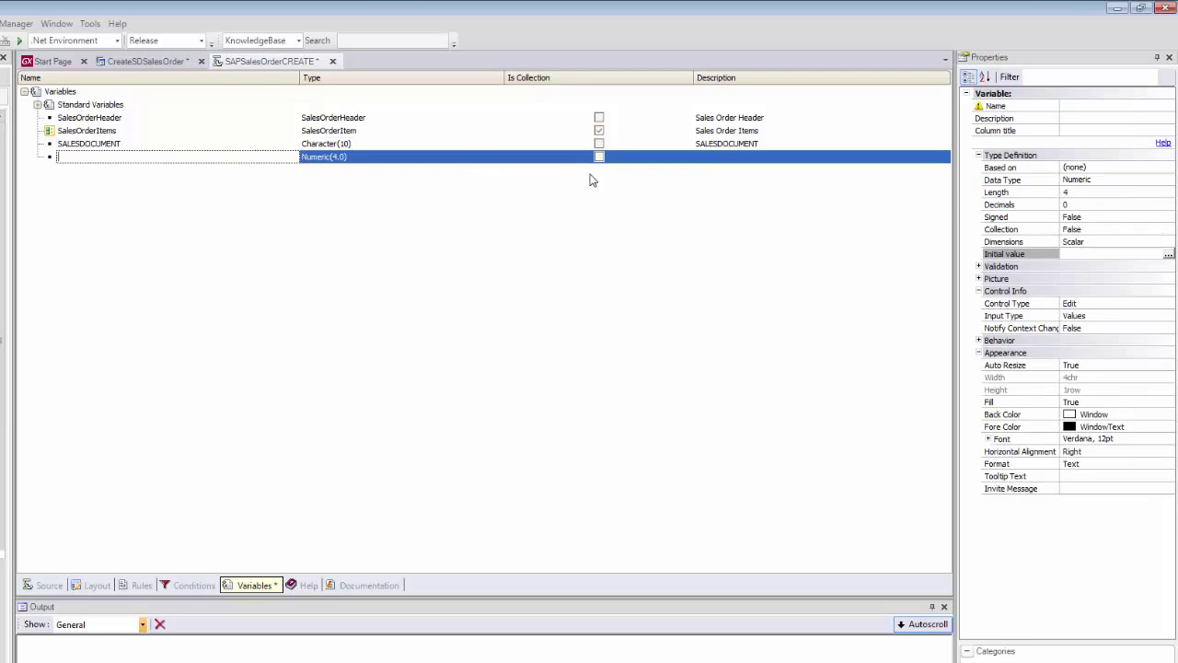
Step: Add the Messages variable, start the rule parm( in:&sale, and return to Variables
type("Messages")
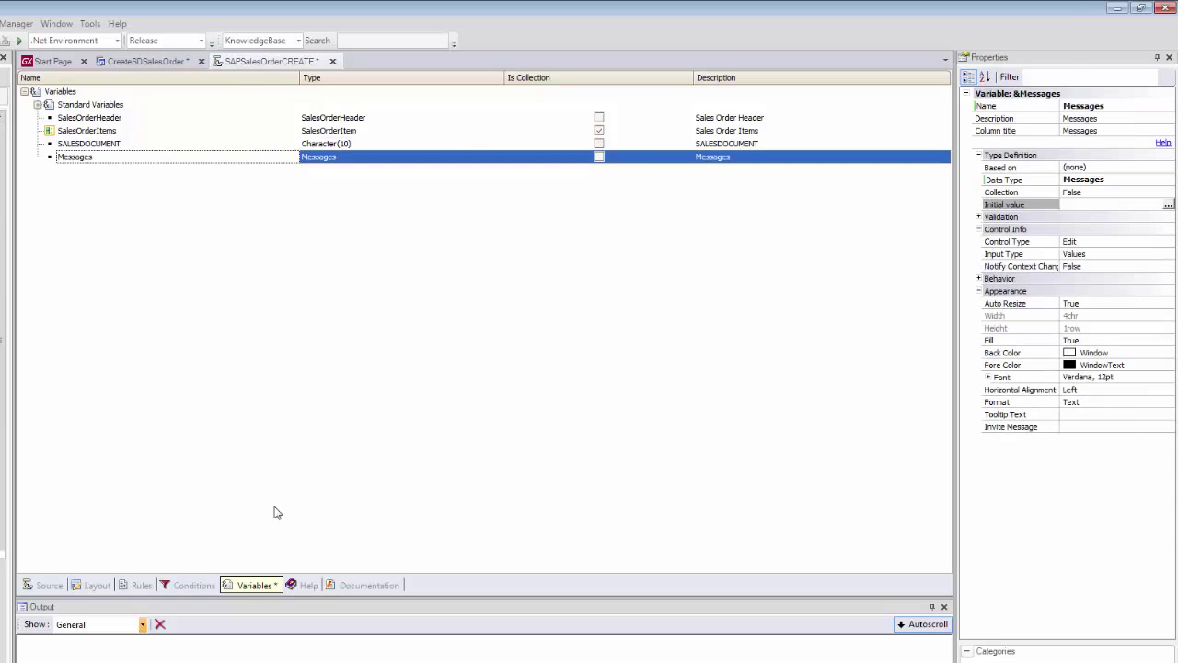
left_click(141, 584)
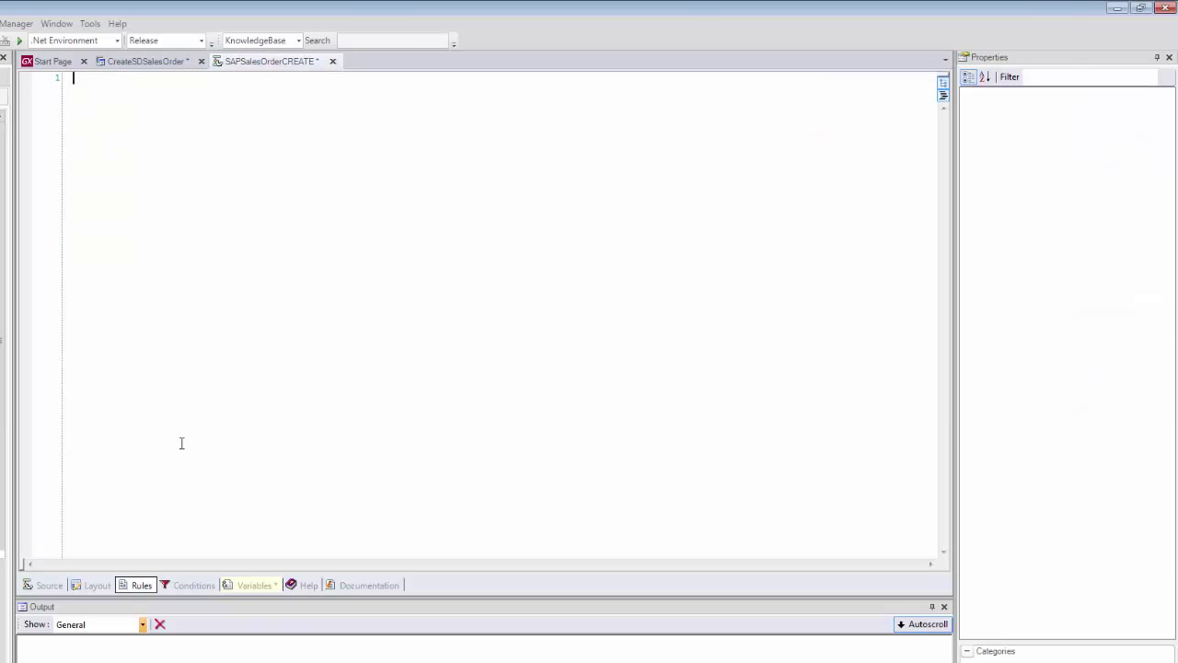
type("parm( in:")
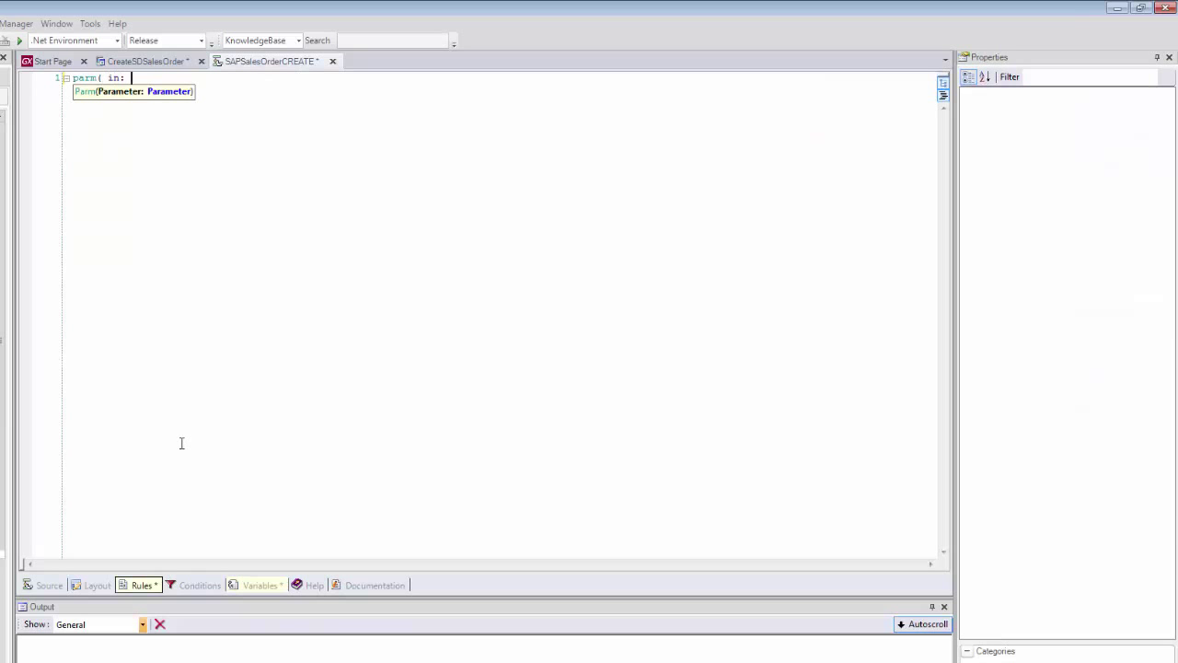
type("&sale")
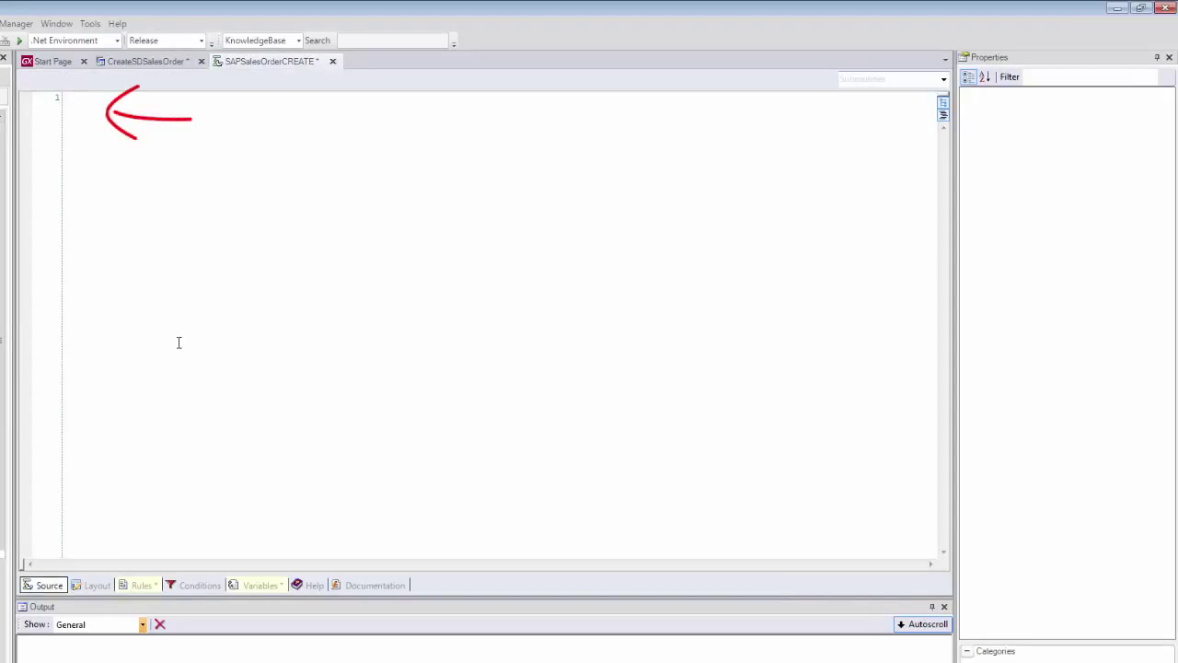
left_click(261, 584)
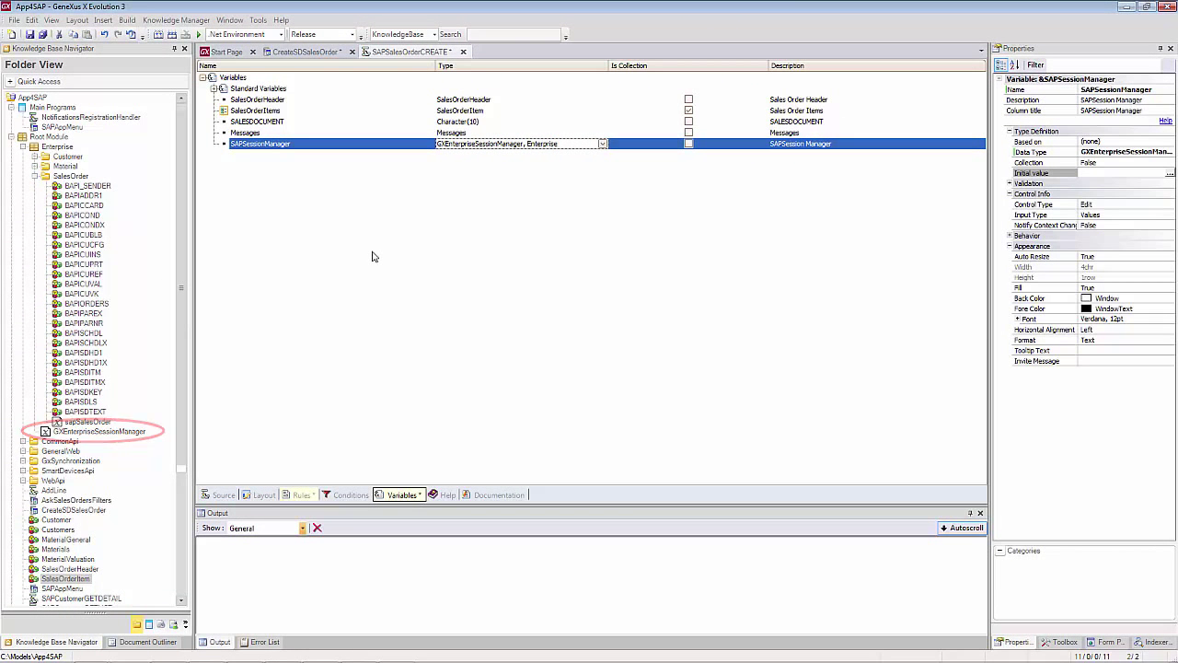
Step: Begin the procedure source with an If block, then open the sapSalesOrder external object
left_click(221, 494)
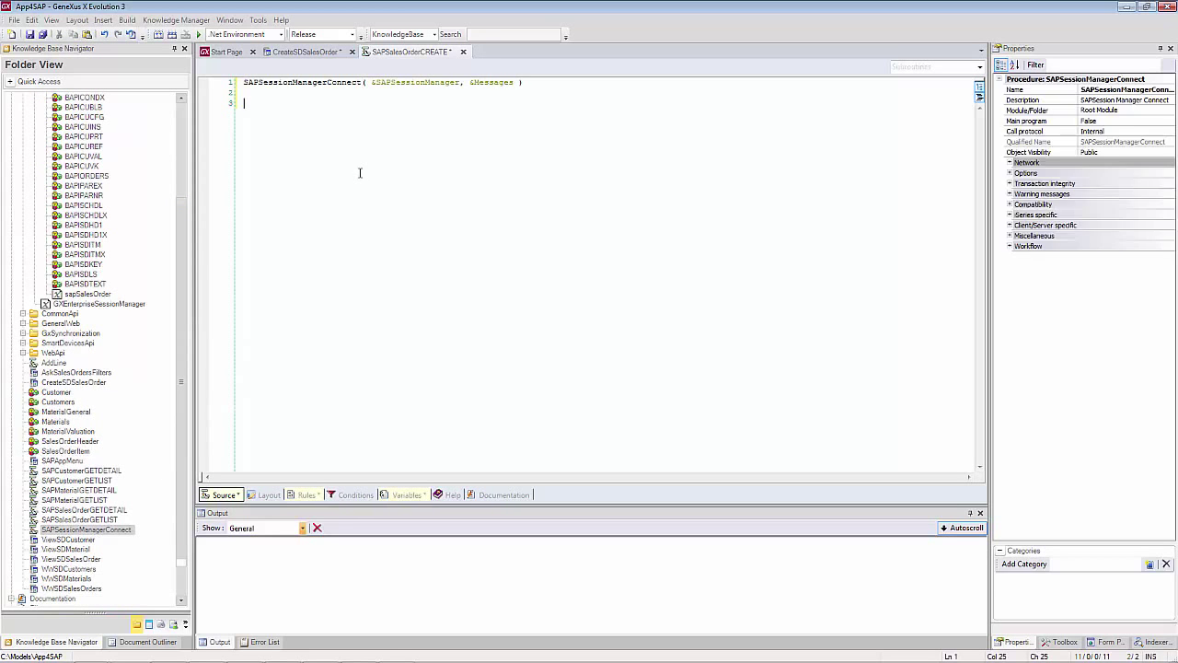
type("If")
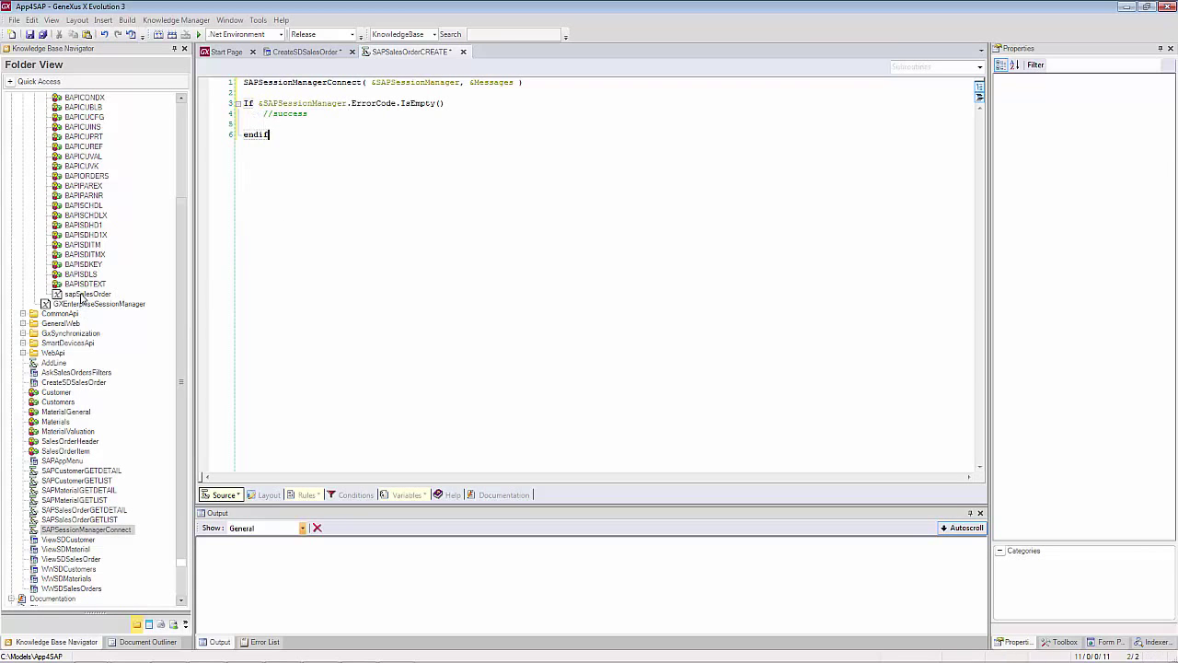
double_click(87, 294)
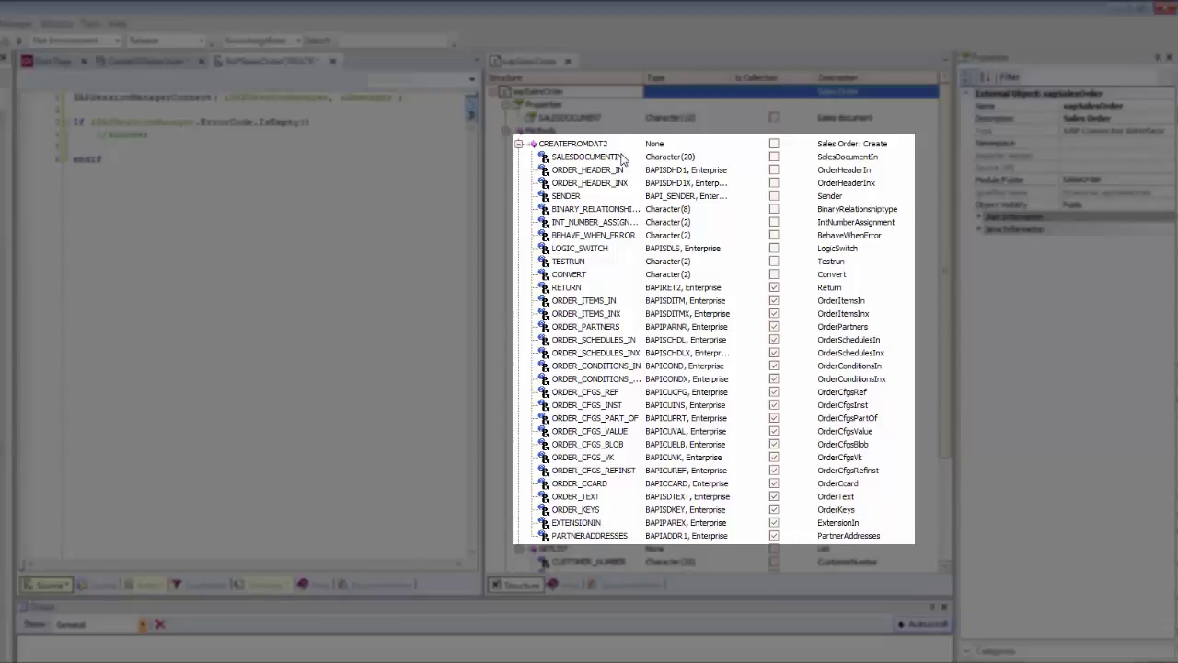
mouse_move(594, 522)
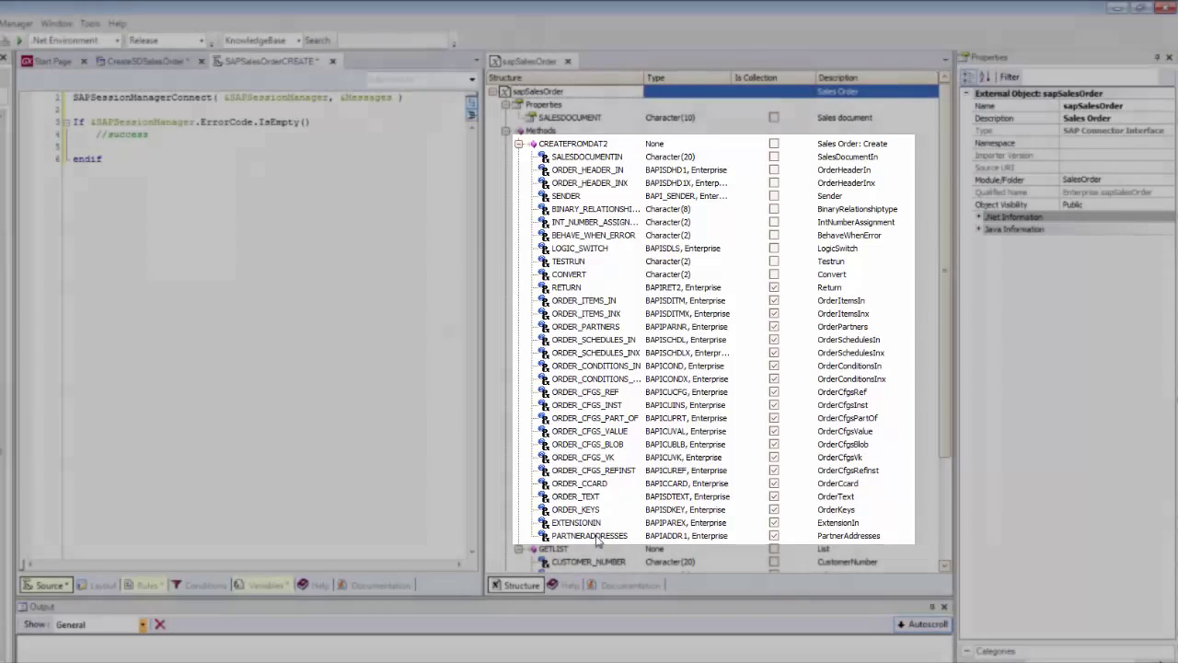
Step: Open the BAPISDHD1, BAPISDITM, BAPISCHDL and BAPIPARNR structures alongside the Order layout tab
left_click(587, 169)
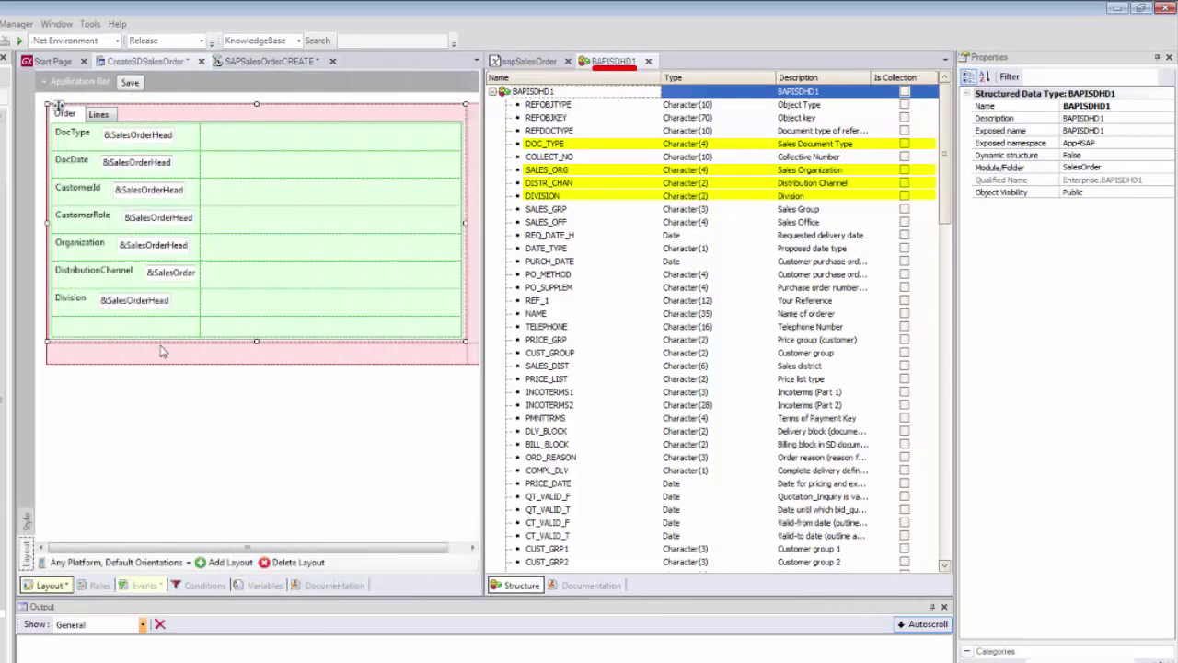
left_click(64, 112)
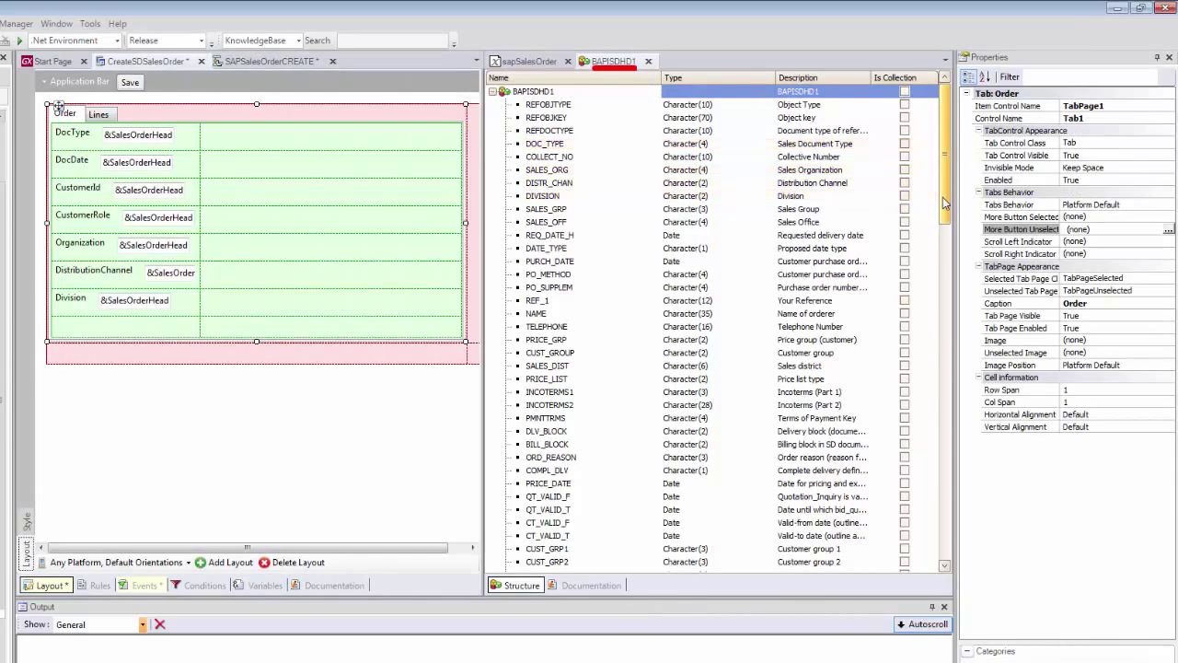
scroll("down", 3)
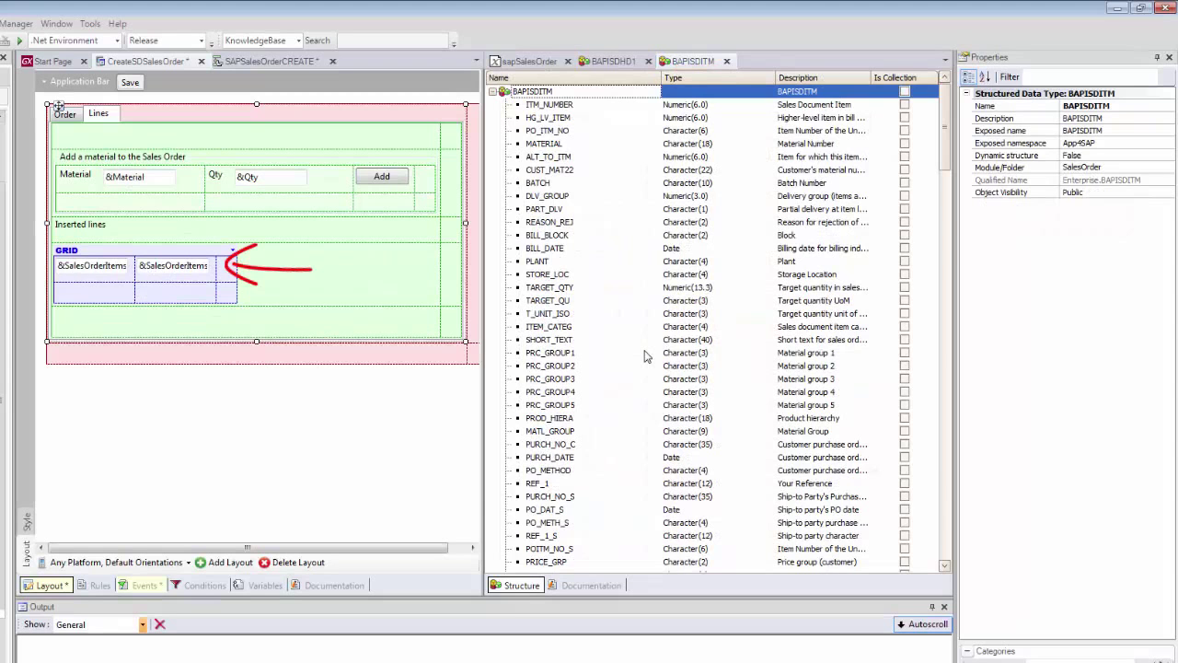
left_click(544, 144)
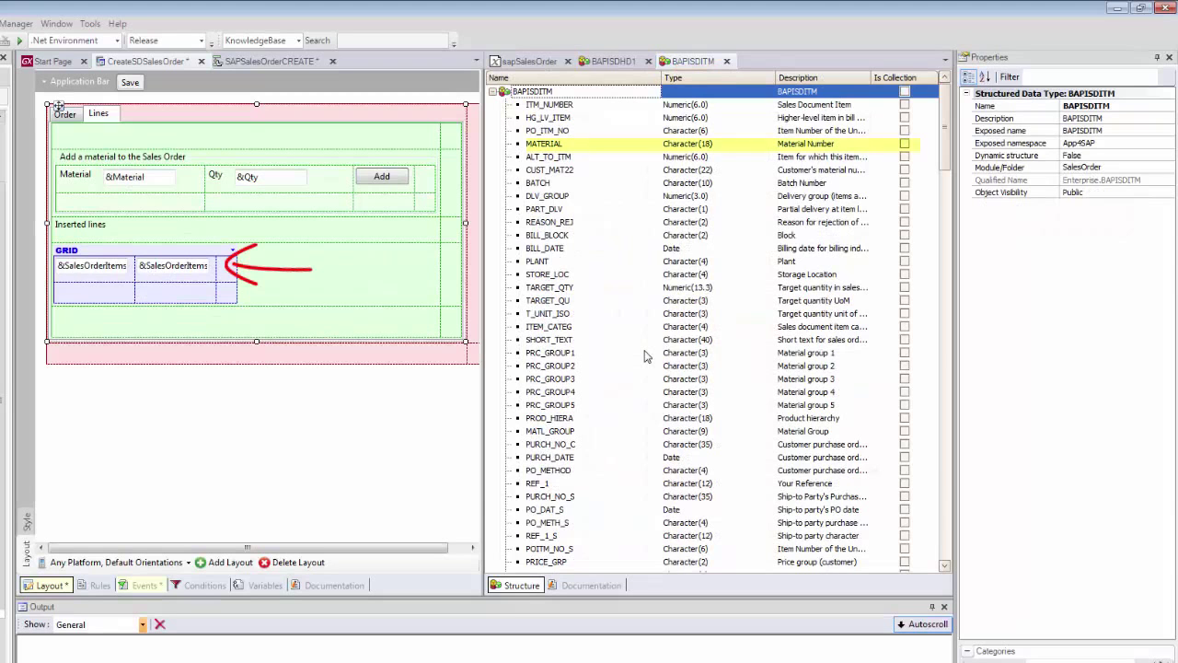
left_click(549, 287)
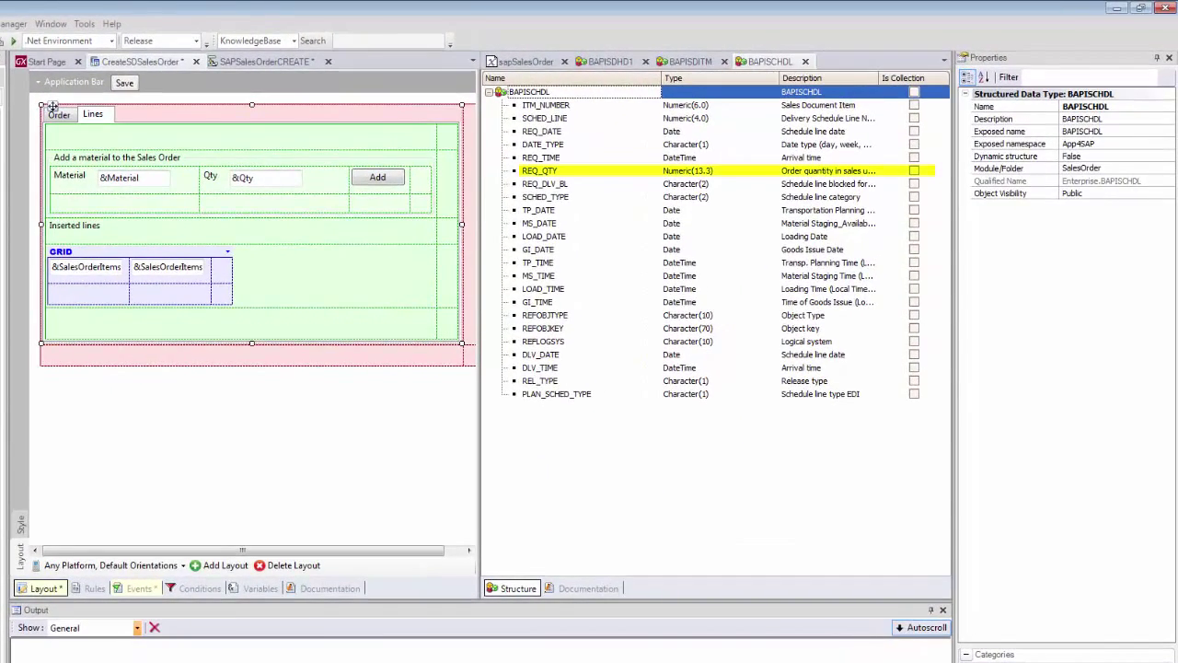
left_click(525, 60)
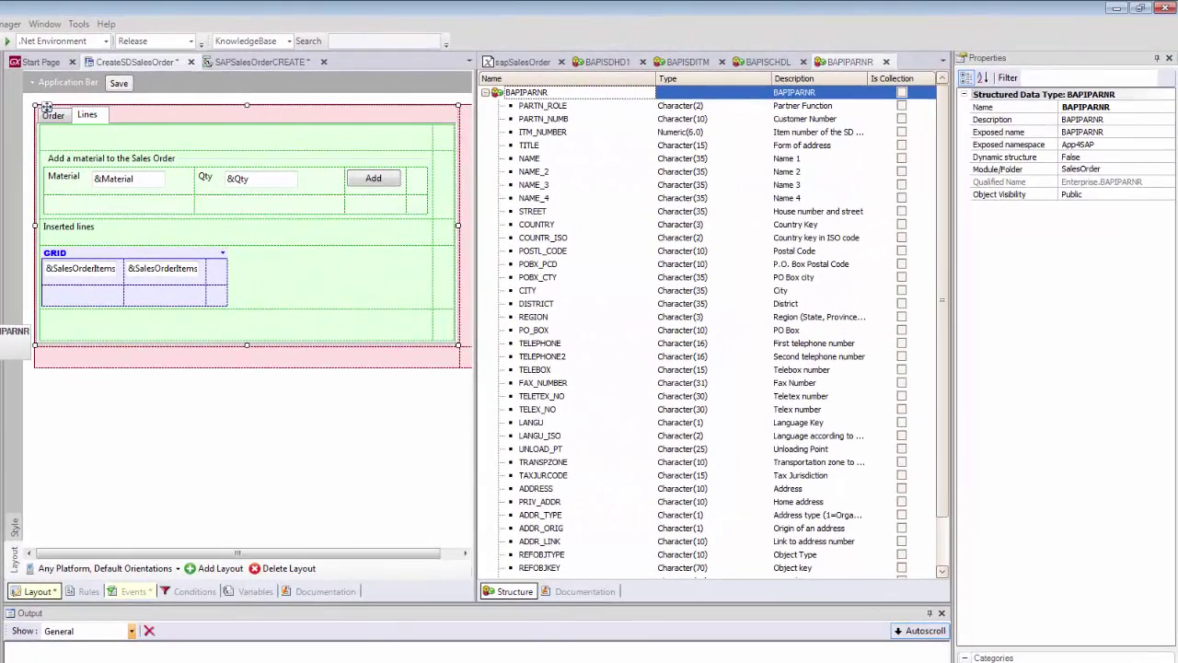
left_click(543, 111)
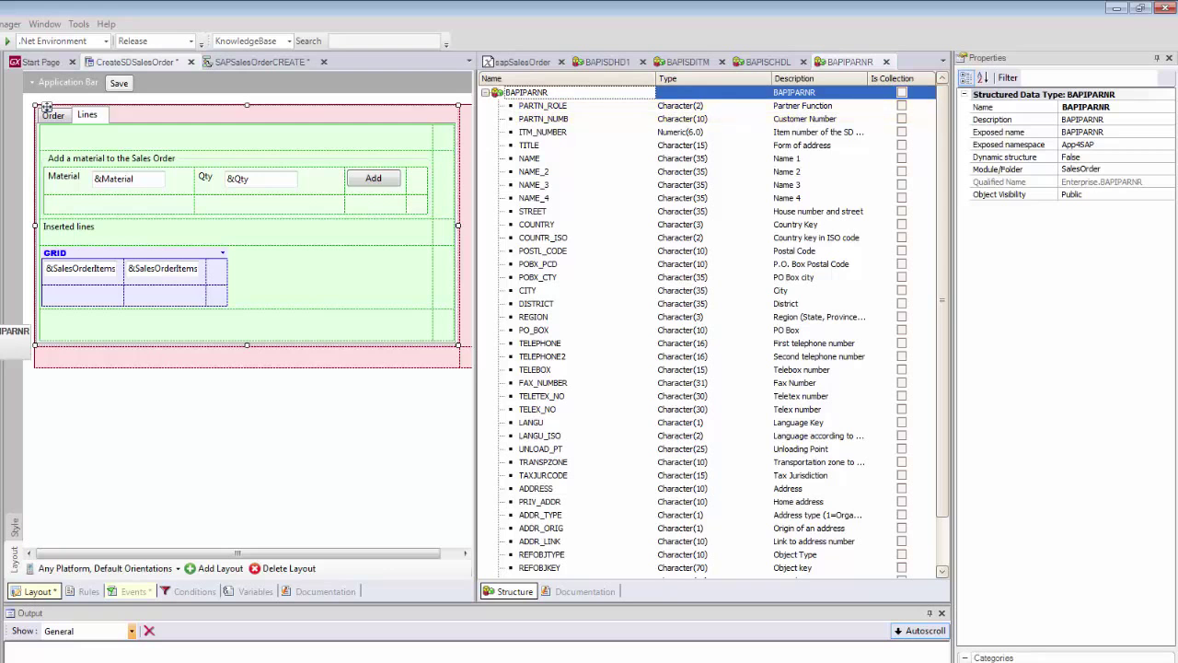
left_click(521, 62)
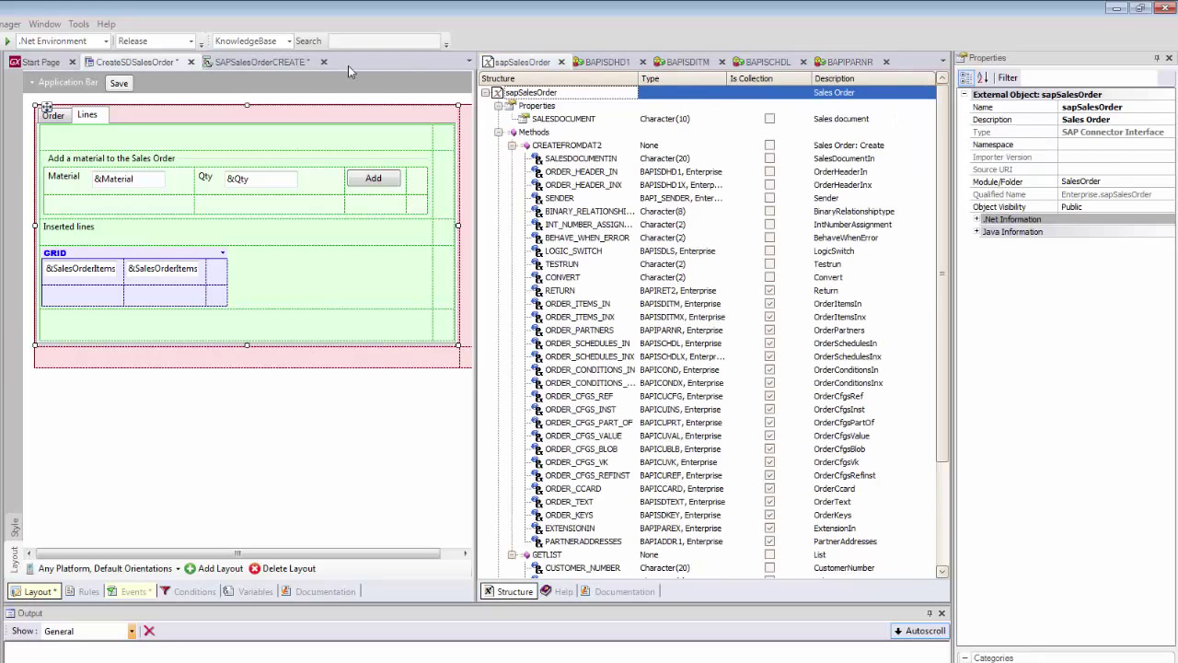
Step: Add a RETURN variable of type BAPIRET2 to SAPSalesOrderCREATE
left_click(255, 591)
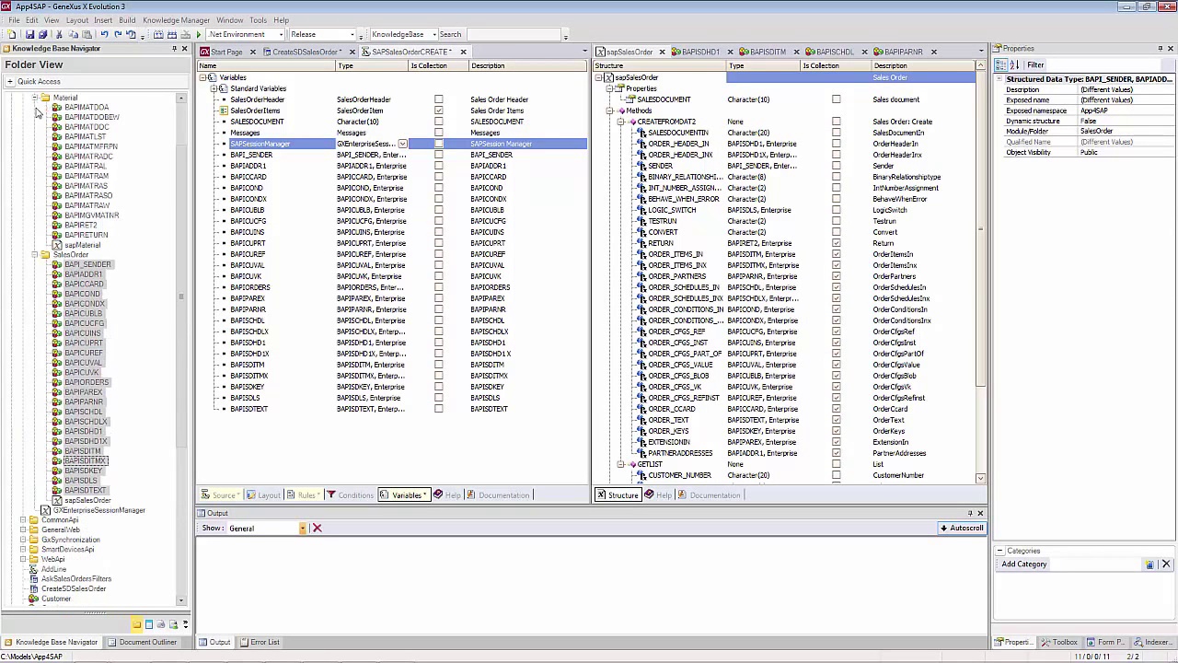
left_click(81, 224)
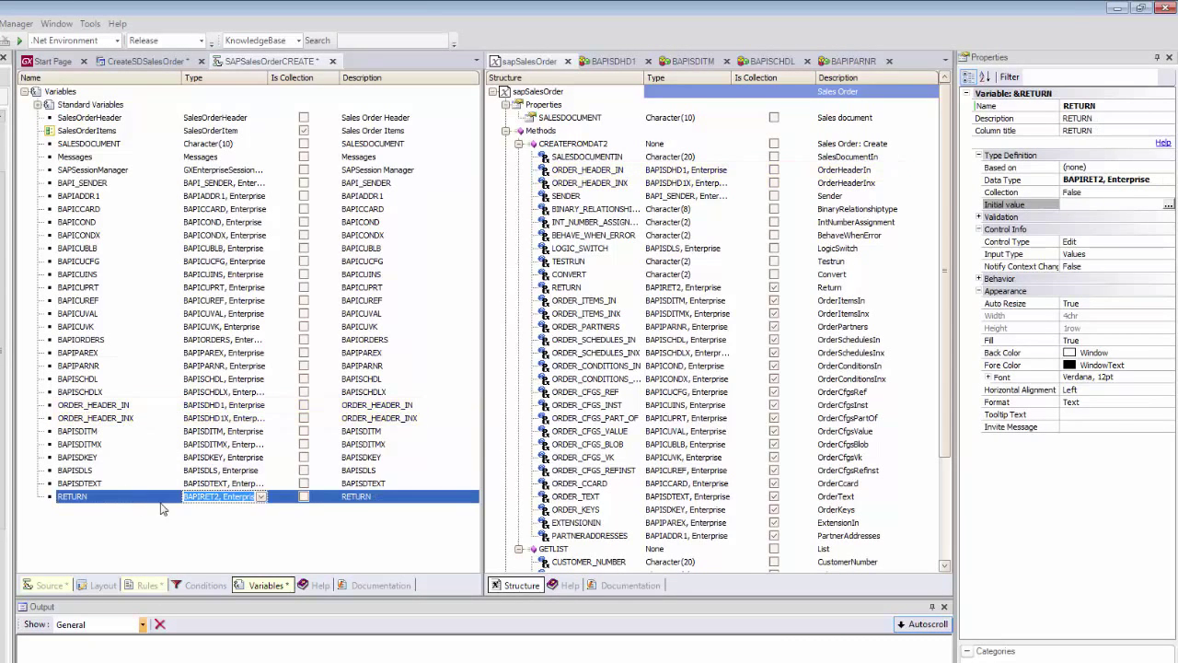
left_click(304, 496)
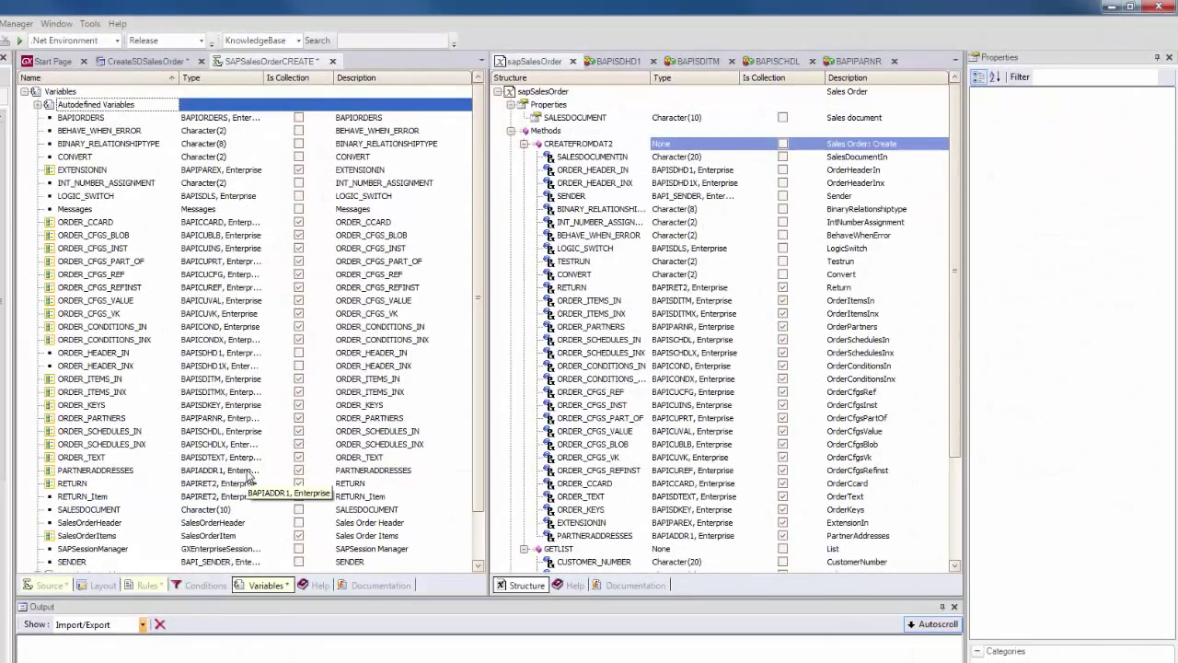
mouse_move(130, 518)
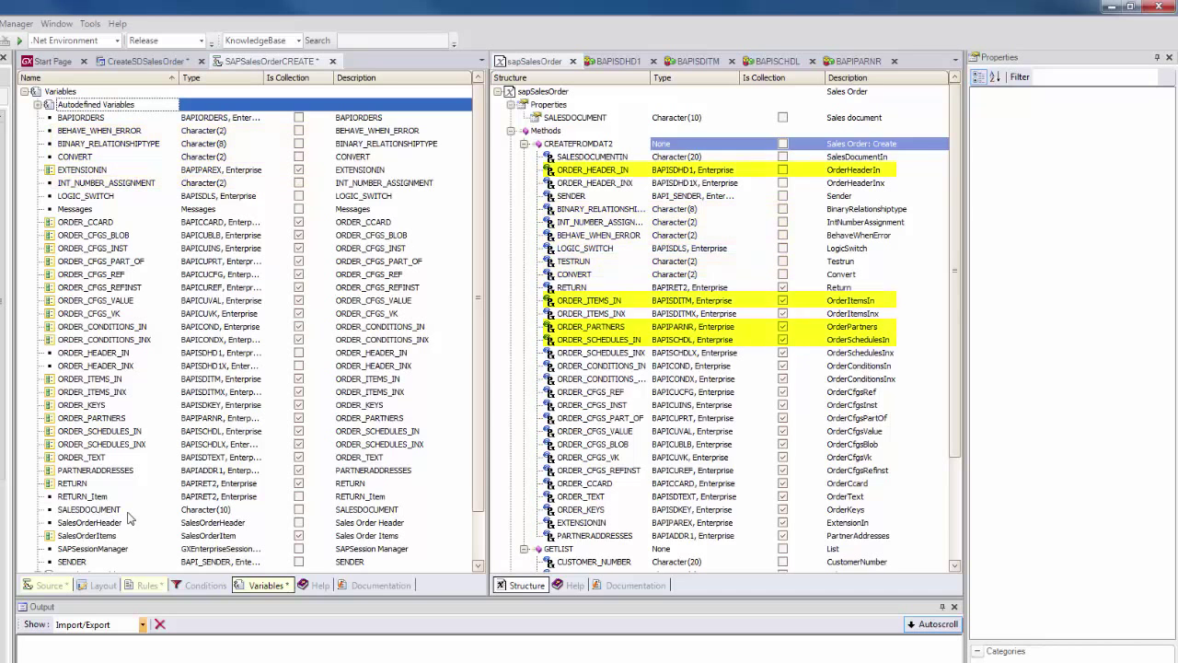
Step: Mark ORDER_ITEMS_IN, ORDER_SCHEDULES_IN and ORDER_PARTNERS as collection variables
left_click(89, 378)
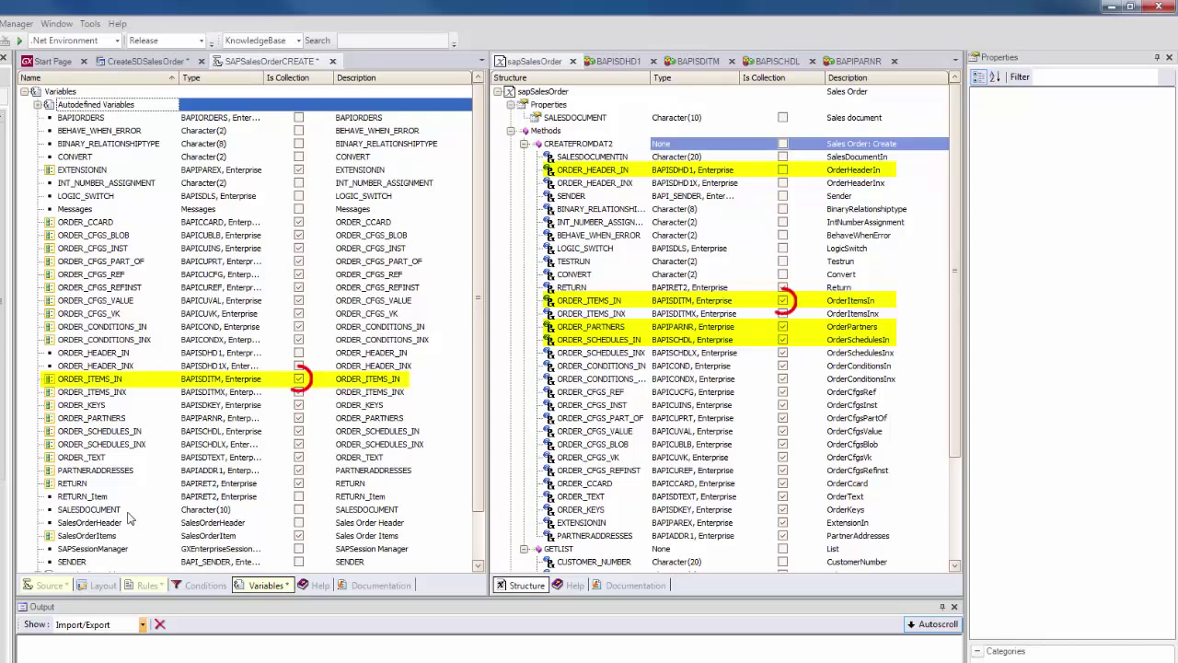
left_click(298, 378)
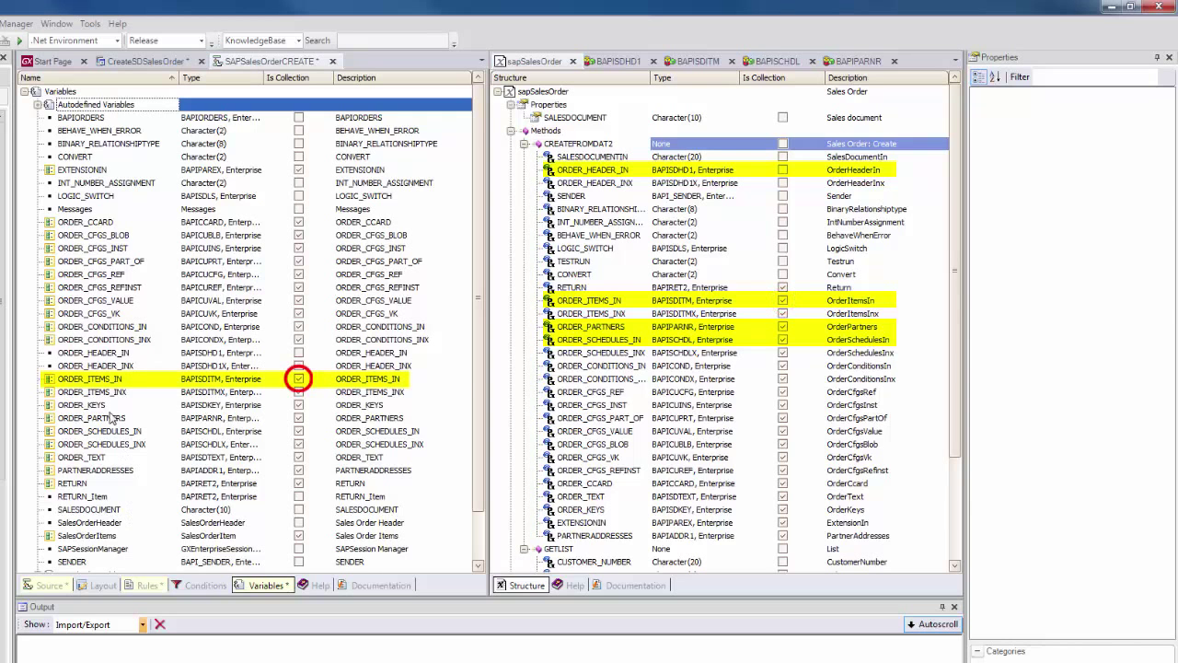
left_click(100, 378)
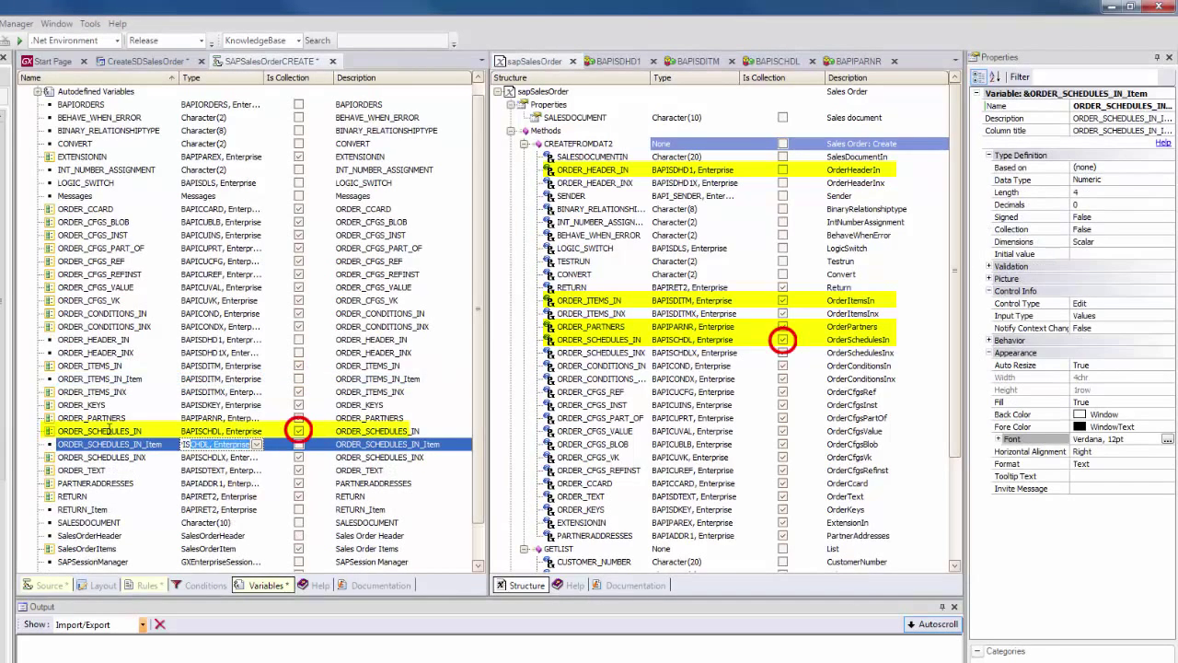
left_click(102, 430)
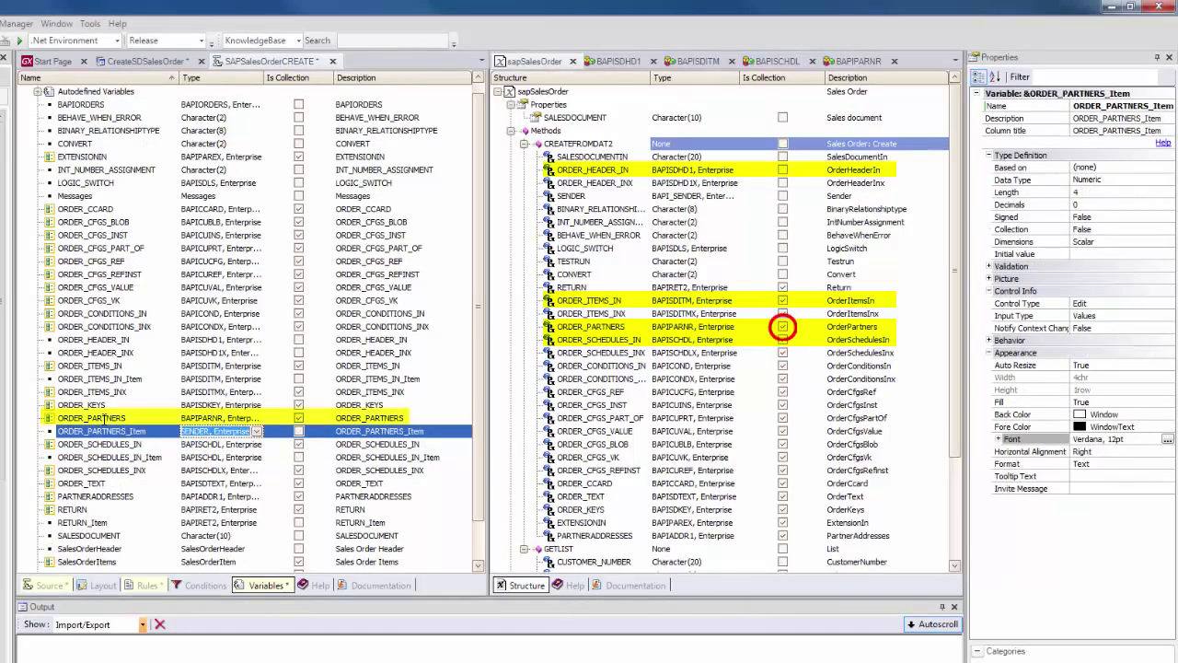
left_click(298, 418)
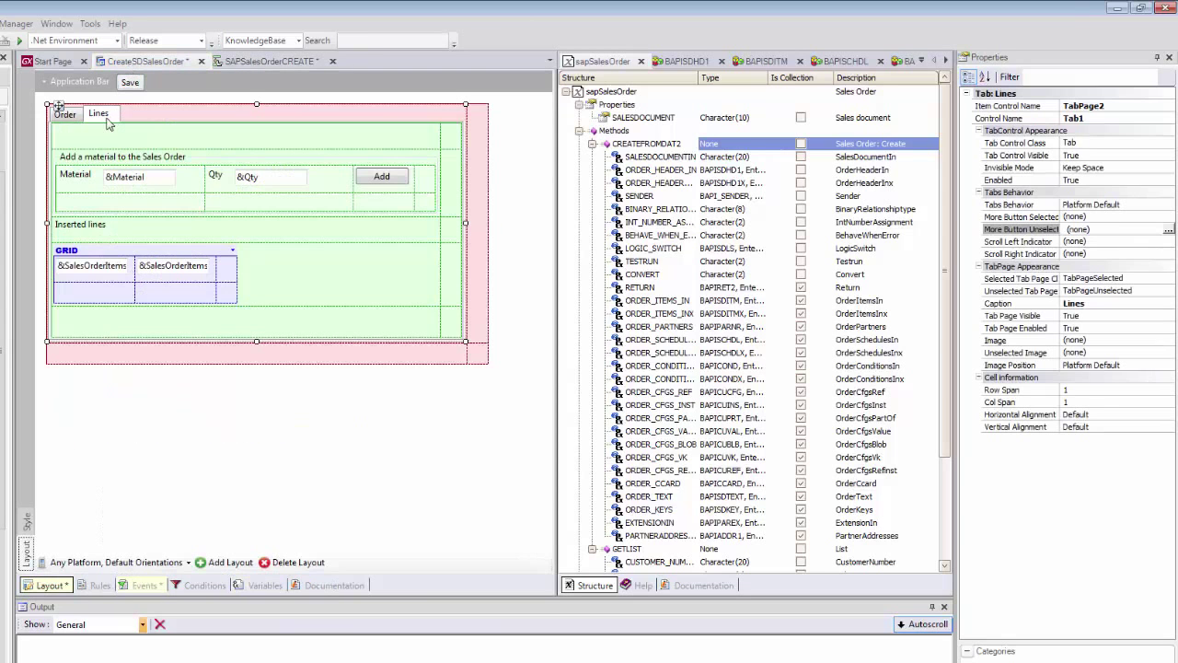
Step: Write the sapSalesOrder.CREATEFROMDAT2 call with the procedure variables after the partners block
left_click(65, 113)
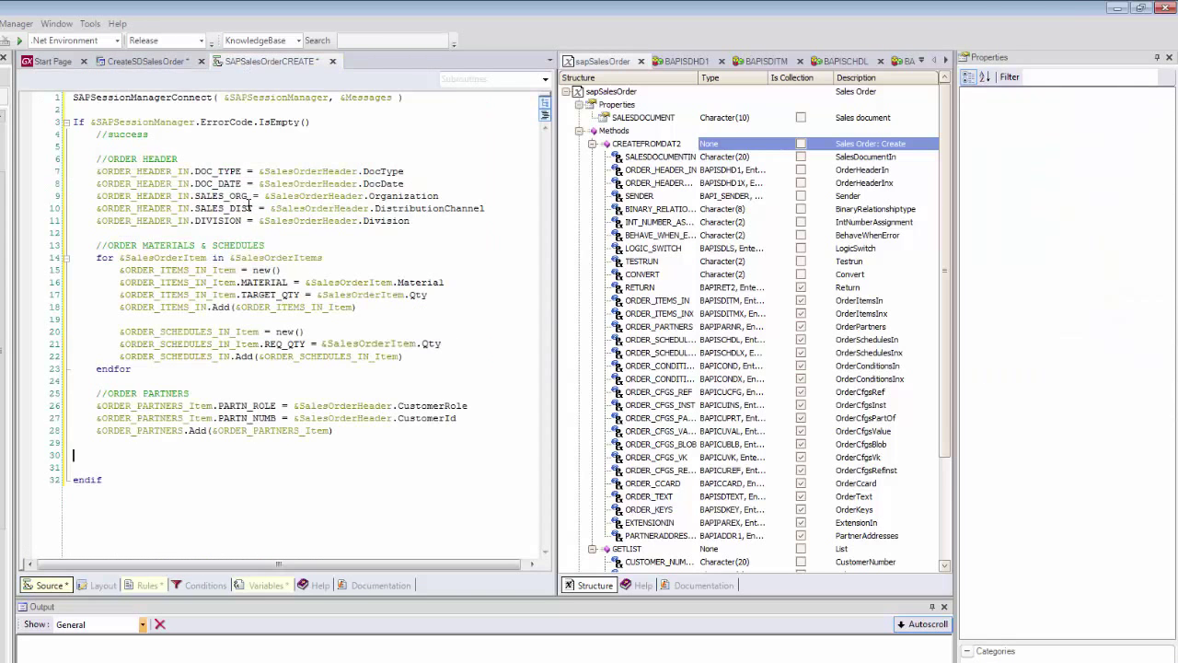
double_click(174, 357)
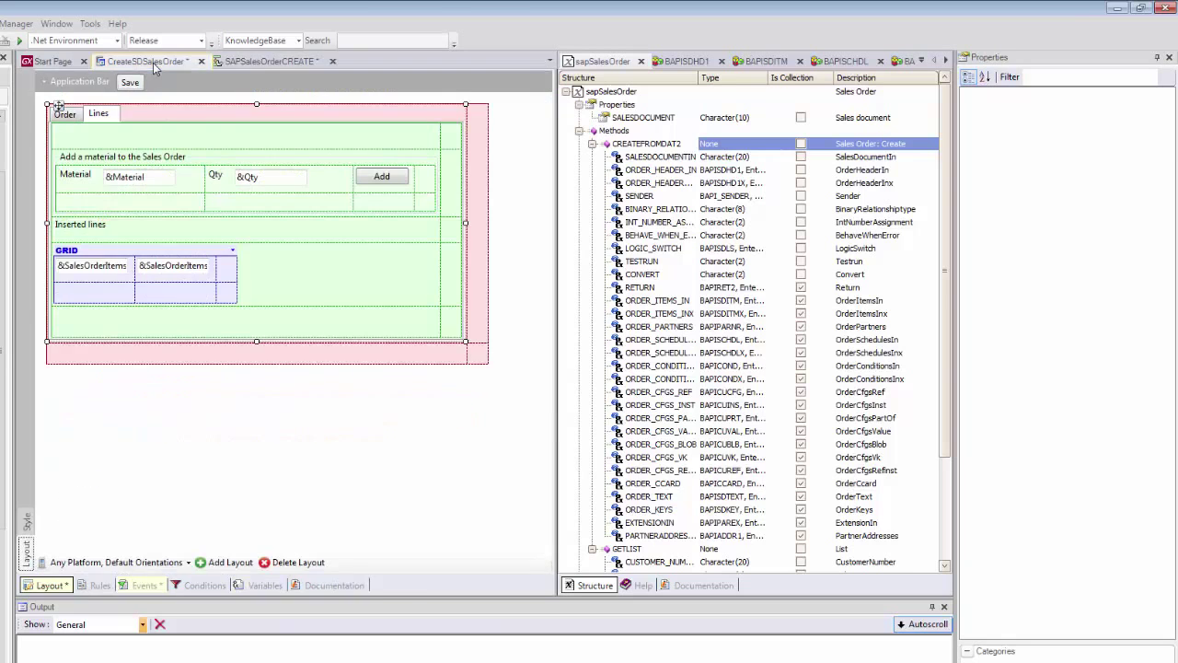
left_click(64, 113)
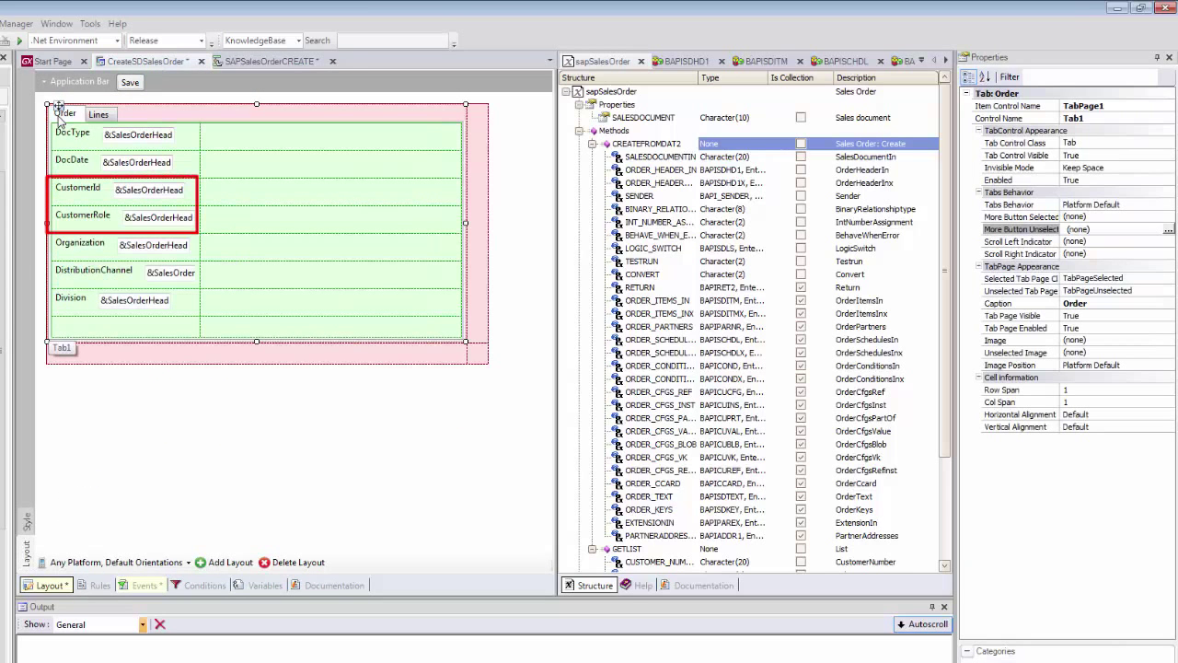
left_click(271, 60)
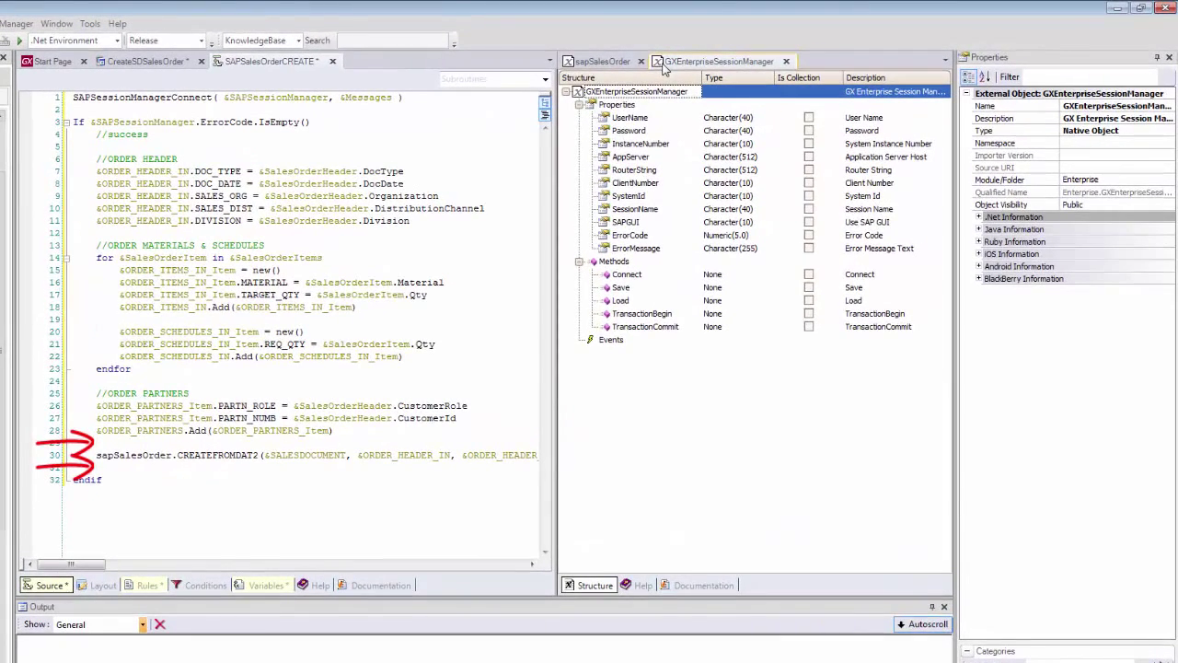
Step: Surround the CREATEFROMDAT2 call with &SAPSessionManager.TransactionBegin() and TransactionCommit()
left_click(645, 313)
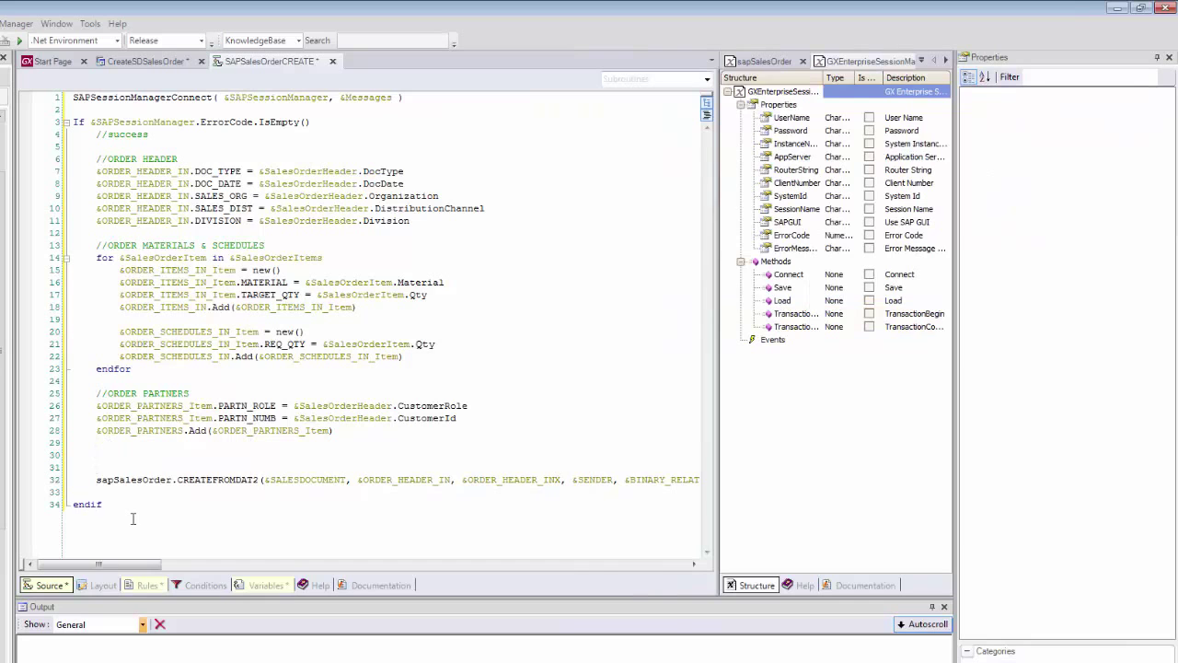
type("&SAPSessionManager")
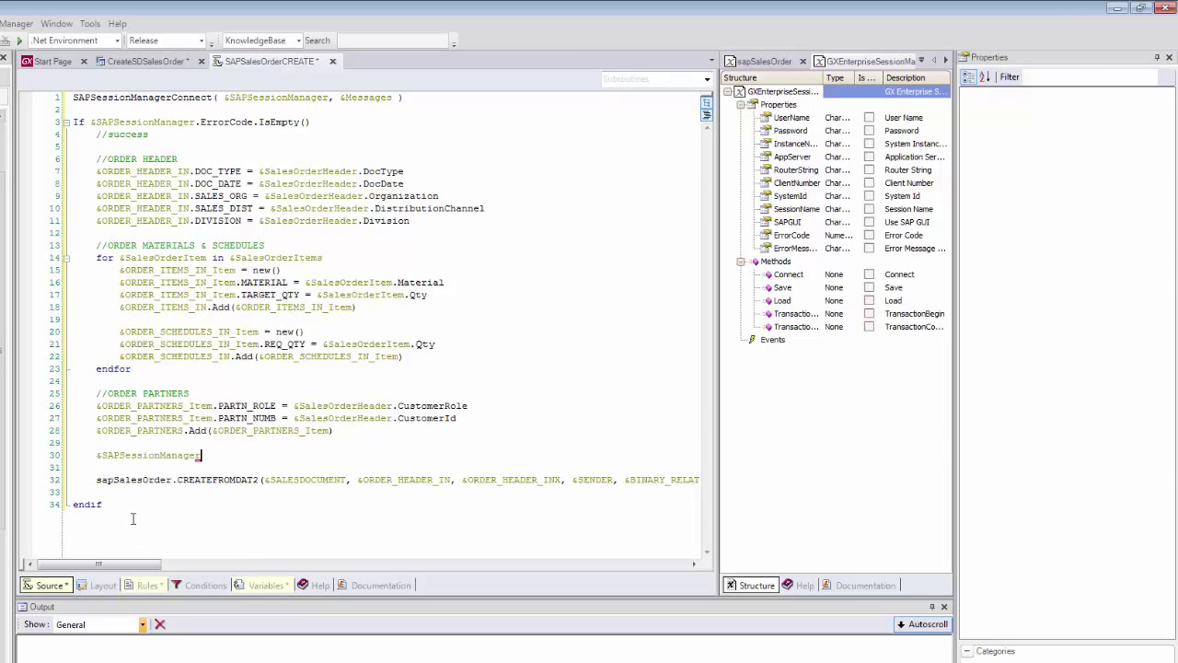
type(".TransactionBegin()")
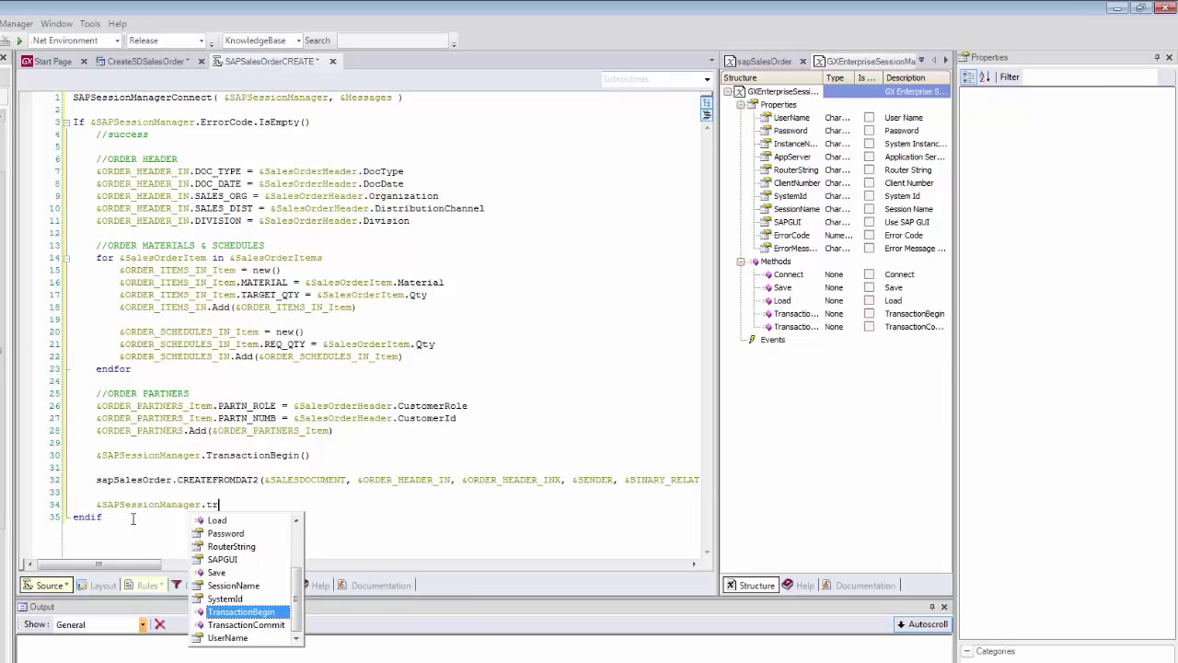
left_click(246, 624)
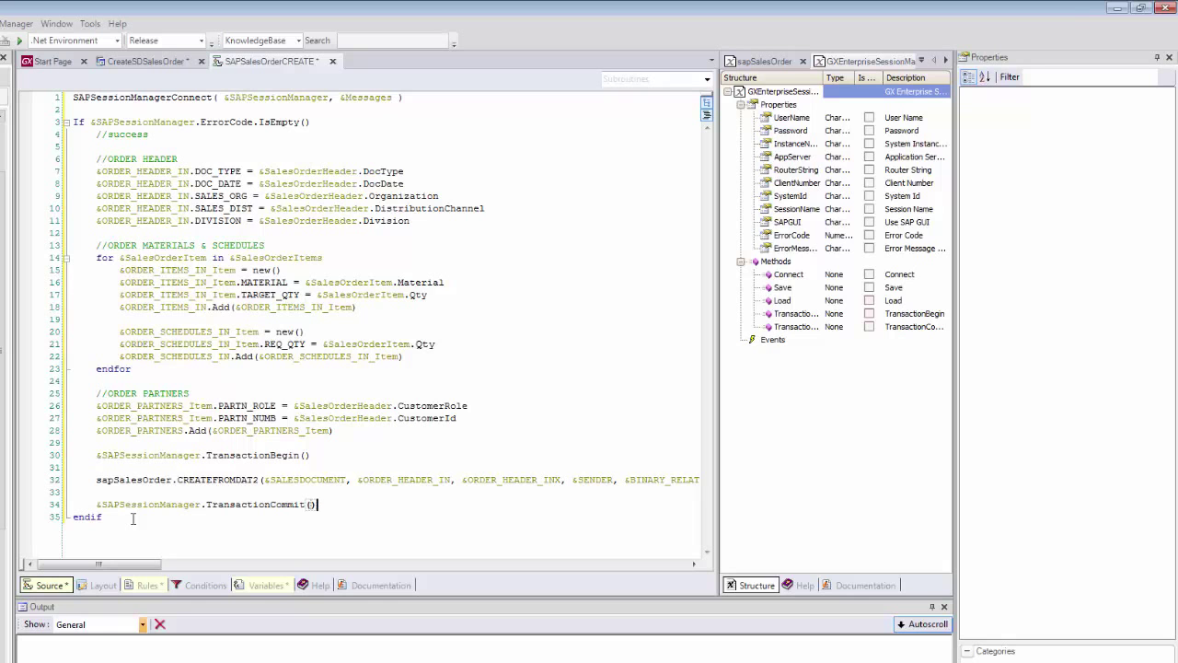
left_click(759, 60)
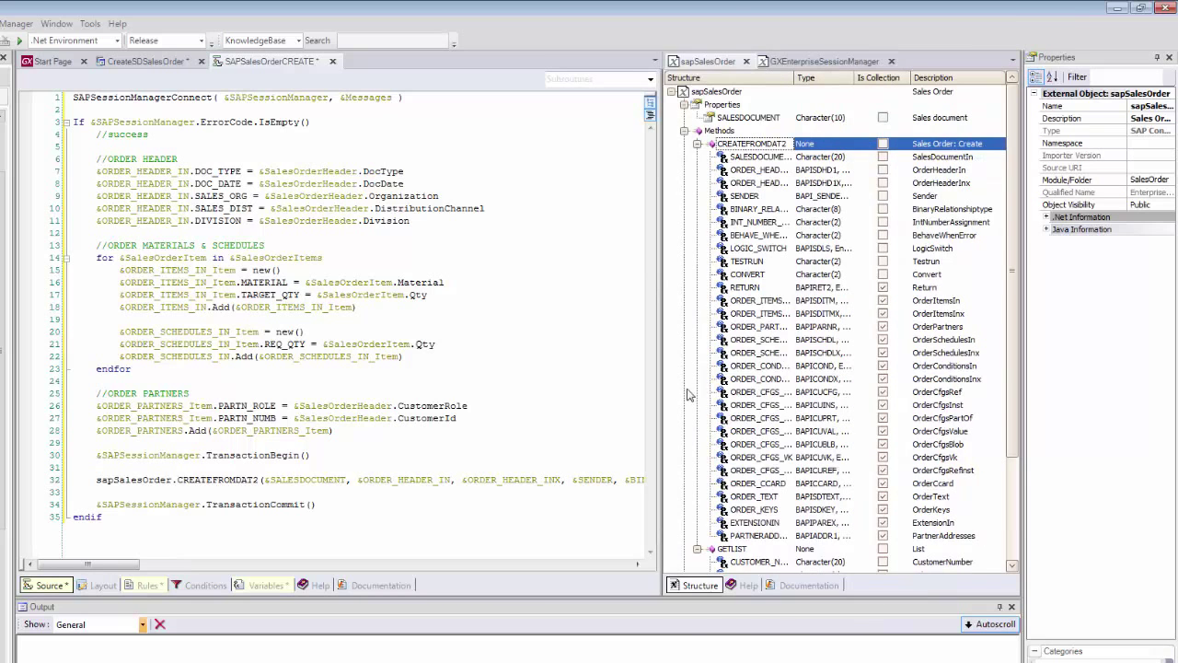
Step: Add the &RETURN loop handling message 311, and type &Message_Item as Messages.Message
left_click(746, 288)
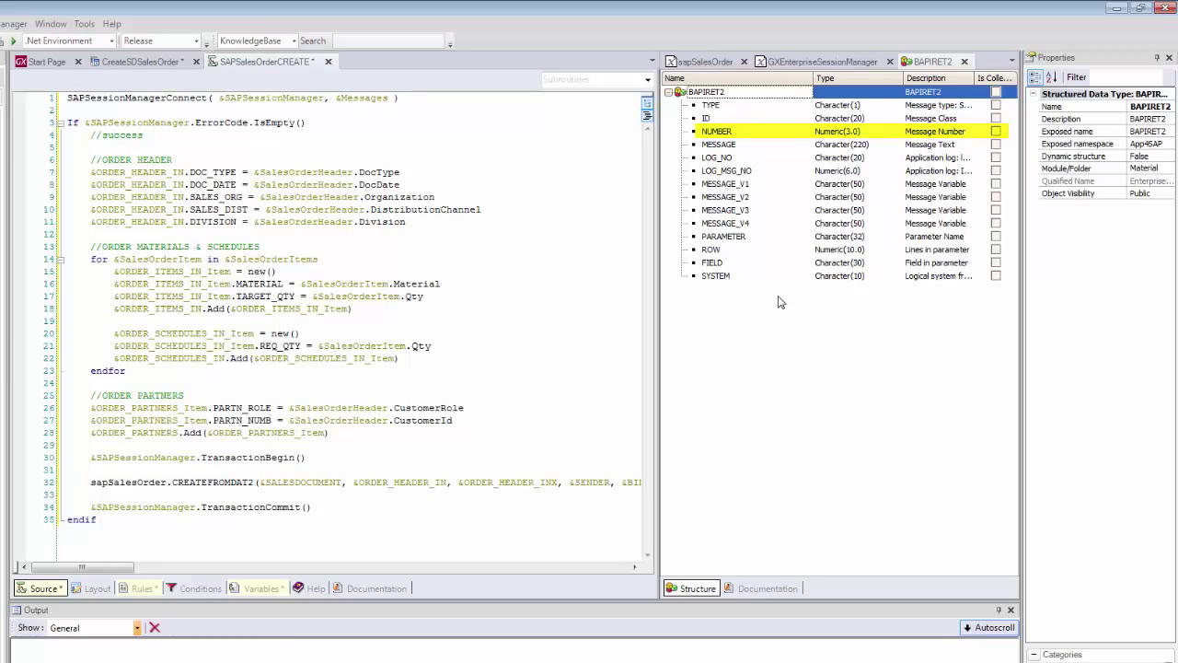
left_click(725, 197)
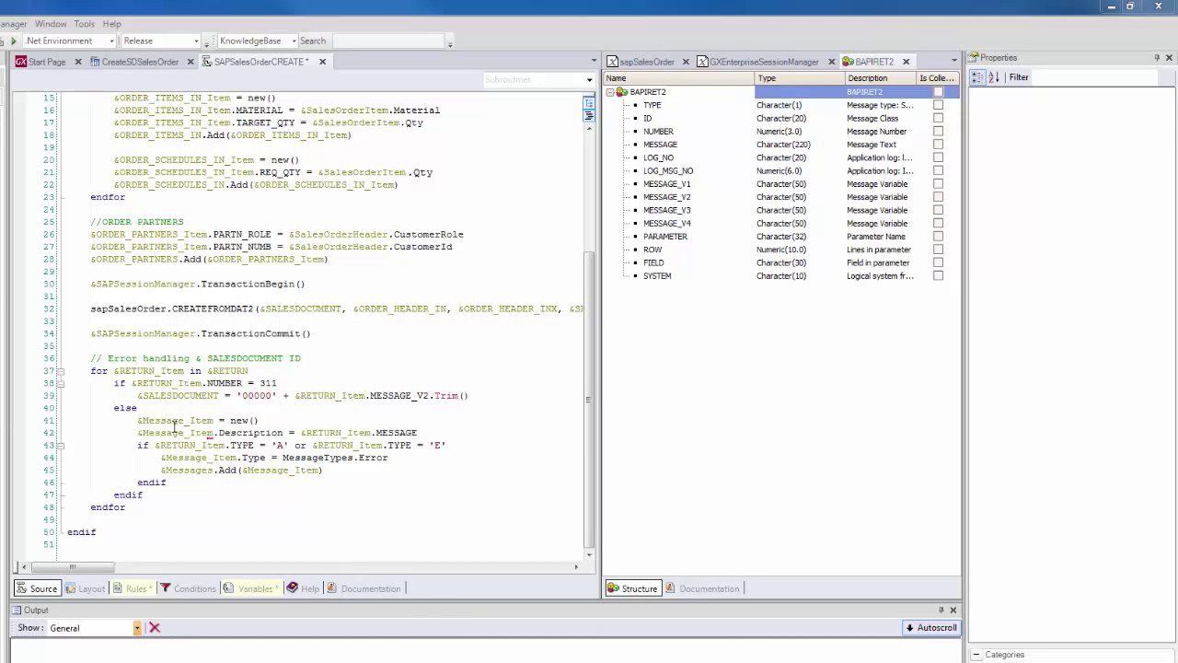
left_click(175, 420)
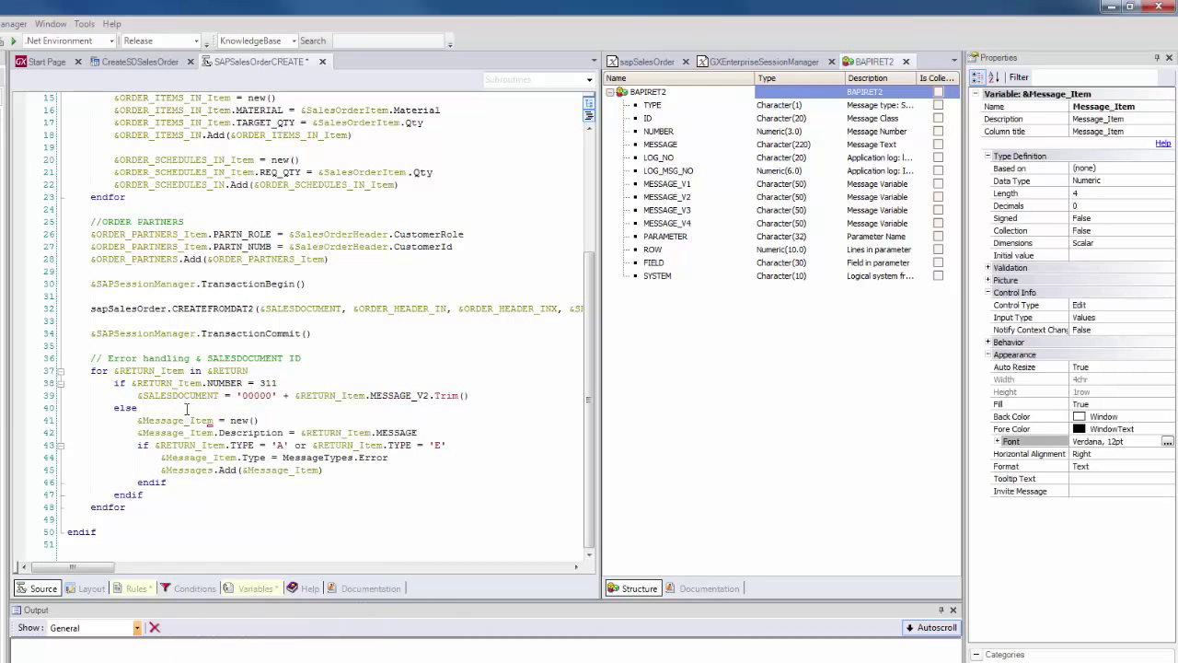
left_click(1166, 180)
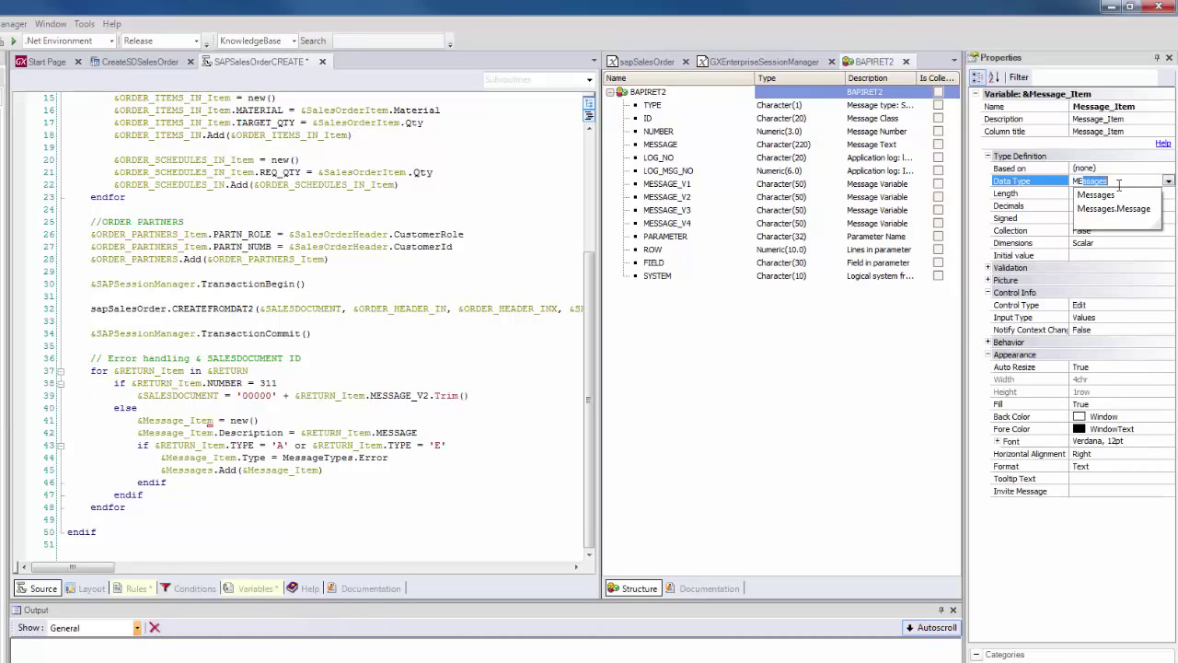
left_click(1114, 208)
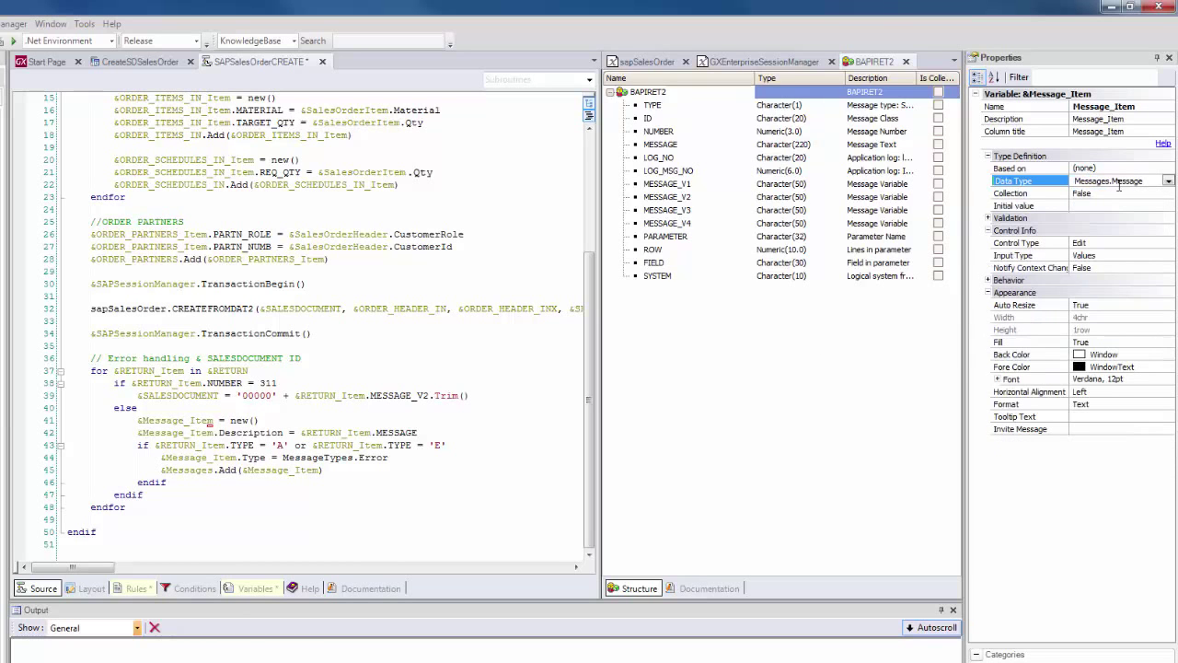
right_click(211, 445)
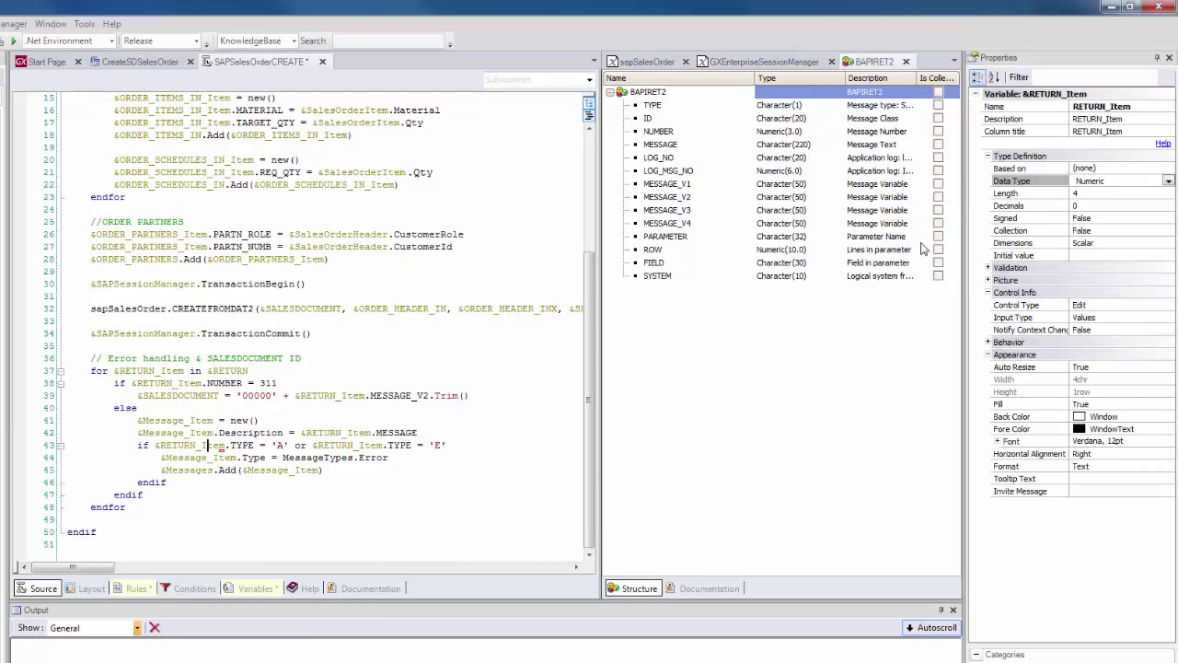
left_click(1167, 181)
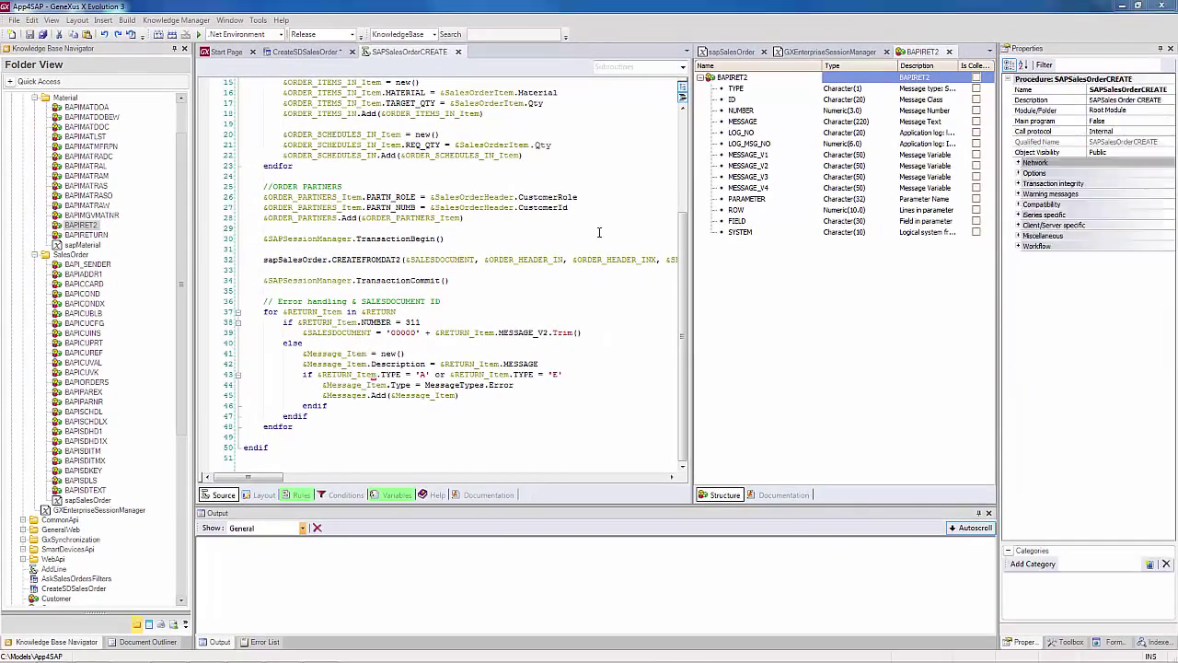
Step: Add a Start event in CreateSDSalesOrder setting &SalesOrderHeader = SalesOrderHeaderInit()
left_click(823, 50)
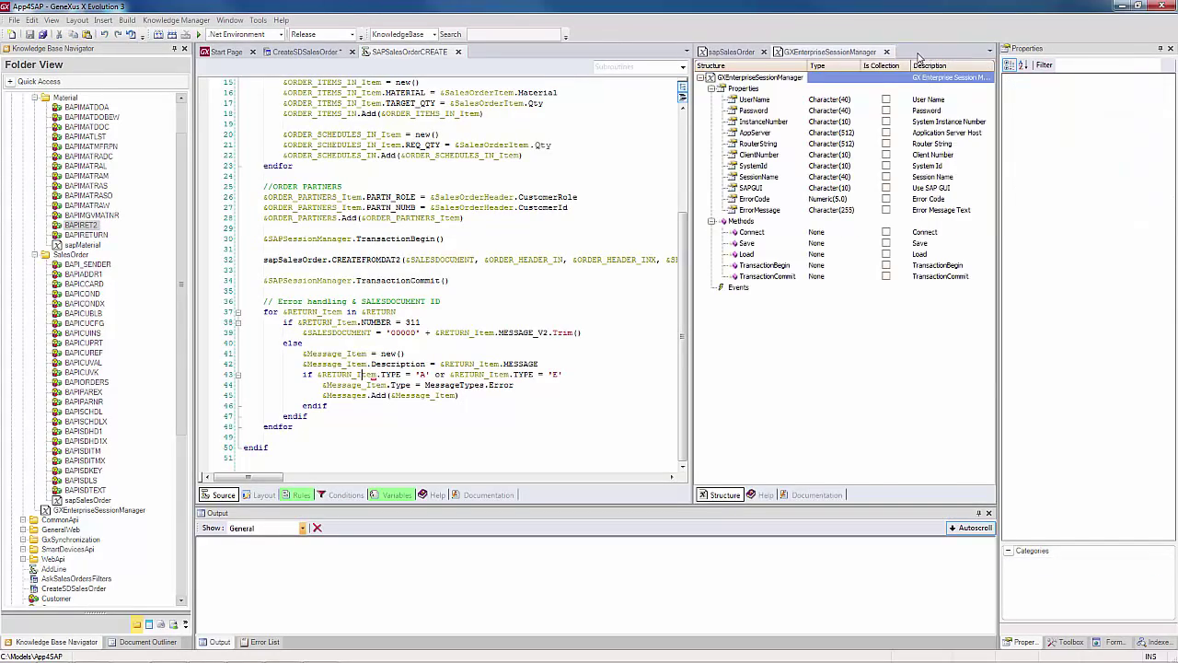
left_click(224, 495)
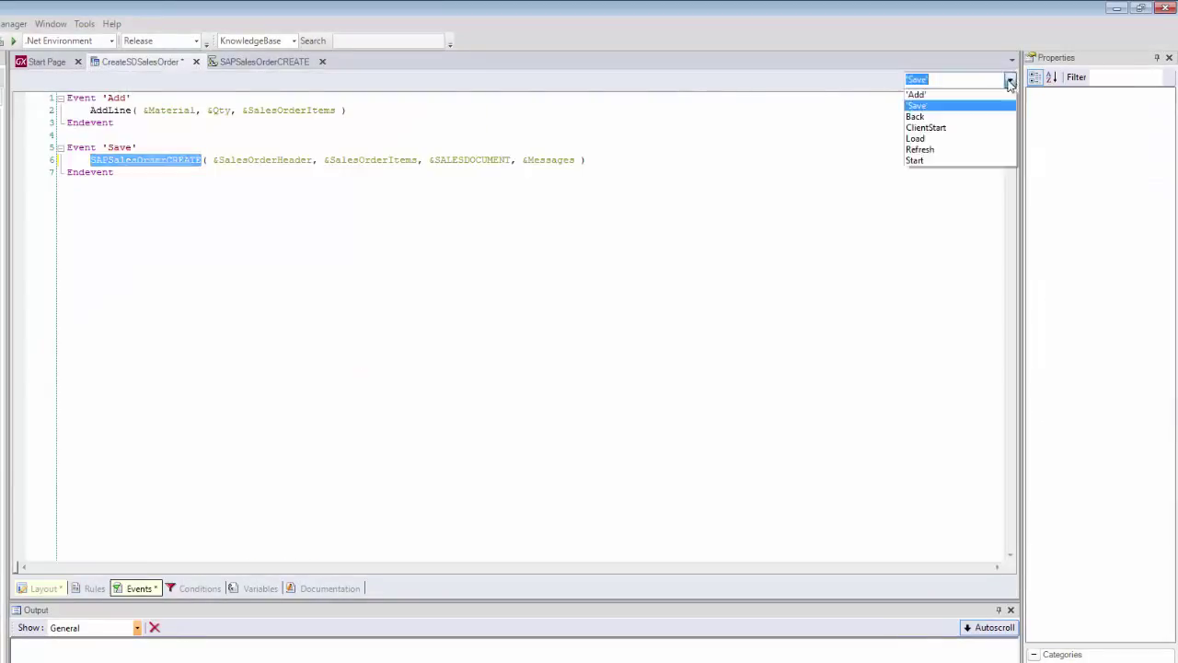
left_click(915, 160)
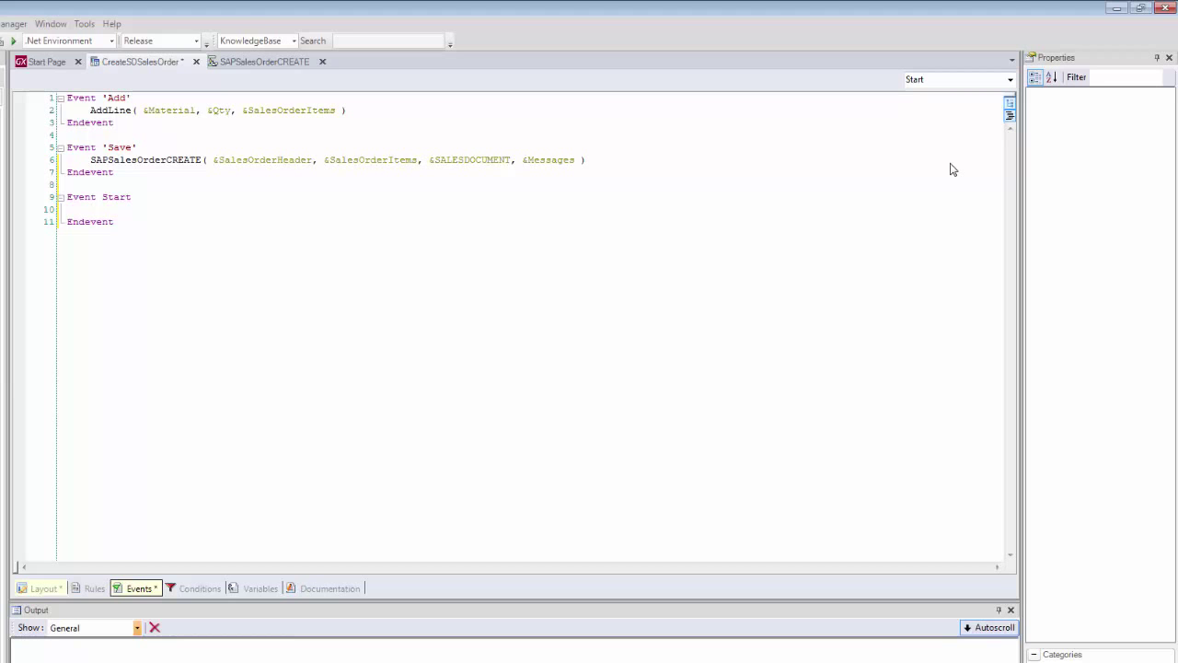
type("&sal")
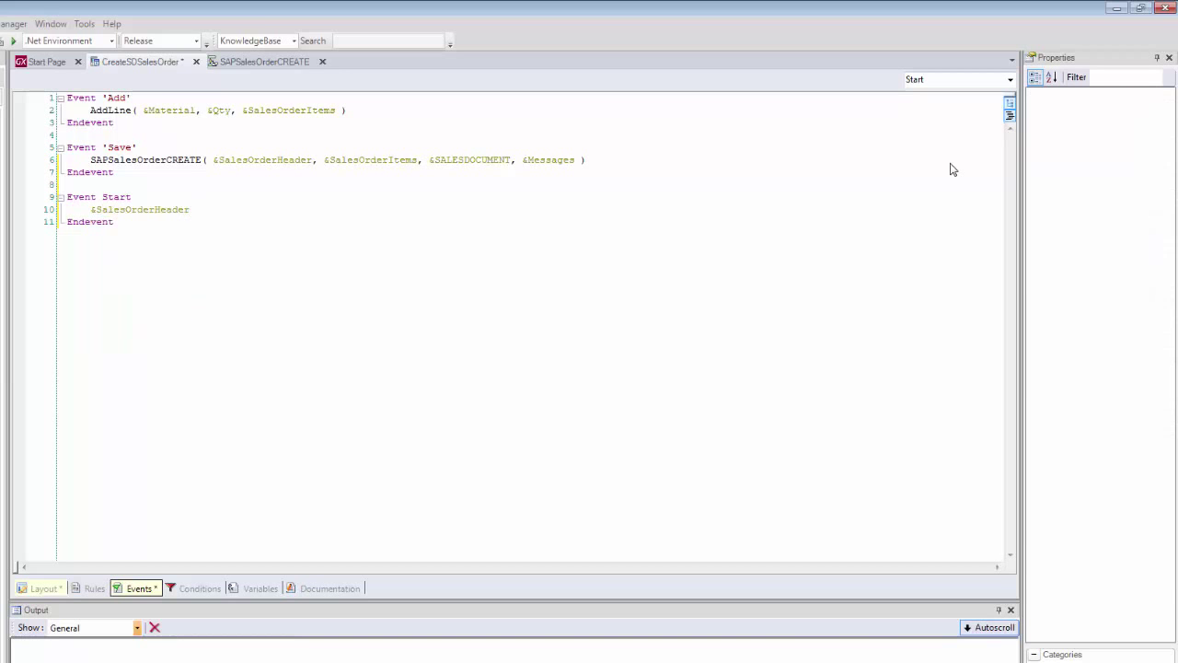
type("=")
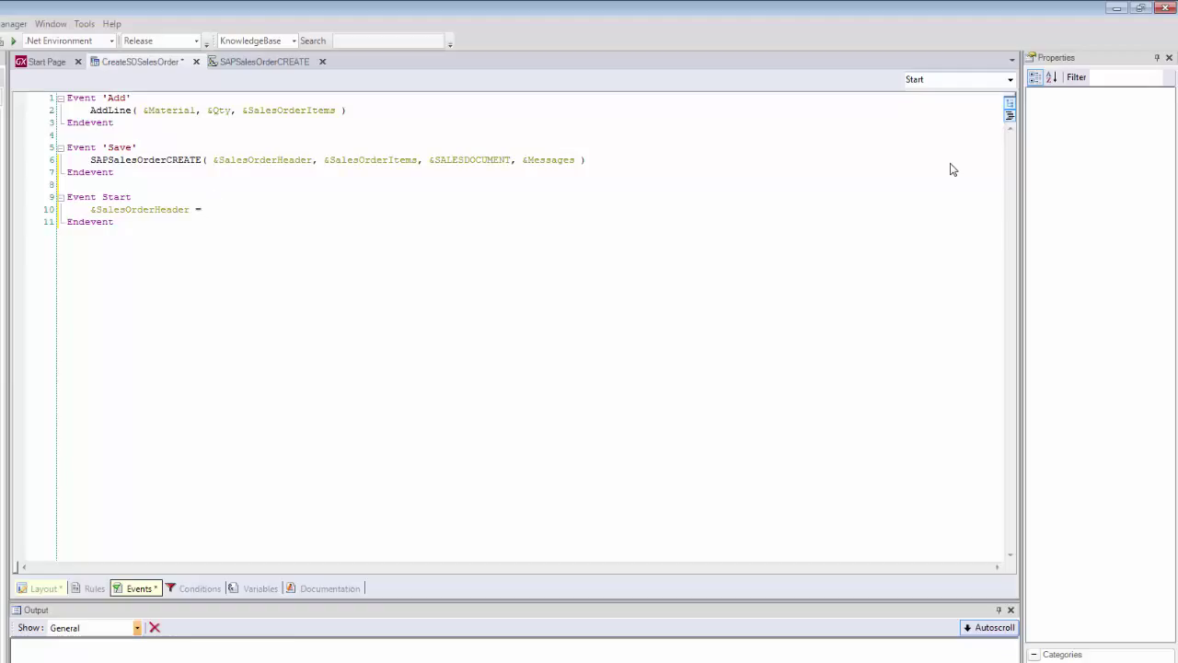
left_click(206, 209)
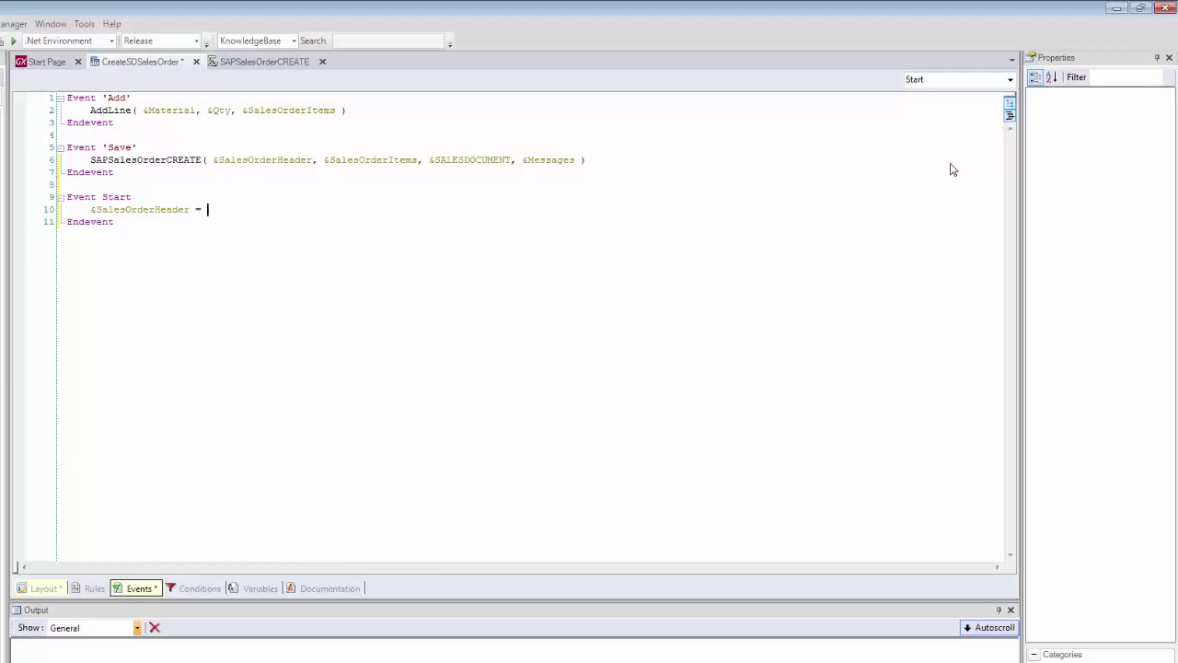
type("SalesOrderHeaderInit(")
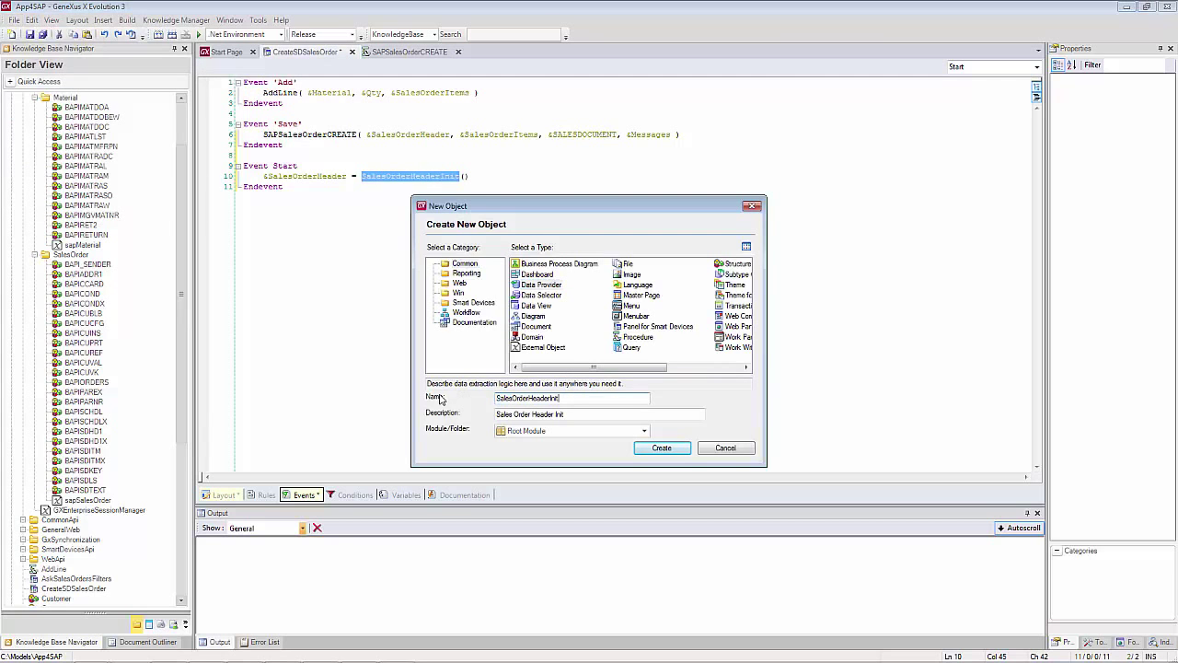
left_click(662, 448)
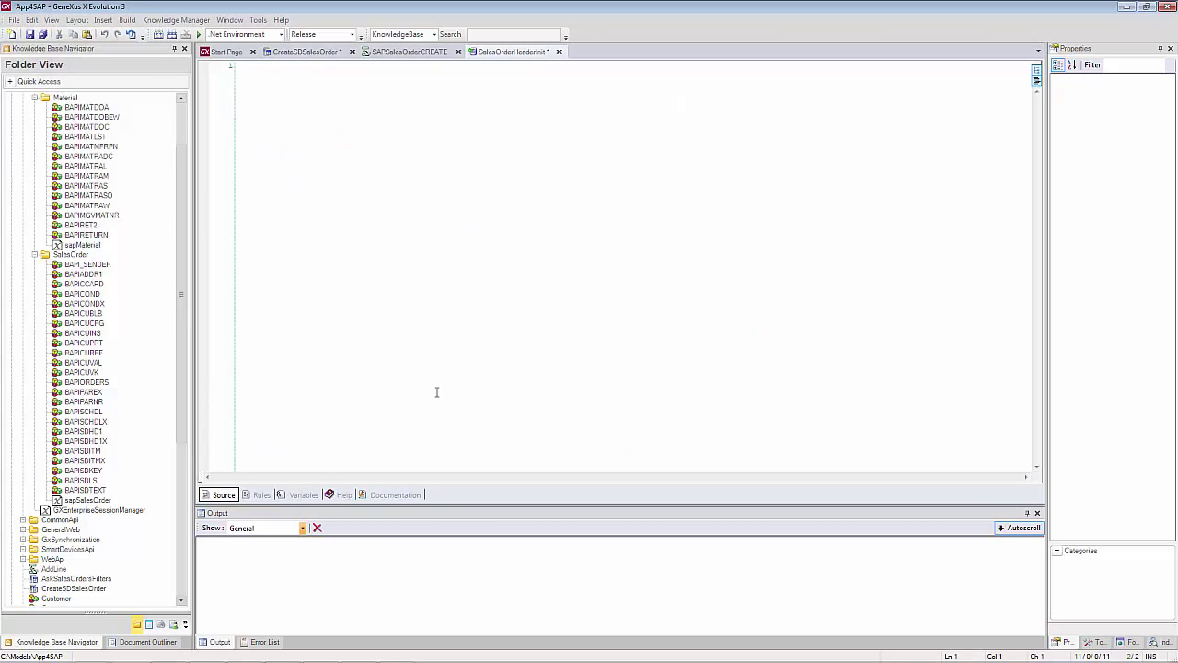
scroll("down", 3)
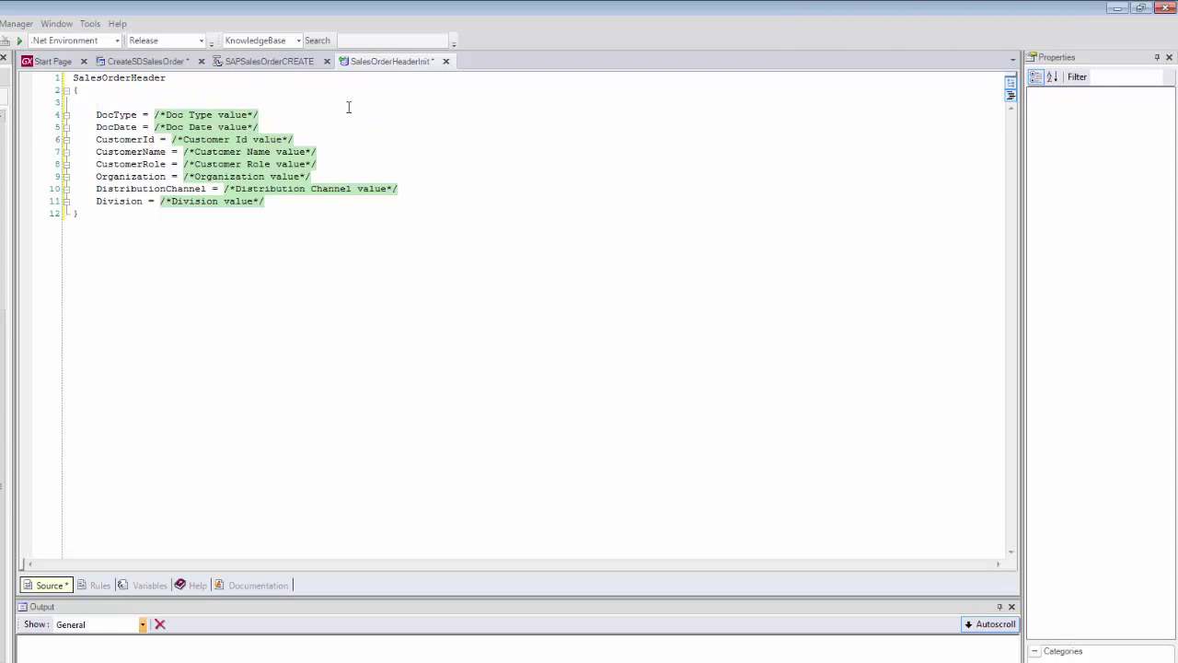
type("\"TA")
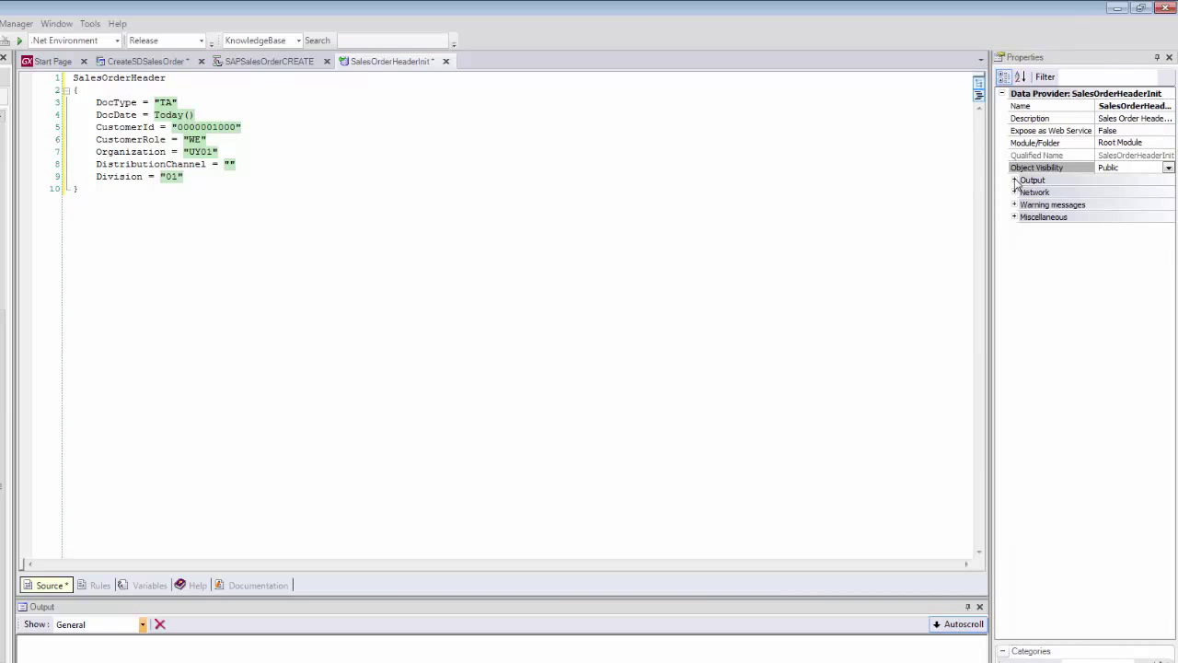
left_click(1014, 180)
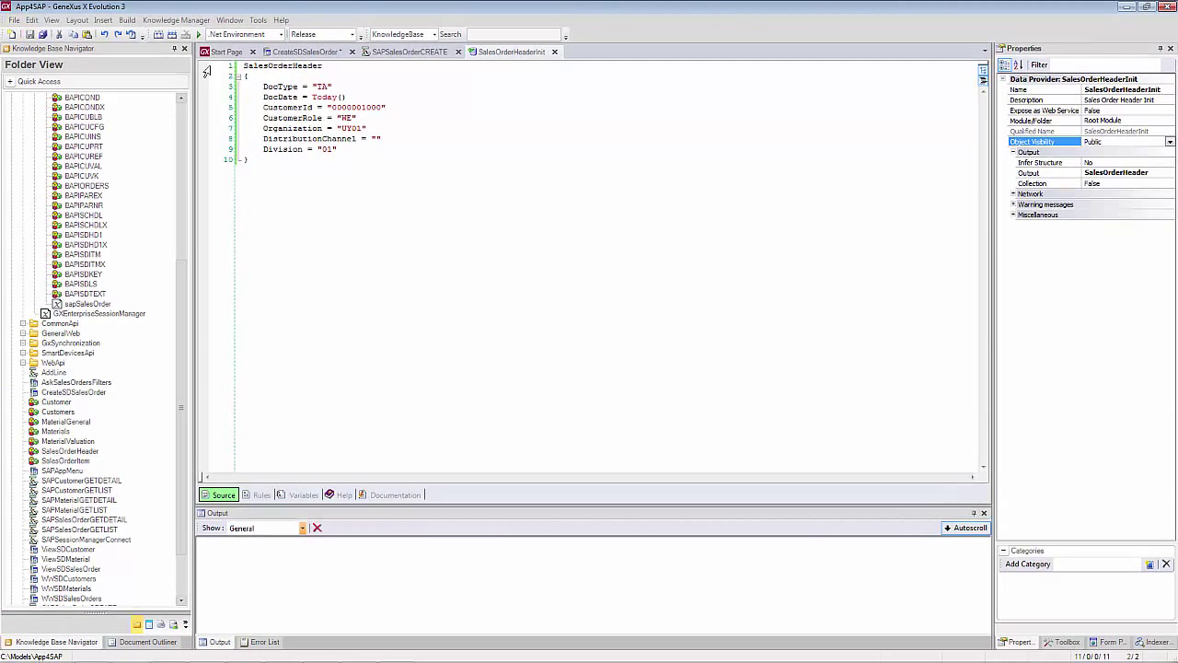
left_click(304, 52)
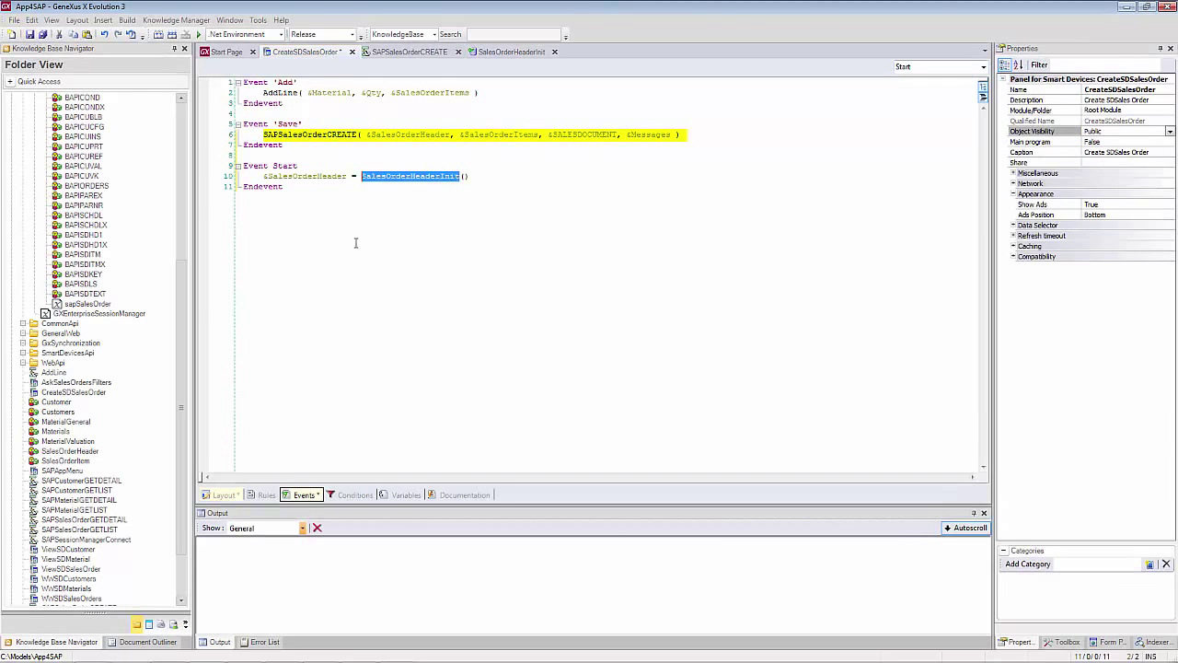
mouse_move(603, 146)
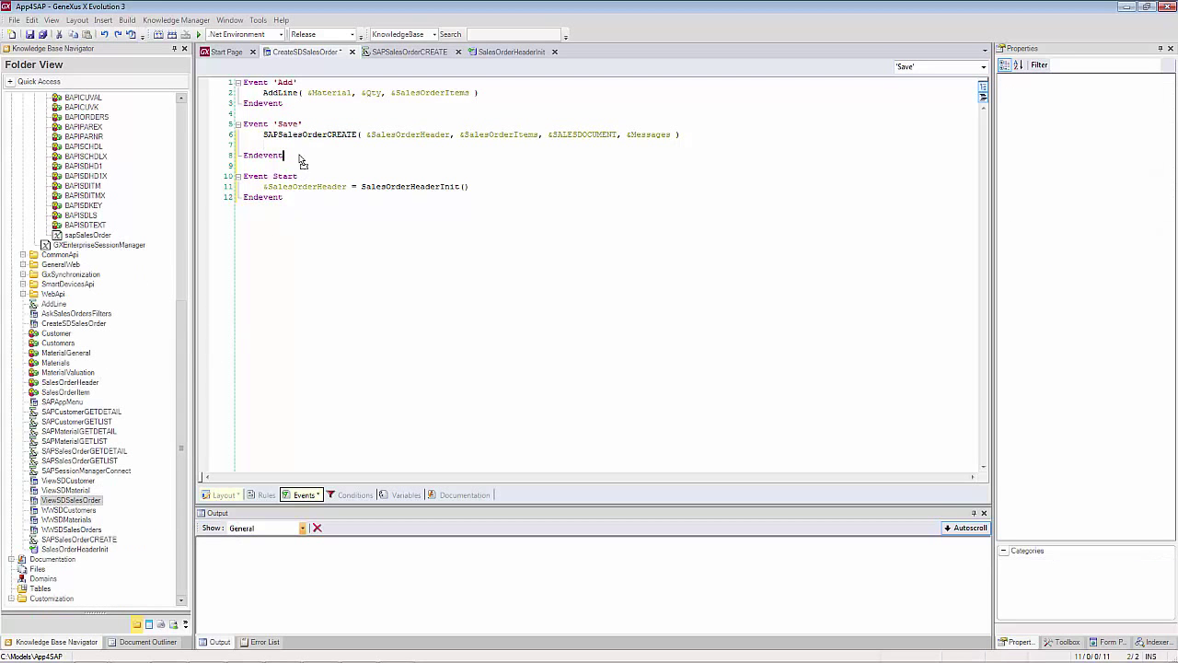
Step: Call ViewSDSalesOrder(&SALESDOCUMENT, &SalesOrderHeader.CustomerId, Organization) after SAPSalesOrderCREATE in a Composite block
type("ViewSDSalesOrder( &SALESDOCUMENT,")
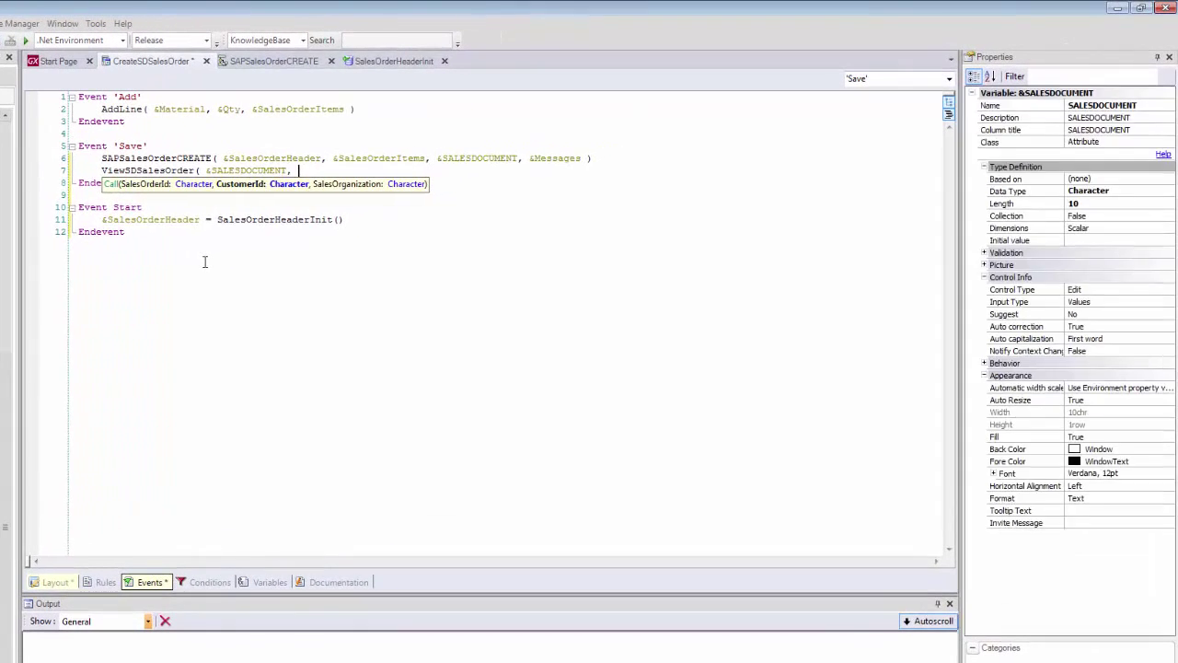
type("&SalesOrderHeader.CustomerId, &SalesOrderHeader.Organization")
type("endcomposite")
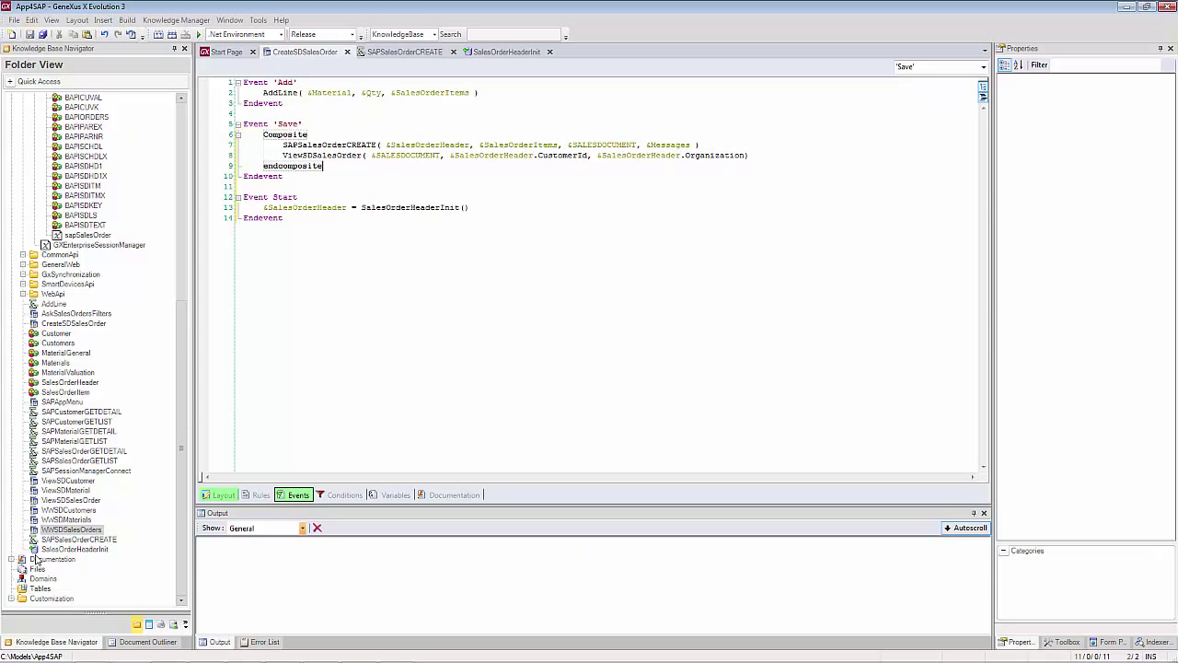
mouse_move(72, 528)
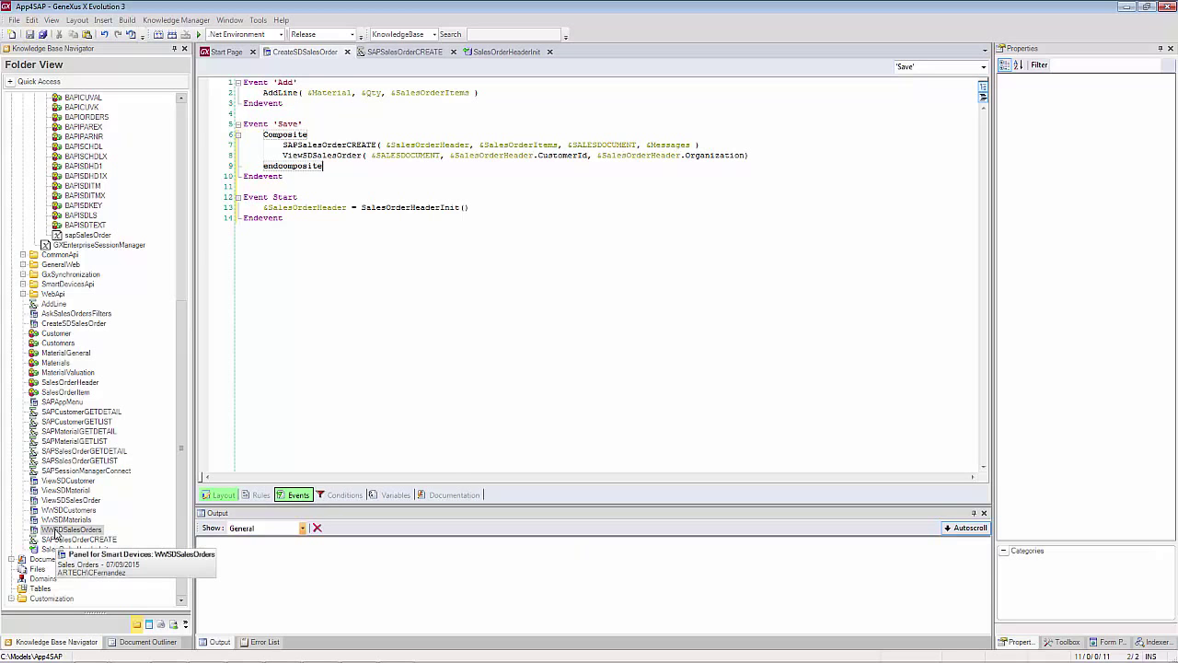
Step: Make WWSDSalesOrders' Insert event call CreateSDSalesOrder(), save, then build and run
double_click(71, 529)
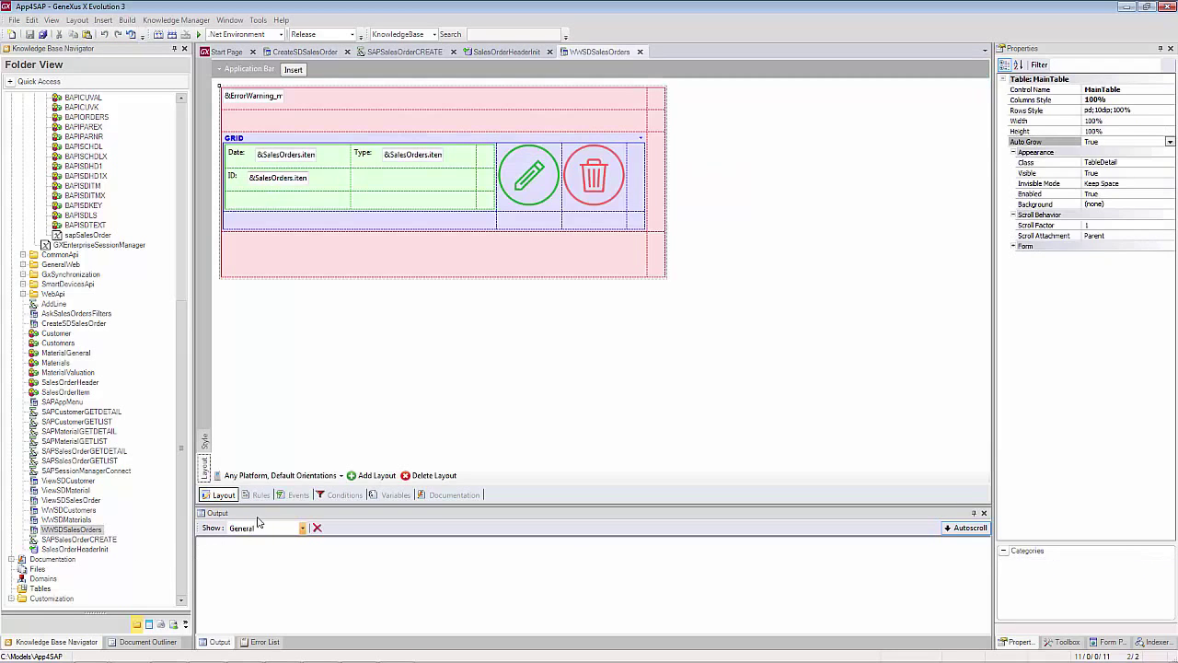
left_click(297, 494)
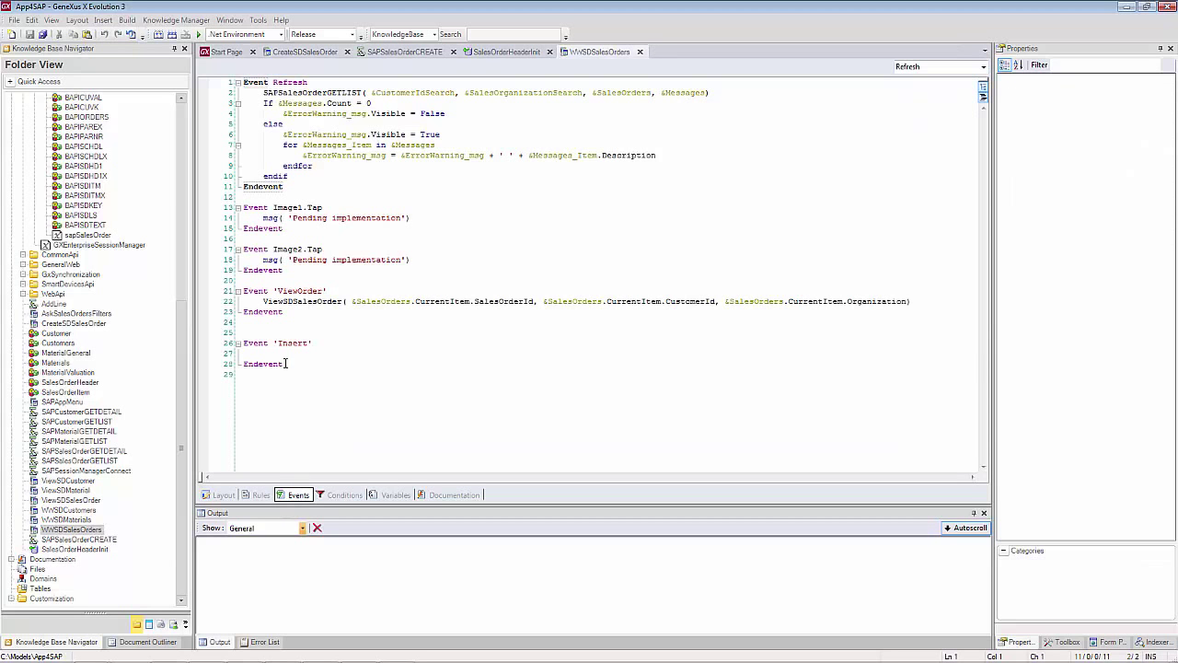
left_click(271, 354)
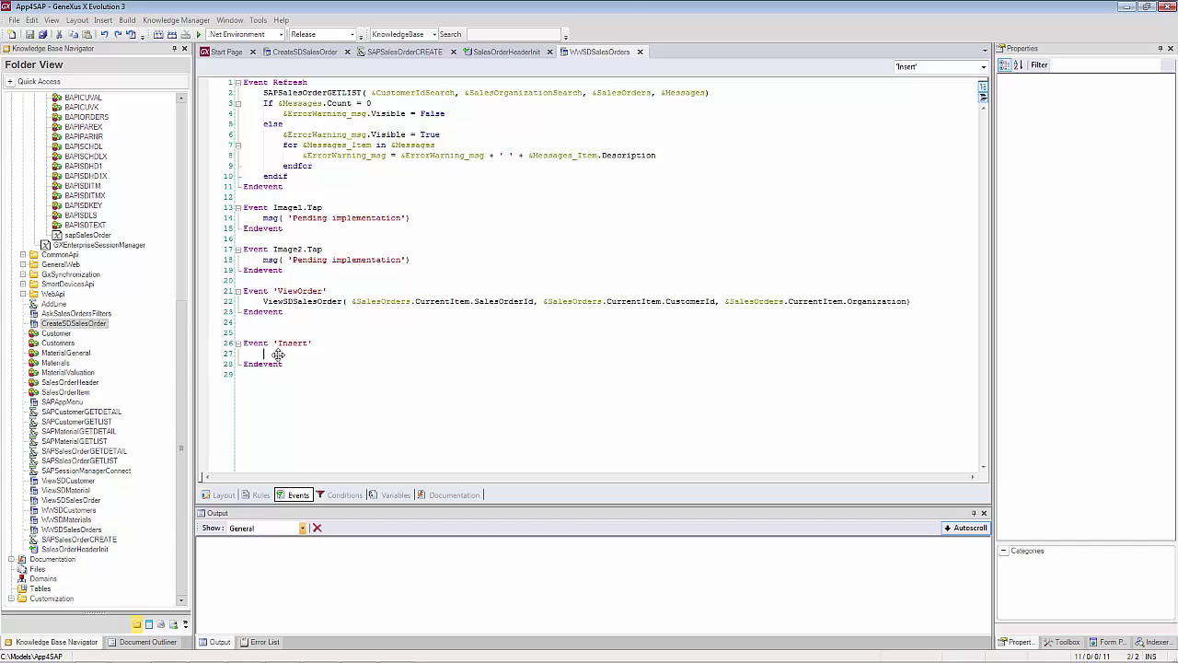
type("CreateSDSalesOrder()")
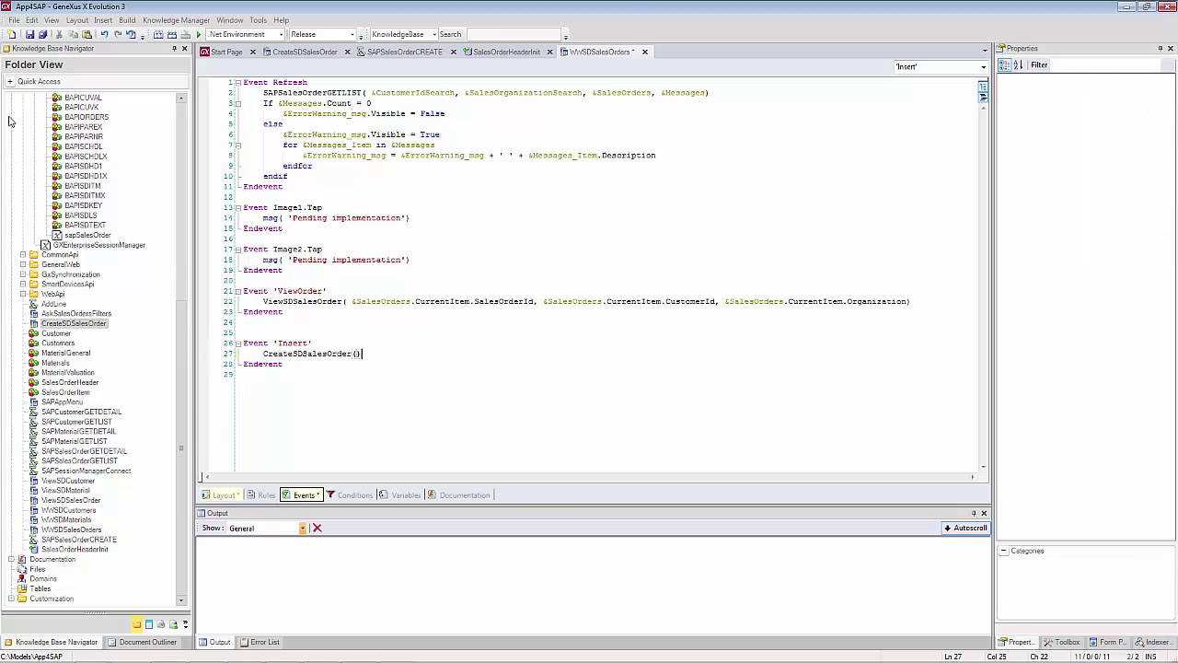
key("f5")
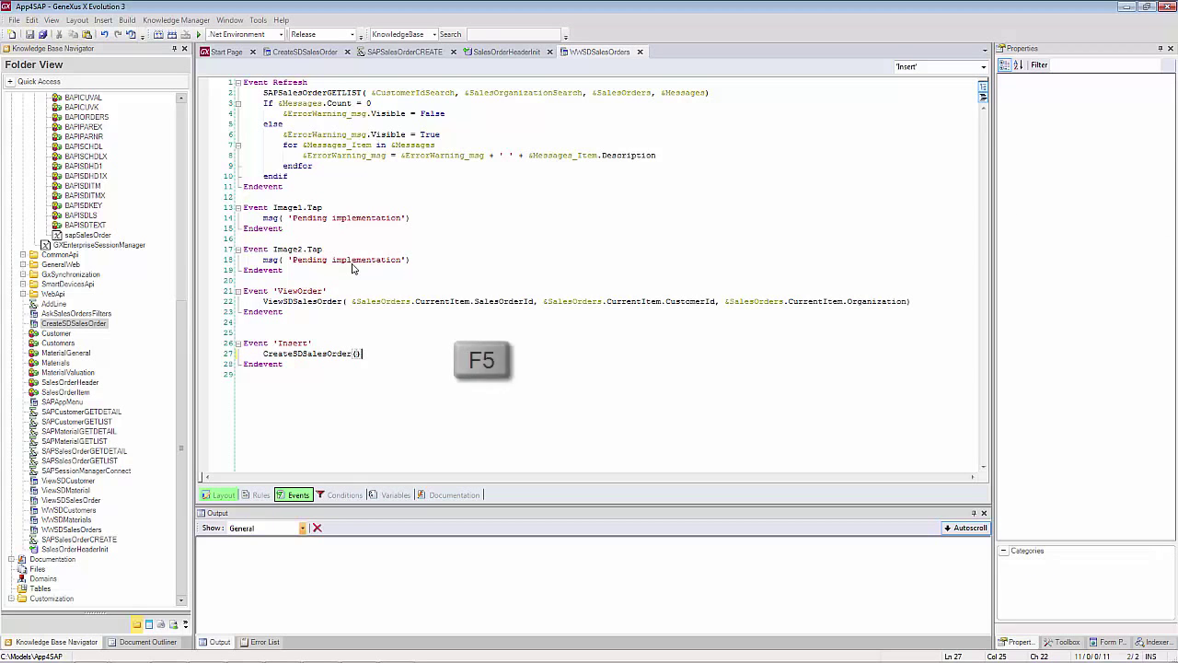
key("f5")
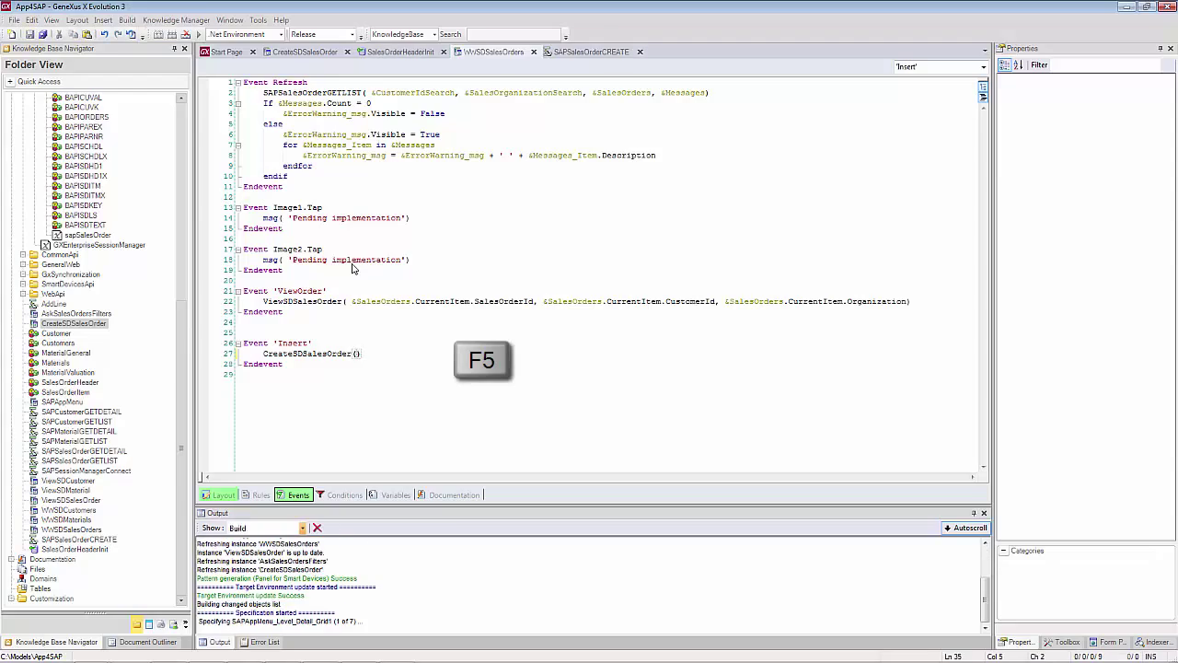
key("f5")
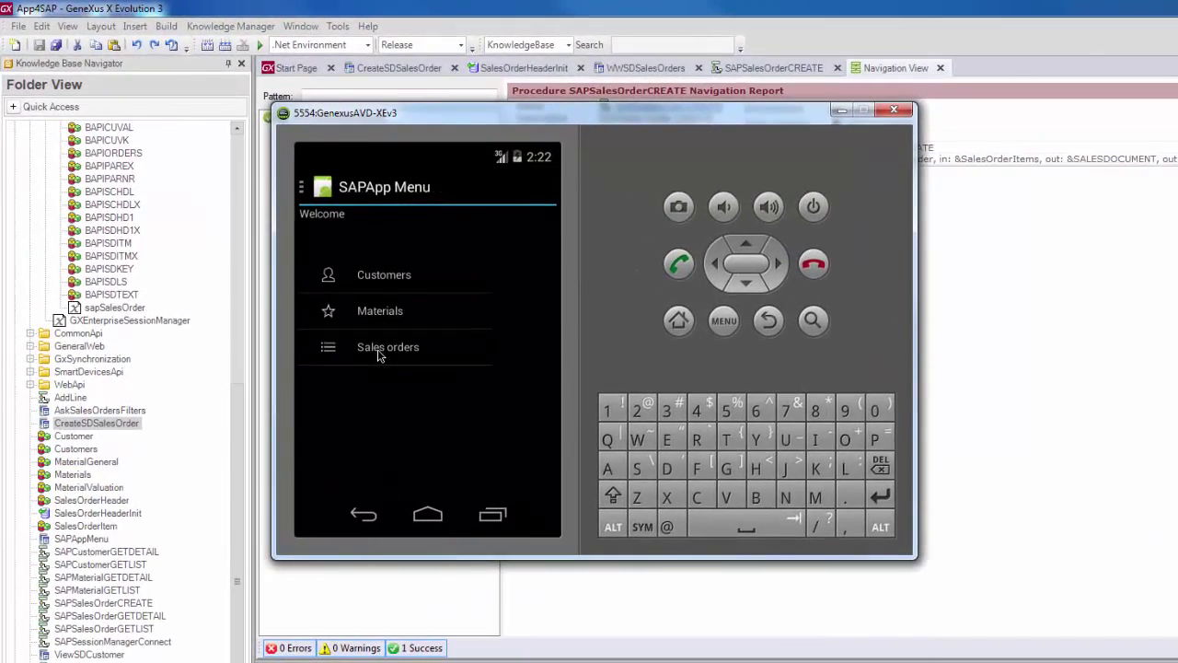
Step: Start a new sales order in the emulator, set its date, and add M1000 quantity 5
left_click(387, 347)
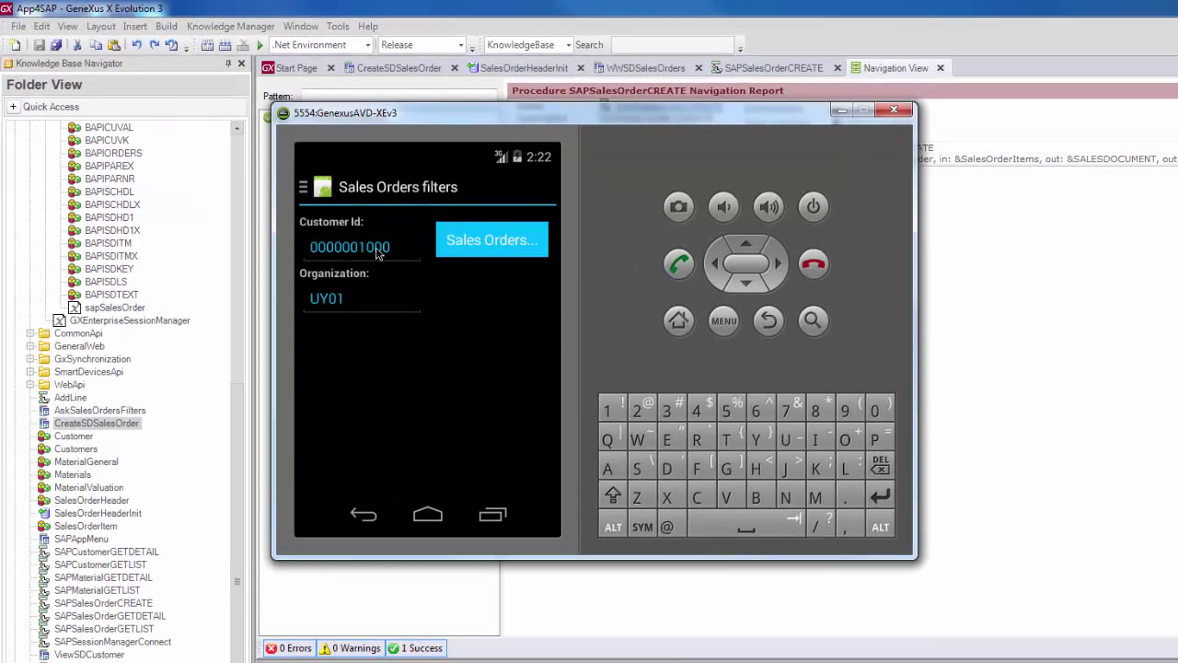
left_click(491, 240)
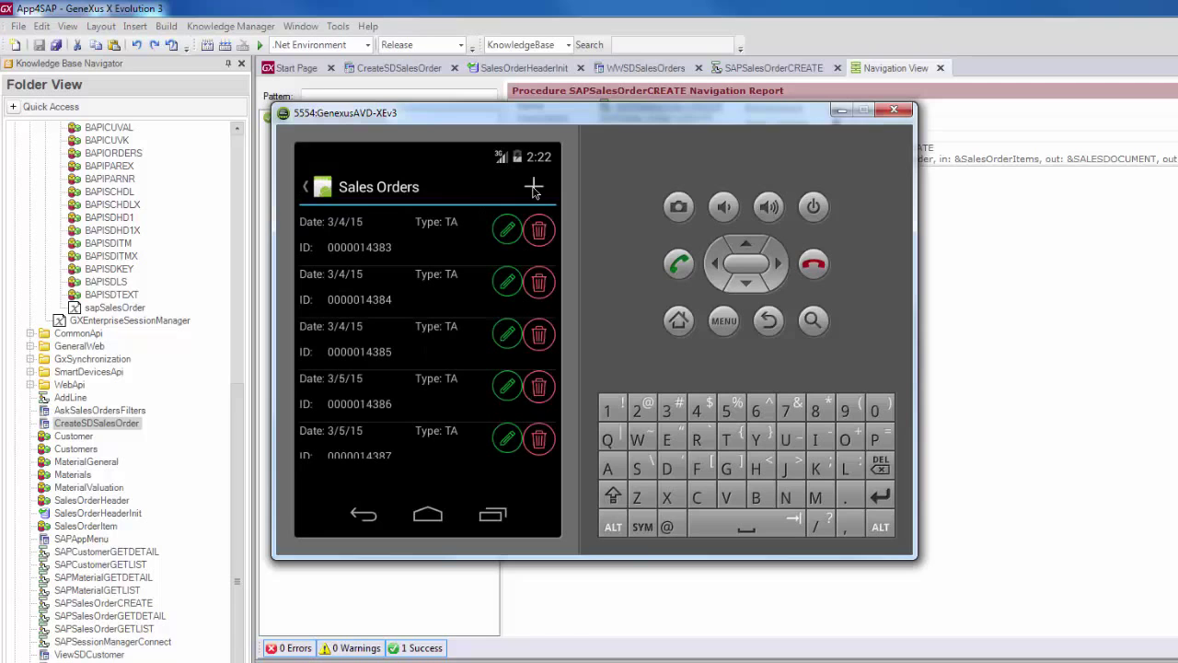
left_click(534, 187)
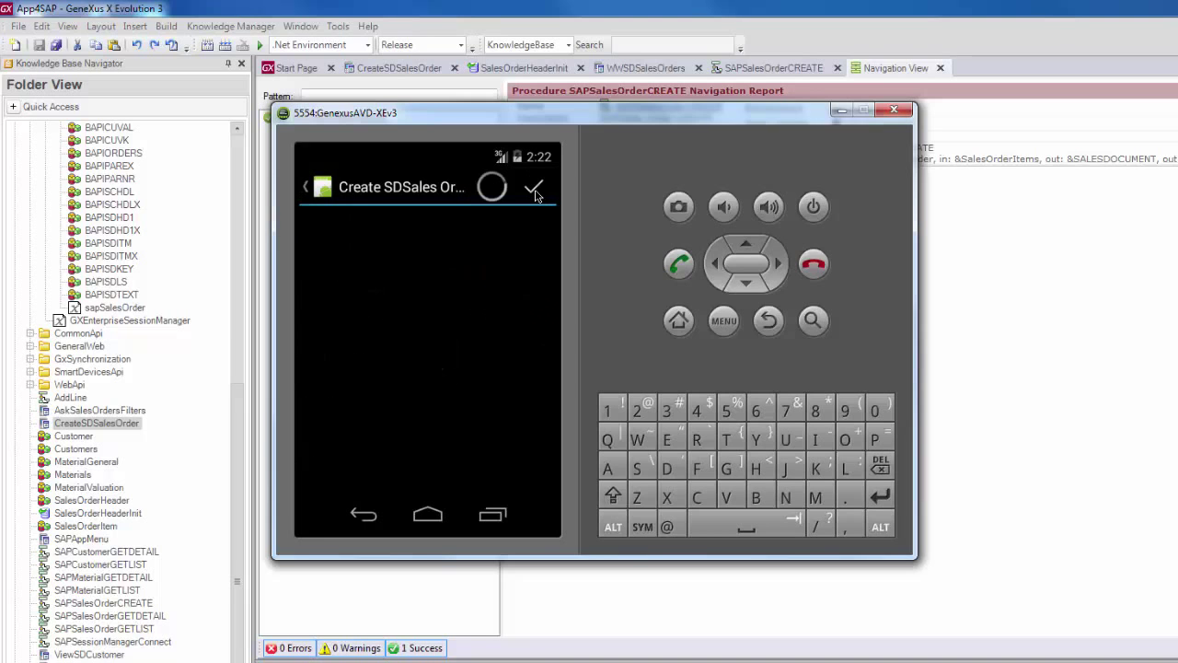
left_click(534, 187)
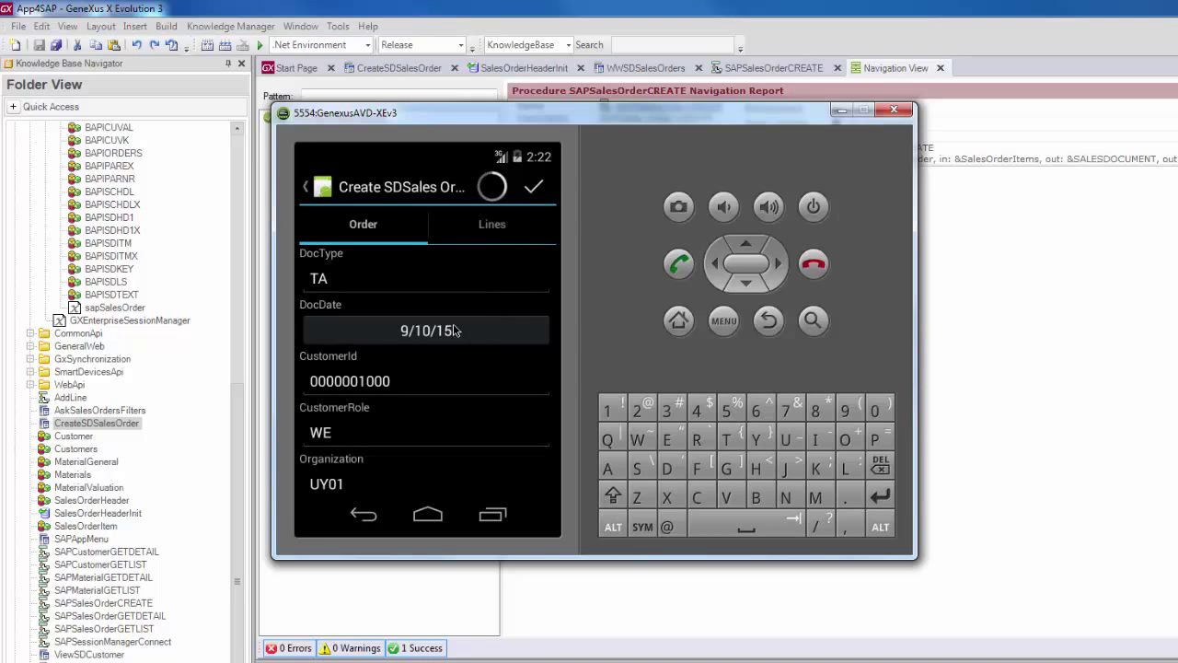
left_click(424, 331)
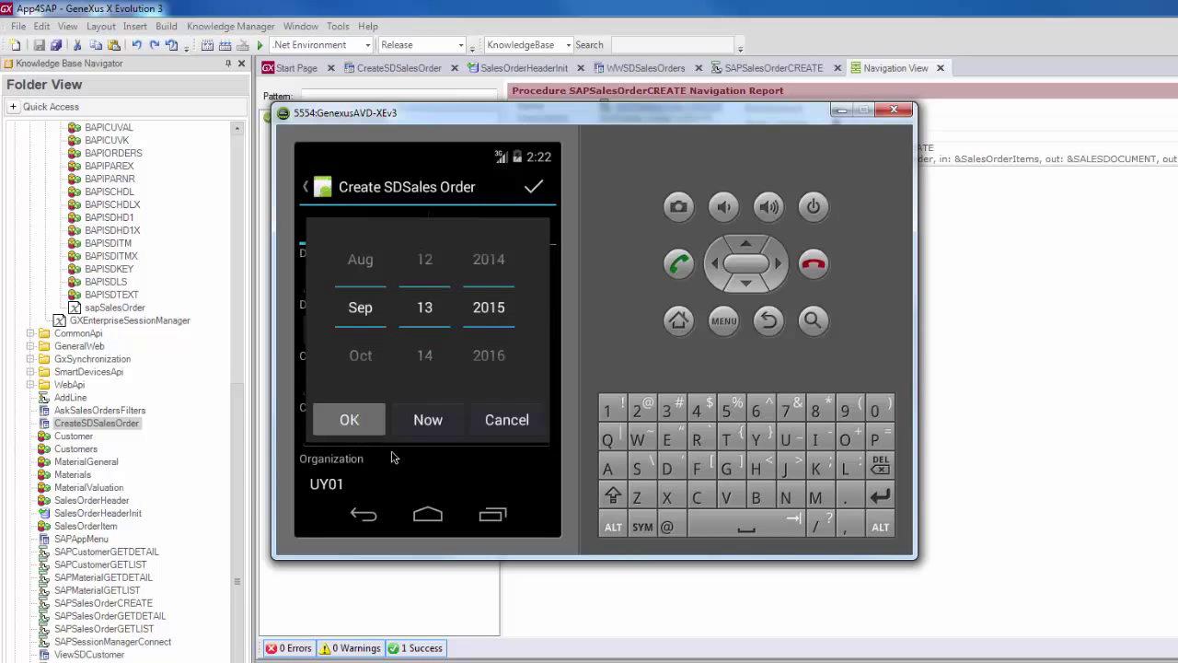
left_click(348, 420)
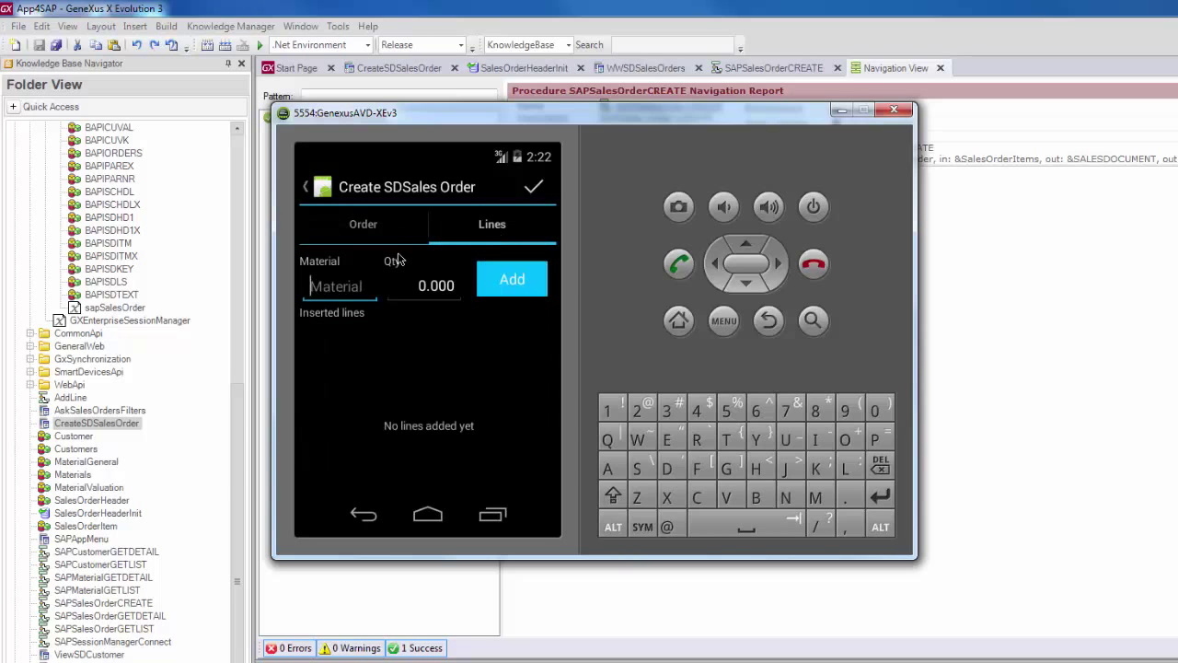
type("M1000")
left_click(424, 286)
type("5")
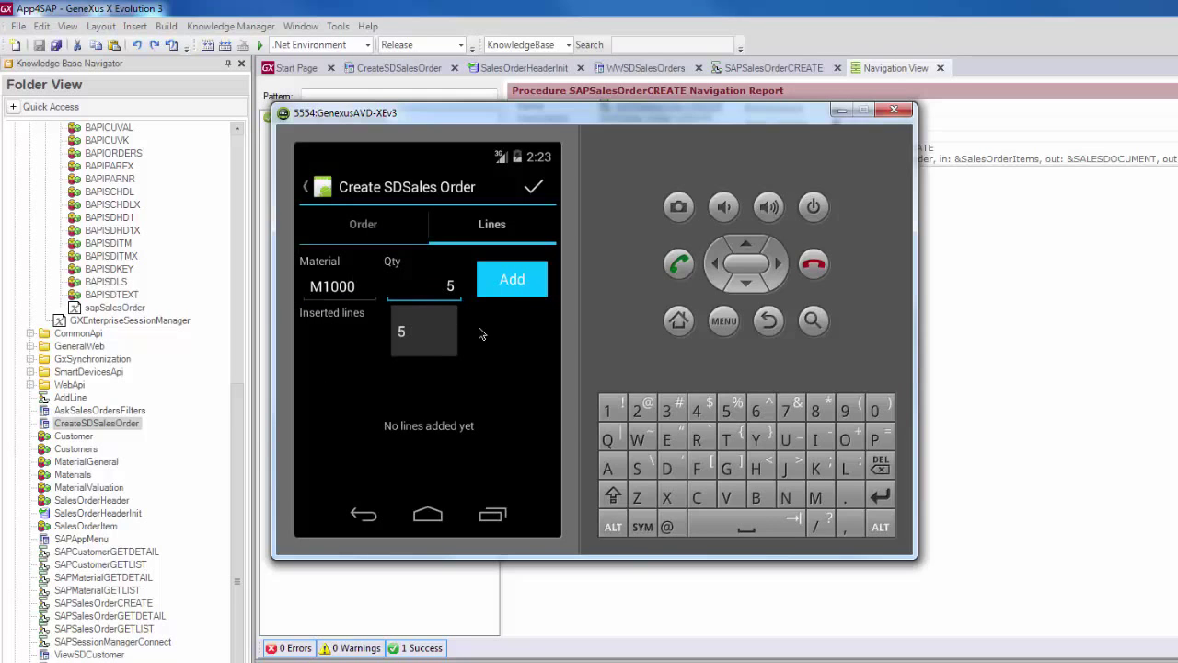
left_click(512, 279)
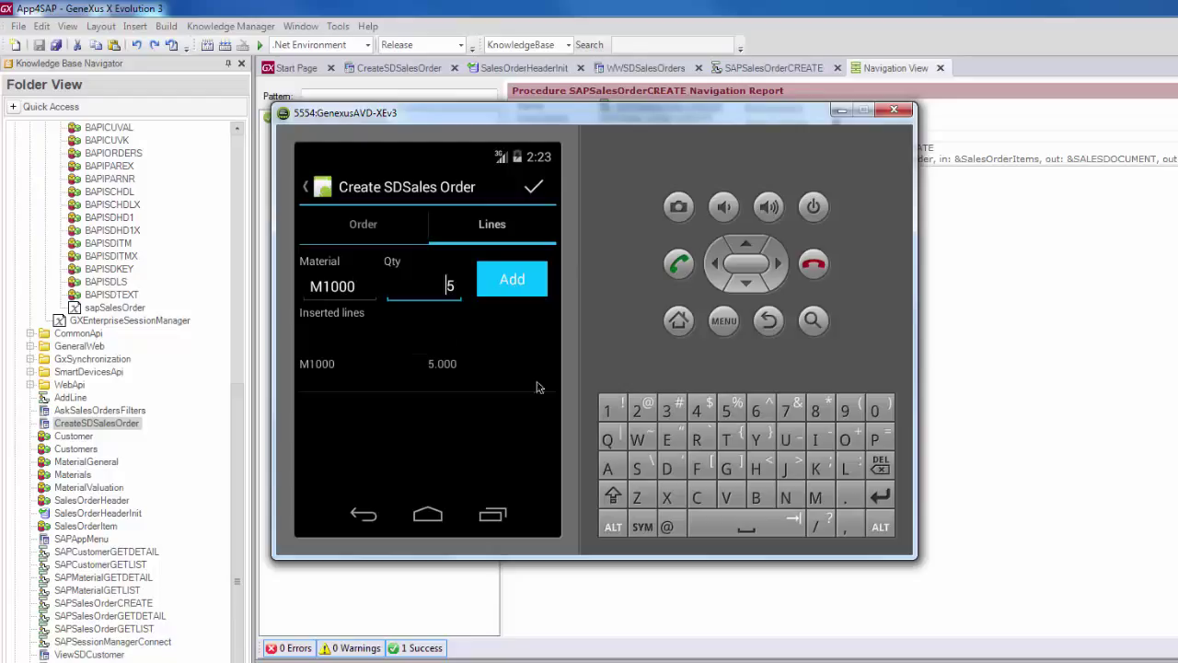
left_click(534, 187)
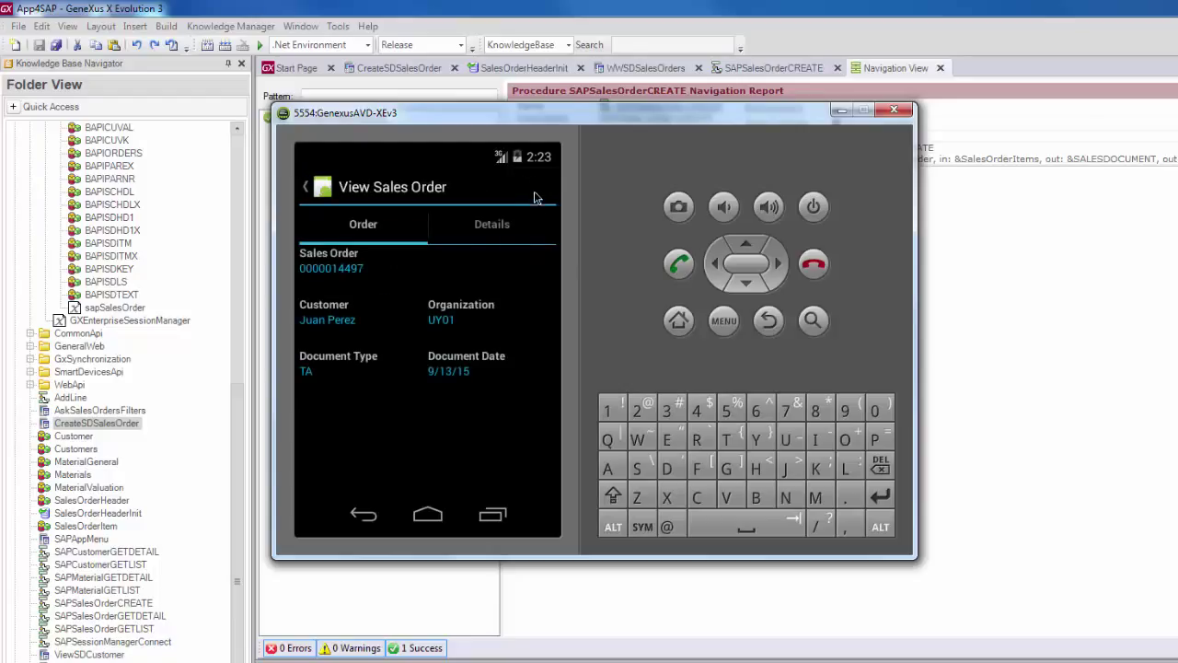
left_click(492, 224)
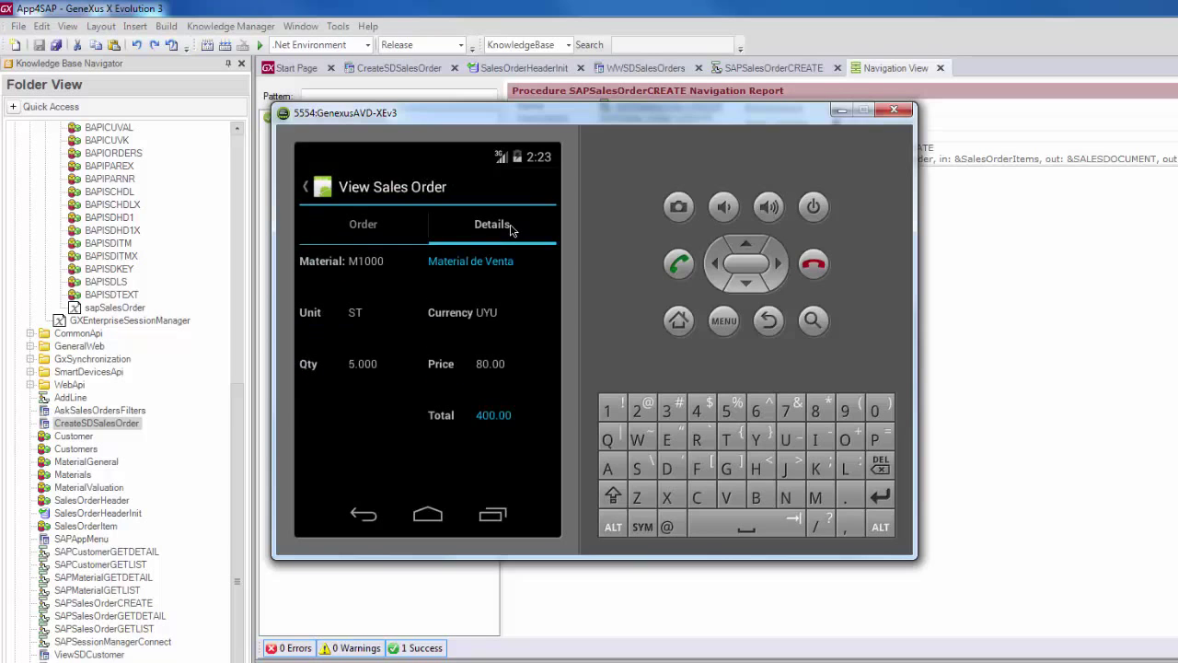
left_click(362, 223)
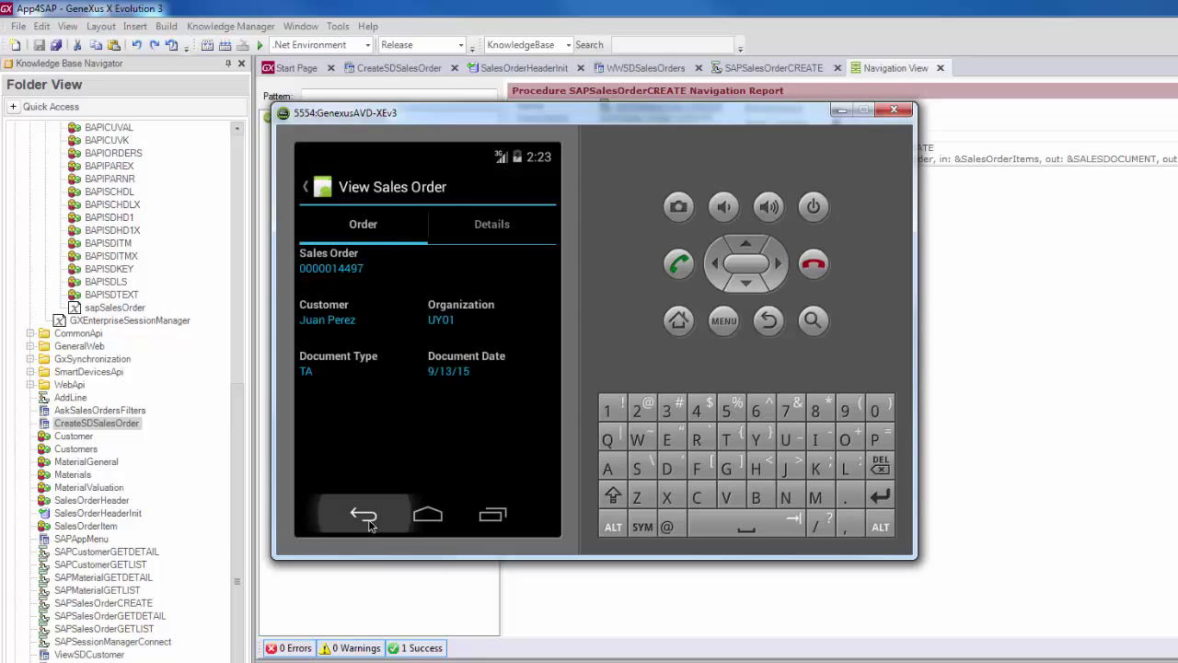
left_click(363, 514)
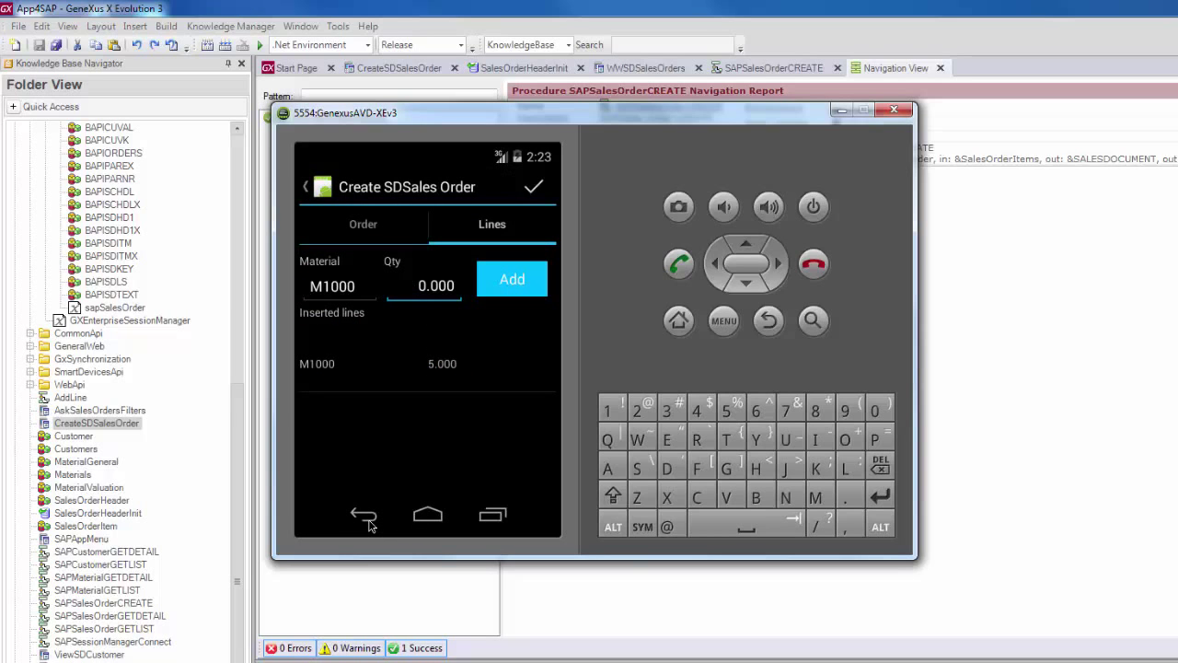
left_click(424, 285)
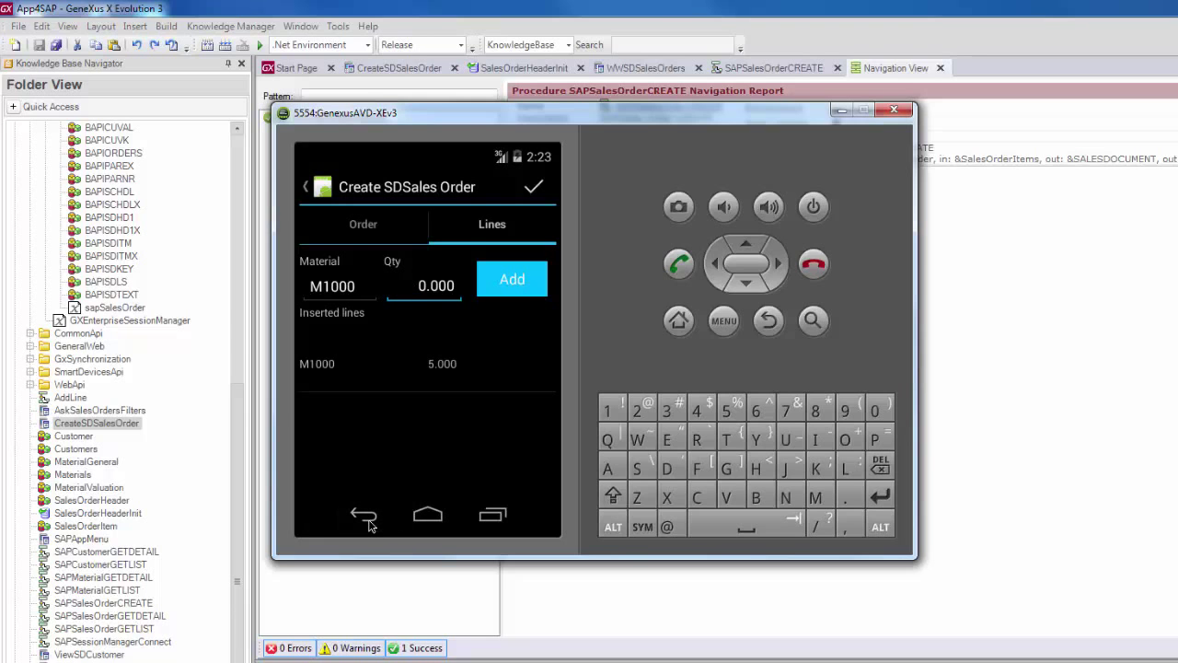
left_click(534, 186)
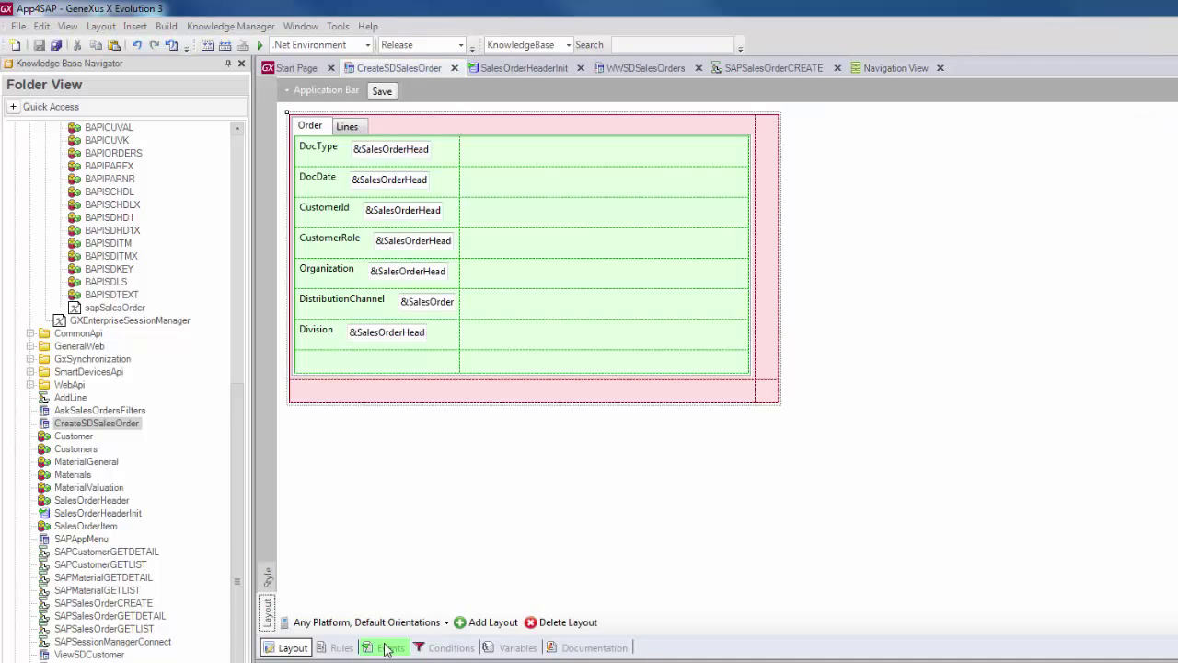
Step: Add ViewSDSalesOrder.CallOptions.Type = CallType.Replace before the Save event's view call
left_click(391, 647)
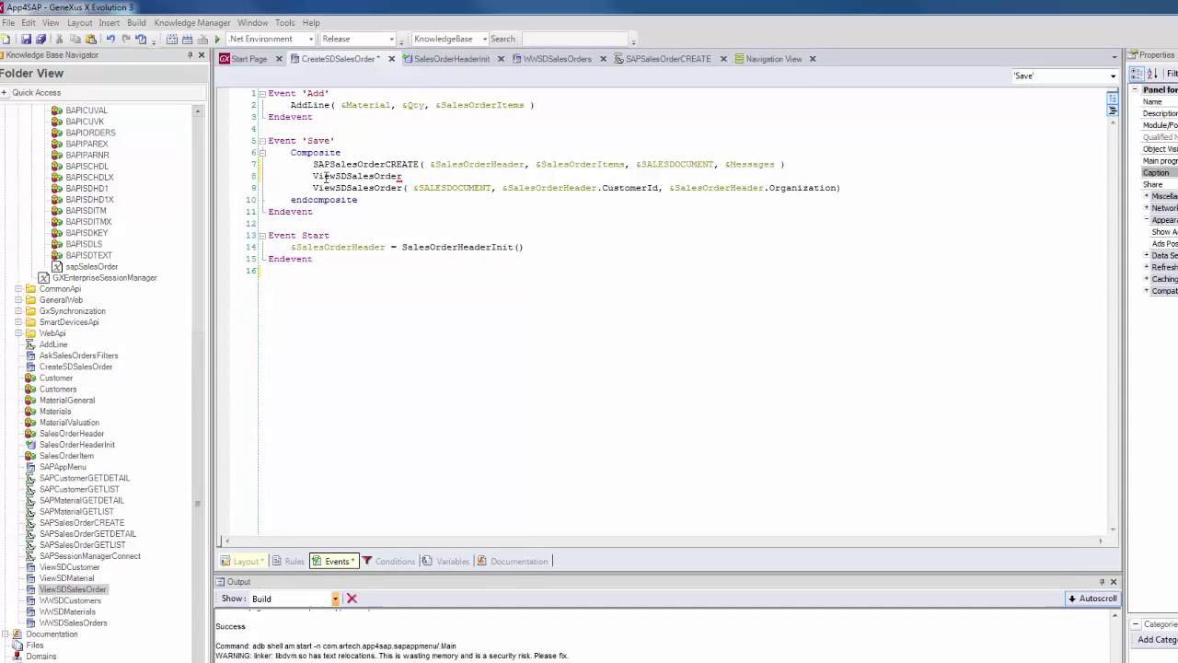
type(".CallOptions")
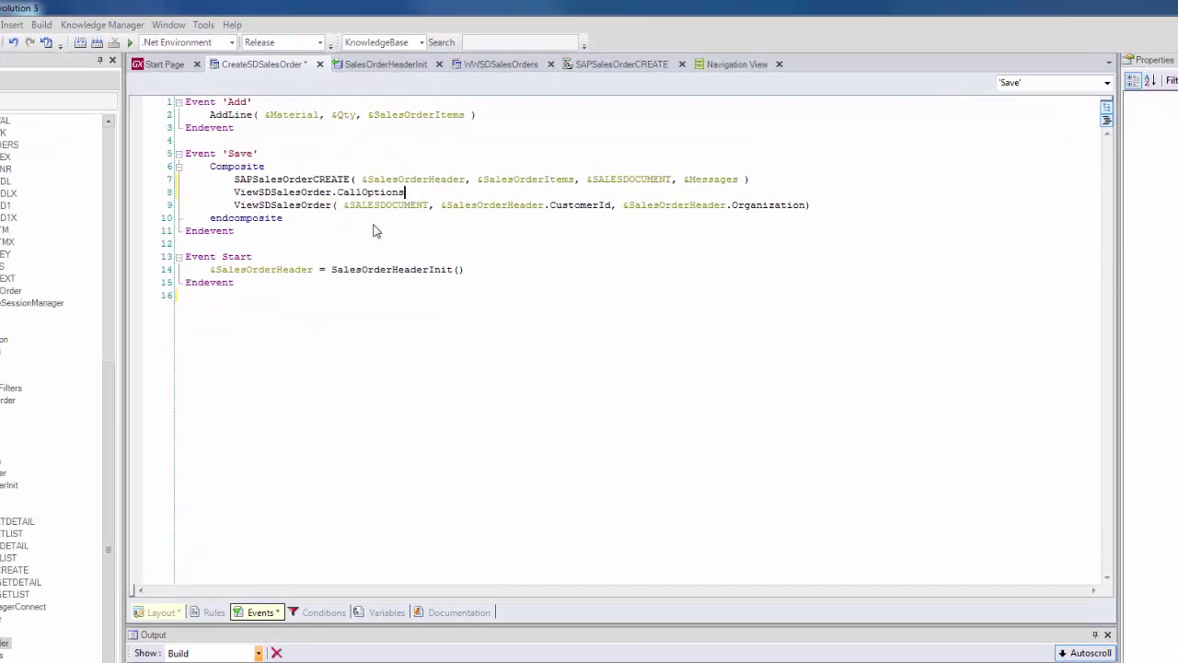
type(".Type = CallType.")
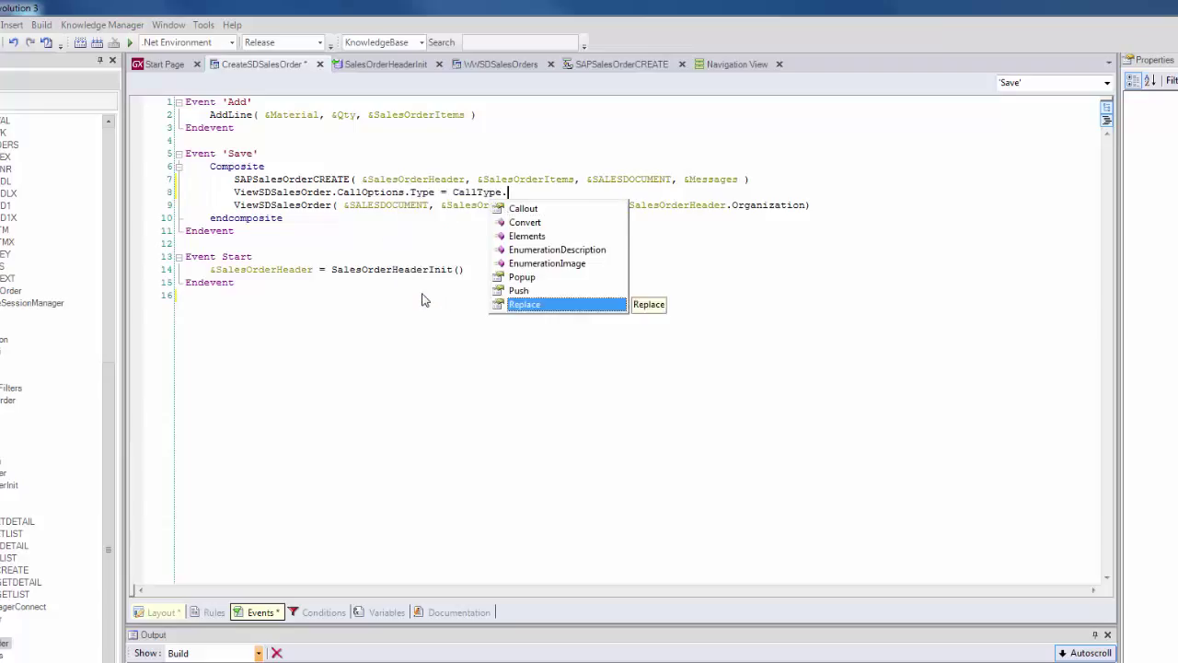
left_click(524, 303)
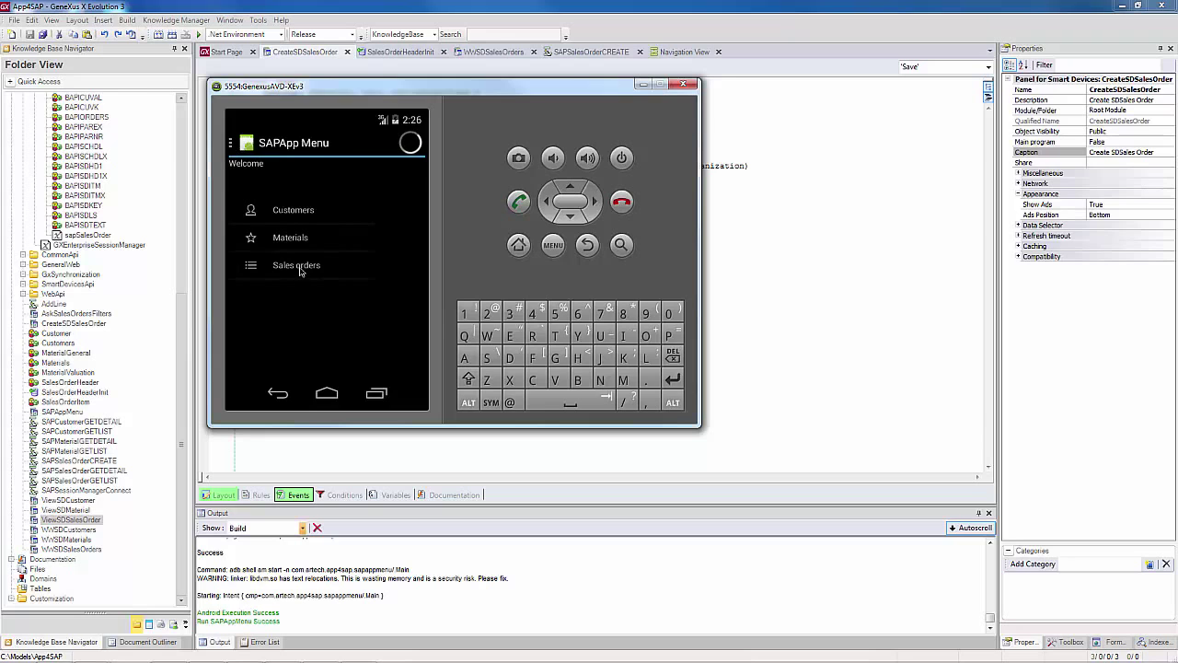
left_click(297, 265)
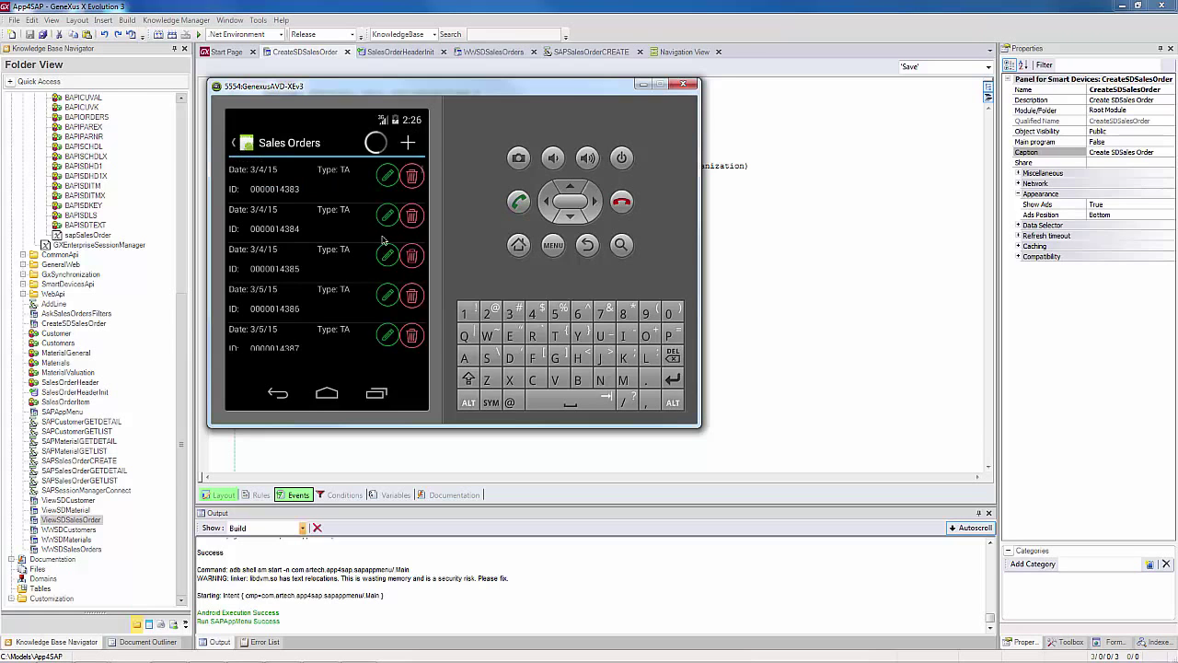
left_click(407, 141)
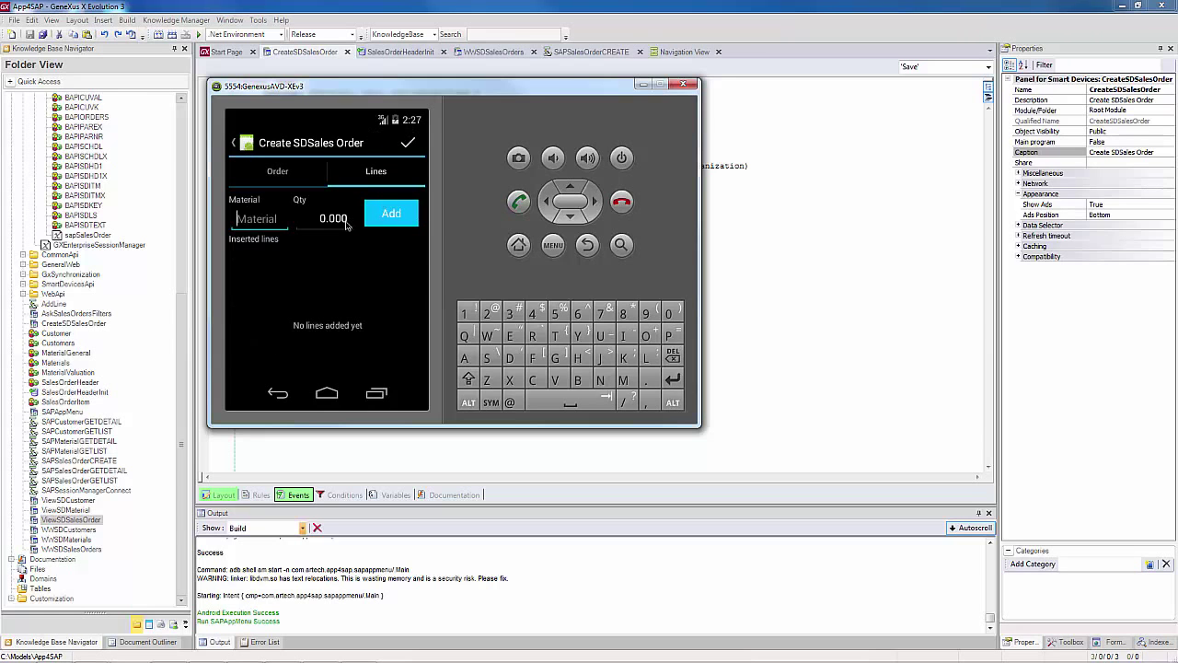
left_click(390, 212)
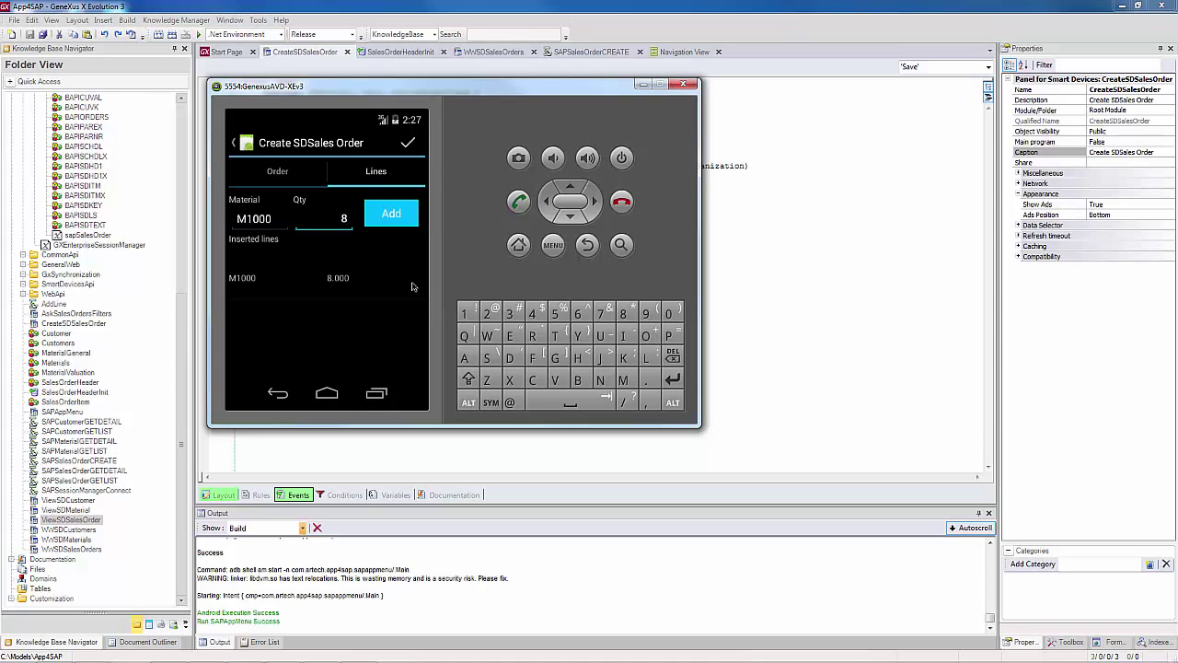
left_click(409, 142)
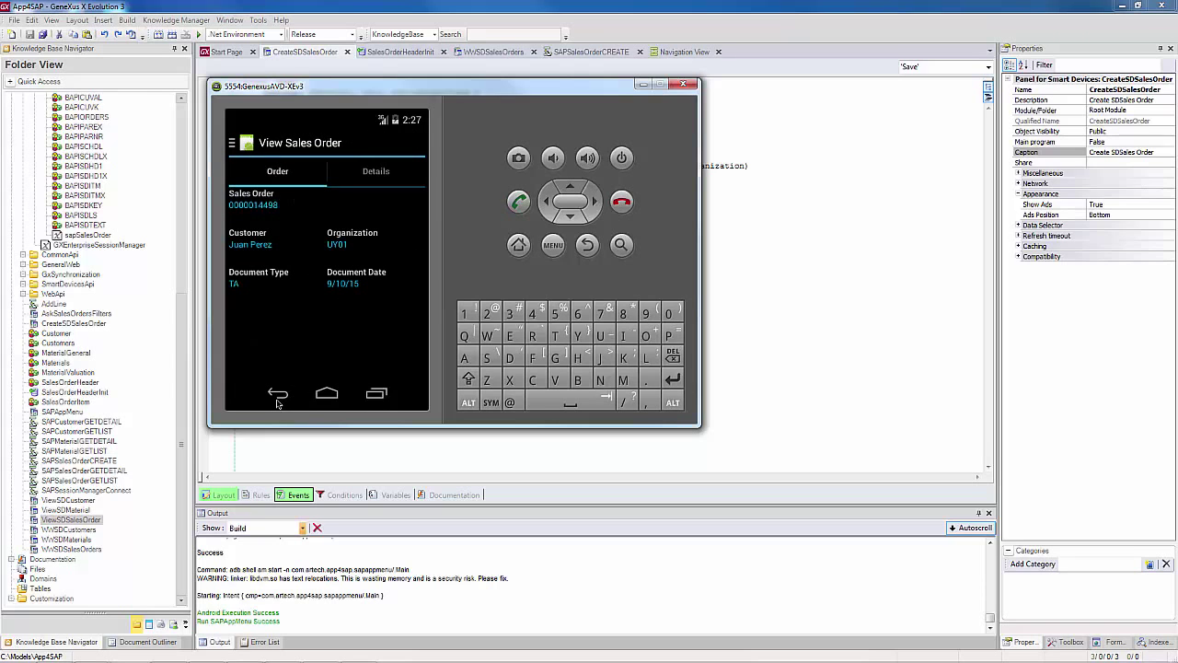
left_click(278, 393)
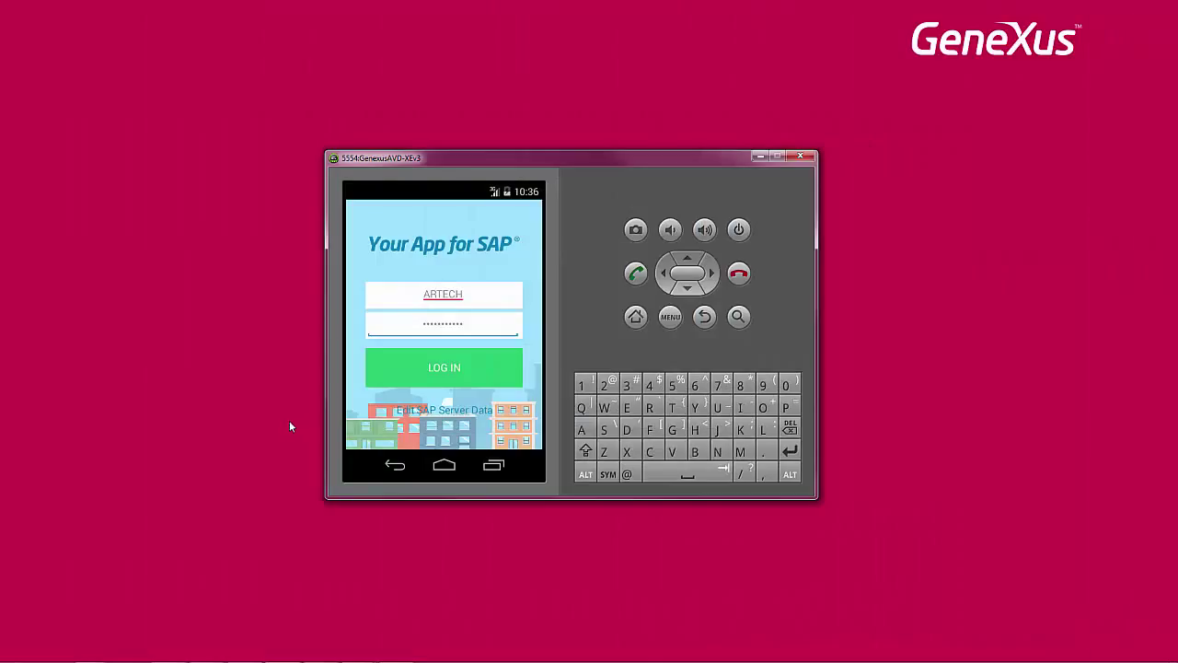
mouse_move(290, 416)
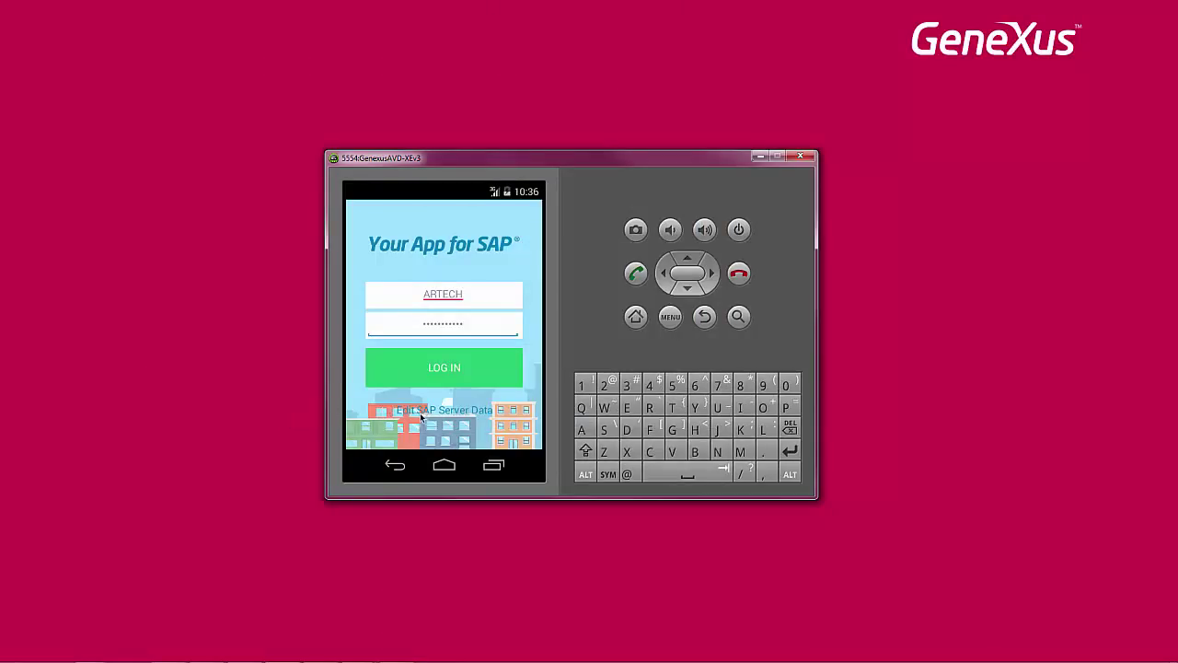
mouse_move(434, 415)
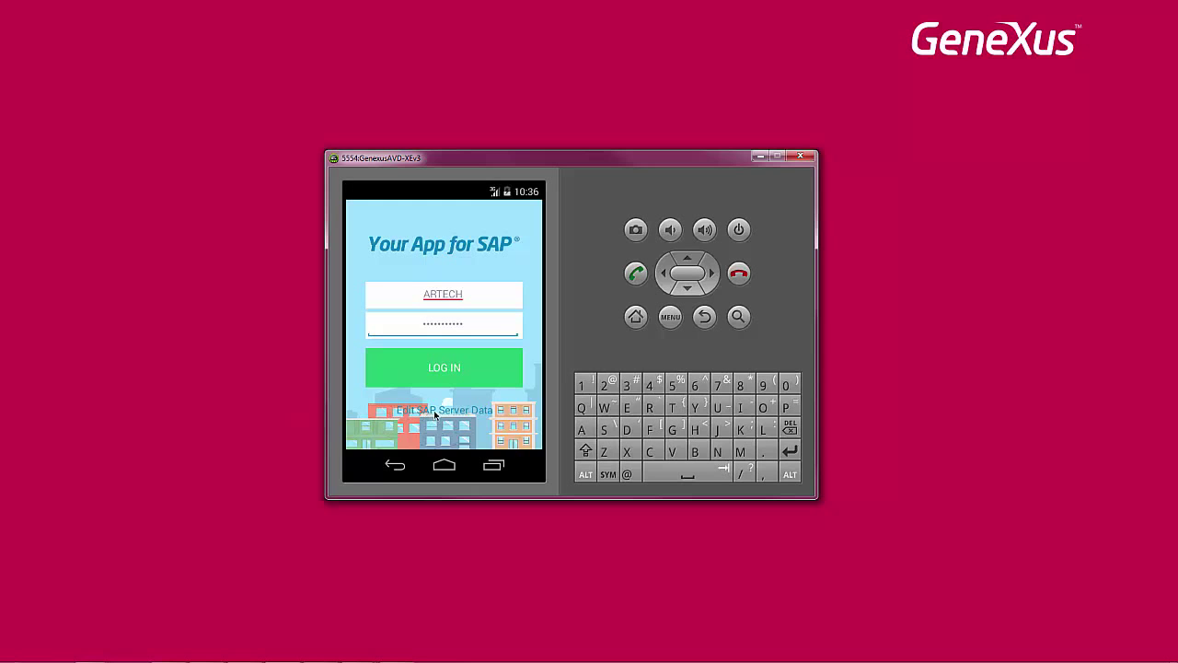
Step: Review SAP server data, log in, and open the Customers, Products, Sales Orders menu
left_click(444, 410)
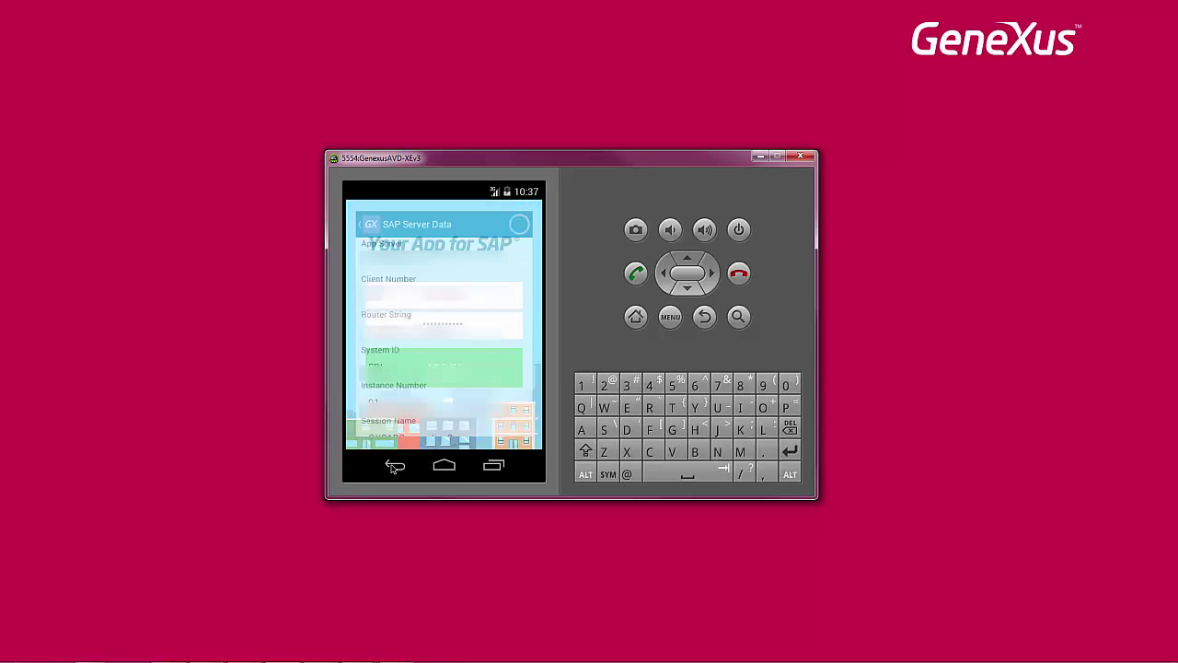
left_click(395, 465)
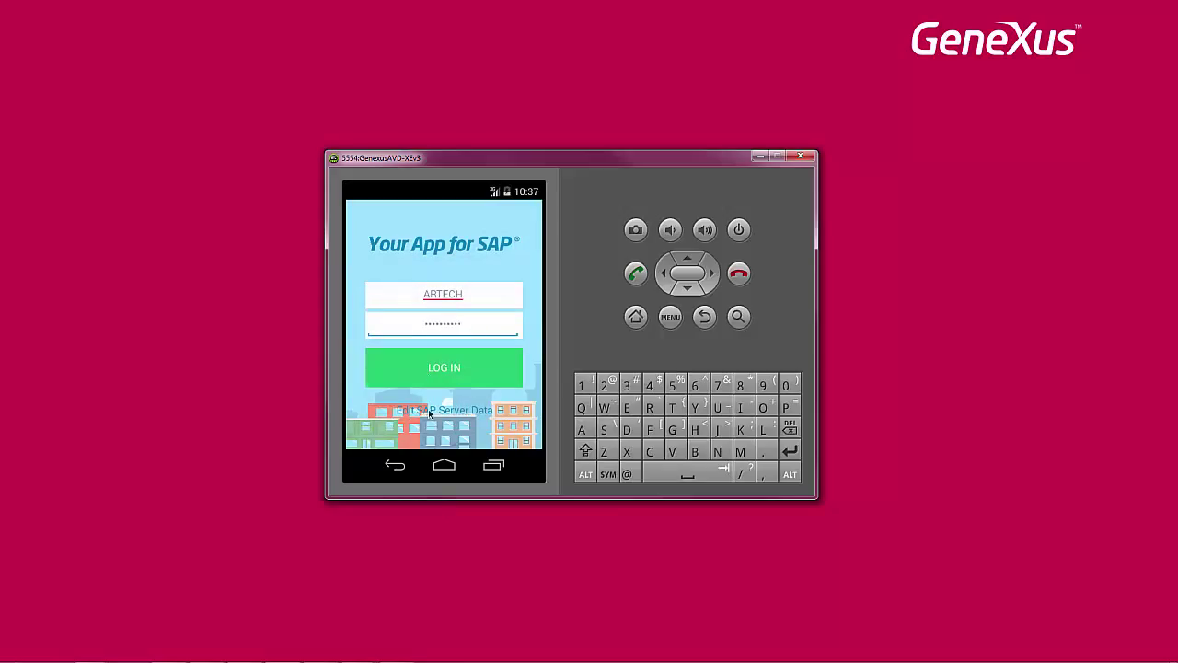
left_click(443, 367)
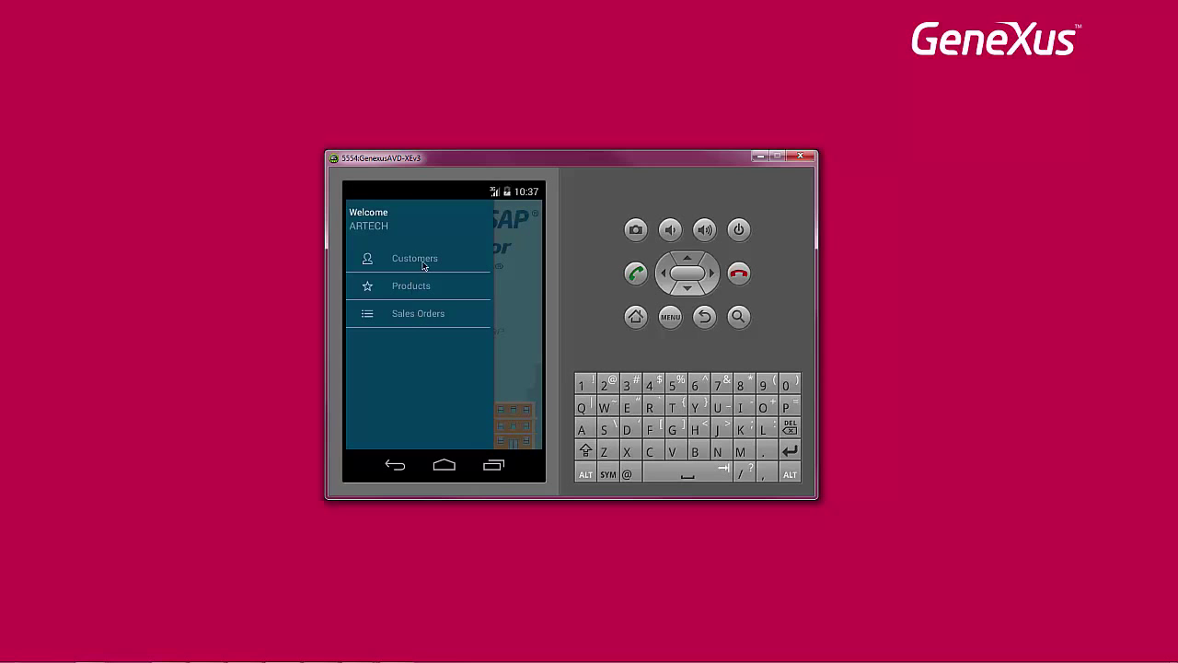
left_click(414, 258)
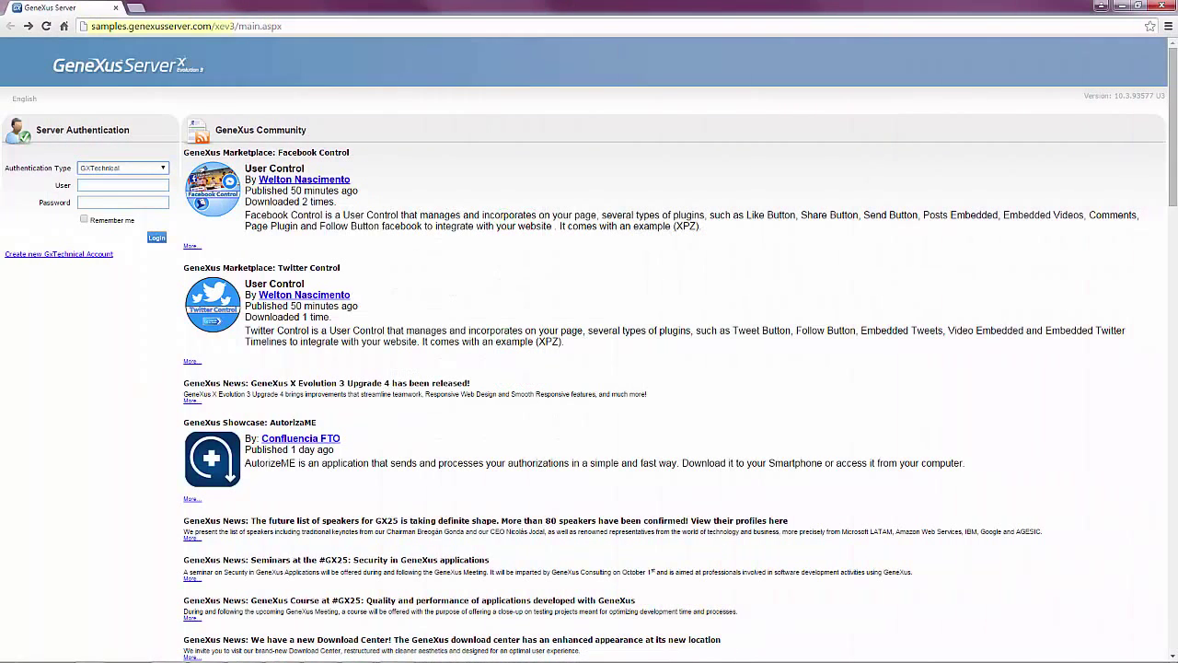
Step: Sign in to GeneXus Server as GXTechnical and browse DemoXev3U3SAPMMSDWebSD's Knowledge Base tab
left_click(124, 185)
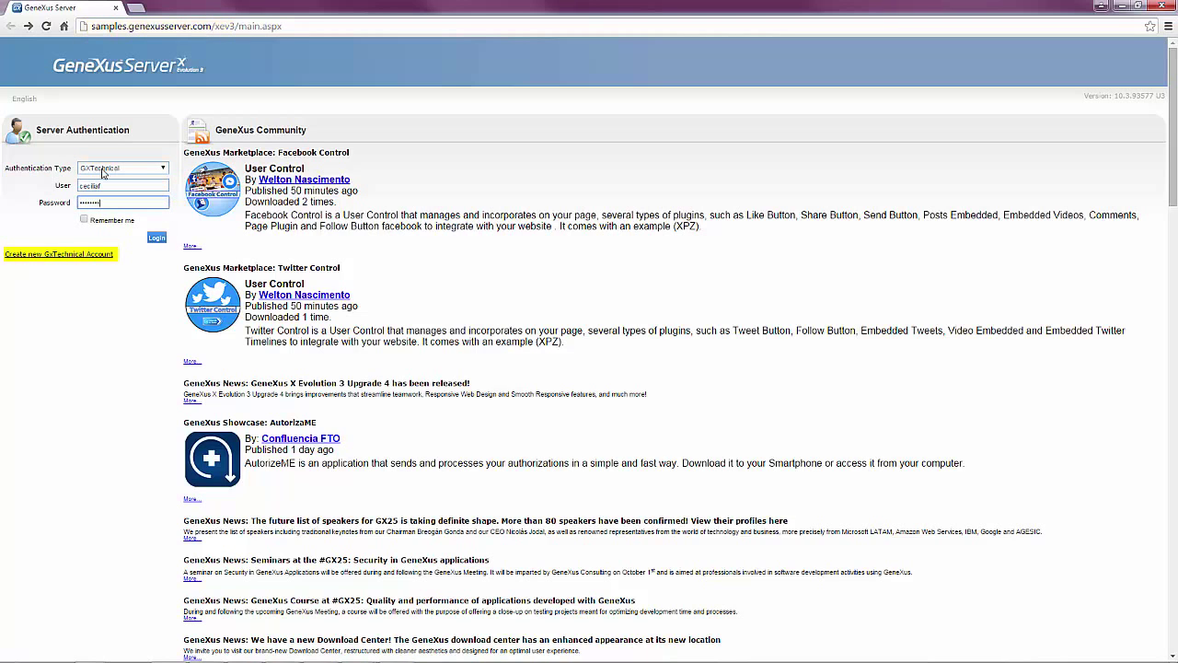
left_click(156, 237)
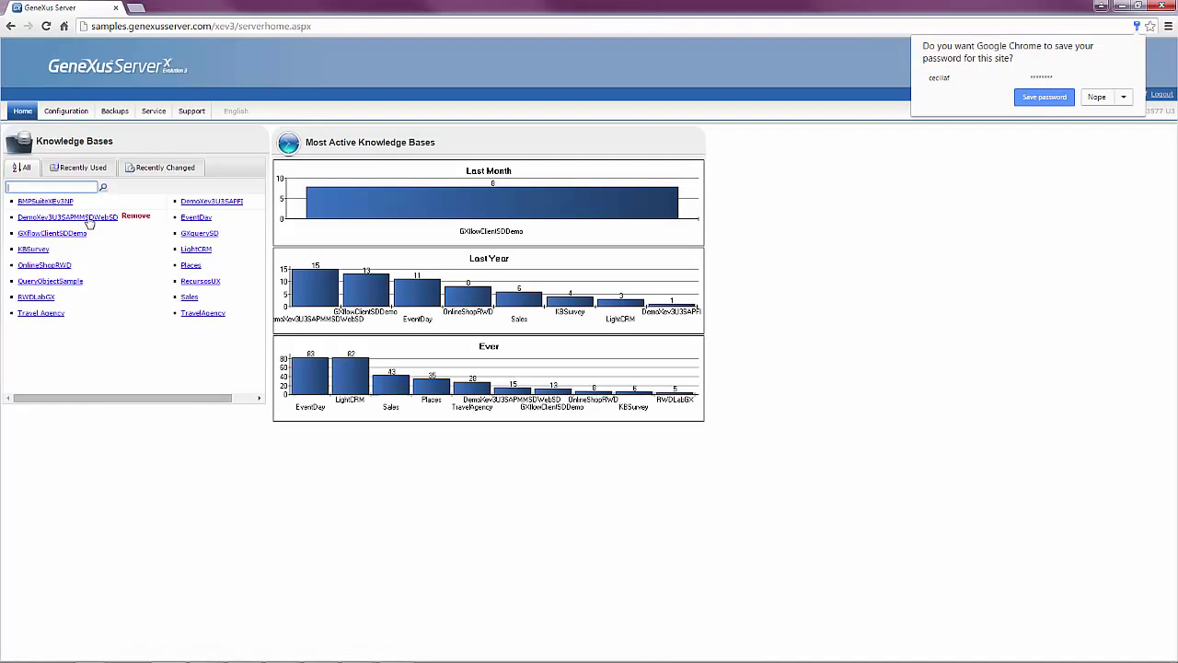
left_click(66, 216)
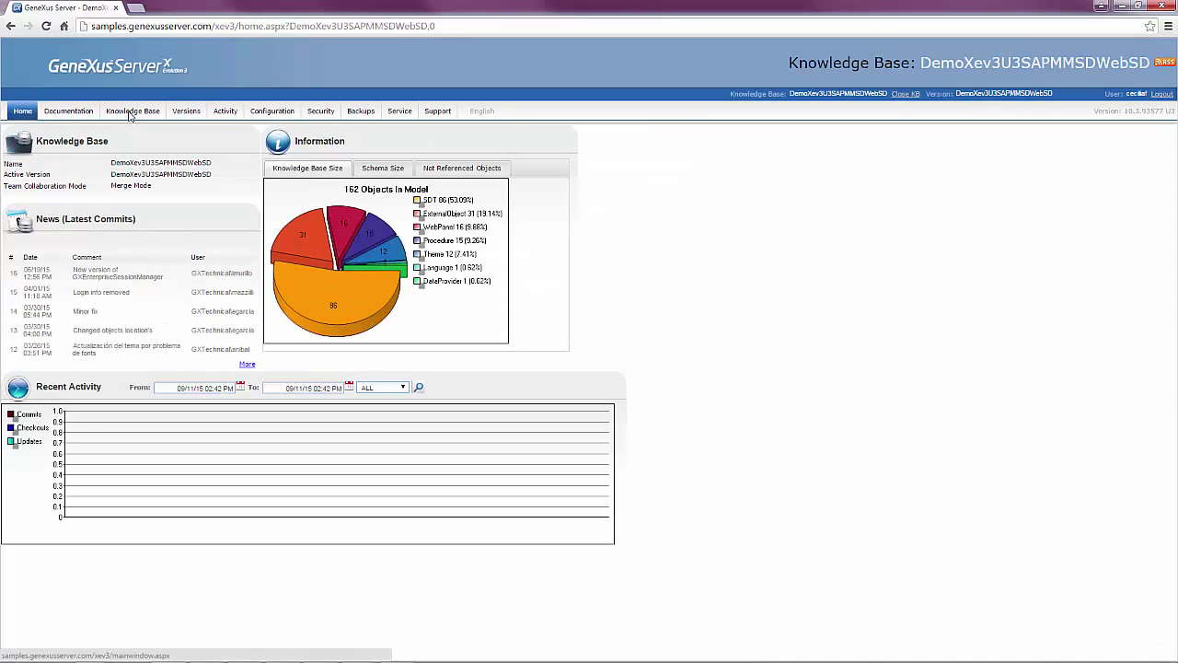
left_click(132, 110)
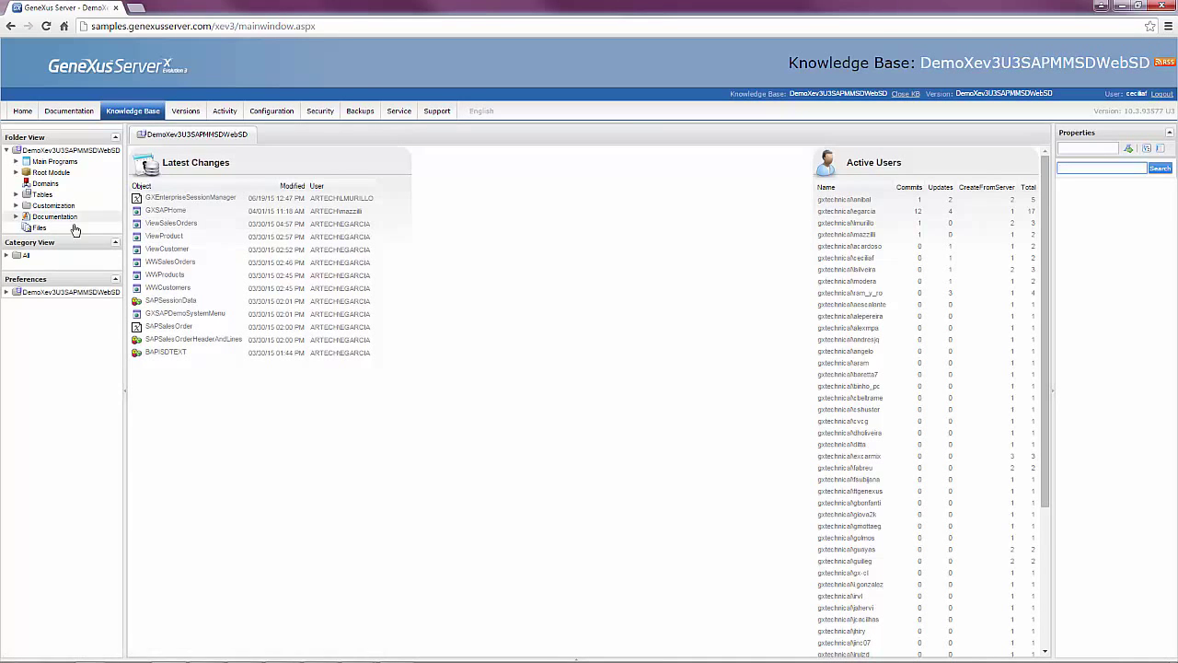
left_click(16, 172)
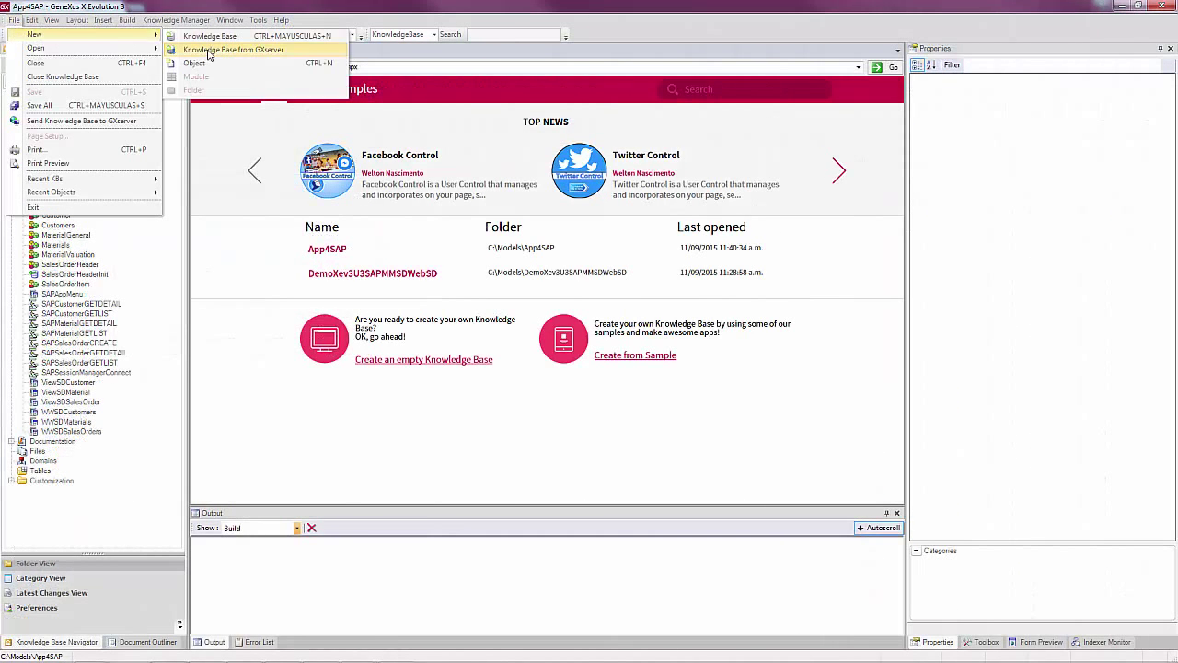
left_click(232, 50)
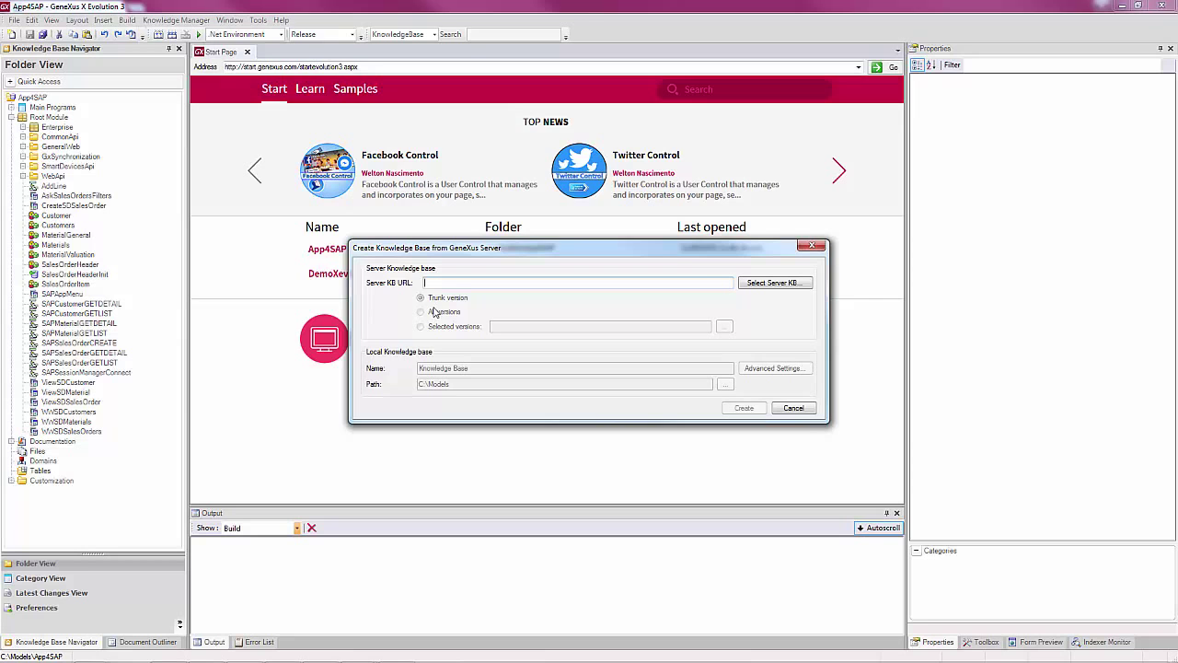
type("http://samples.genexusserver.com/xev3/")
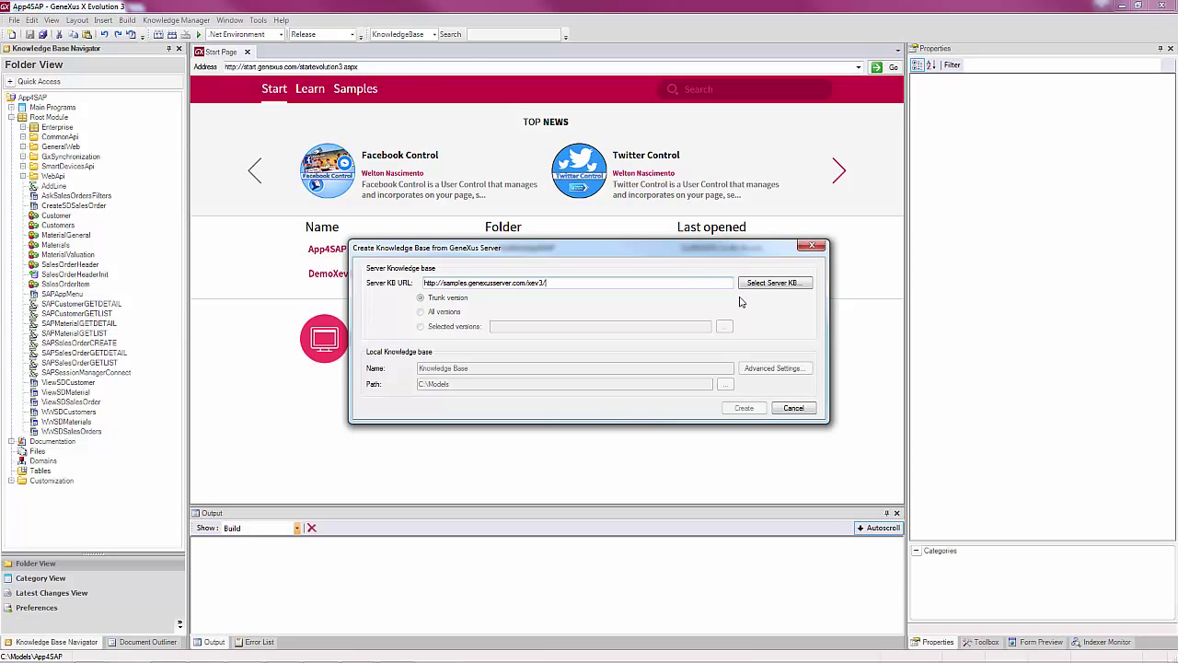
left_click(775, 283)
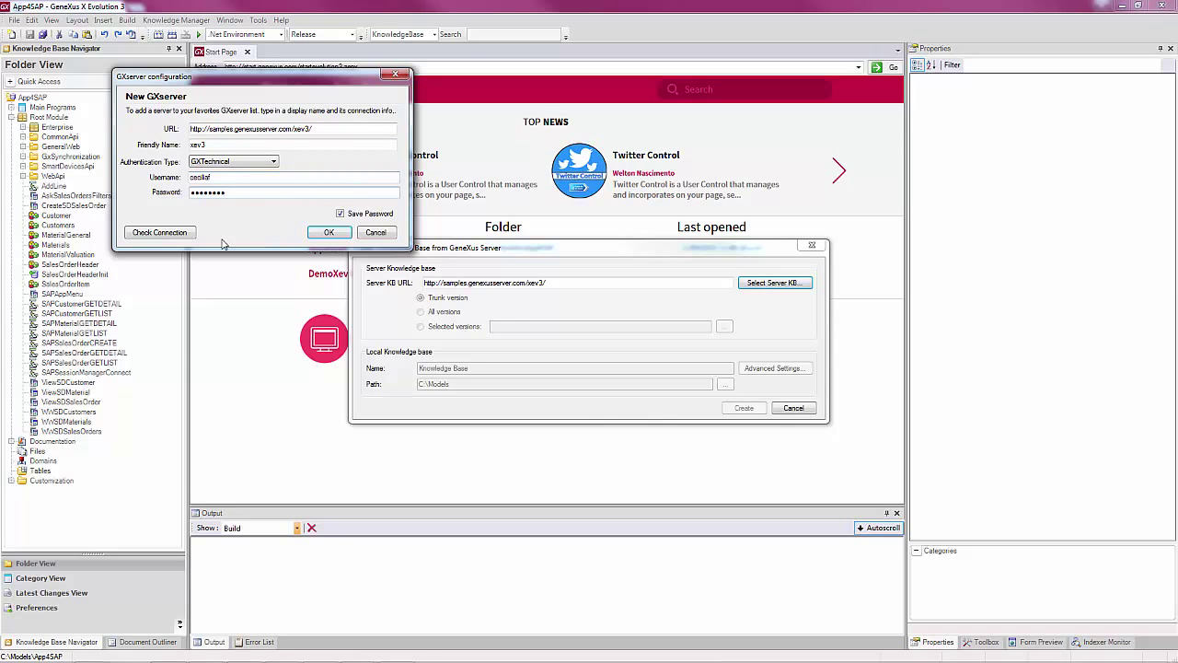
left_click(159, 232)
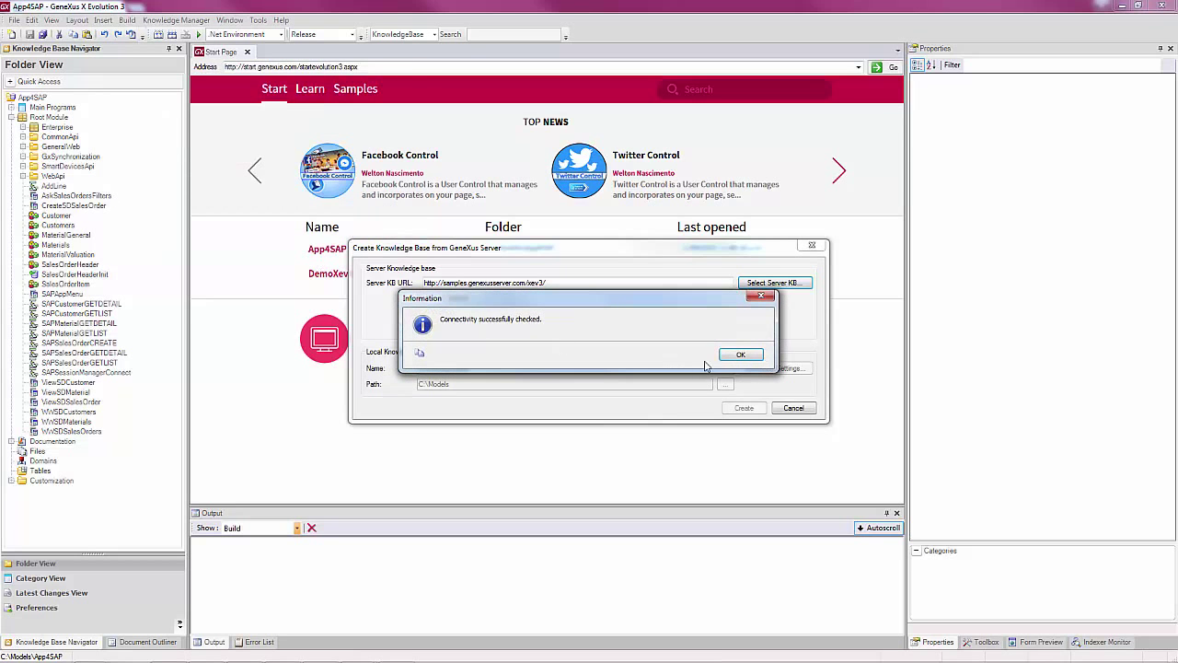
left_click(740, 355)
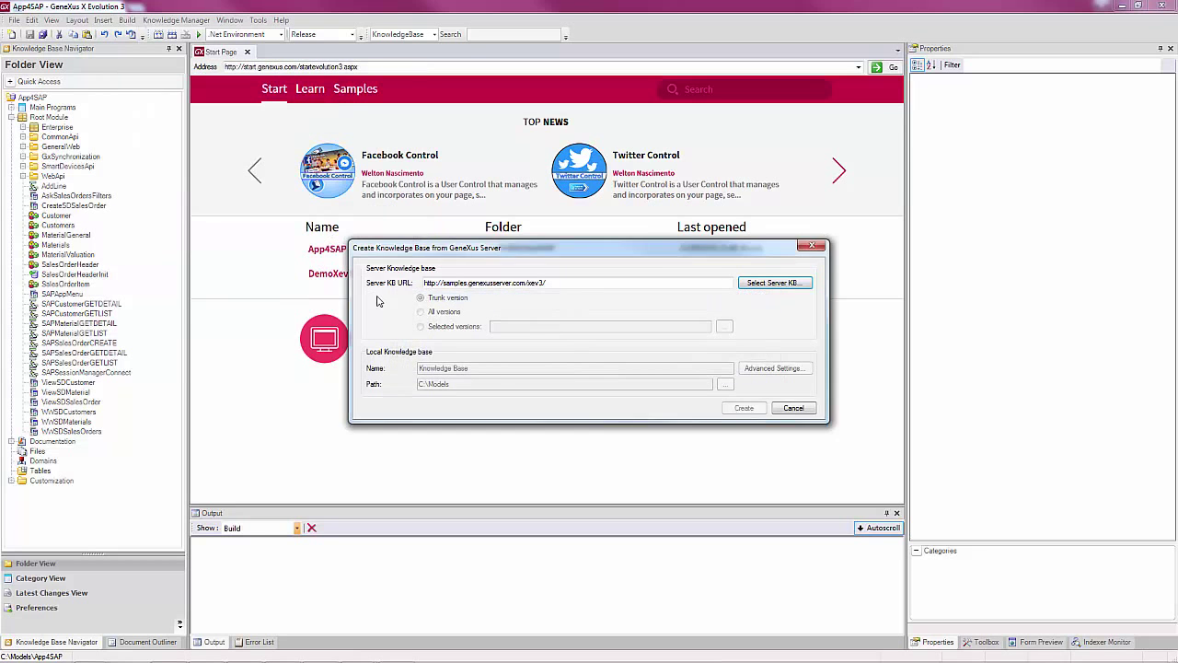
Step: Select DemoXev3U3SAPMMSDWebSD and create local copy DemoXev3U3SAPMMSDWebSD1 in C:\Models
left_click(774, 282)
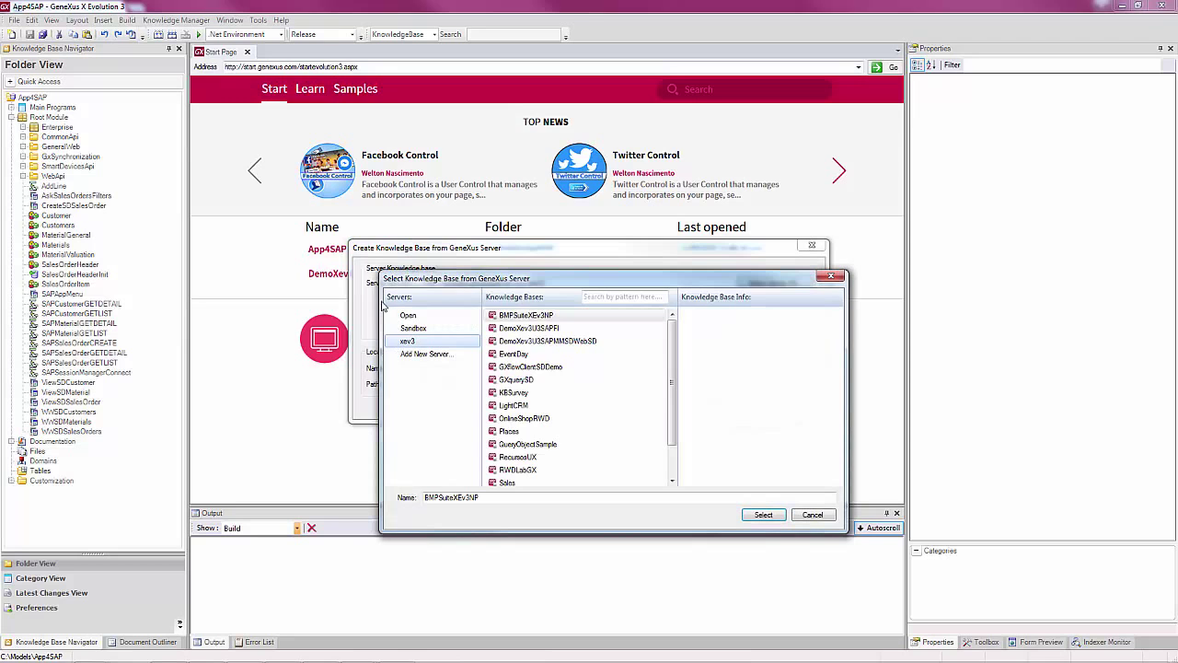
left_click(514, 353)
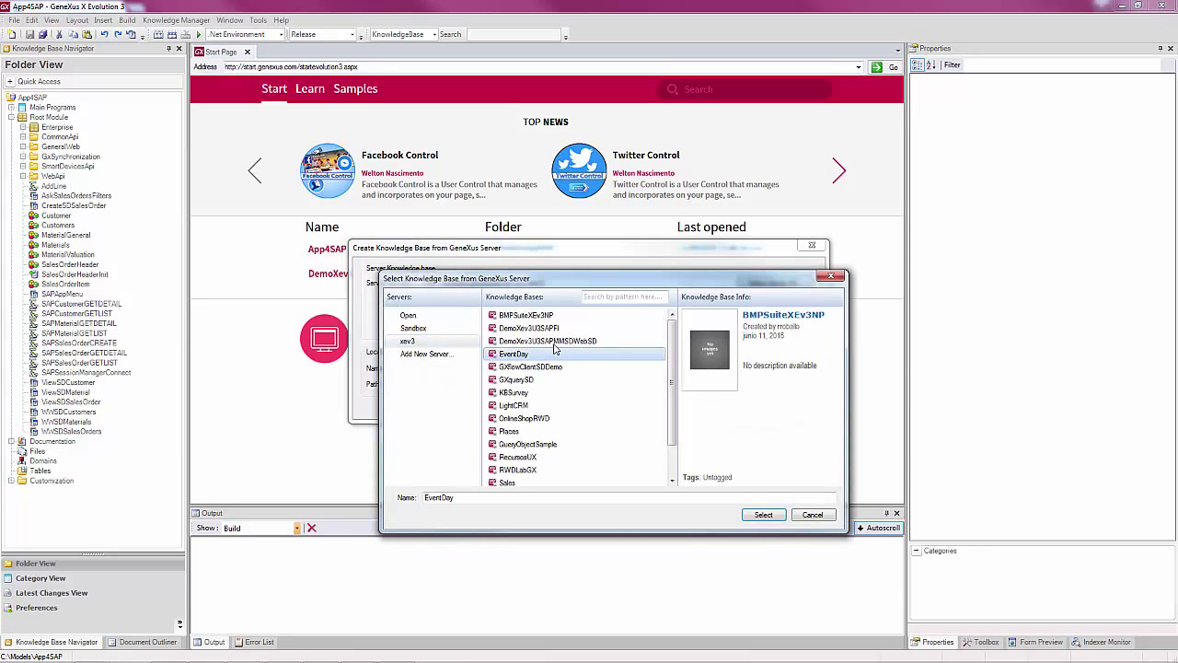
left_click(763, 514)
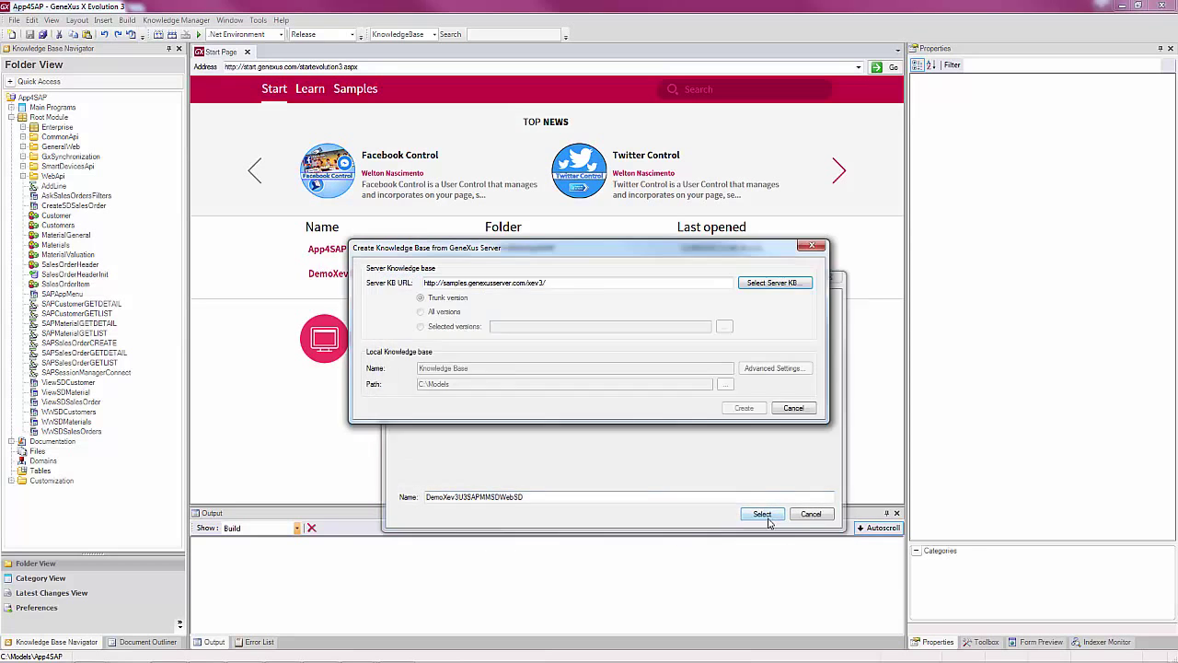
left_click(763, 514)
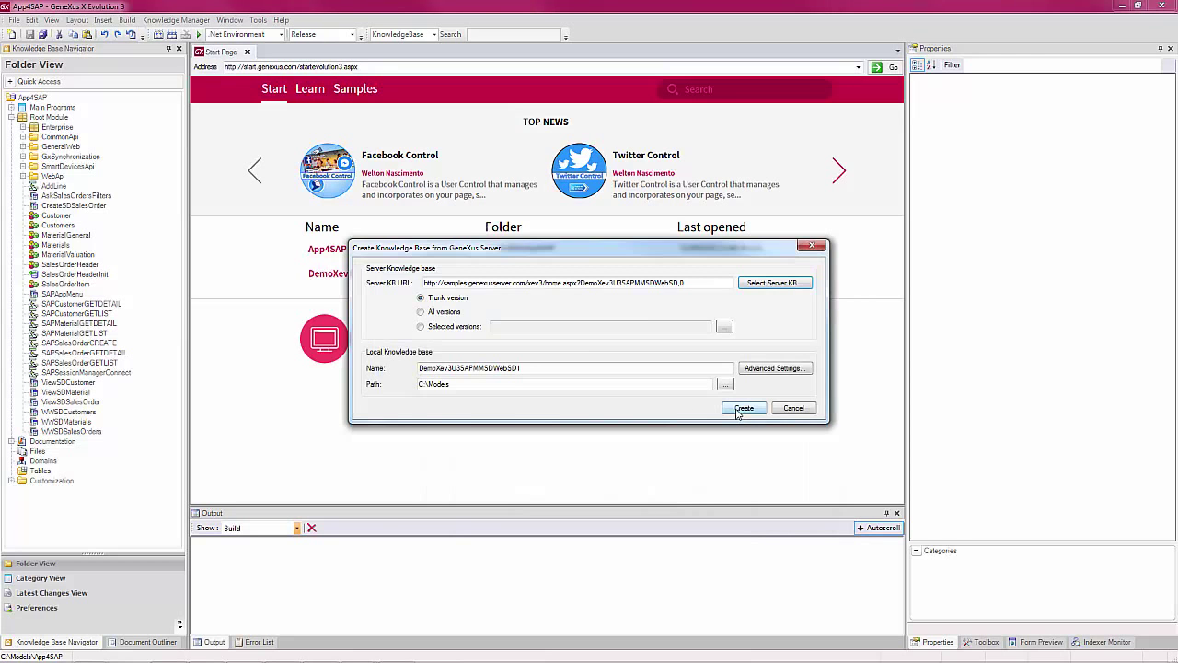
left_click(743, 408)
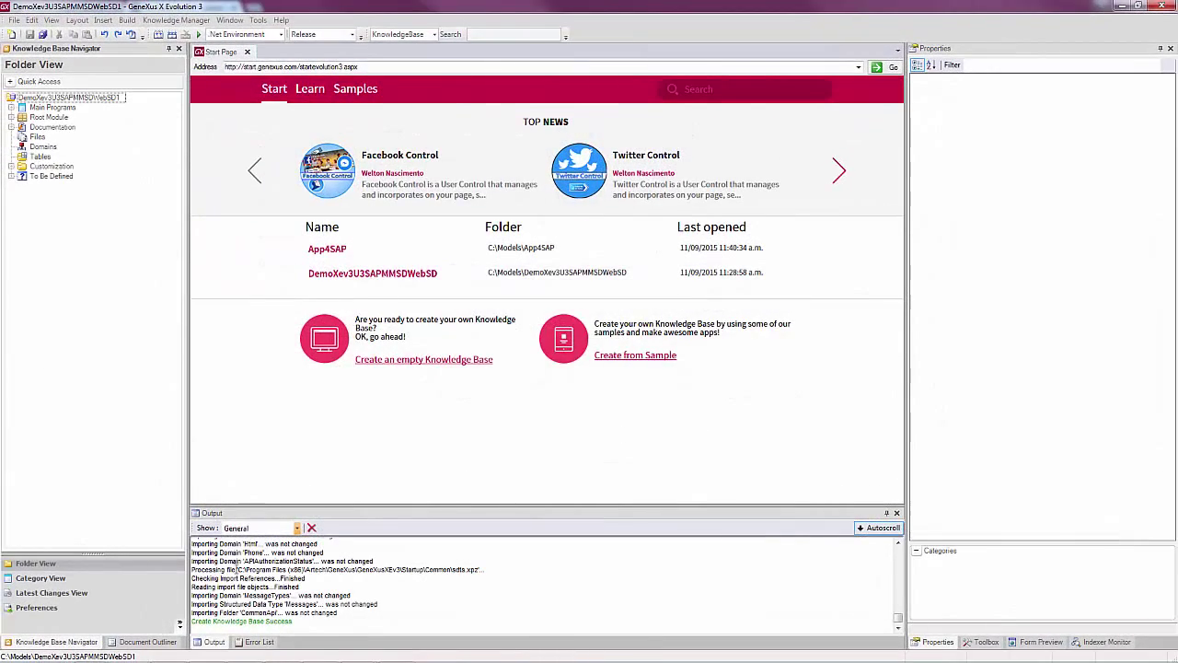
Step: Expand Root Module to list the GXSAPSDApp and GXSAPWeb objects
left_click(15, 116)
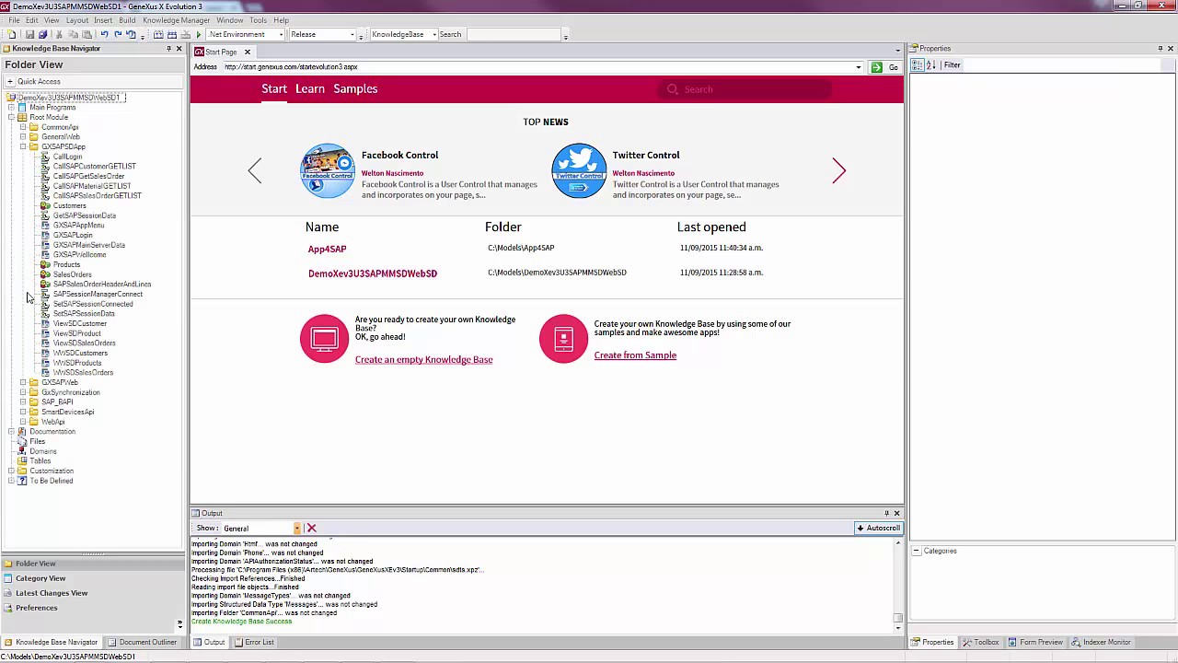
left_click(23, 382)
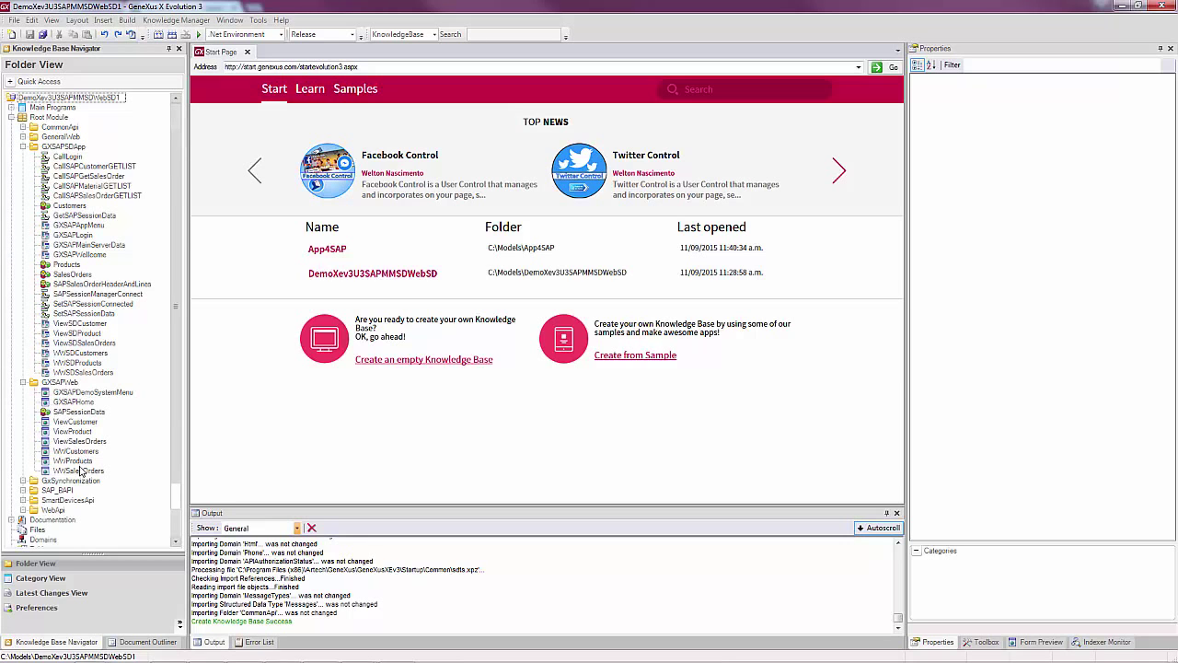
mouse_move(79, 470)
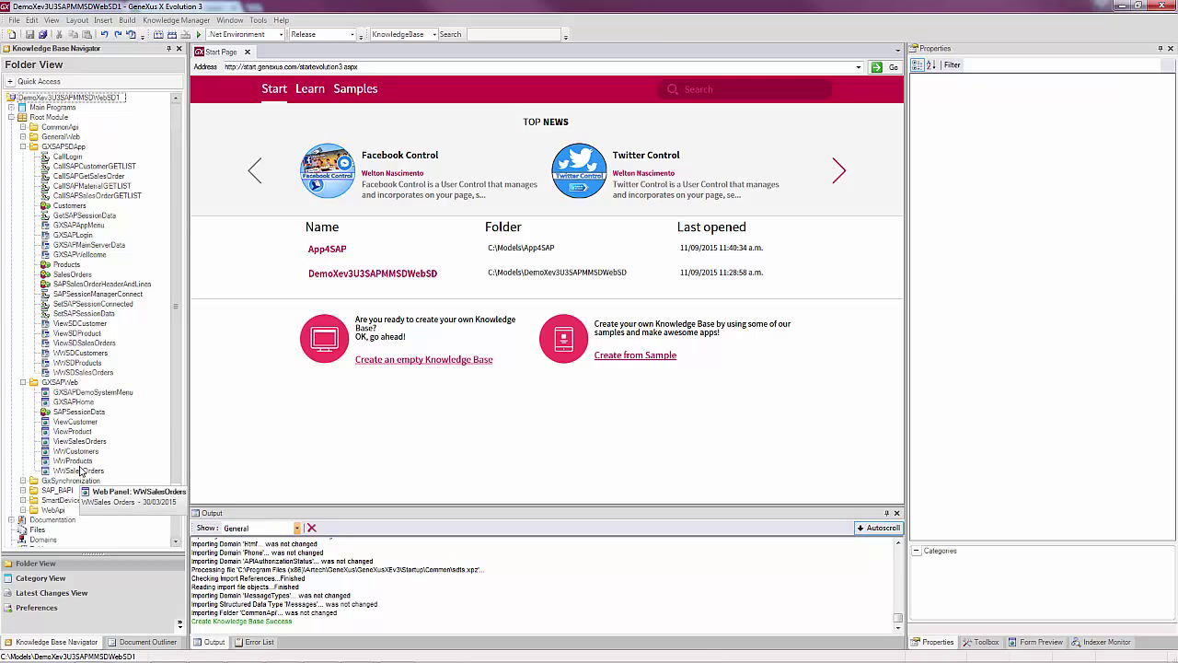